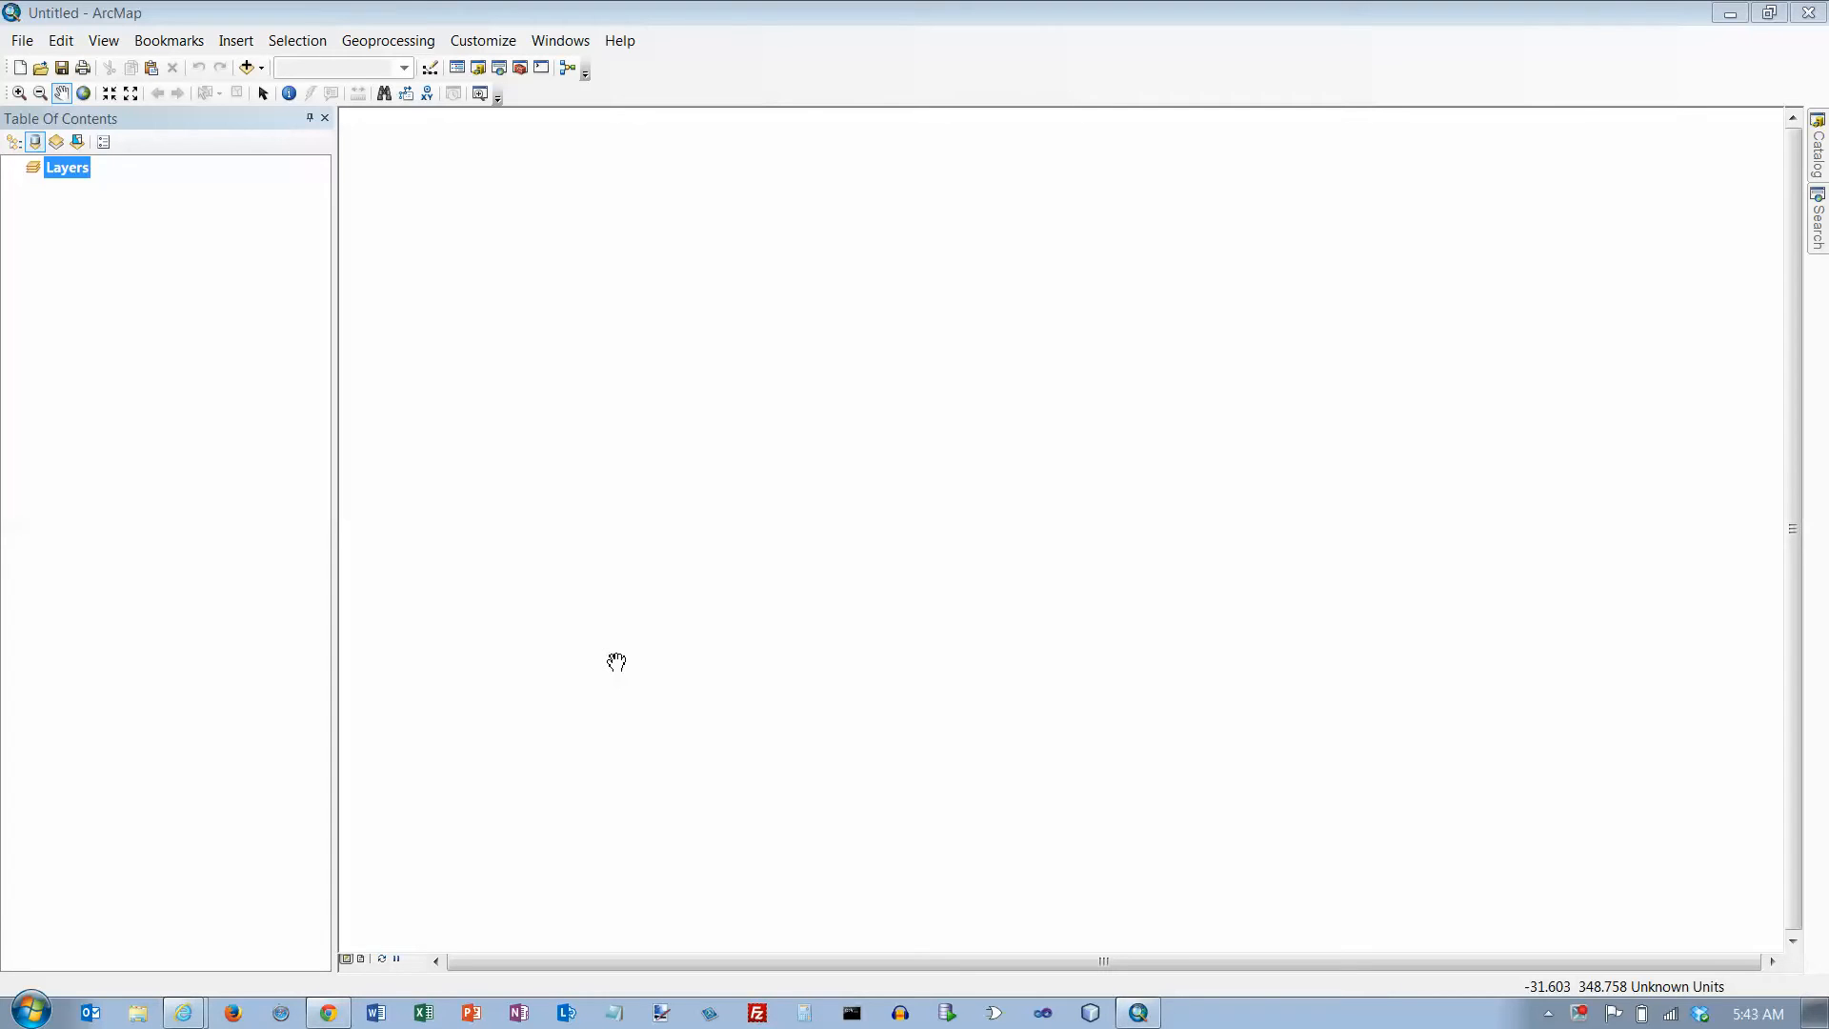
{"action": "mouse_move", "coordinate": [59, 40]}
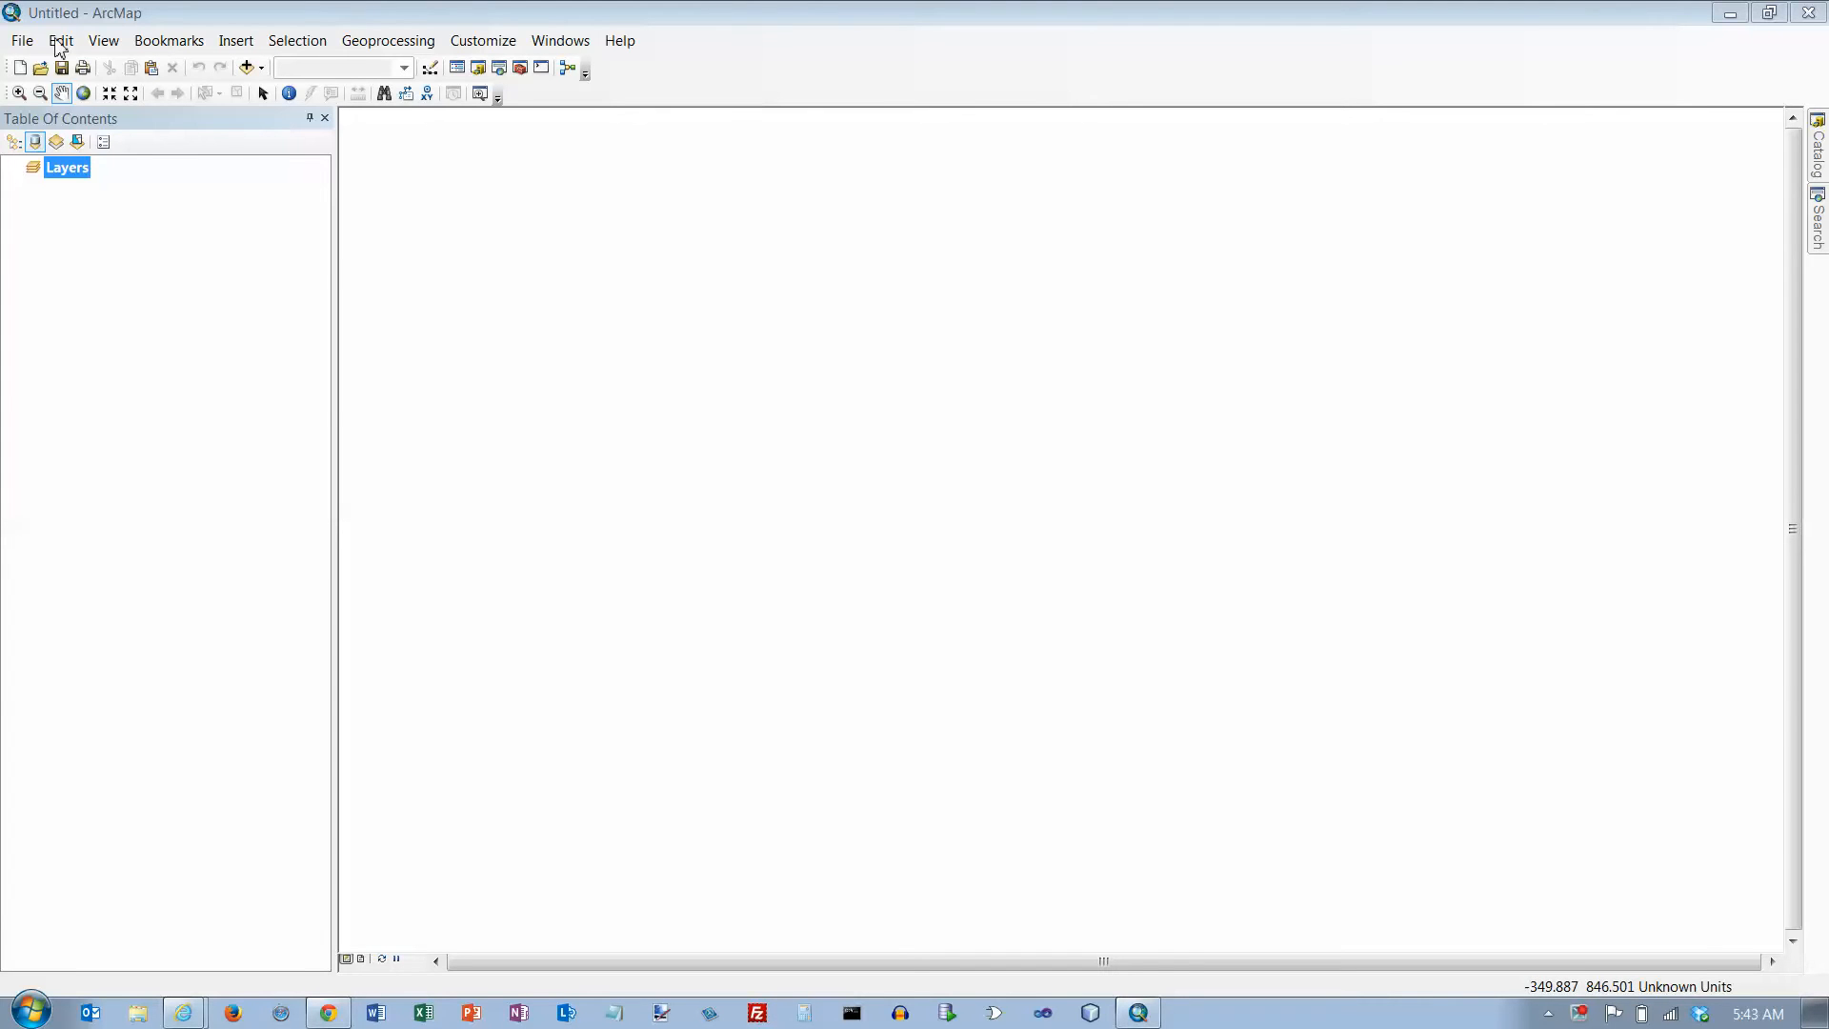
- Open the Tutorial3-4.mxd map document from the Maps folder
{"action": "left_click", "coordinate": [20, 40]}
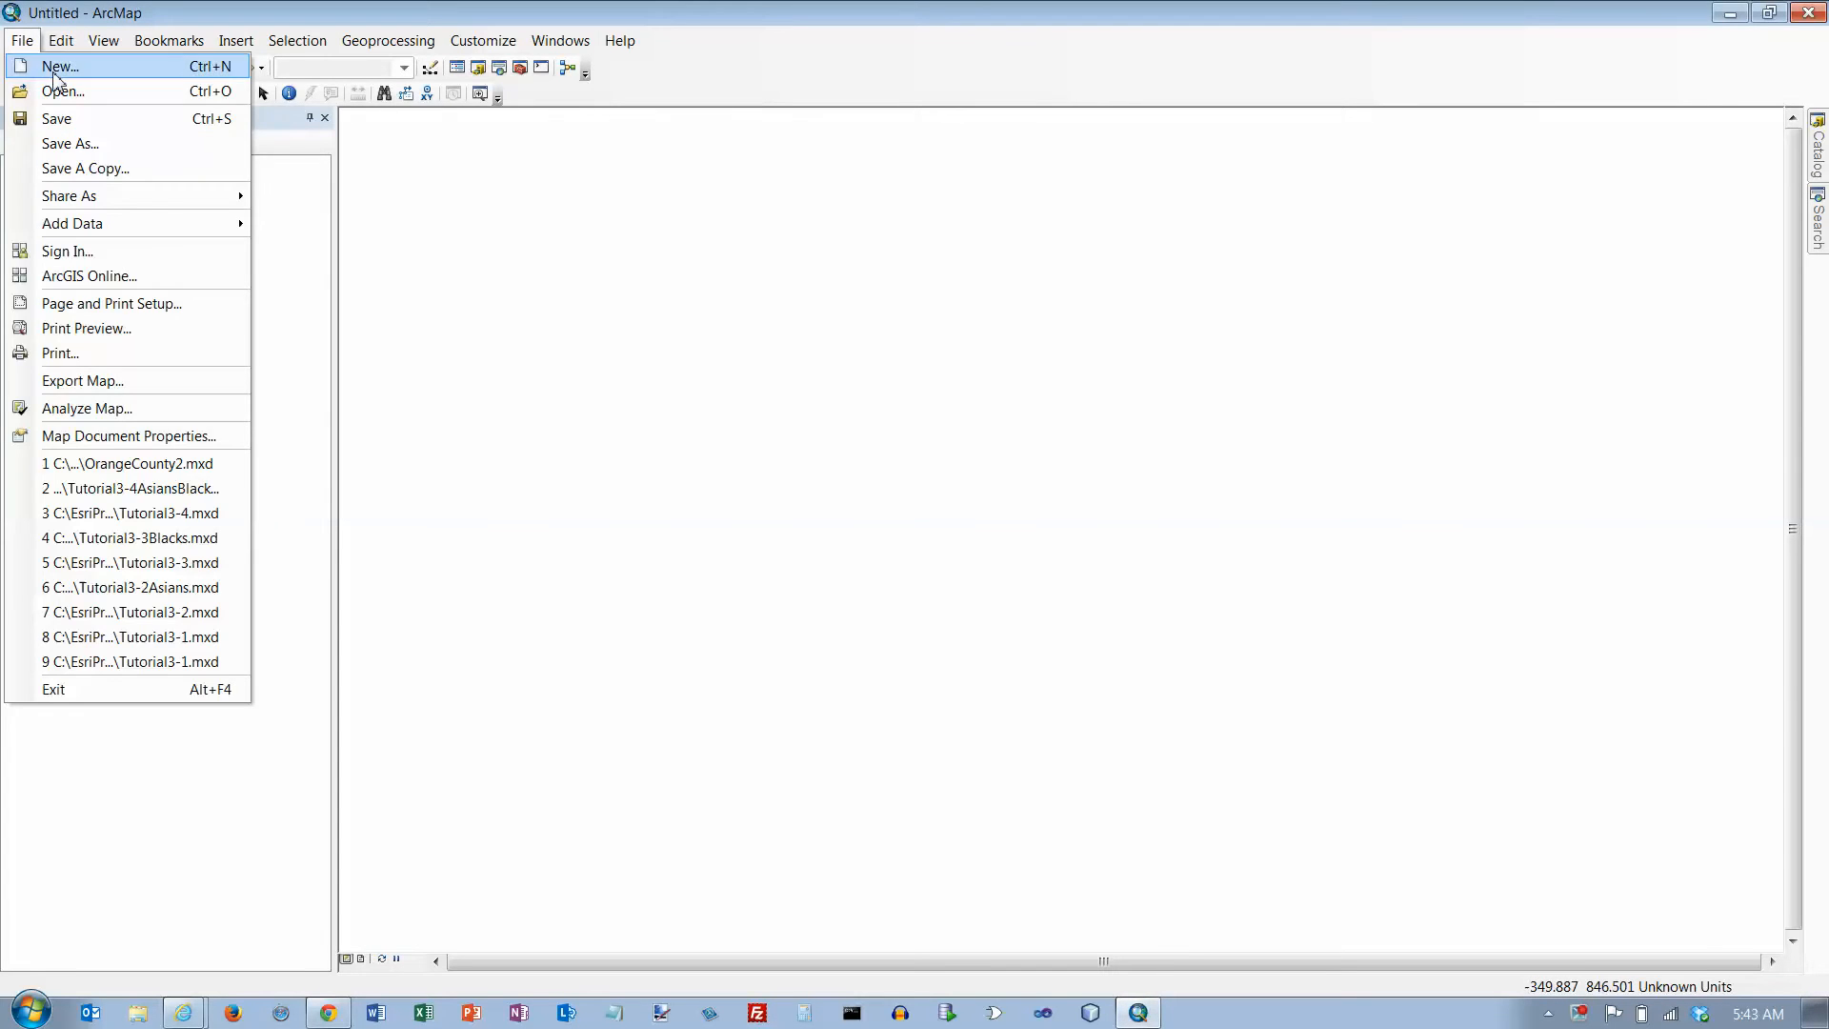
{"action": "left_click", "coordinate": [63, 92]}
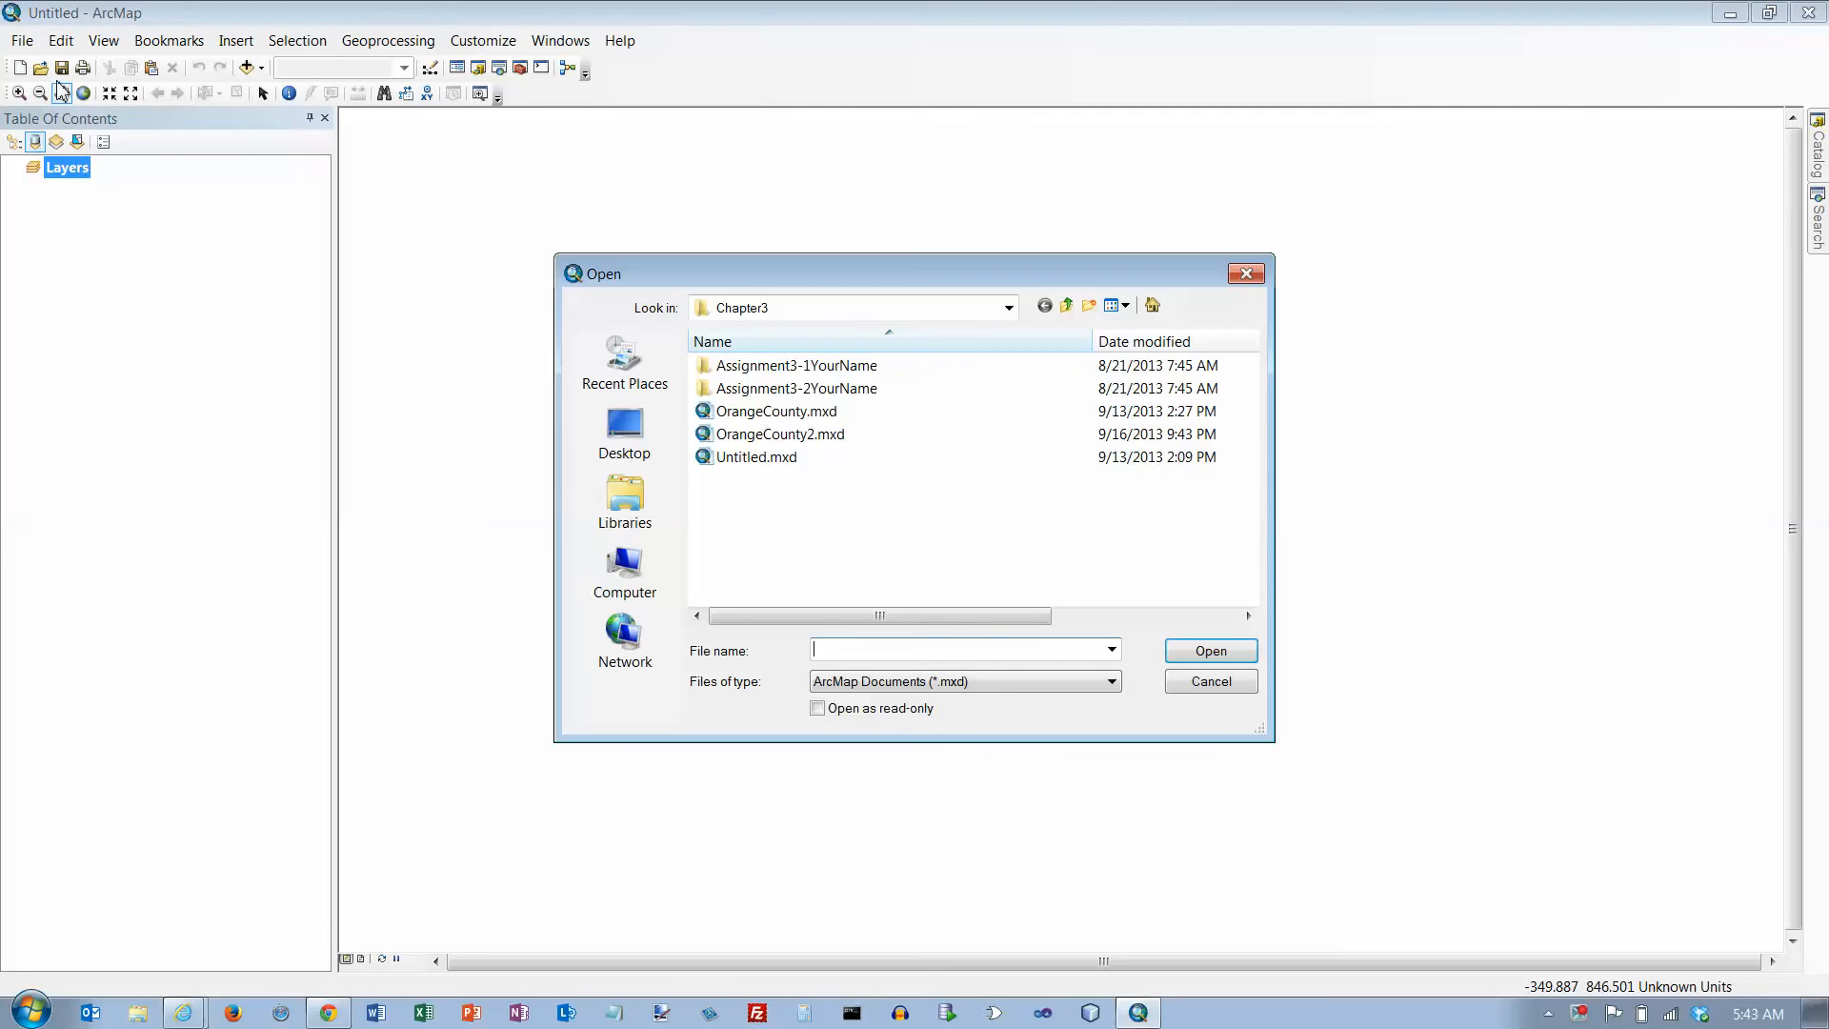
{"action": "mouse_move", "coordinate": [755, 457]}
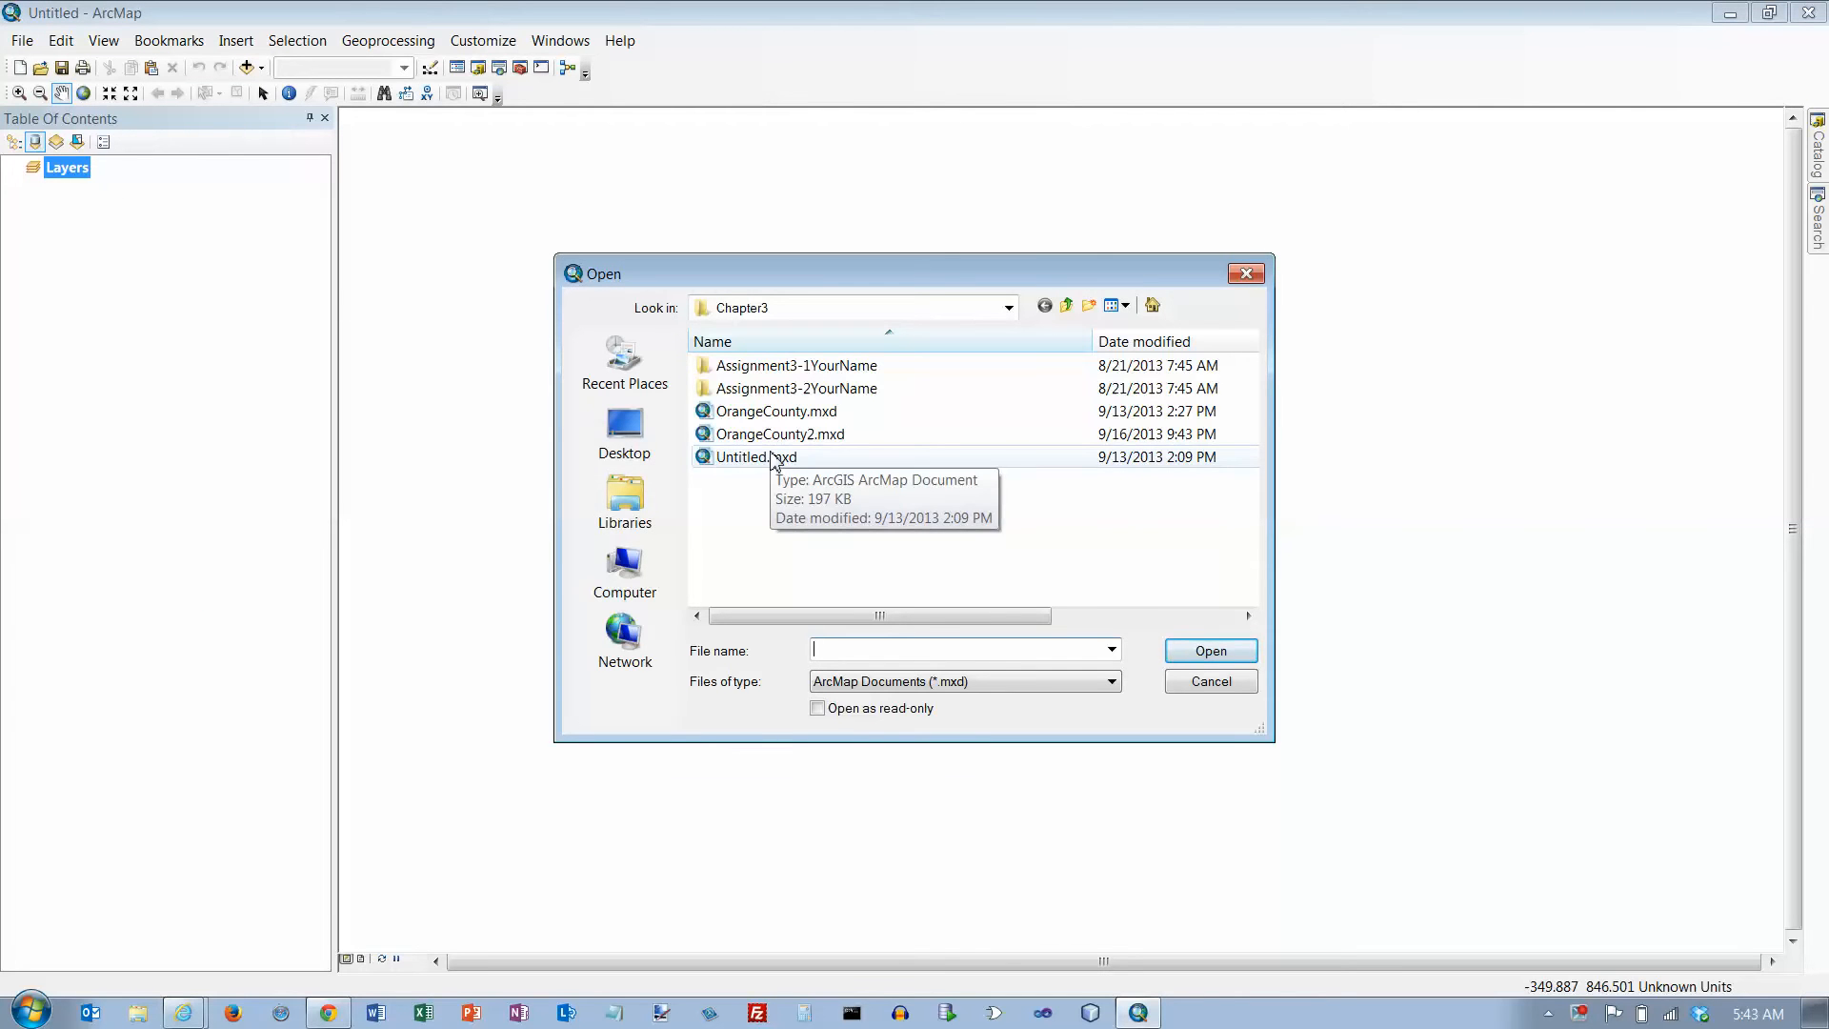
{"action": "mouse_move", "coordinate": [1065, 338]}
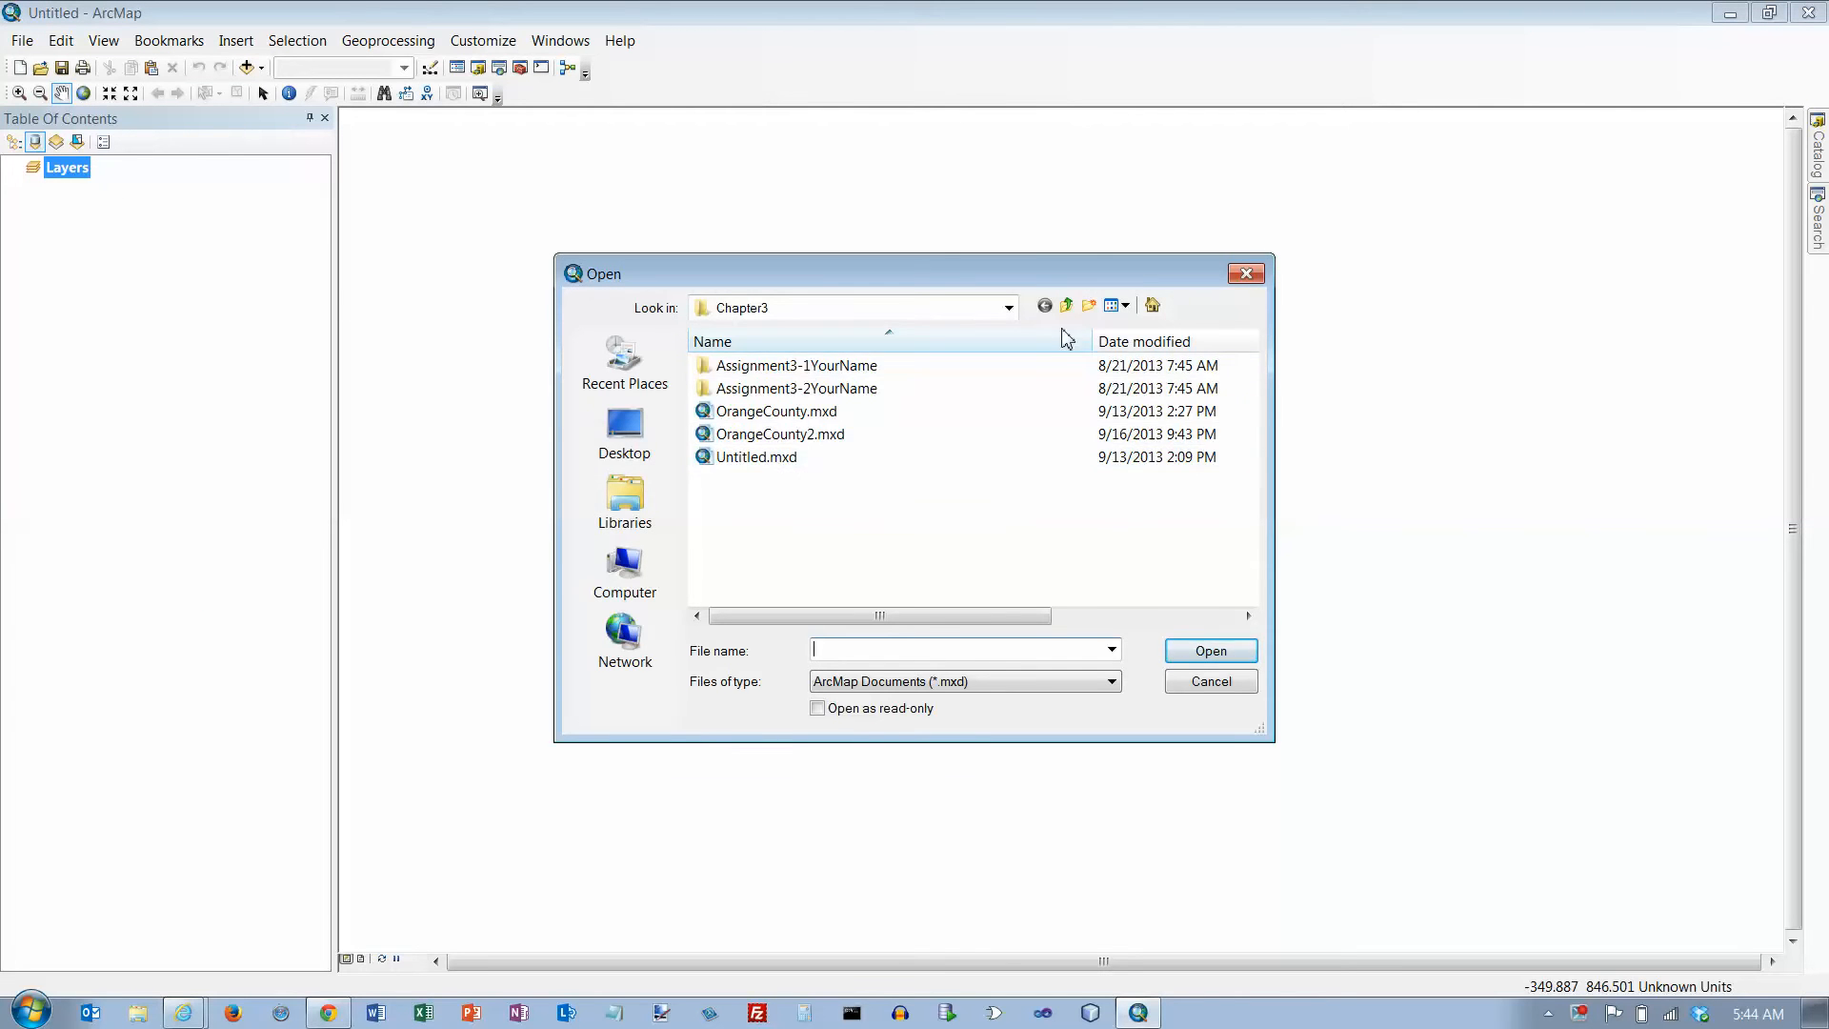
{"action": "left_click", "coordinate": [1065, 305]}
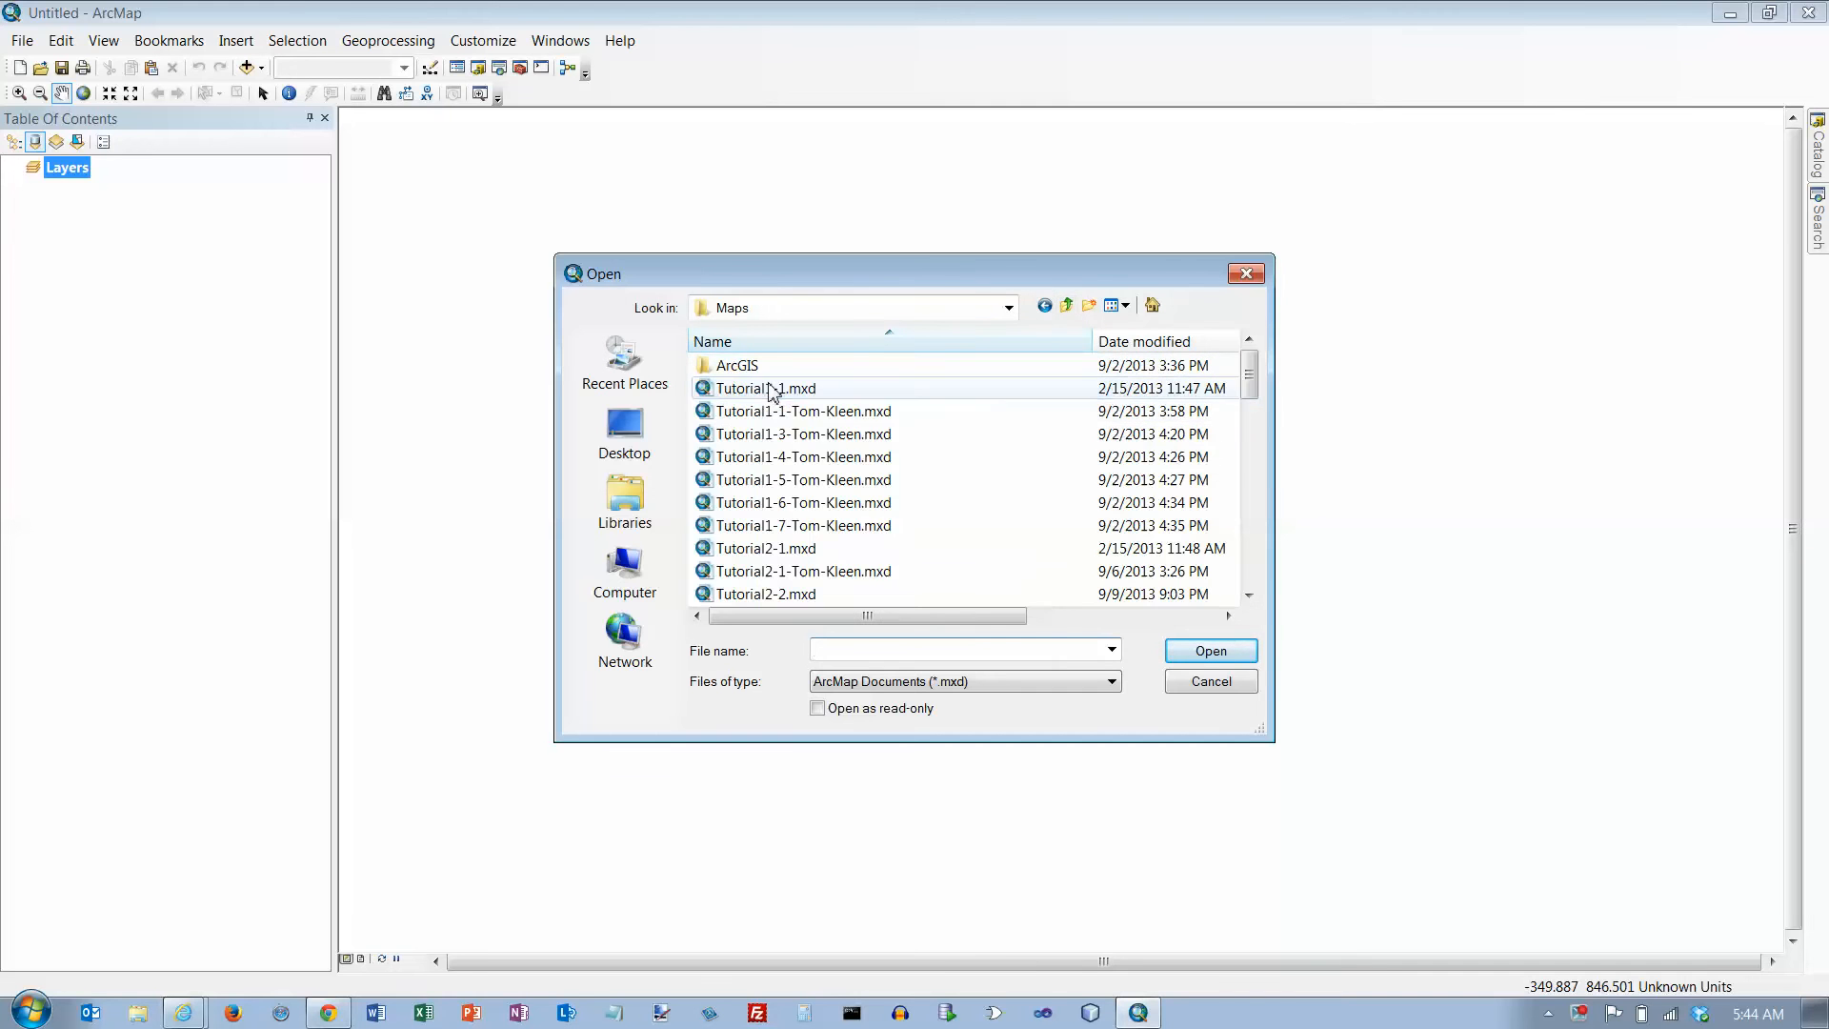
{"action": "scroll", "scroll_direction": "down", "scroll_amount": 3}
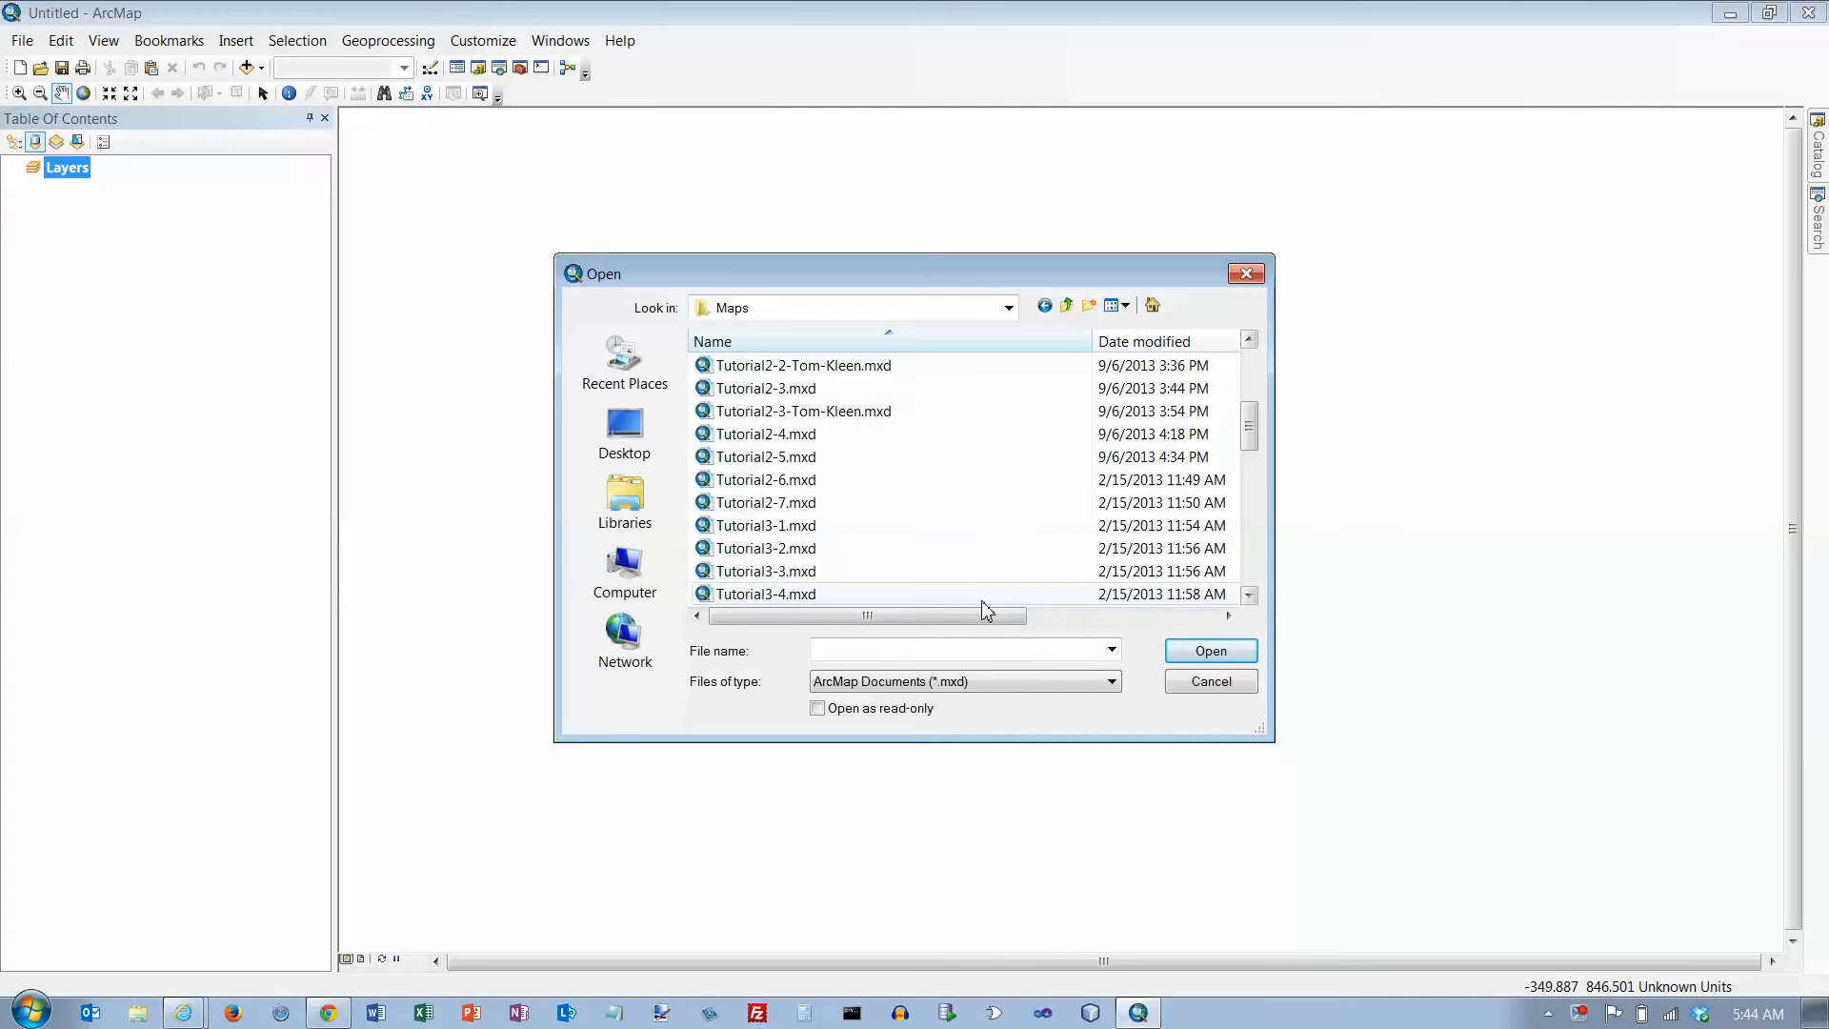
{"action": "left_click", "coordinate": [1210, 651]}
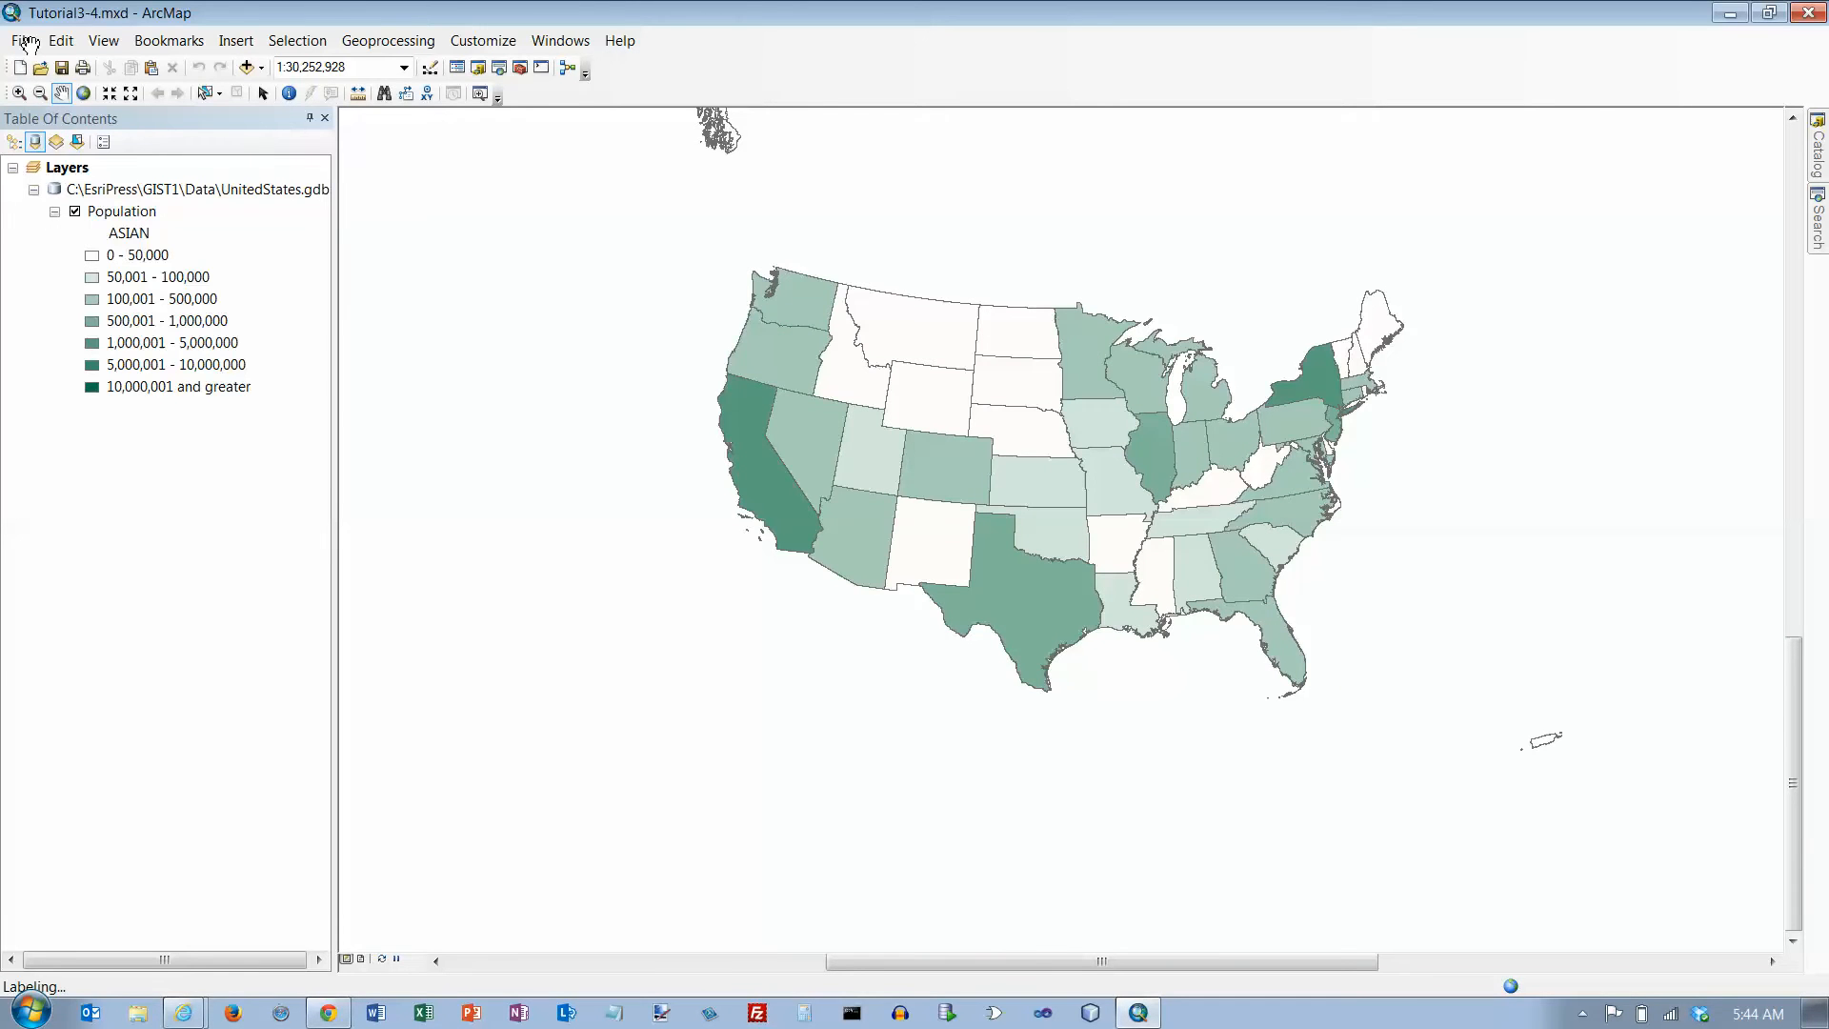
- Save as Tutorial3-4AsiansBlacks.mxd in GIST1\MyExercises\Chapter3, replacing the existing file
{"action": "left_click", "coordinate": [21, 40]}
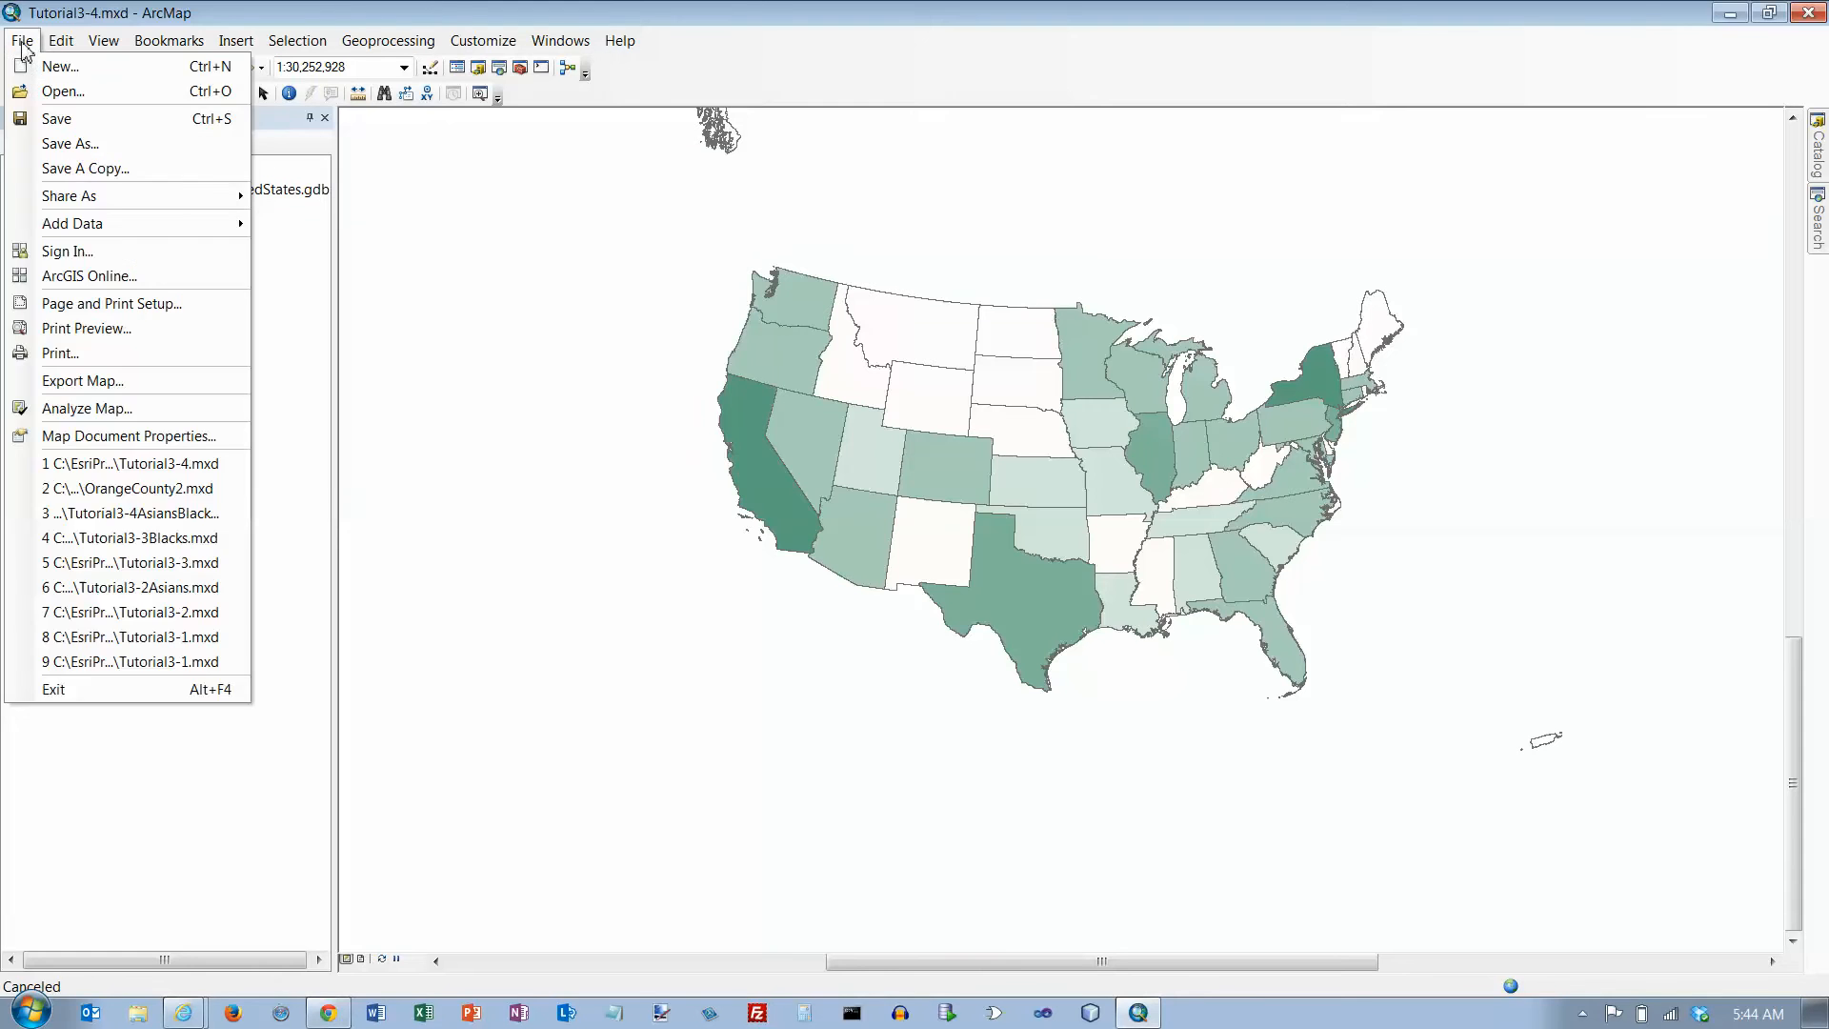
{"action": "left_click", "coordinate": [70, 144]}
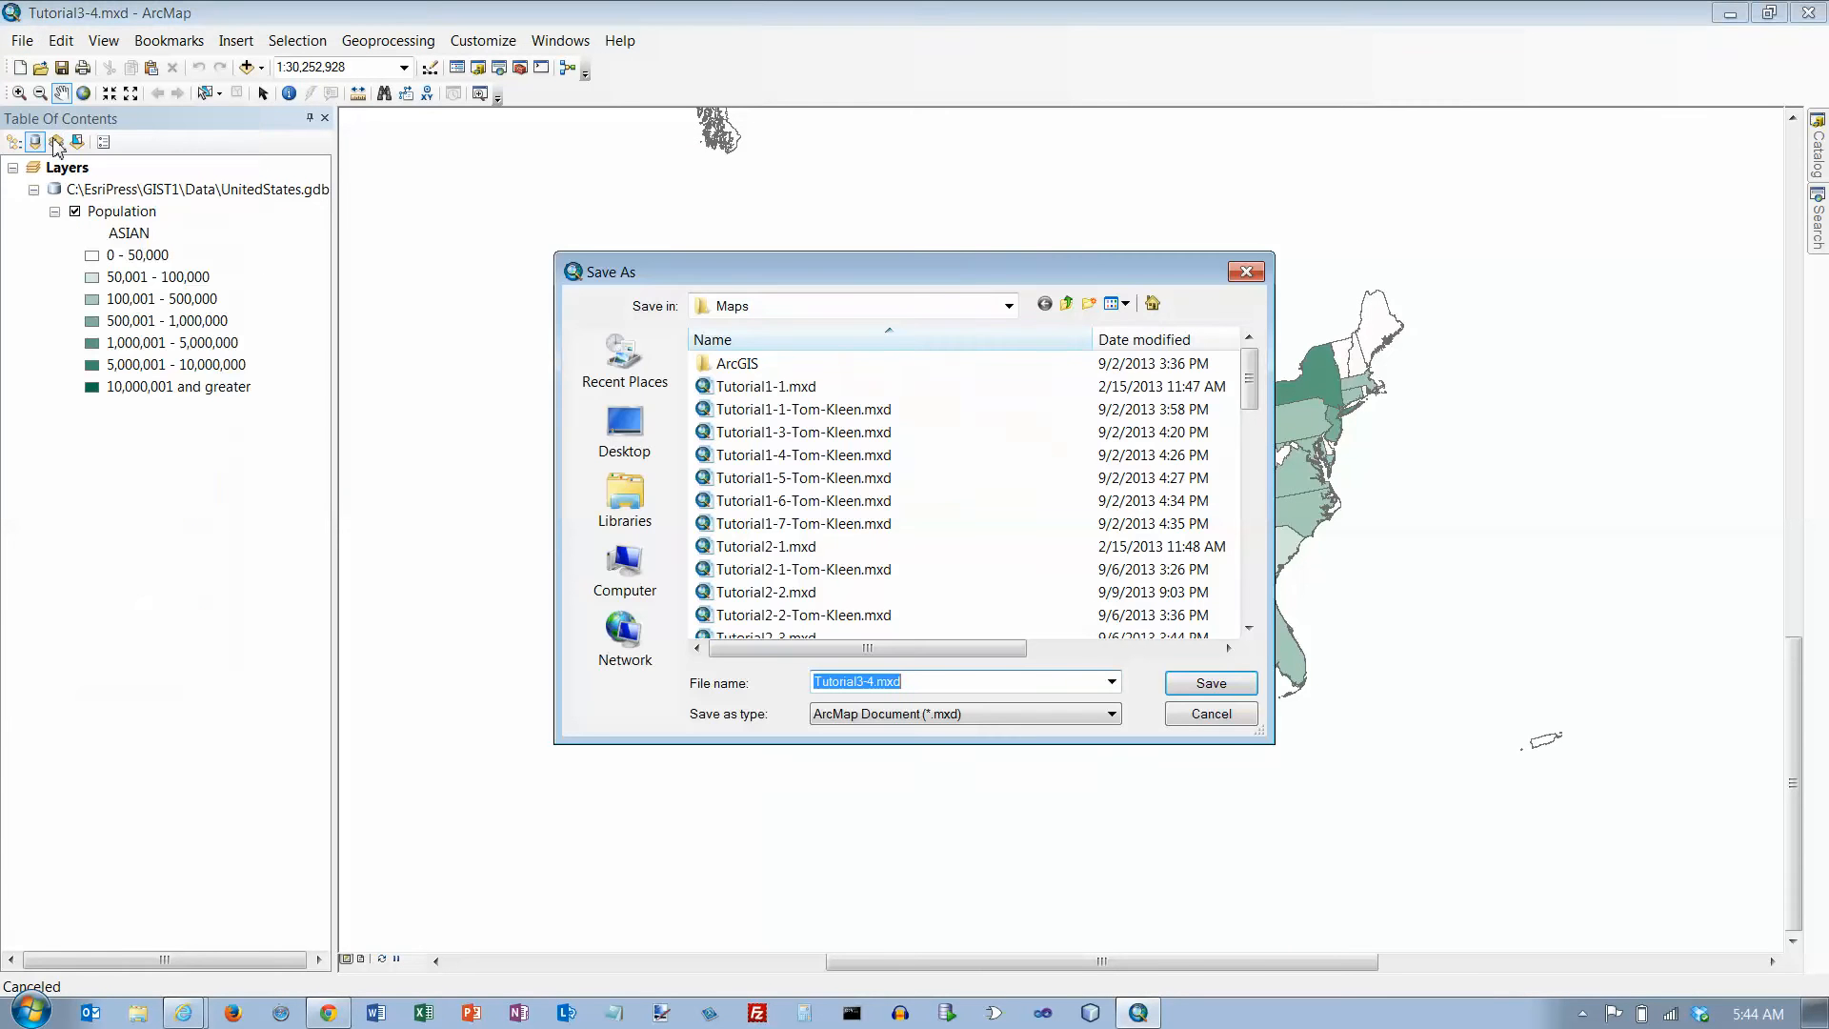
{"action": "left_click", "coordinate": [1065, 303]}
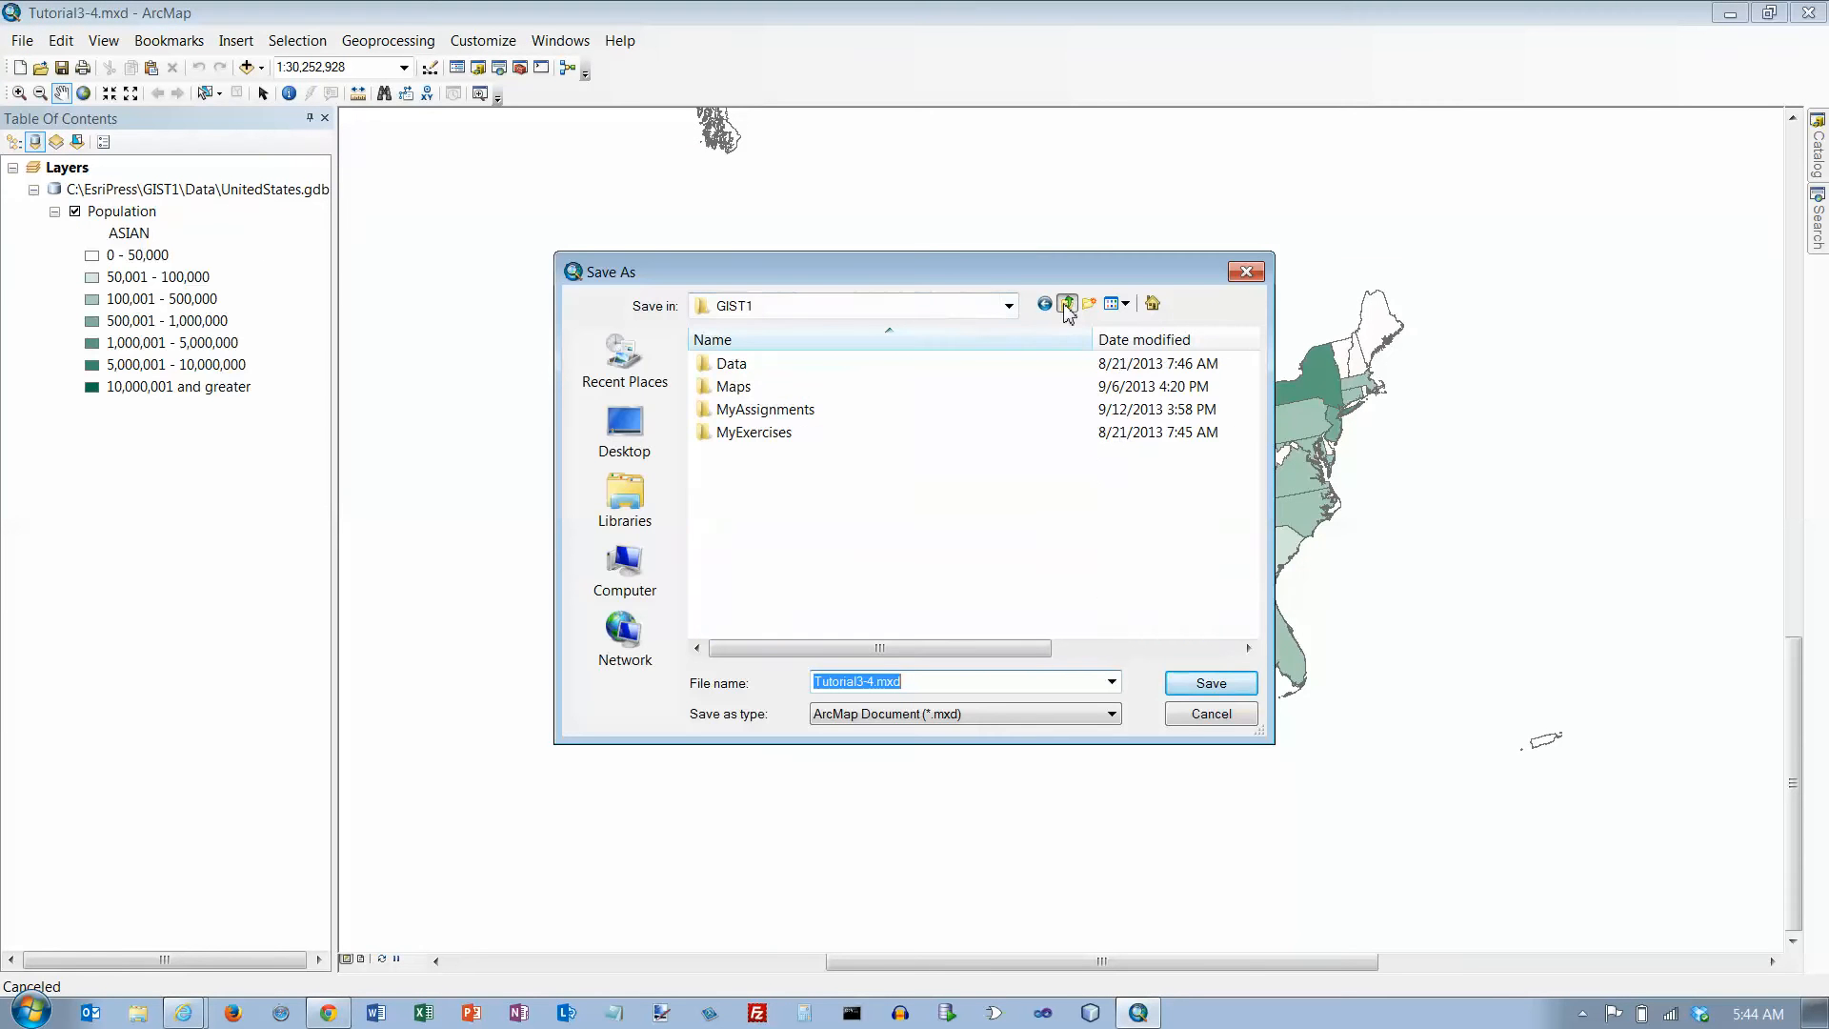
{"action": "left_click", "coordinate": [754, 432]}
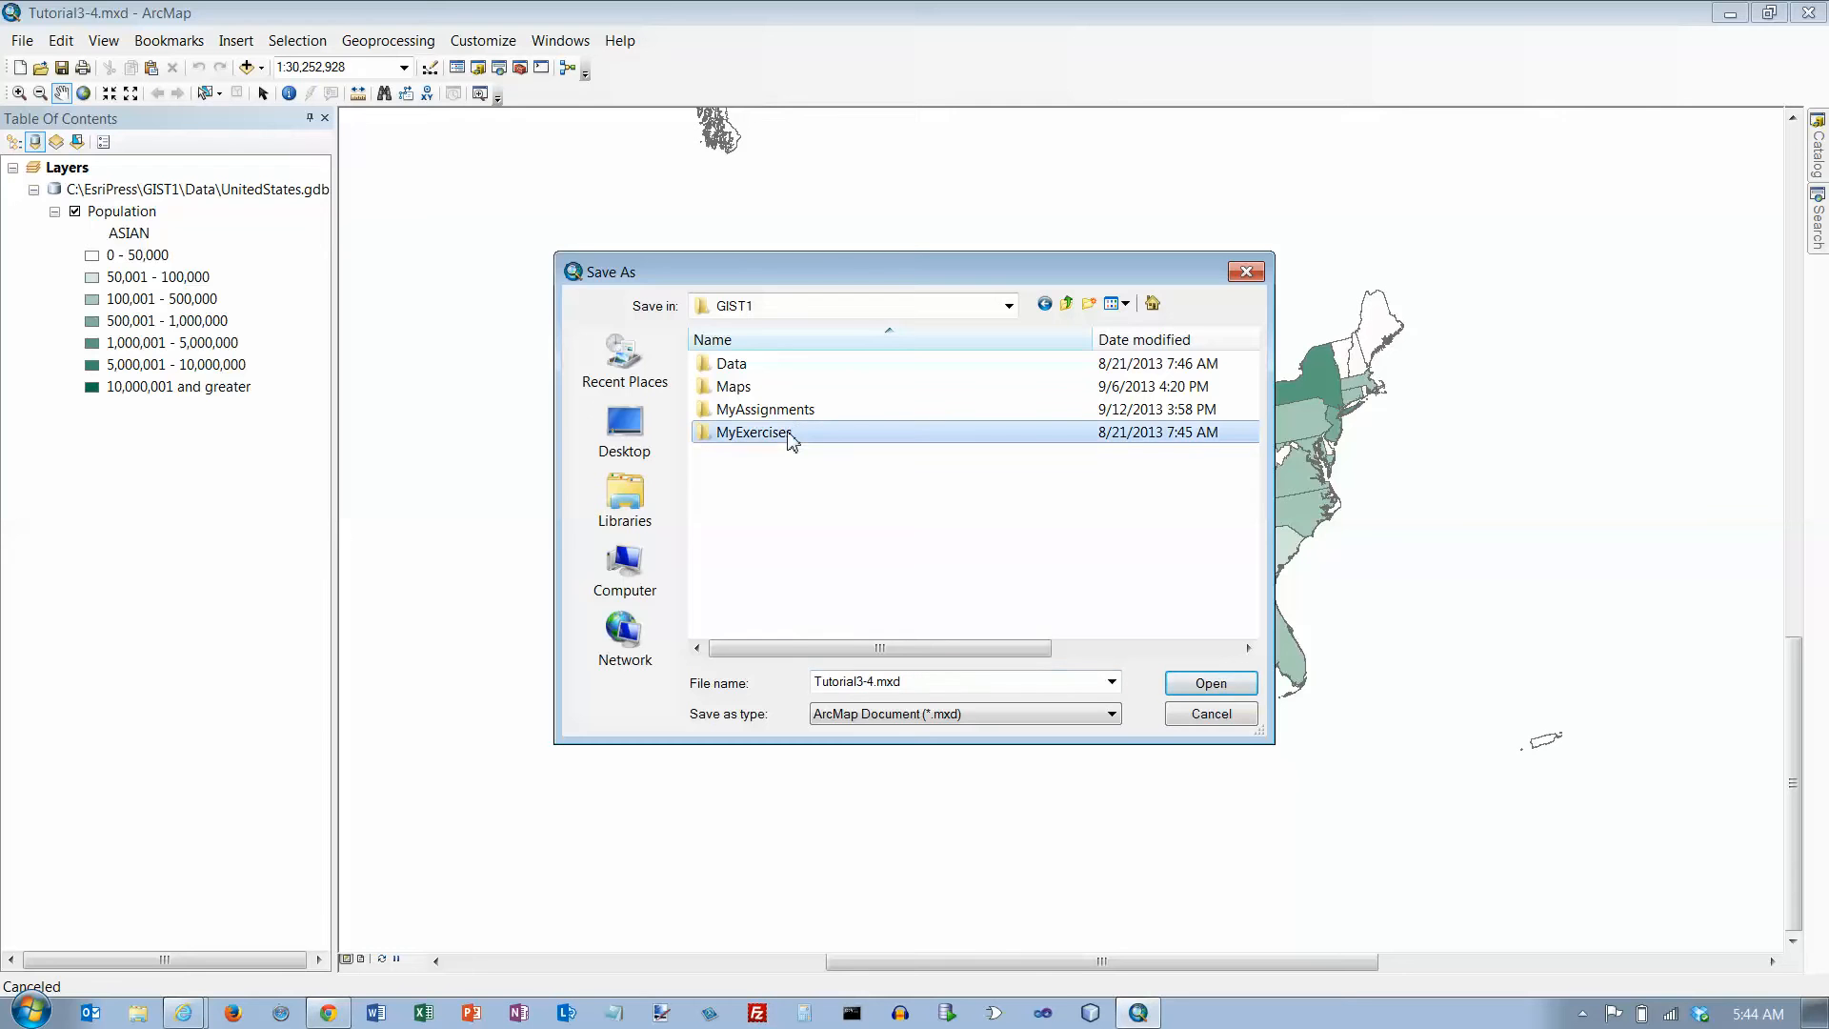
{"action": "double_click", "coordinate": [755, 432]}
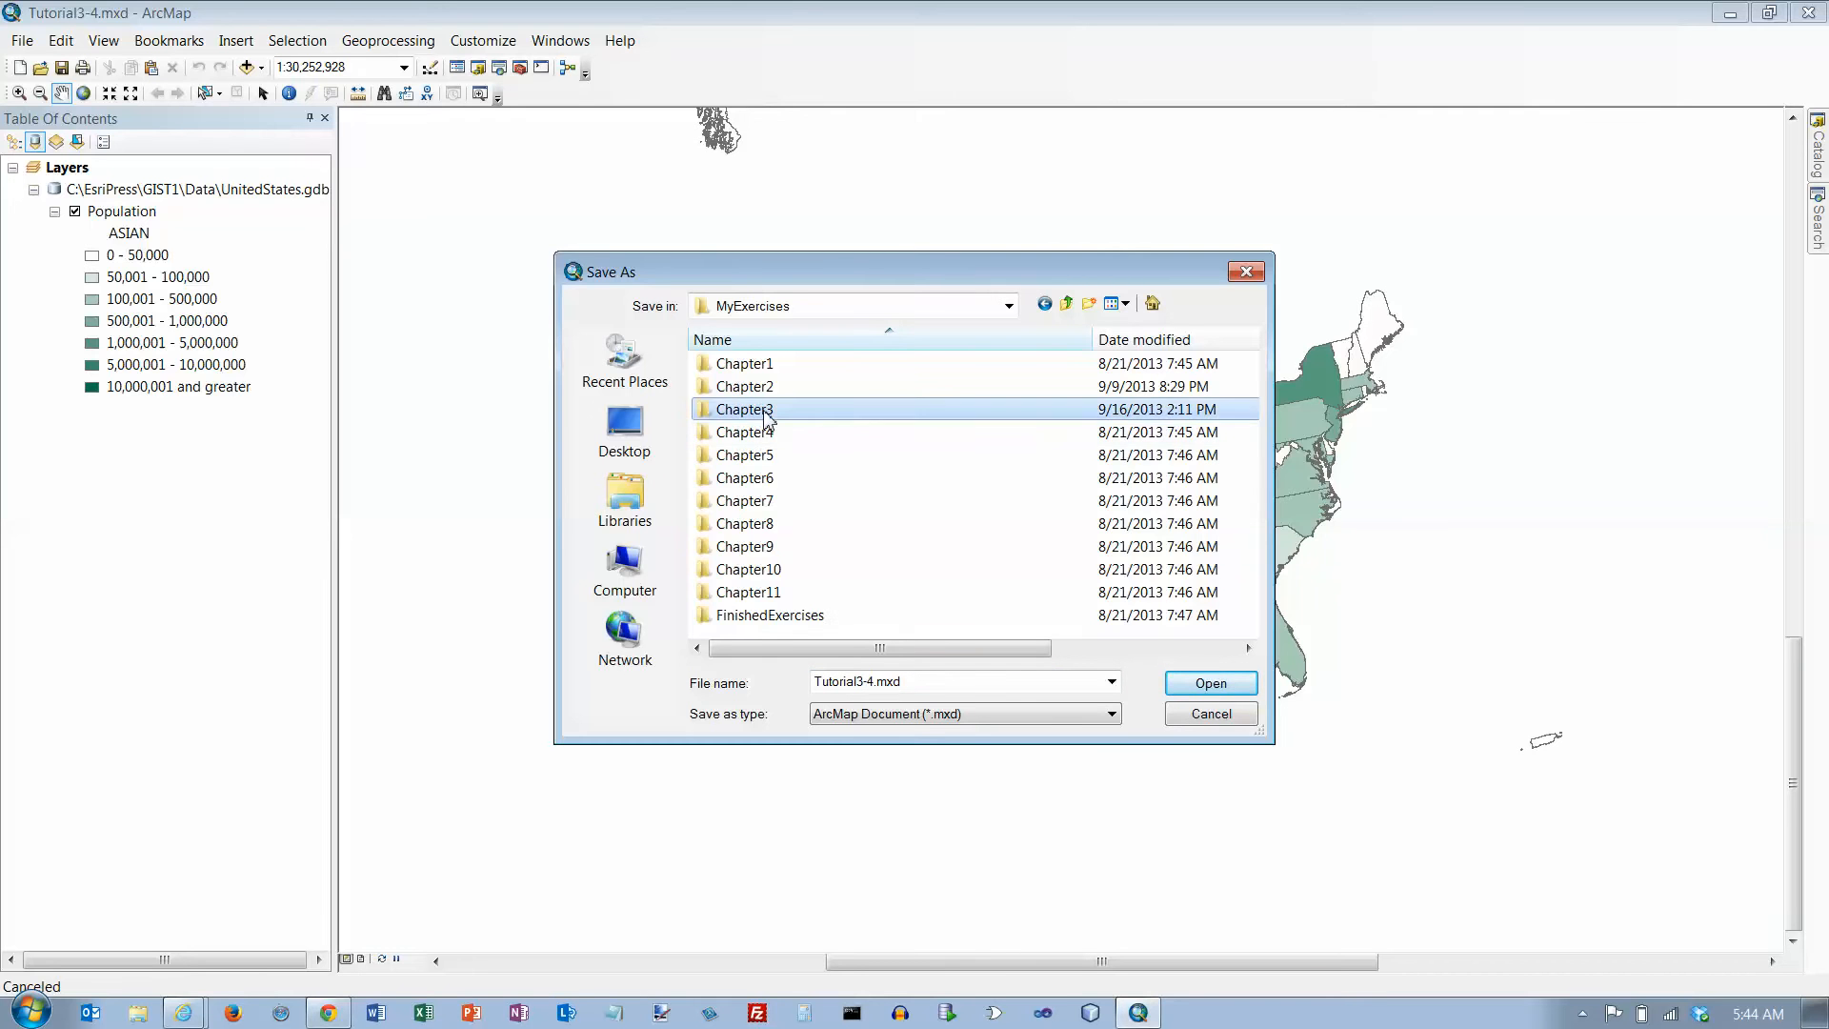
{"action": "double_click", "coordinate": [744, 409]}
{"action": "type", "text": "AsiansBlacks"}
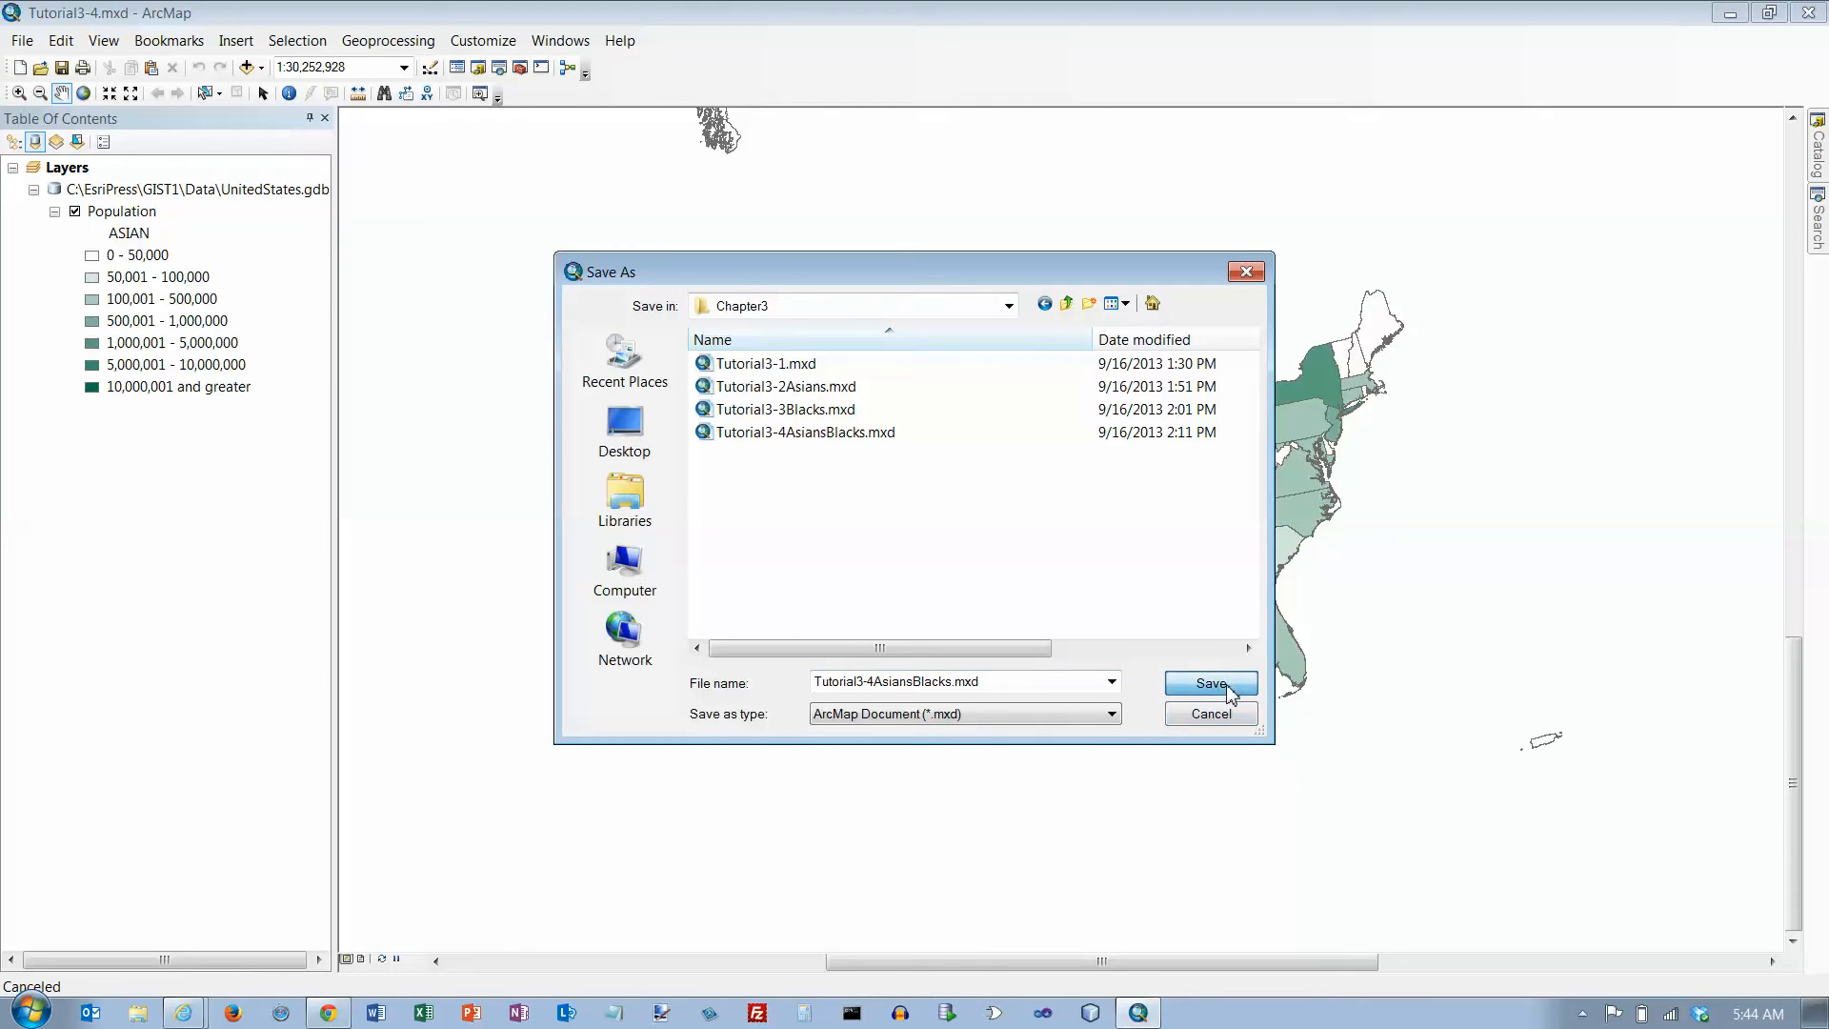
{"action": "left_click", "coordinate": [1210, 683]}
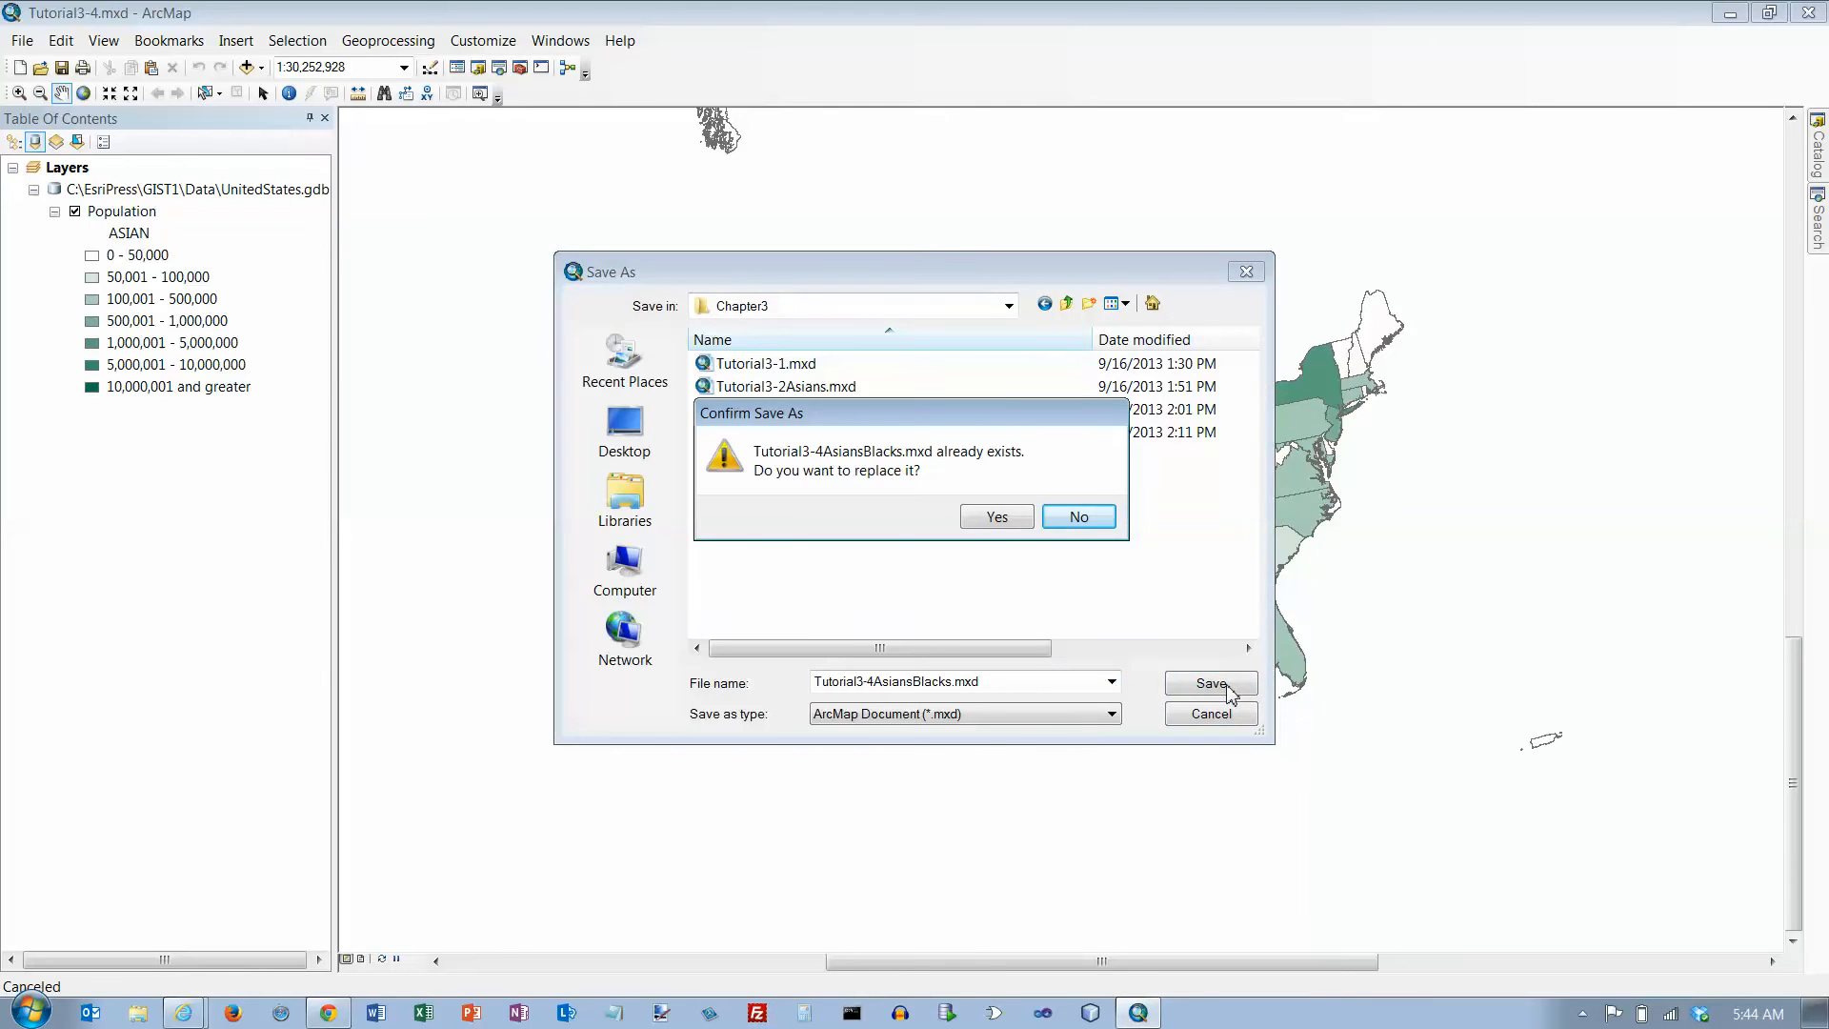
{"action": "left_click", "coordinate": [995, 516]}
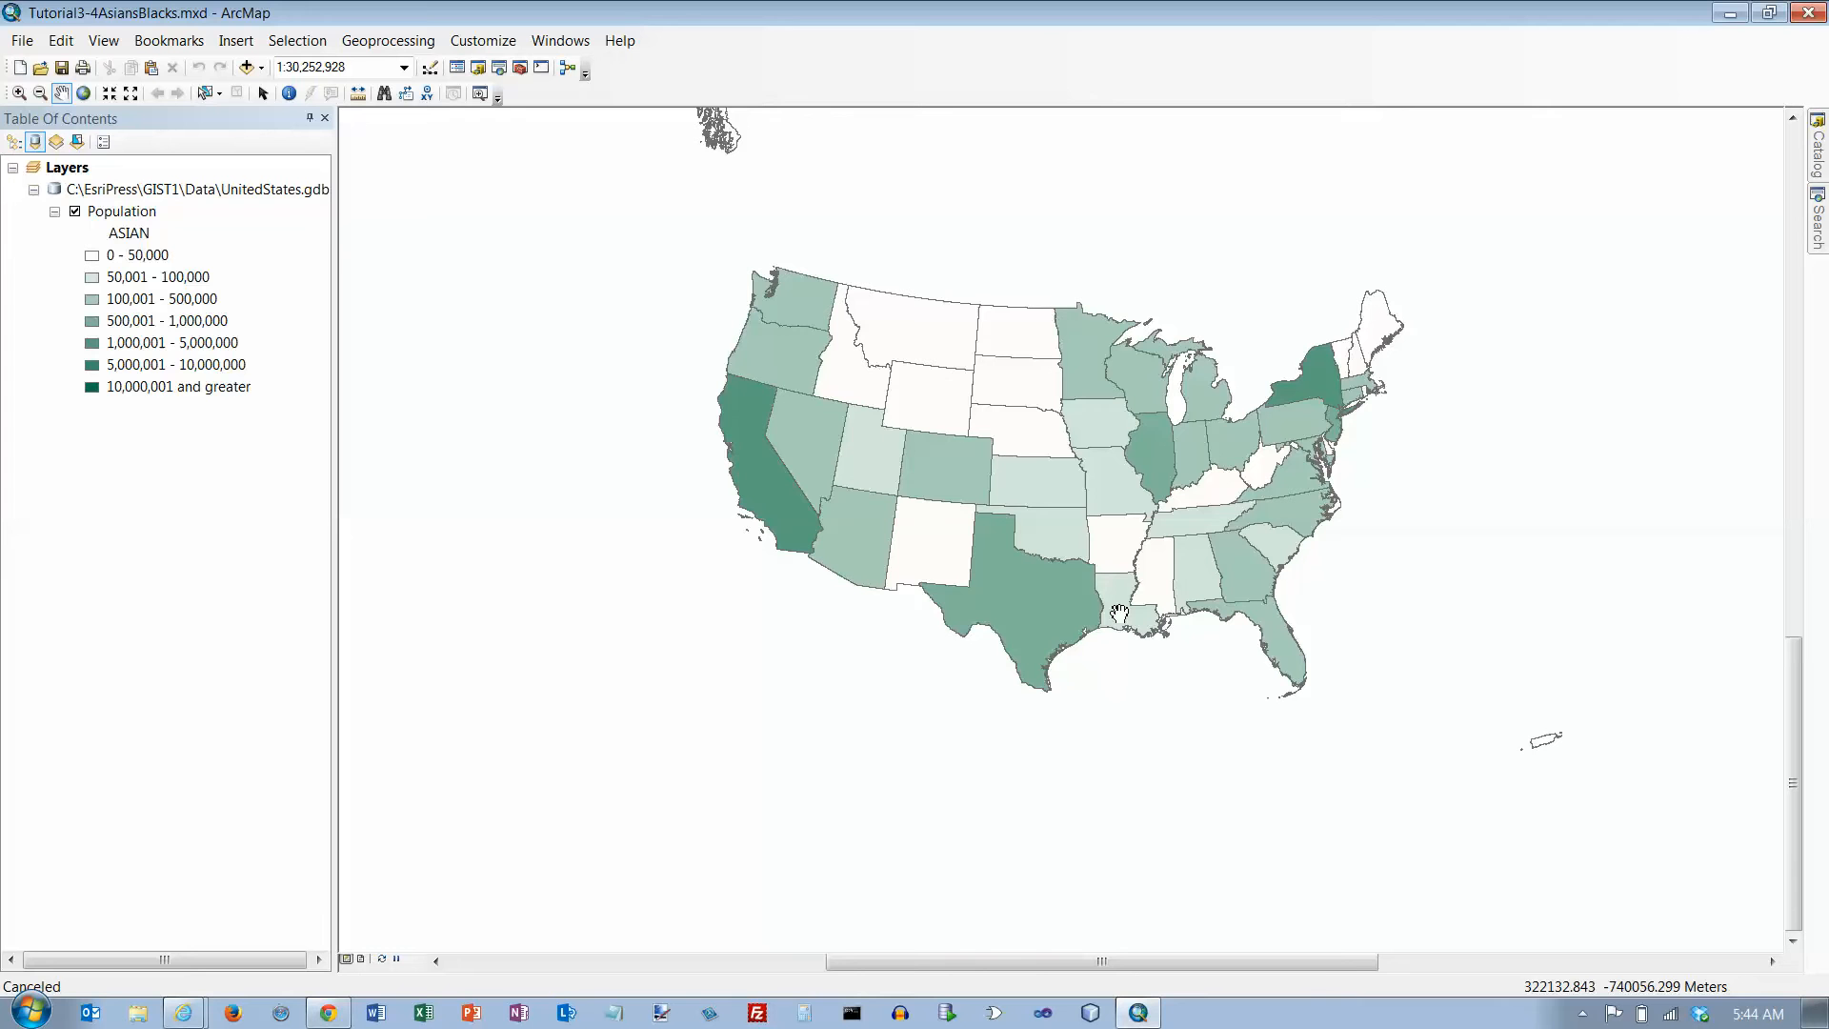
{"action": "mouse_move", "coordinate": [239, 73]}
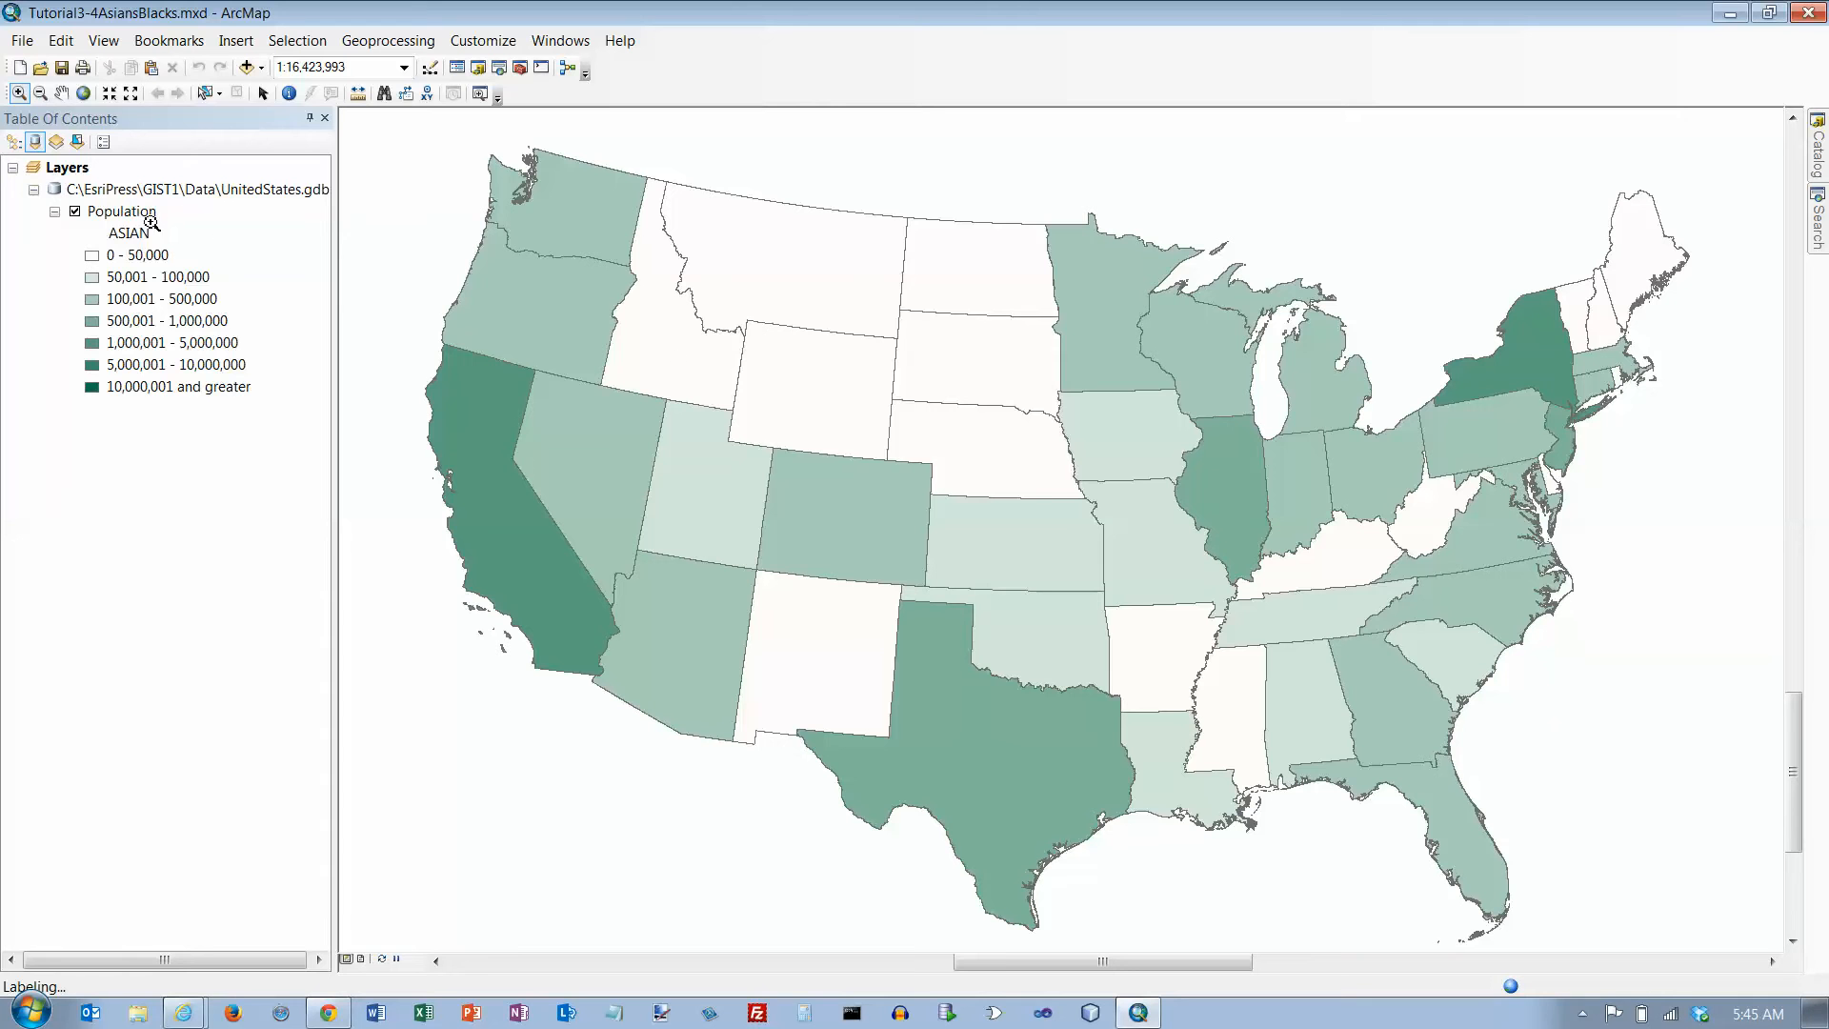
- Uncheck Label Features on the Population layer
{"action": "right_click", "coordinate": [121, 212]}
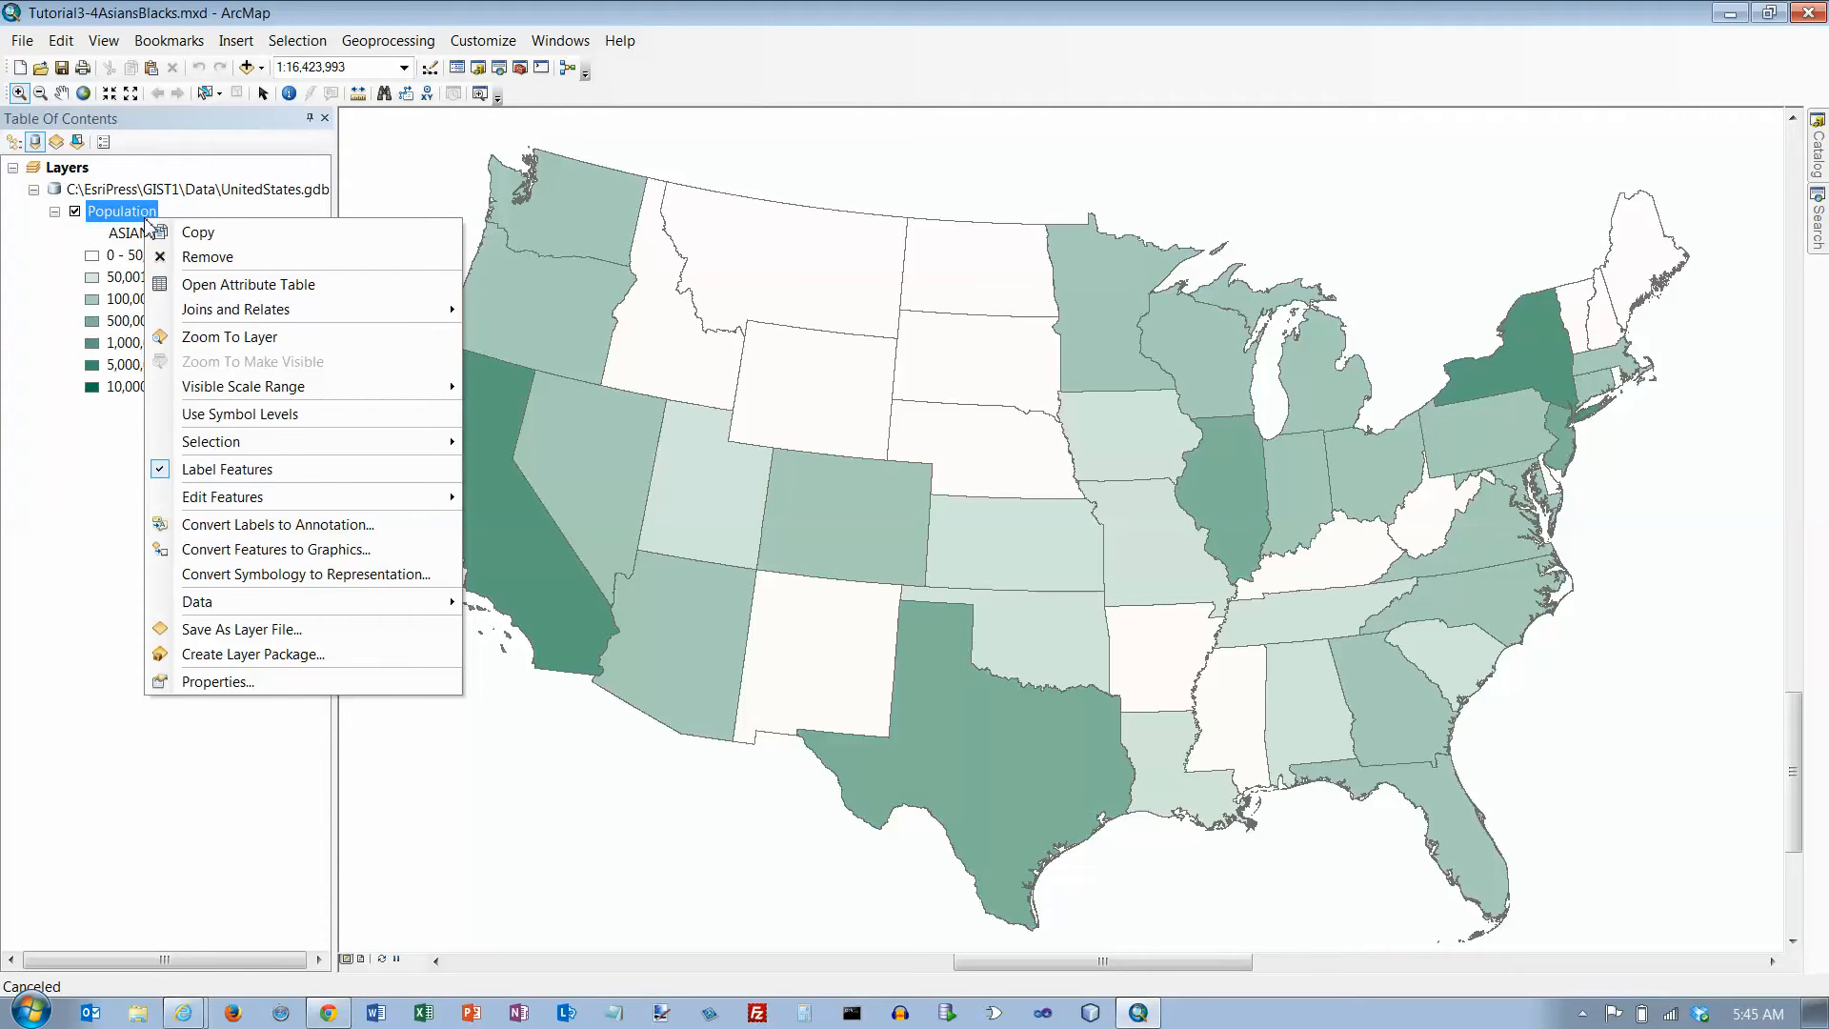
{"action": "mouse_move", "coordinate": [227, 469]}
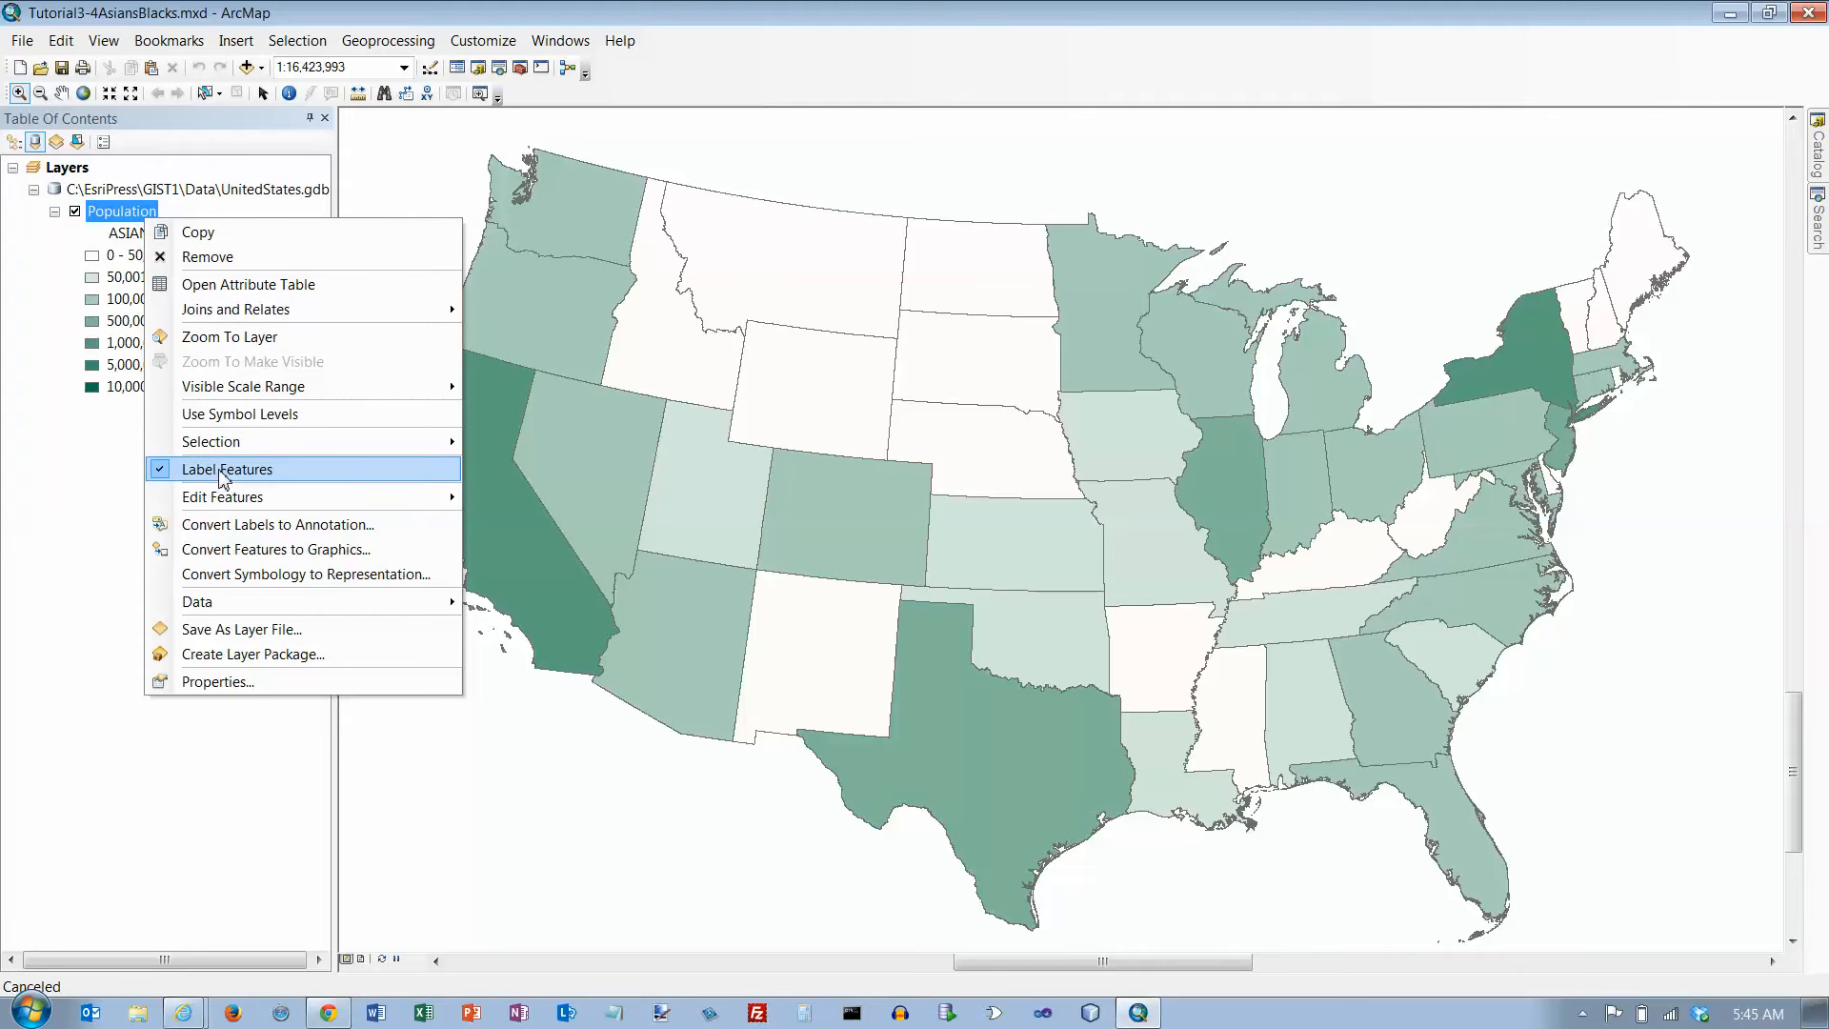
{"action": "left_click", "coordinate": [227, 469]}
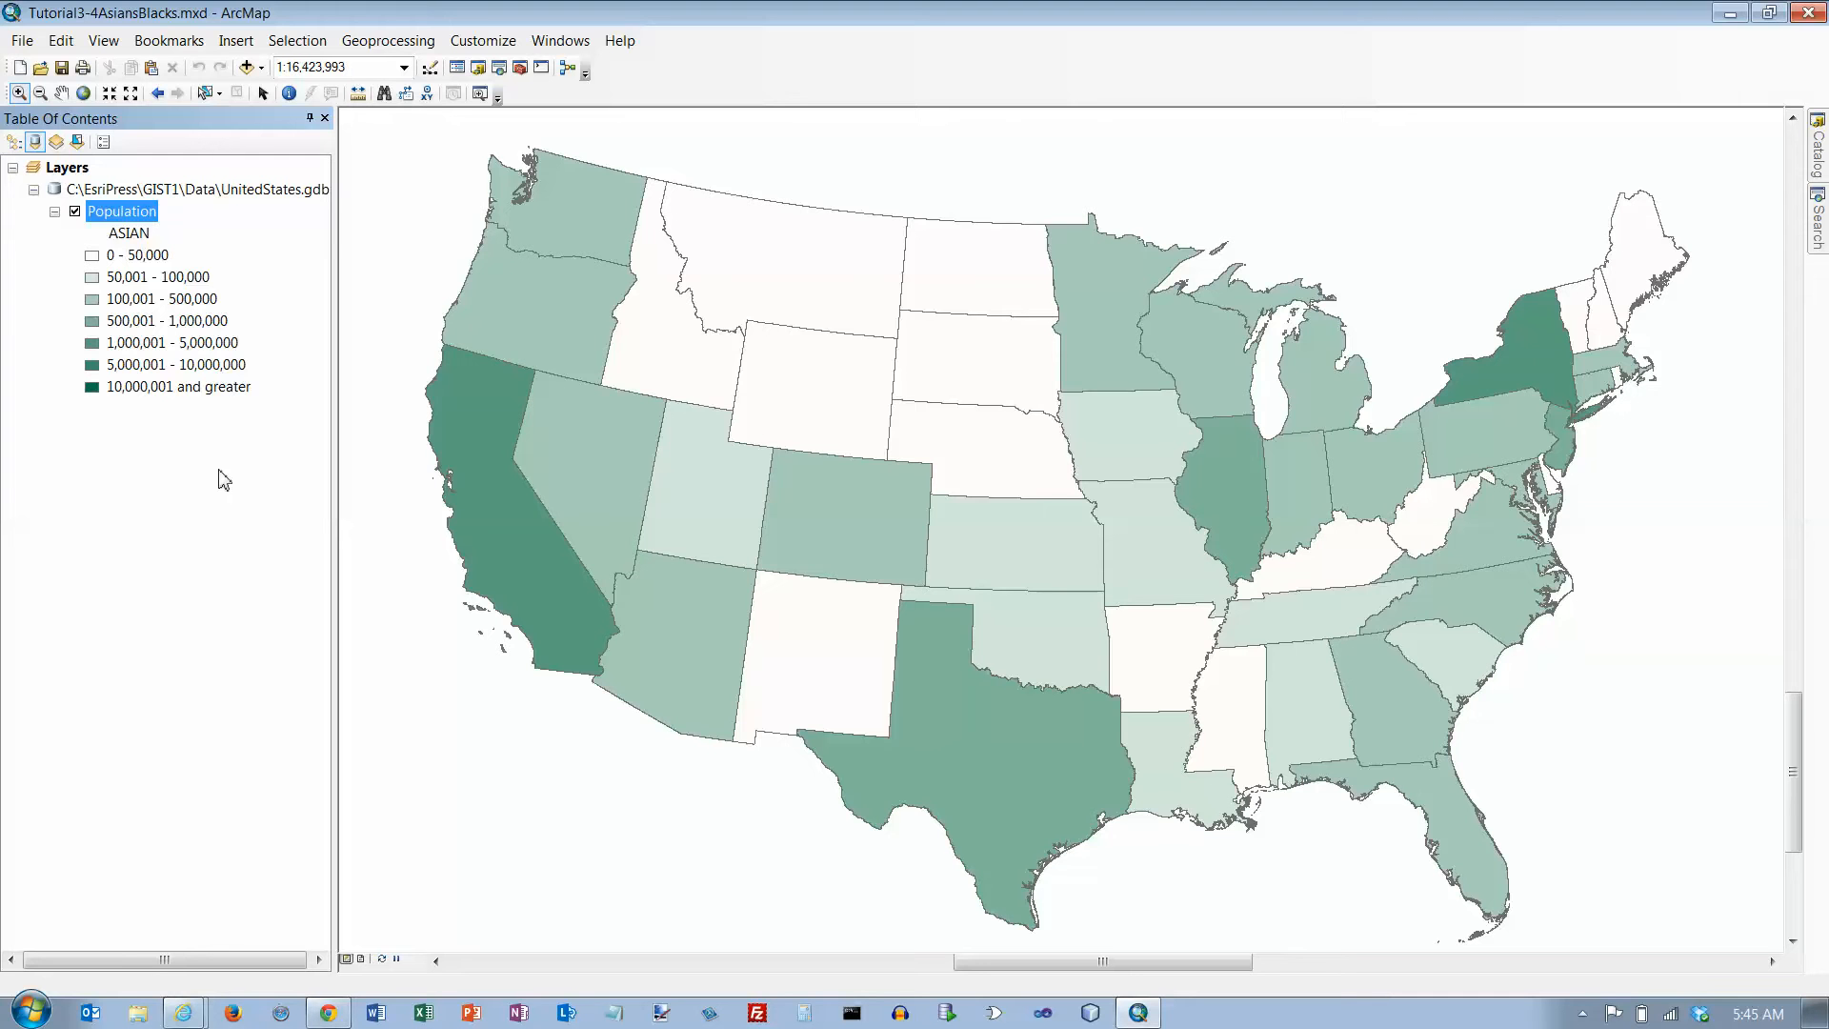
{"action": "mouse_move", "coordinate": [282, 441]}
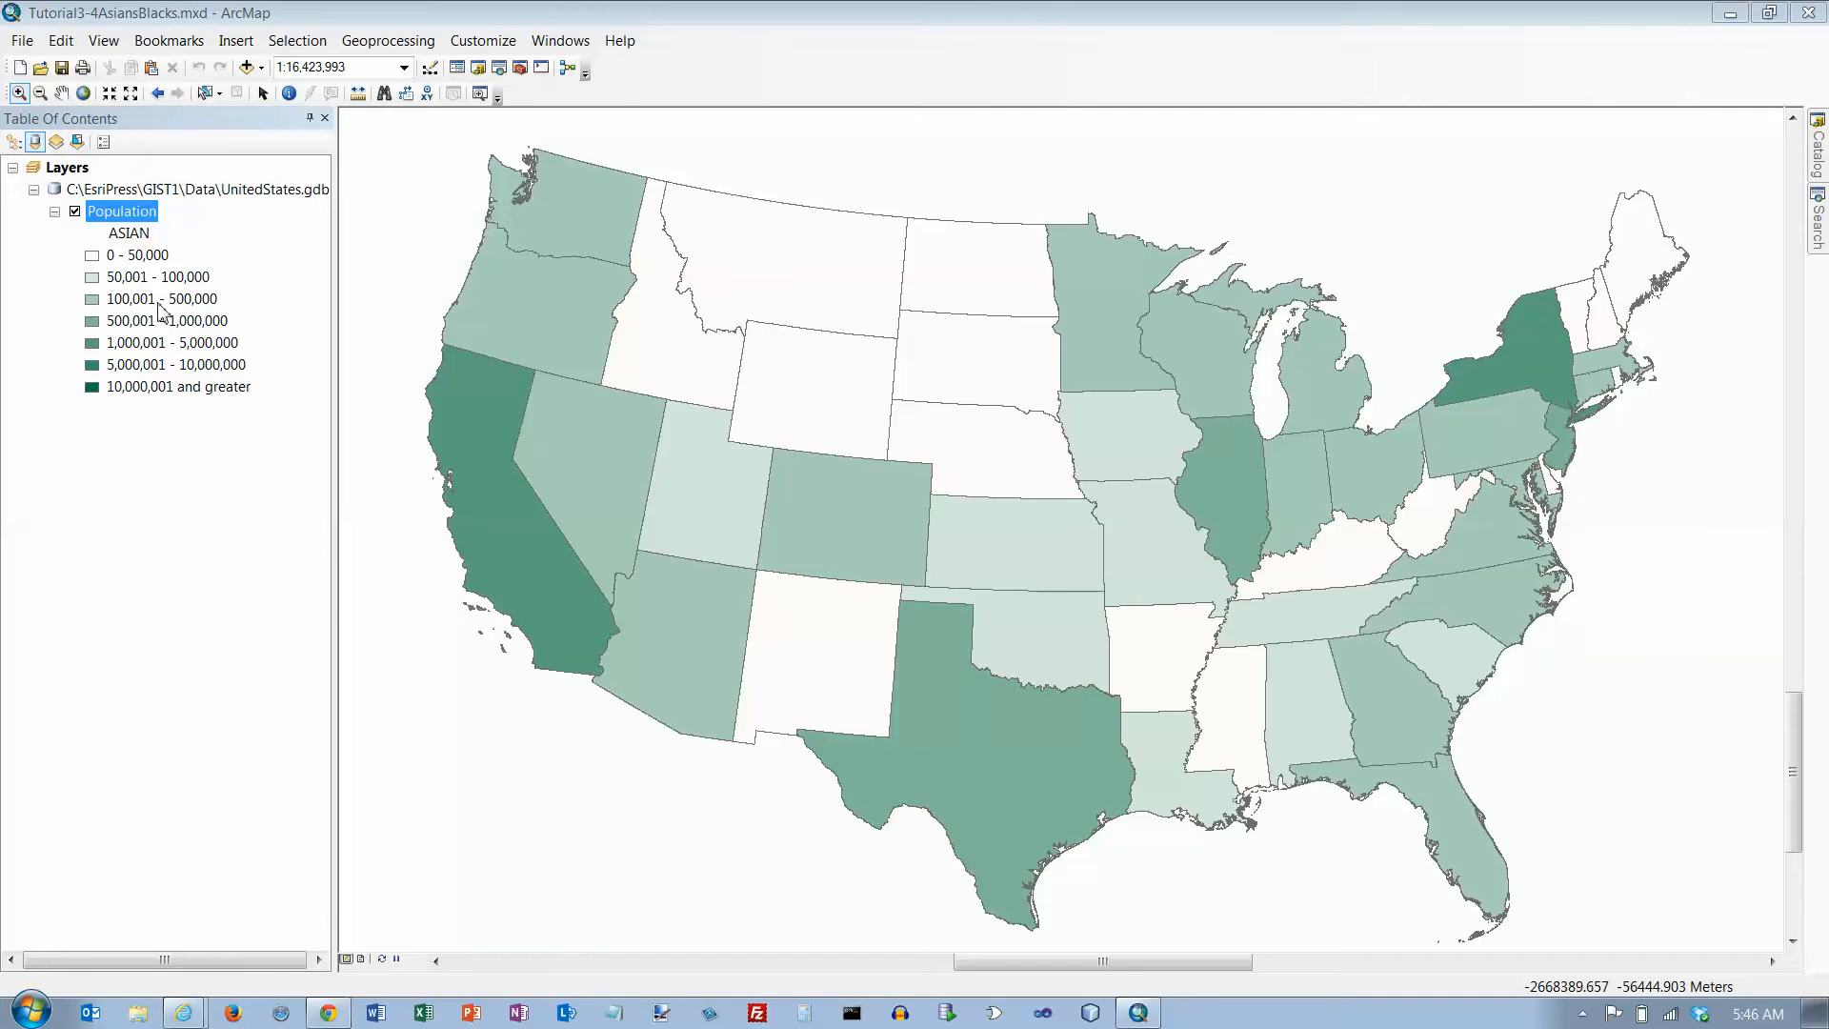
- Rename the Layers data frame to 'Asians' in Data Frame Properties
{"action": "right_click", "coordinate": [66, 166]}
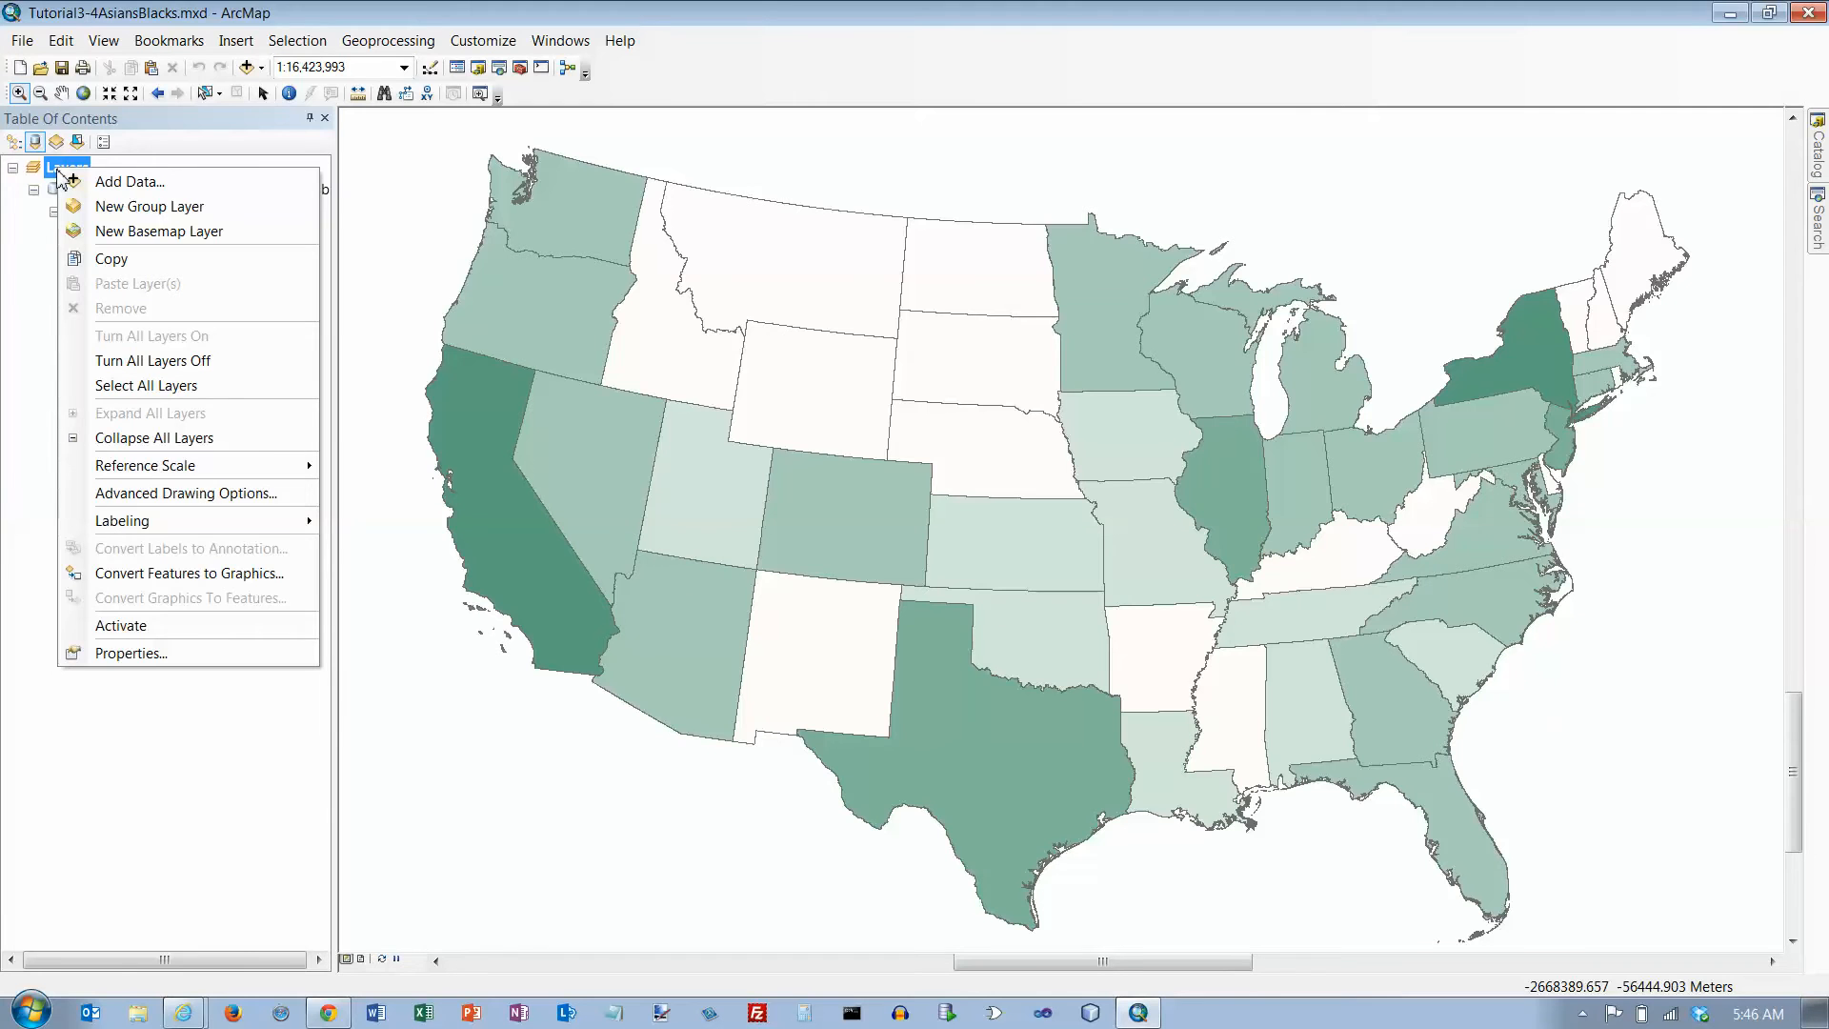
{"action": "left_click", "coordinate": [130, 654]}
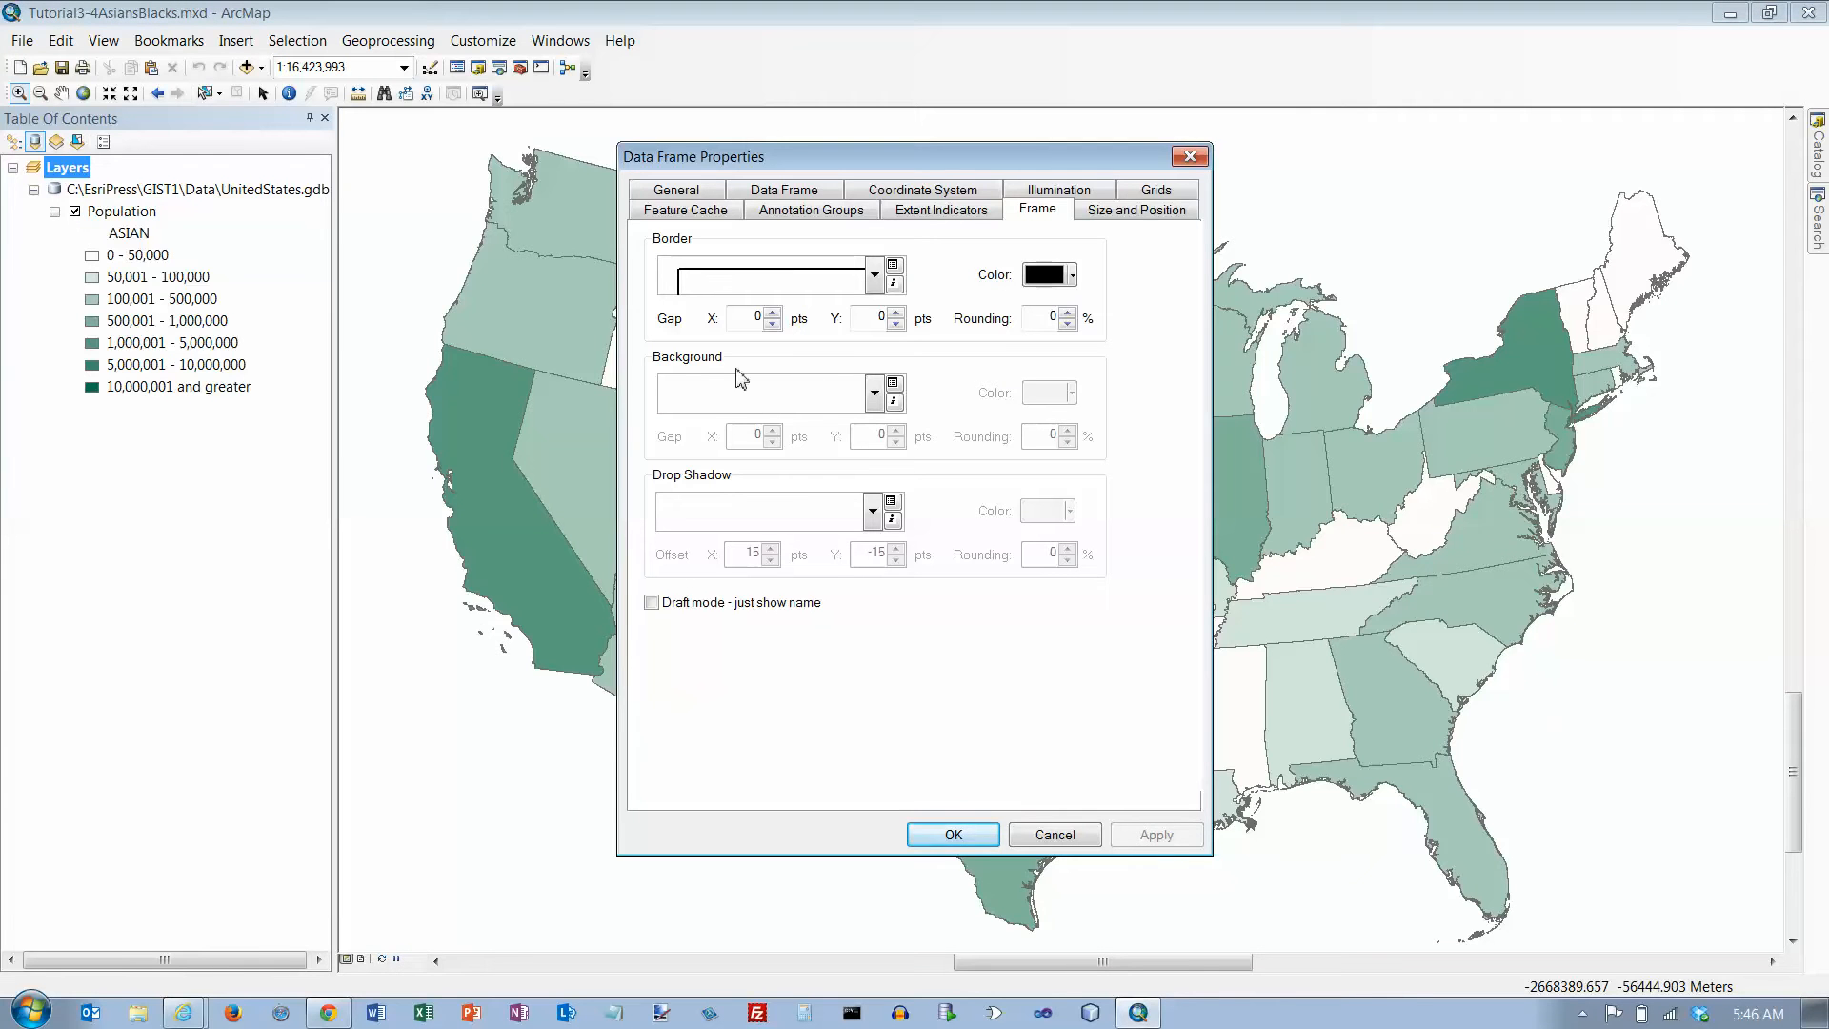
{"action": "mouse_move", "coordinate": [817, 371]}
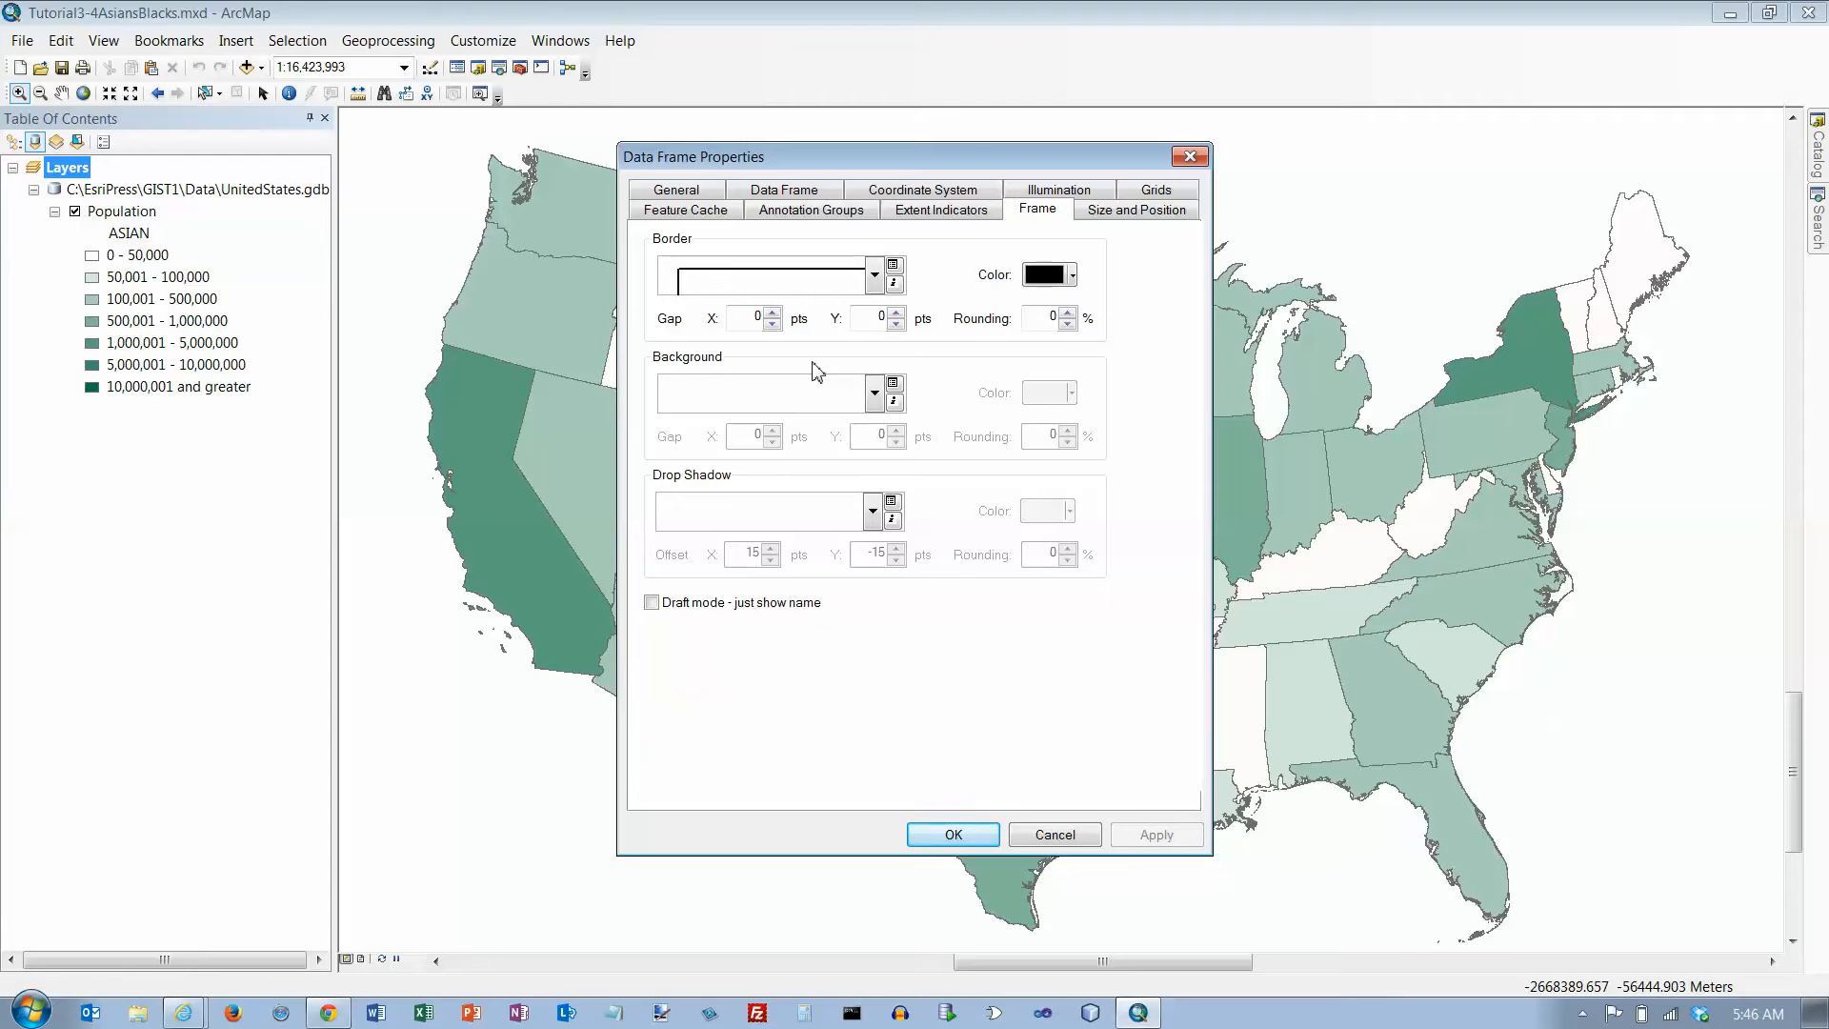
{"action": "left_click", "coordinate": [675, 189]}
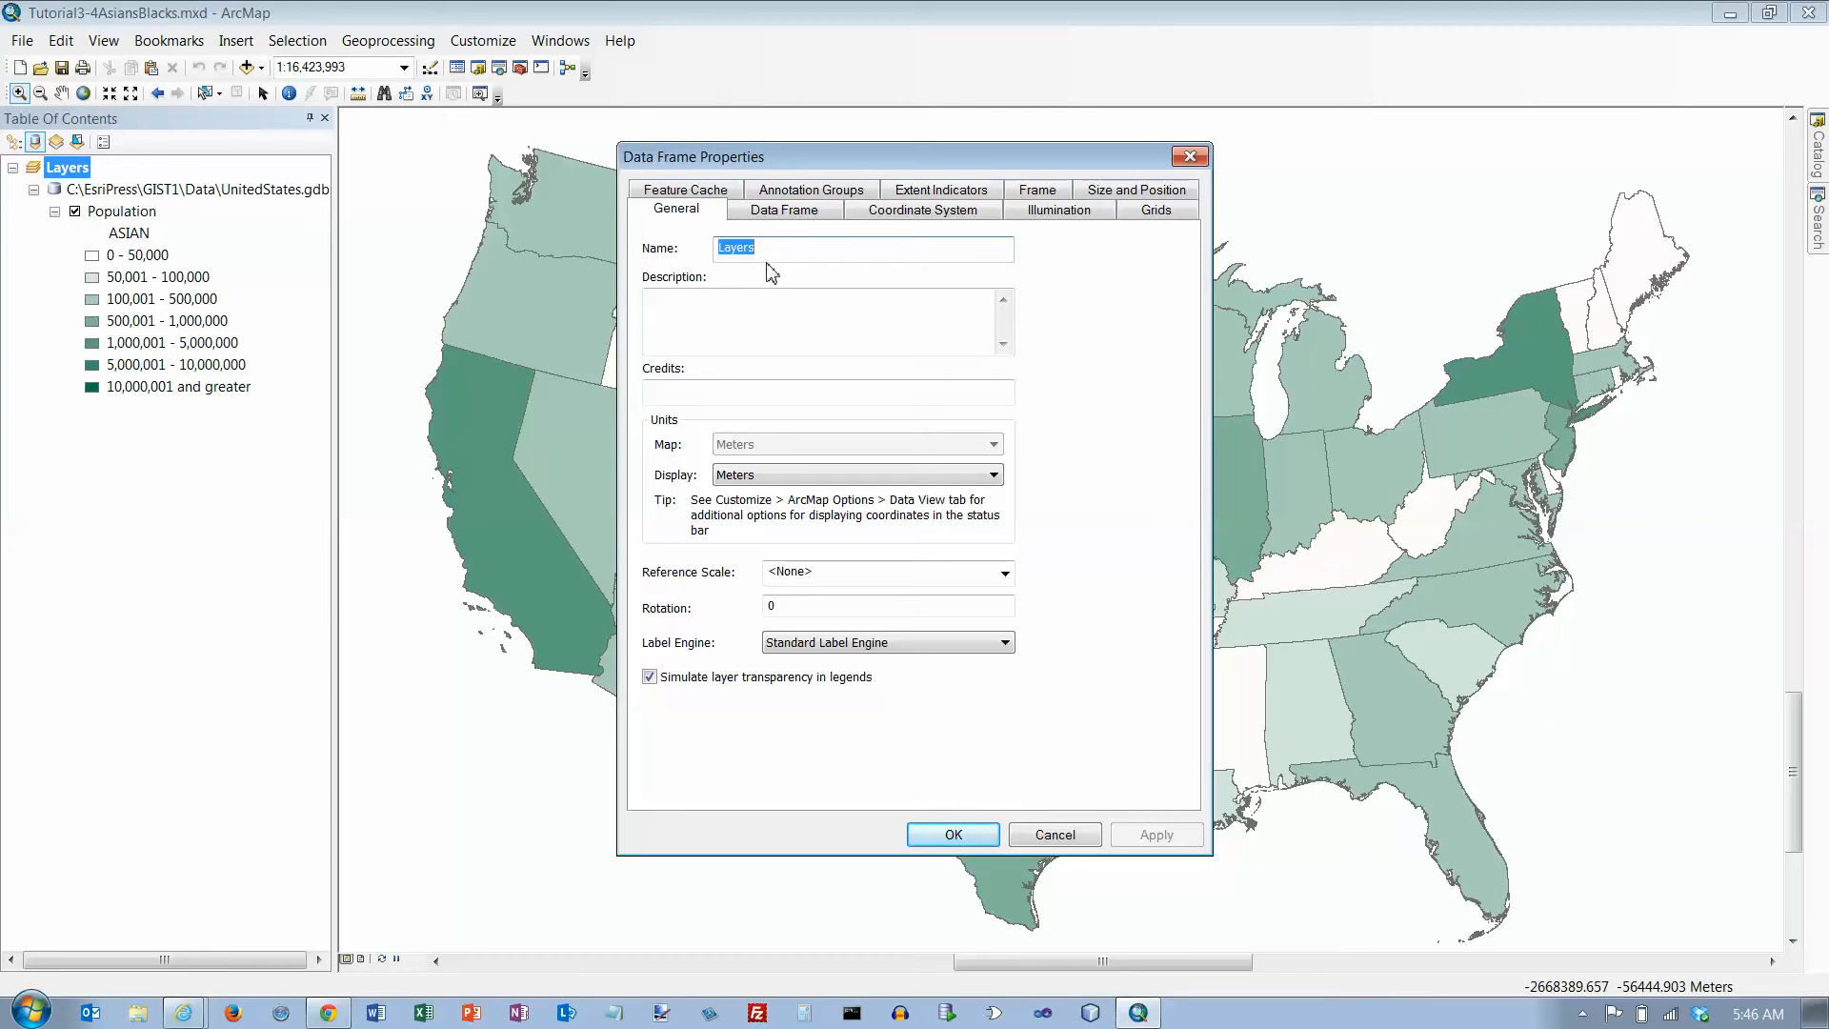
{"action": "type", "text": "Asian"}
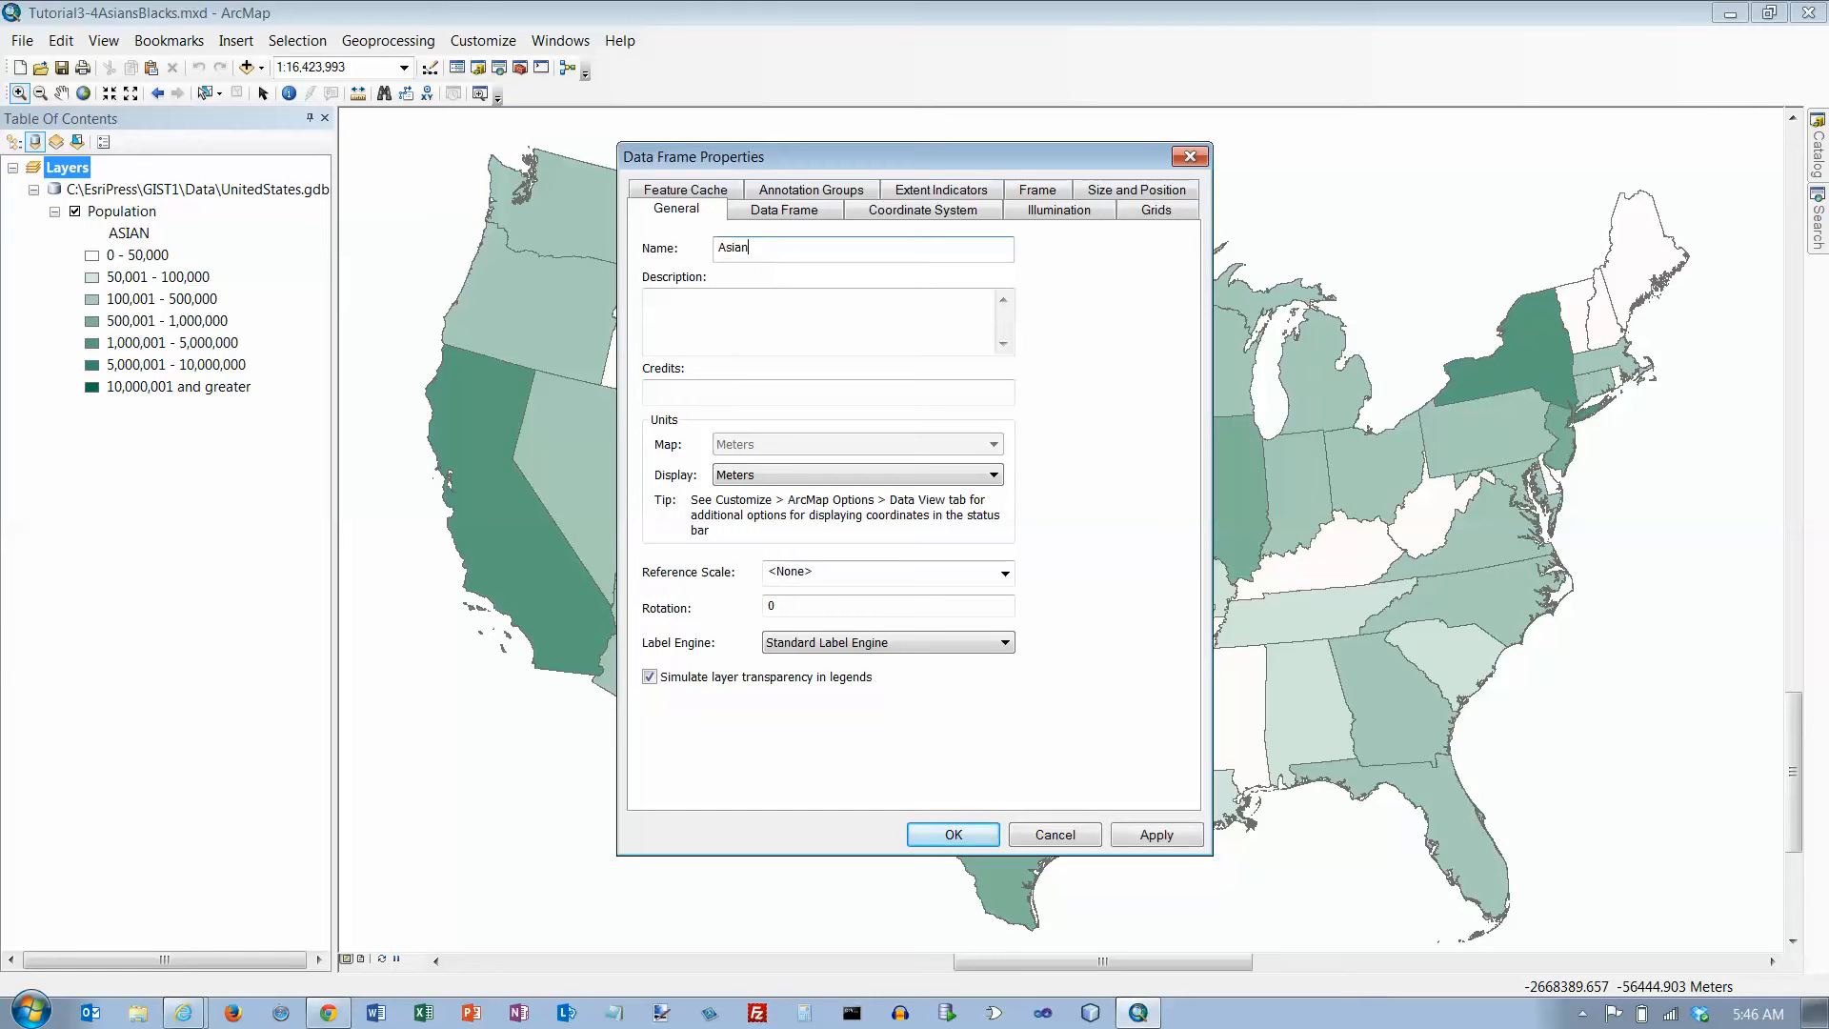
{"action": "type", "text": "s"}
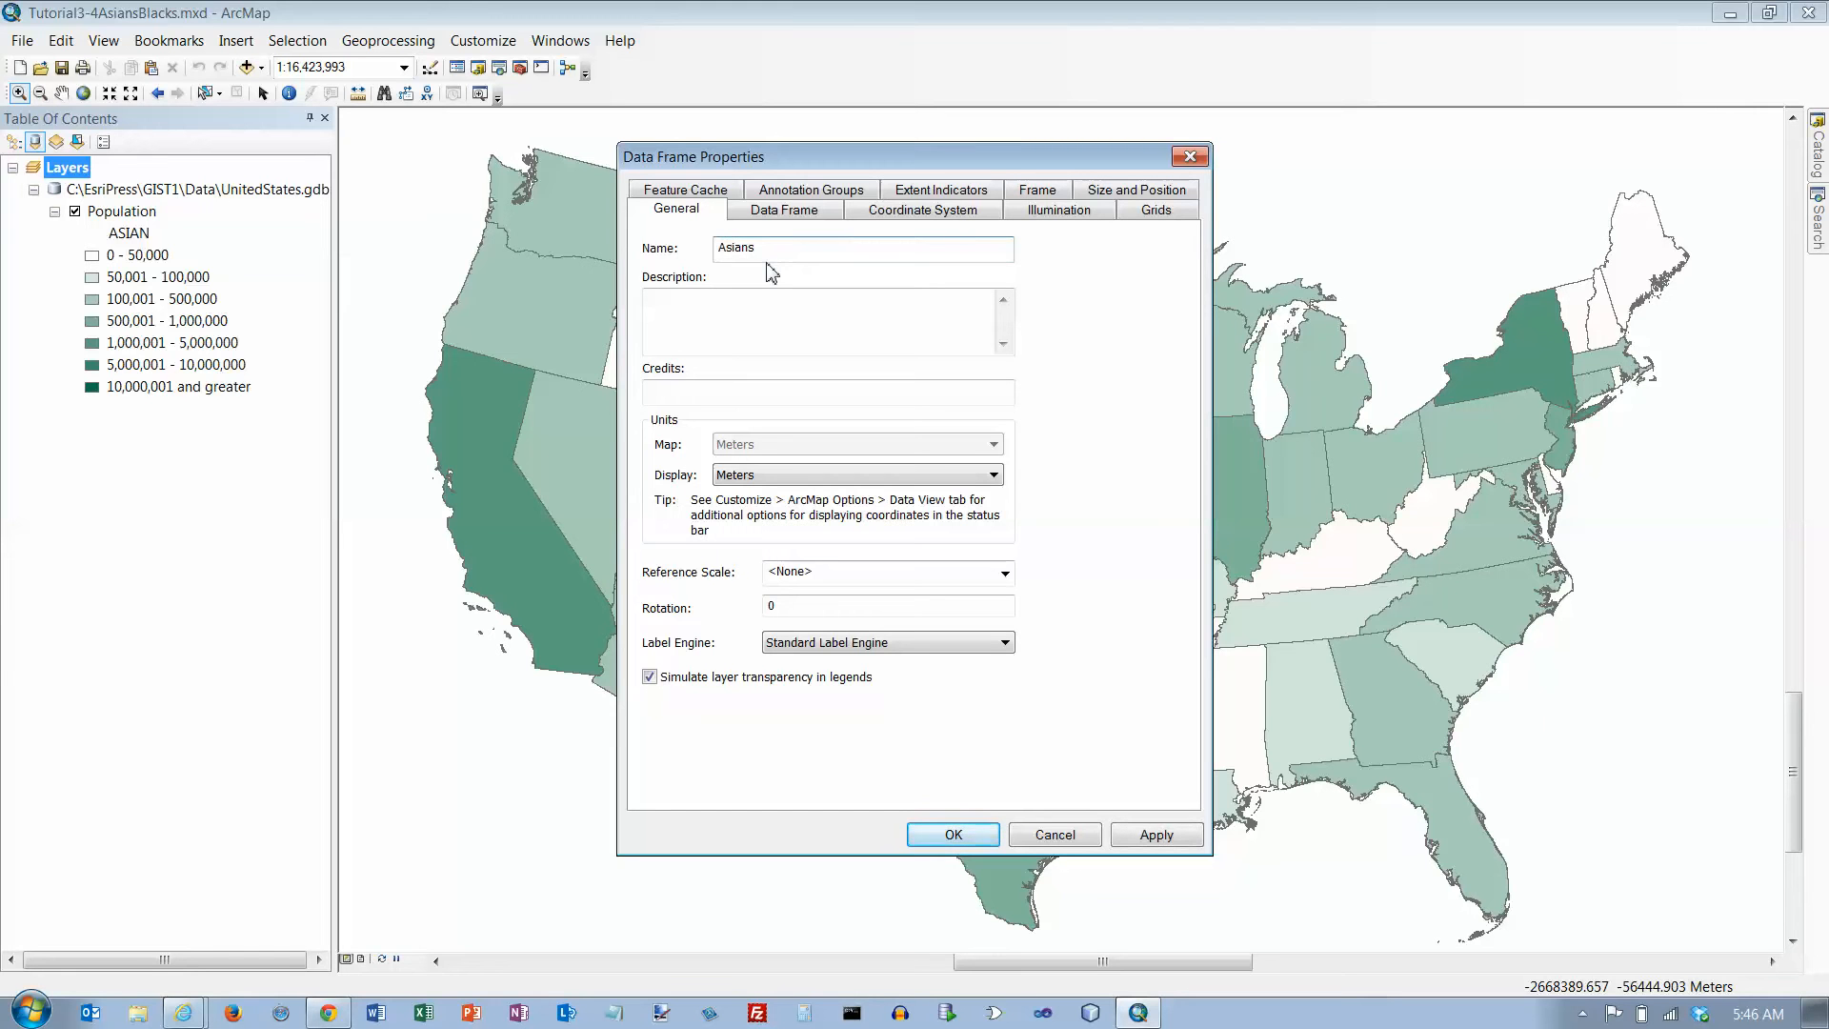
- Project the frame to USA Contiguous Albers Equal Area Conic, accepting the warning
{"action": "left_click", "coordinate": [923, 209]}
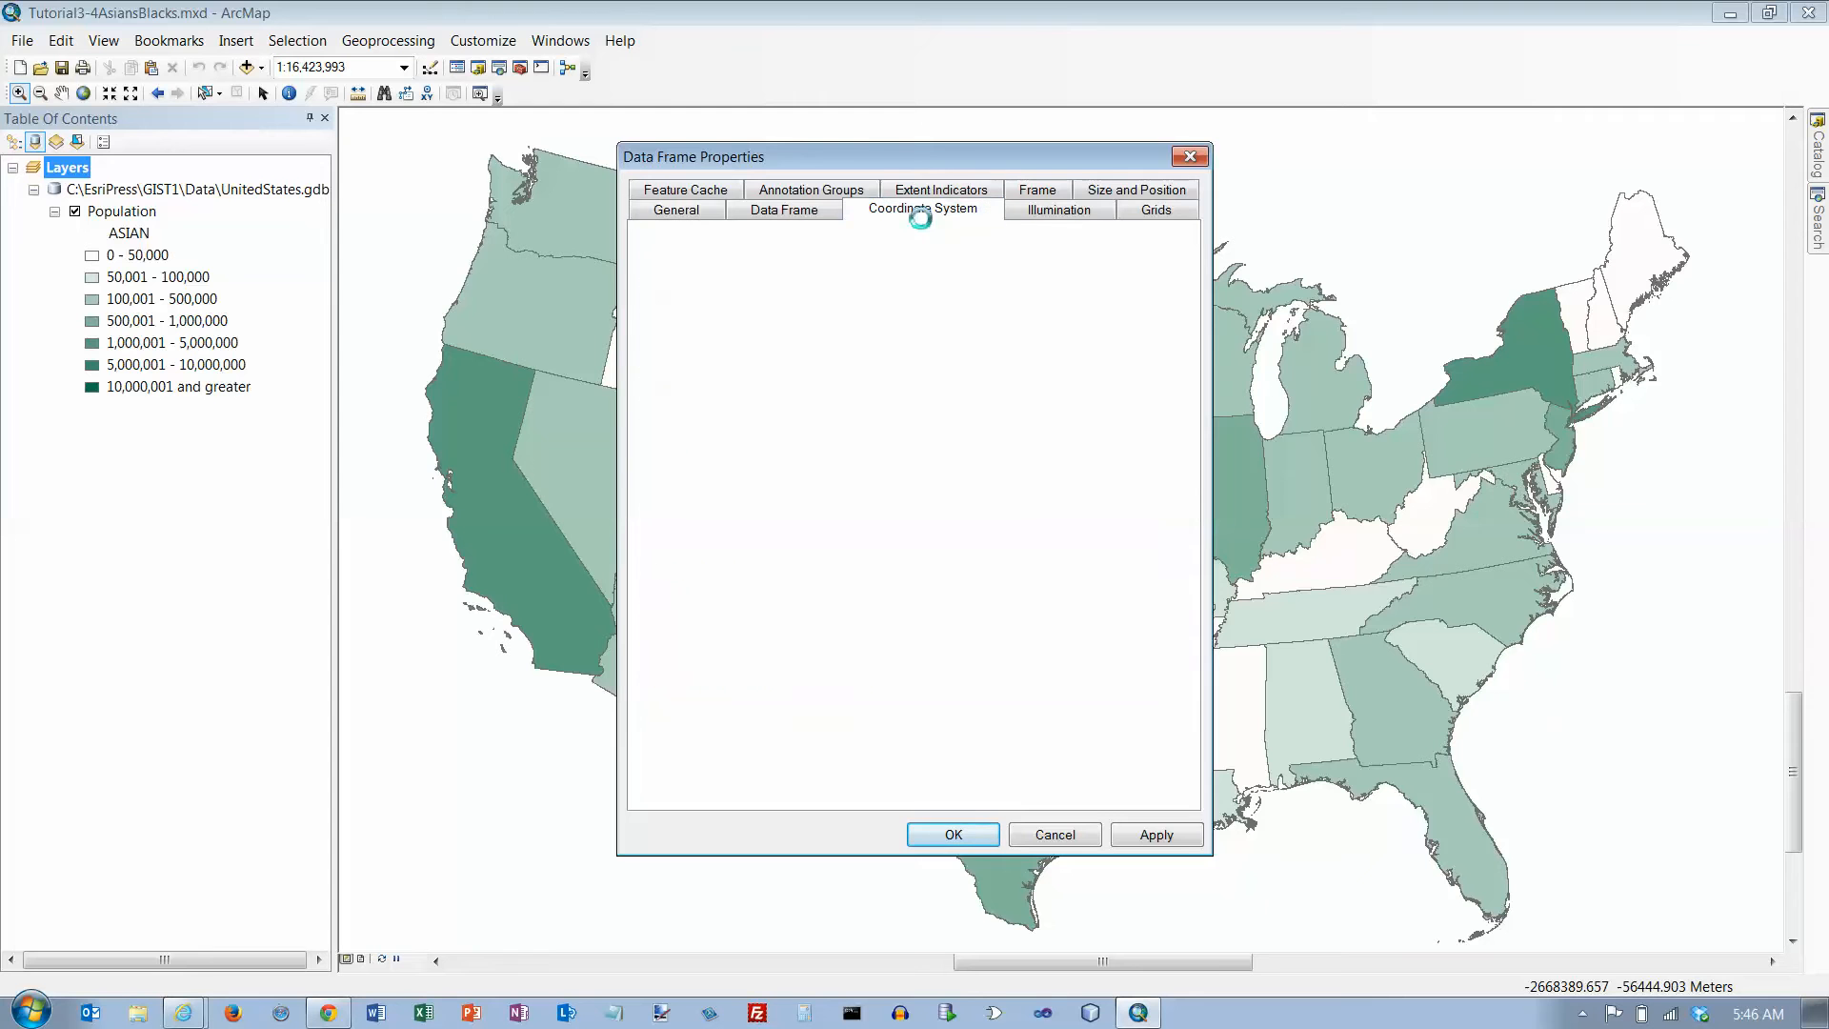
{"action": "left_click", "coordinate": [921, 209]}
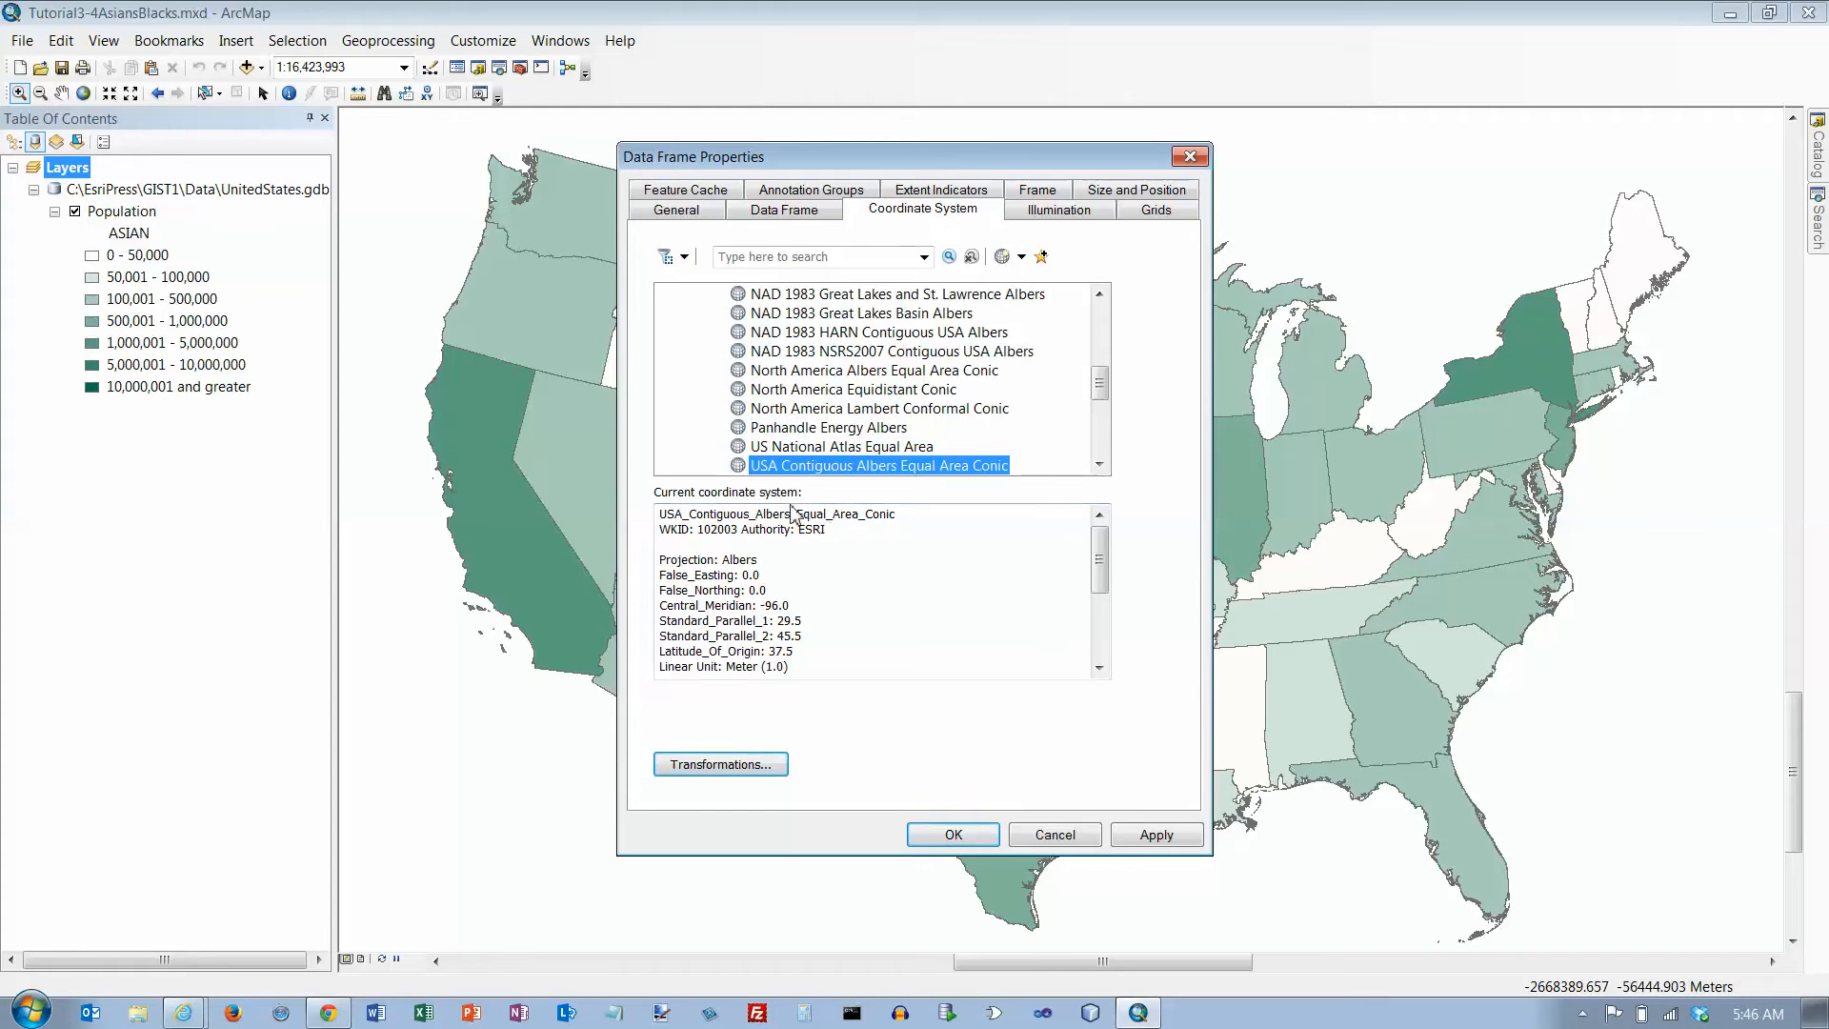
{"action": "mouse_move", "coordinate": [880, 487]}
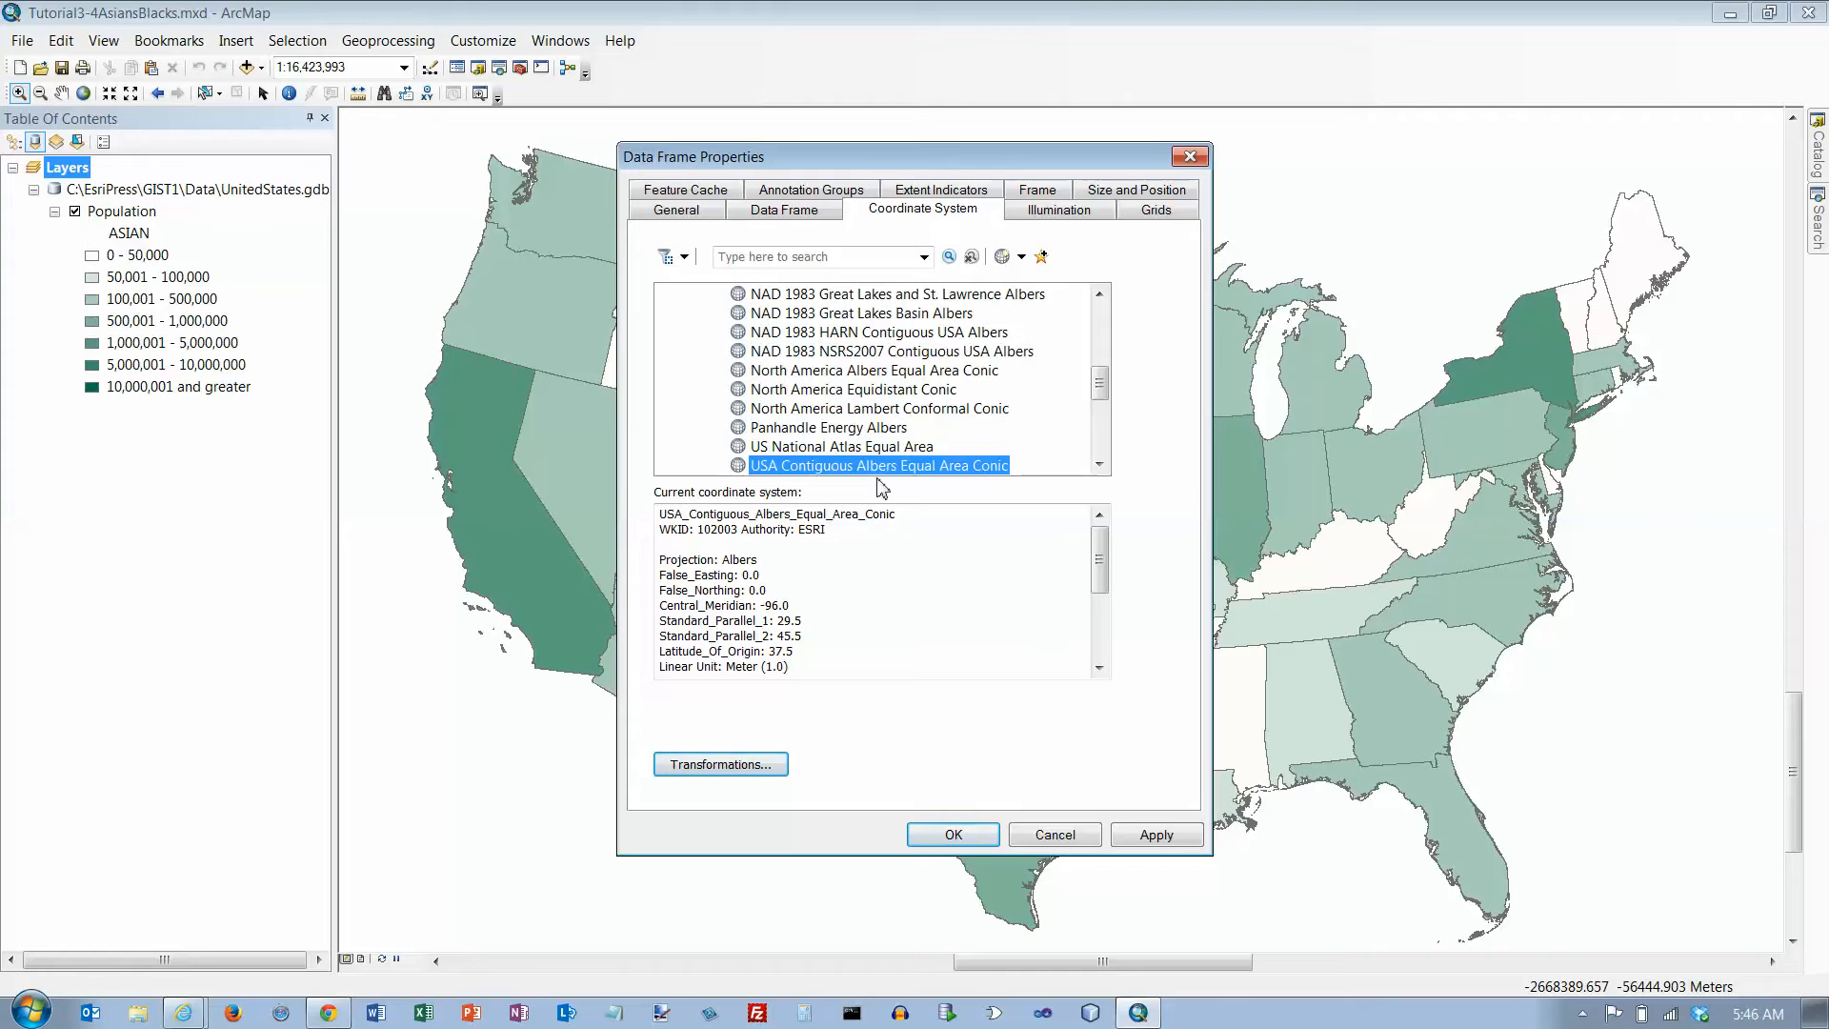
{"action": "mouse_move", "coordinate": [963, 487]}
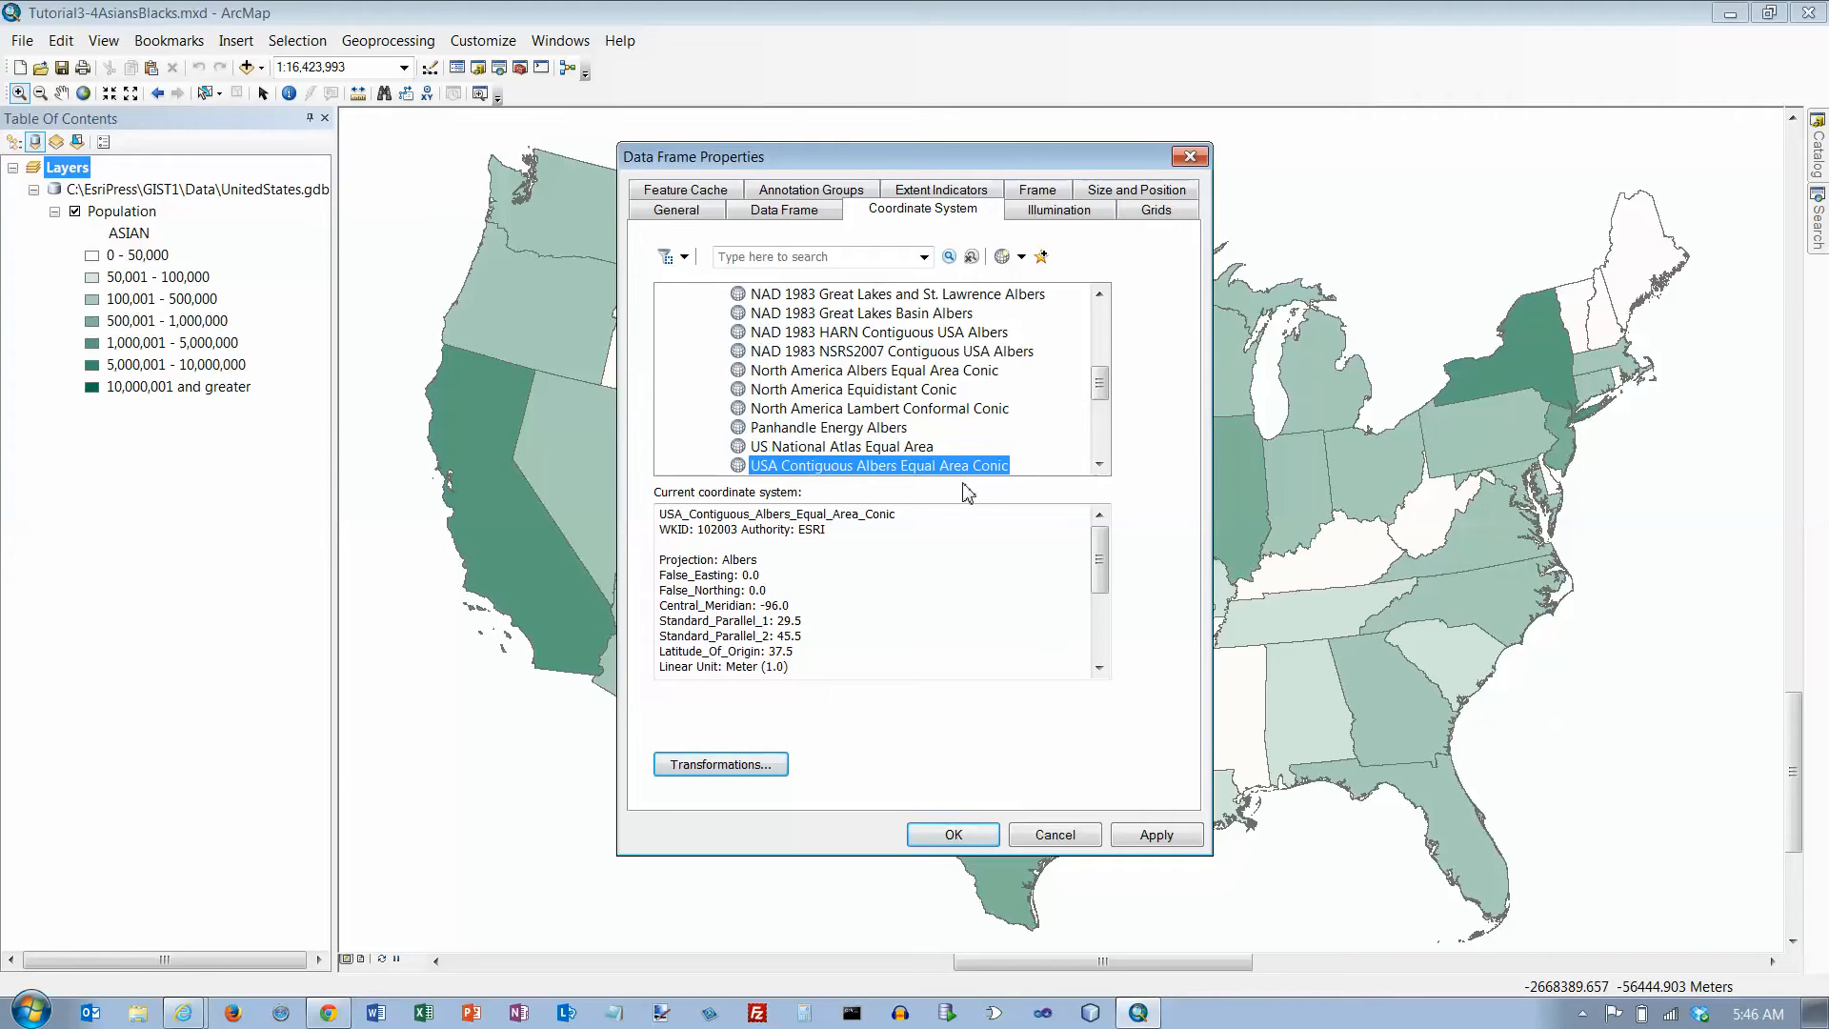
{"action": "left_click", "coordinate": [951, 835]}
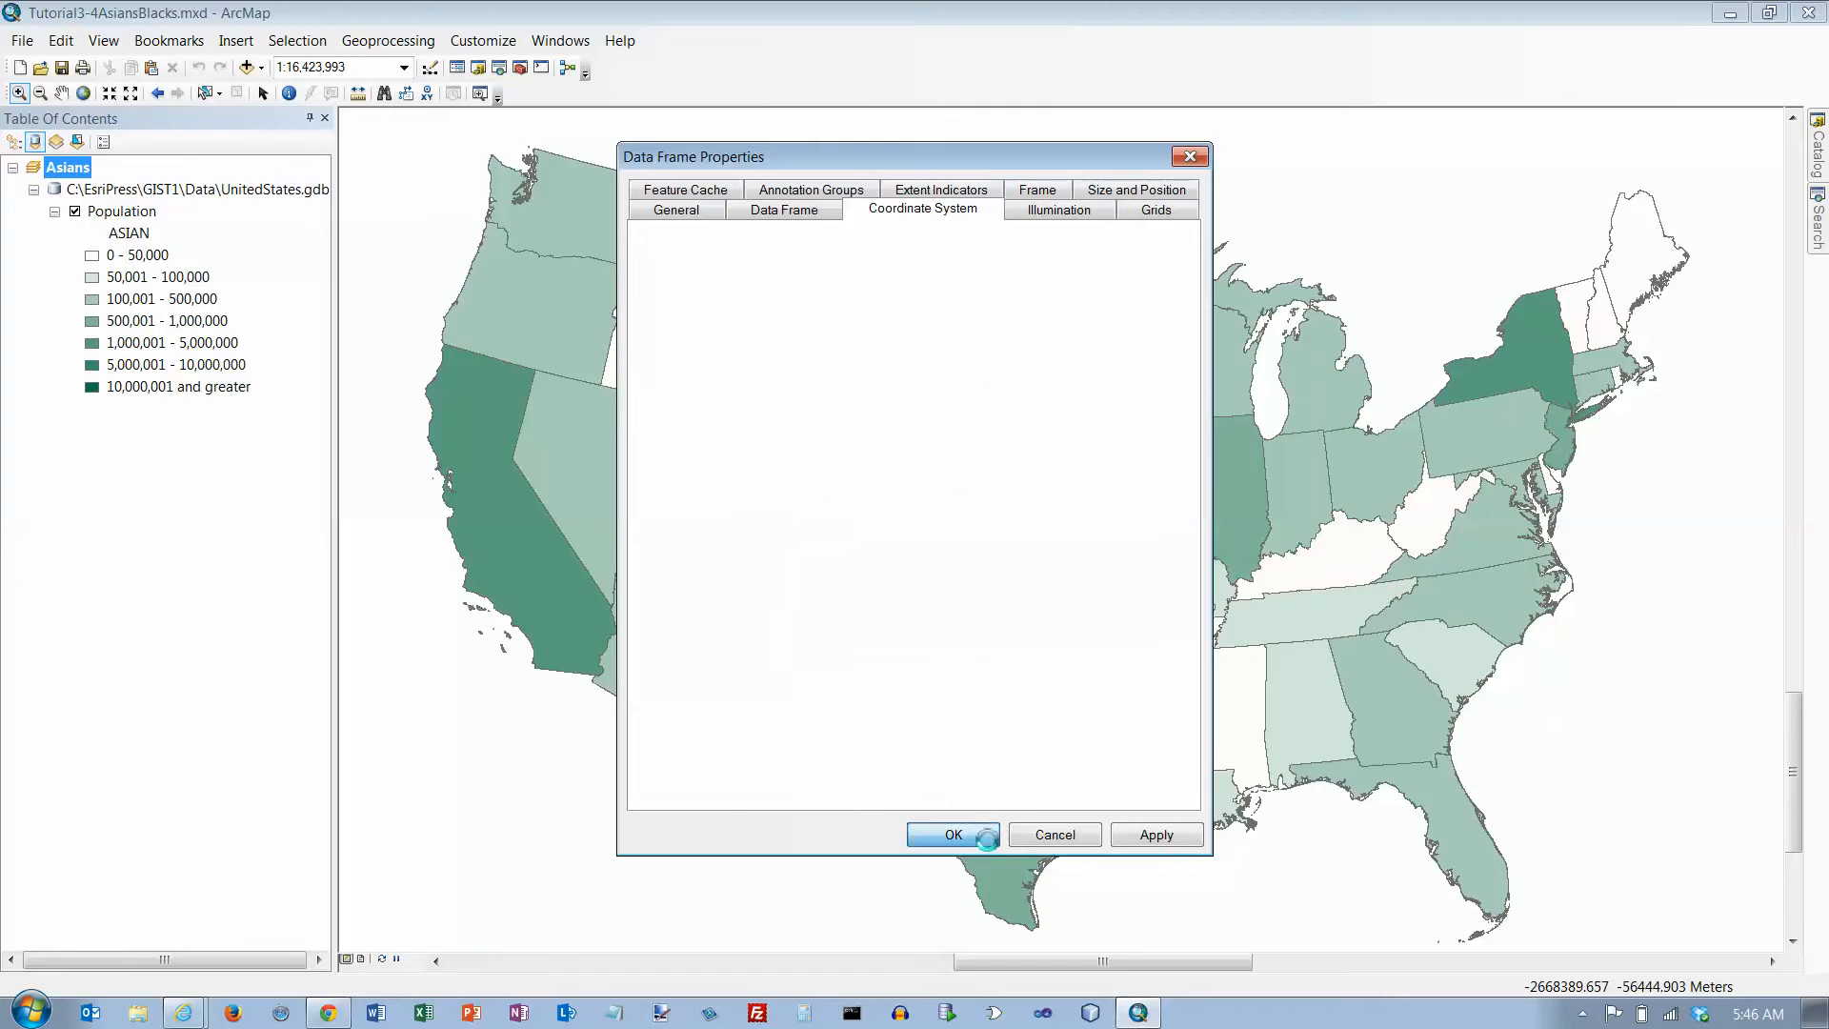
{"action": "left_click", "coordinate": [952, 835]}
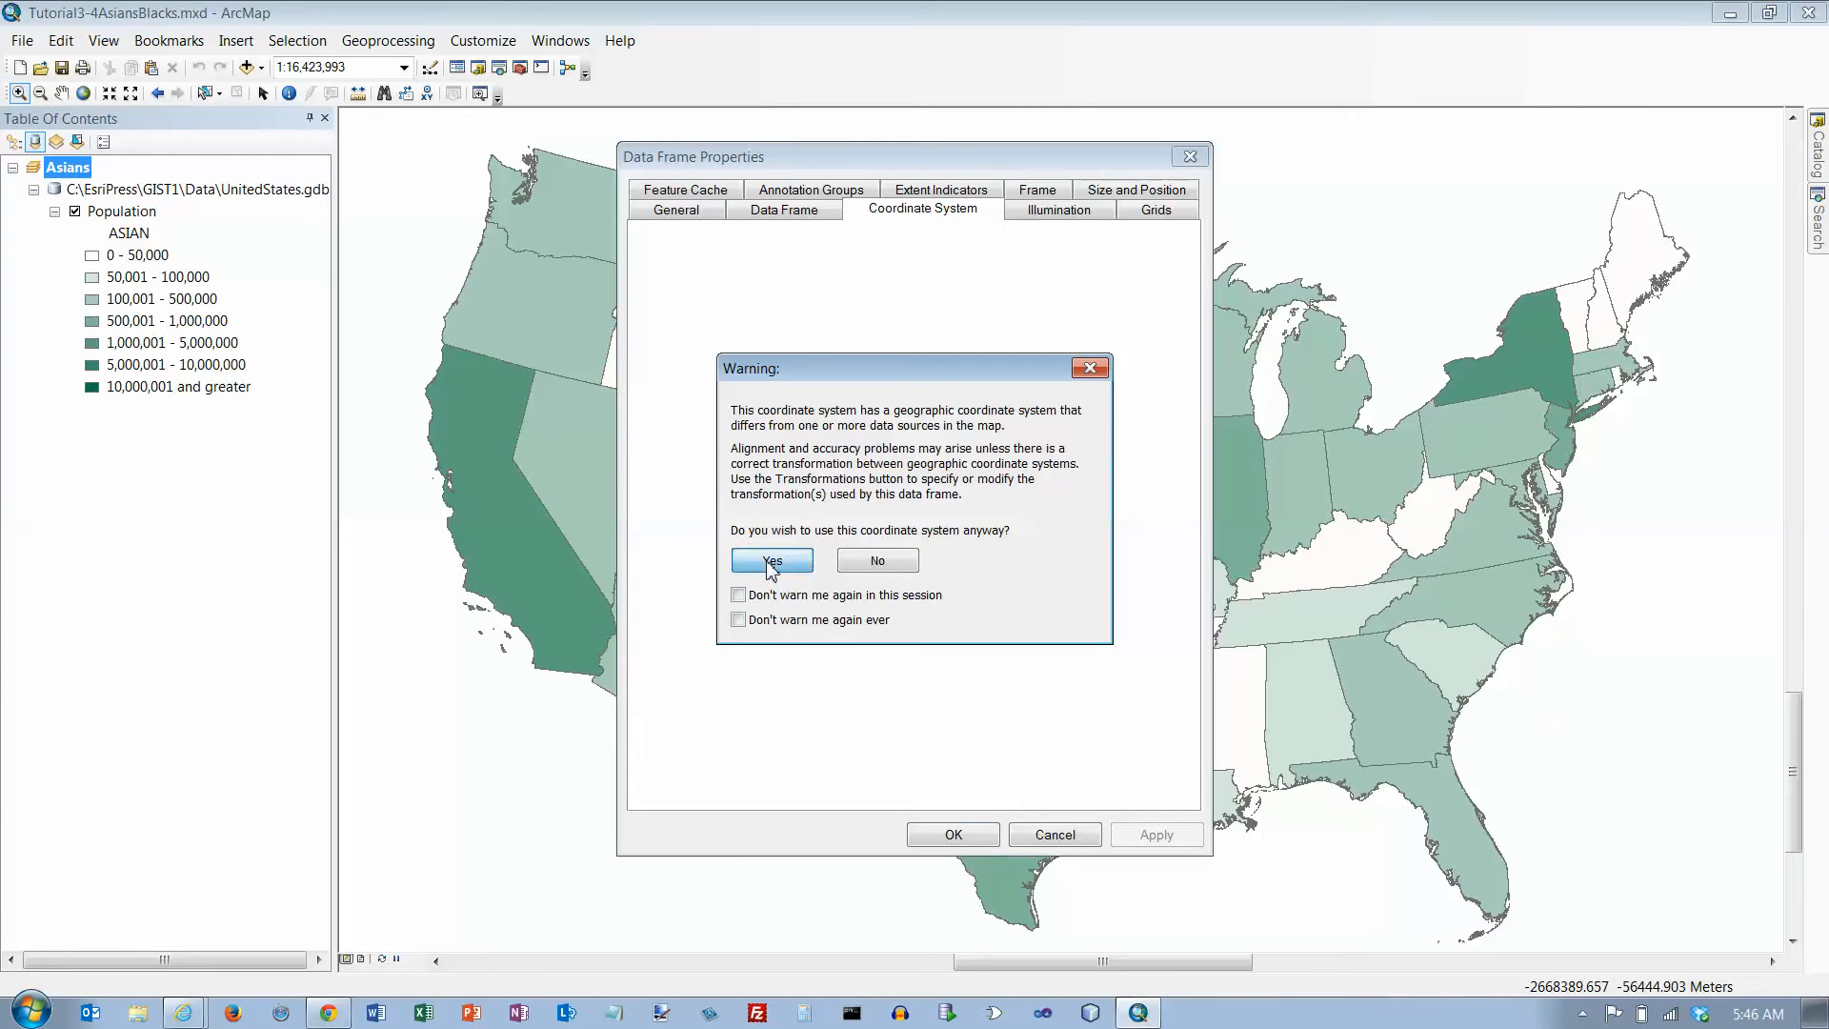
{"action": "left_click", "coordinate": [770, 560]}
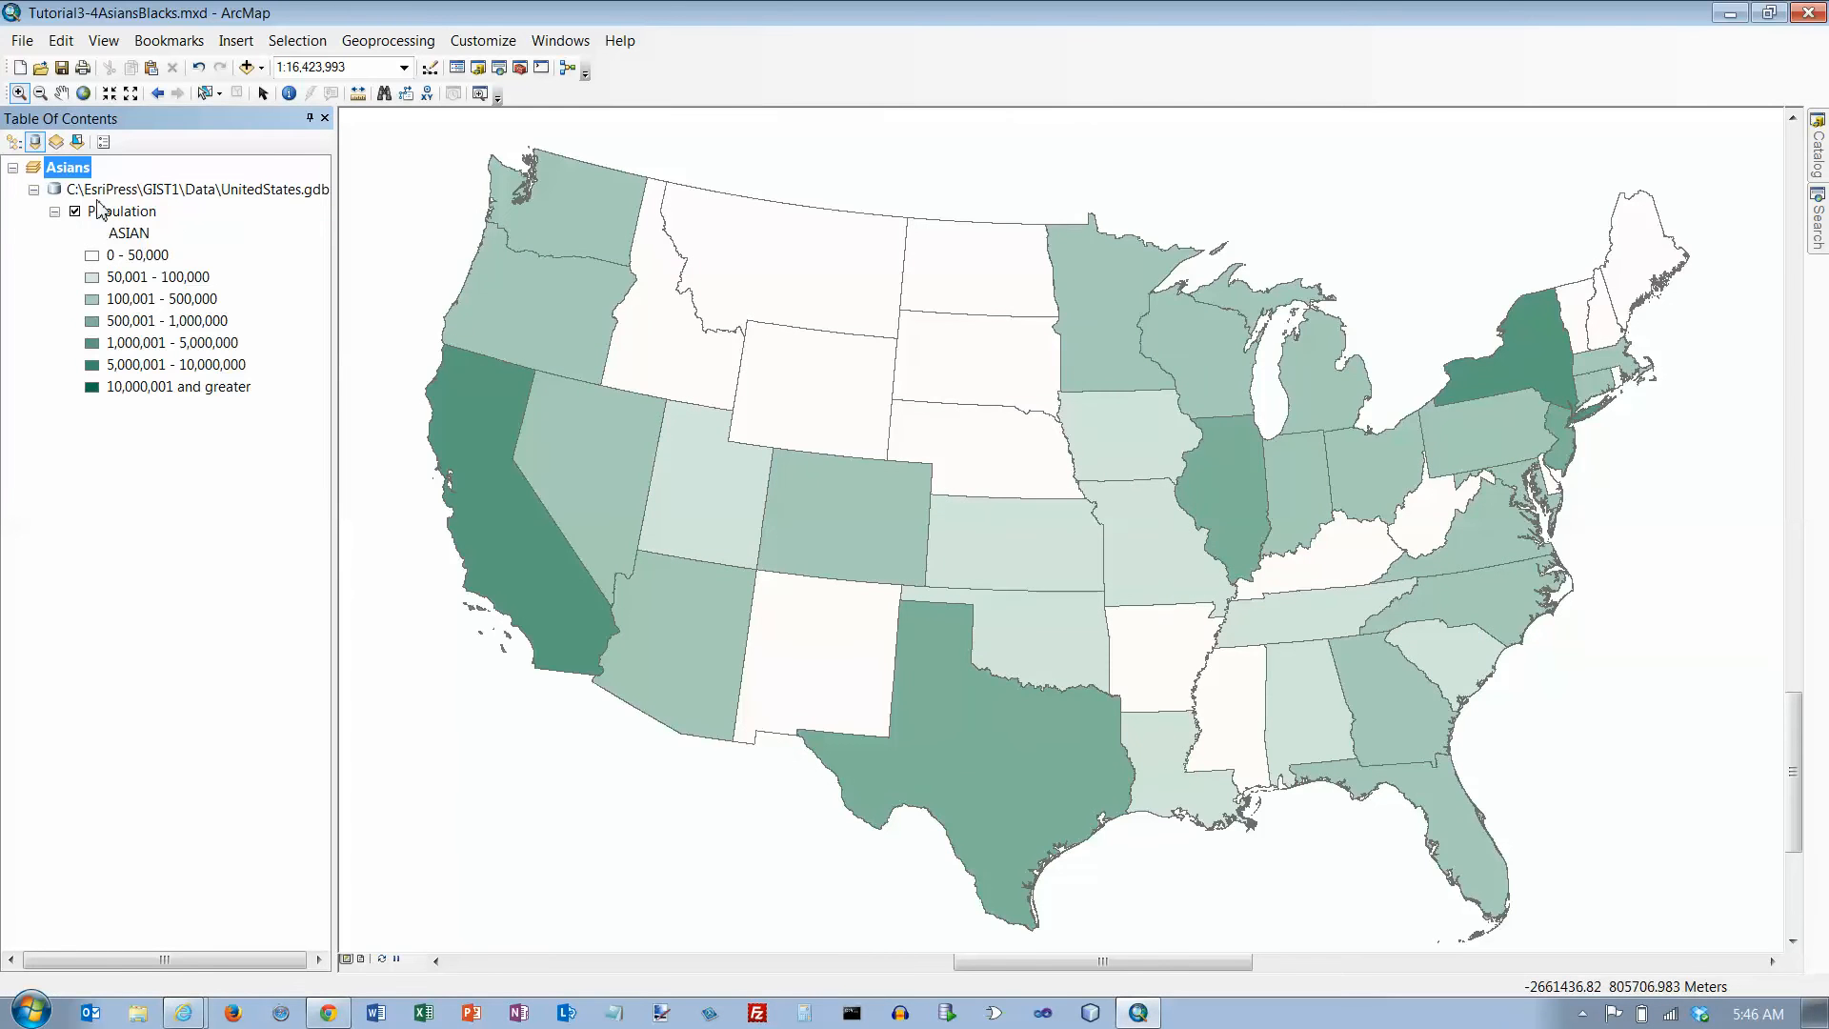
- Bring up the context menu for the Asians data frame
{"action": "right_click", "coordinate": [67, 167]}
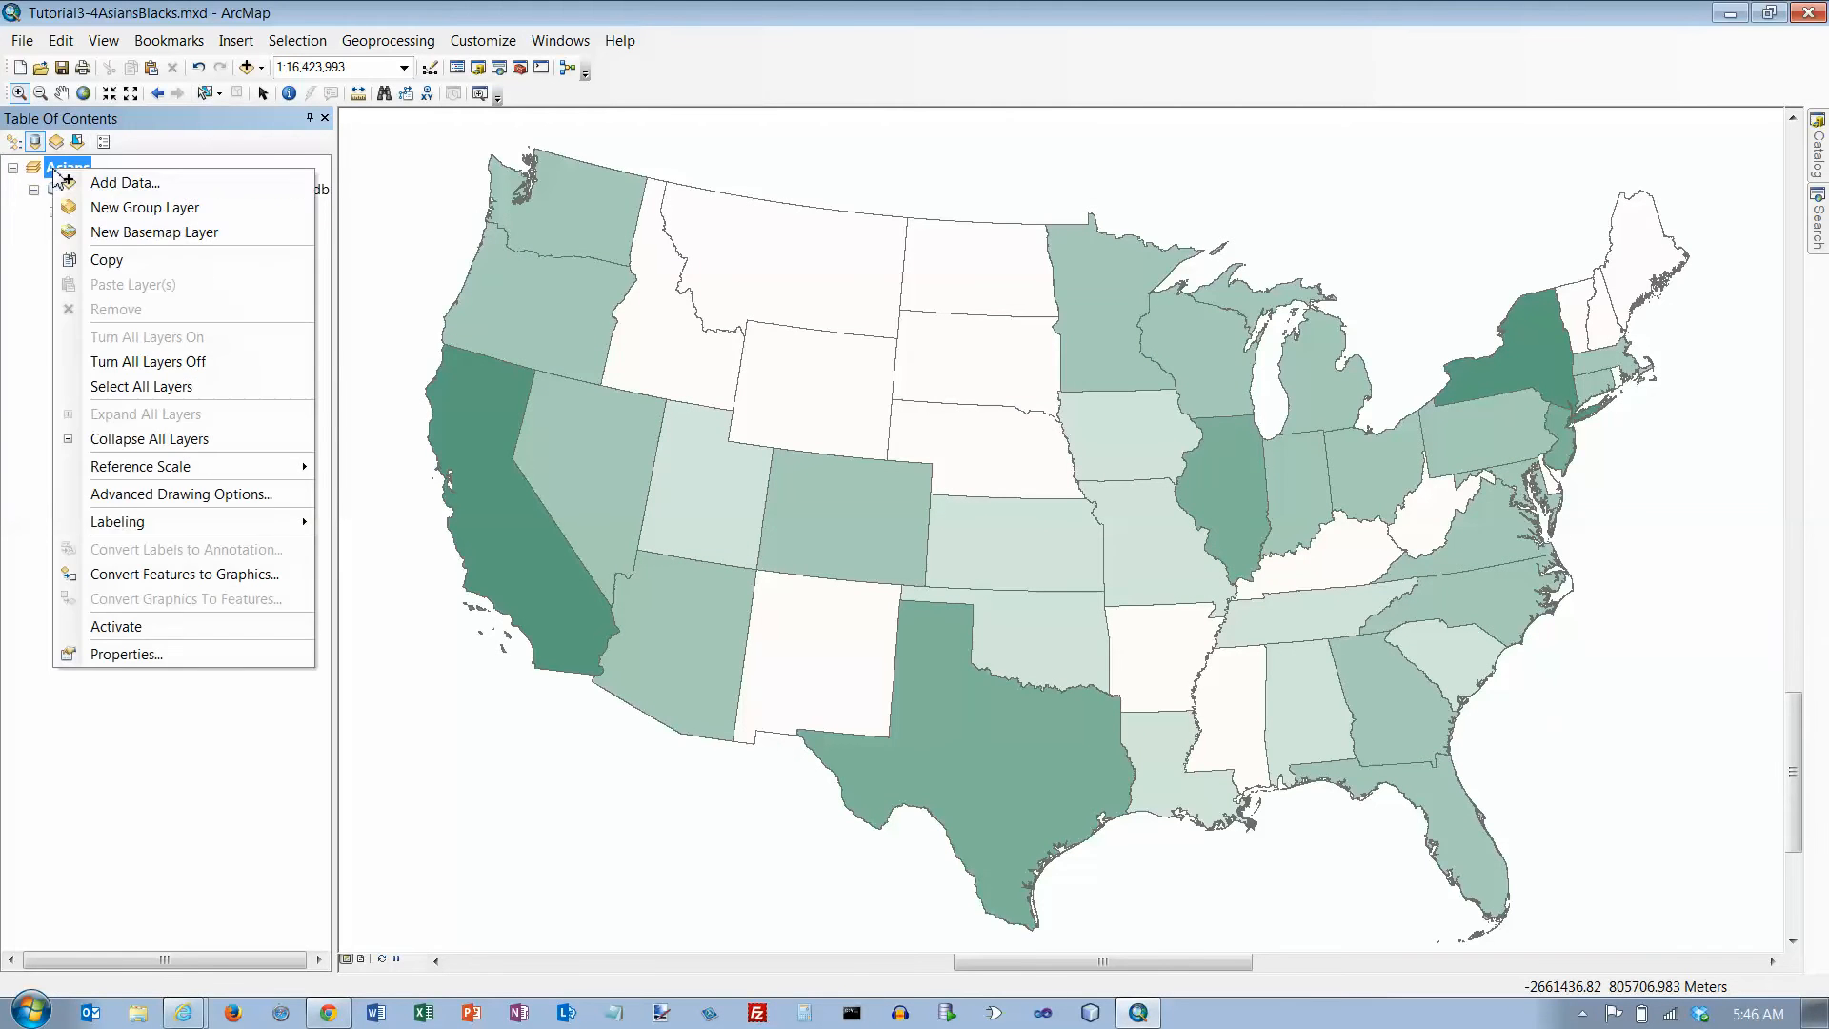
{"action": "mouse_move", "coordinate": [105, 259]}
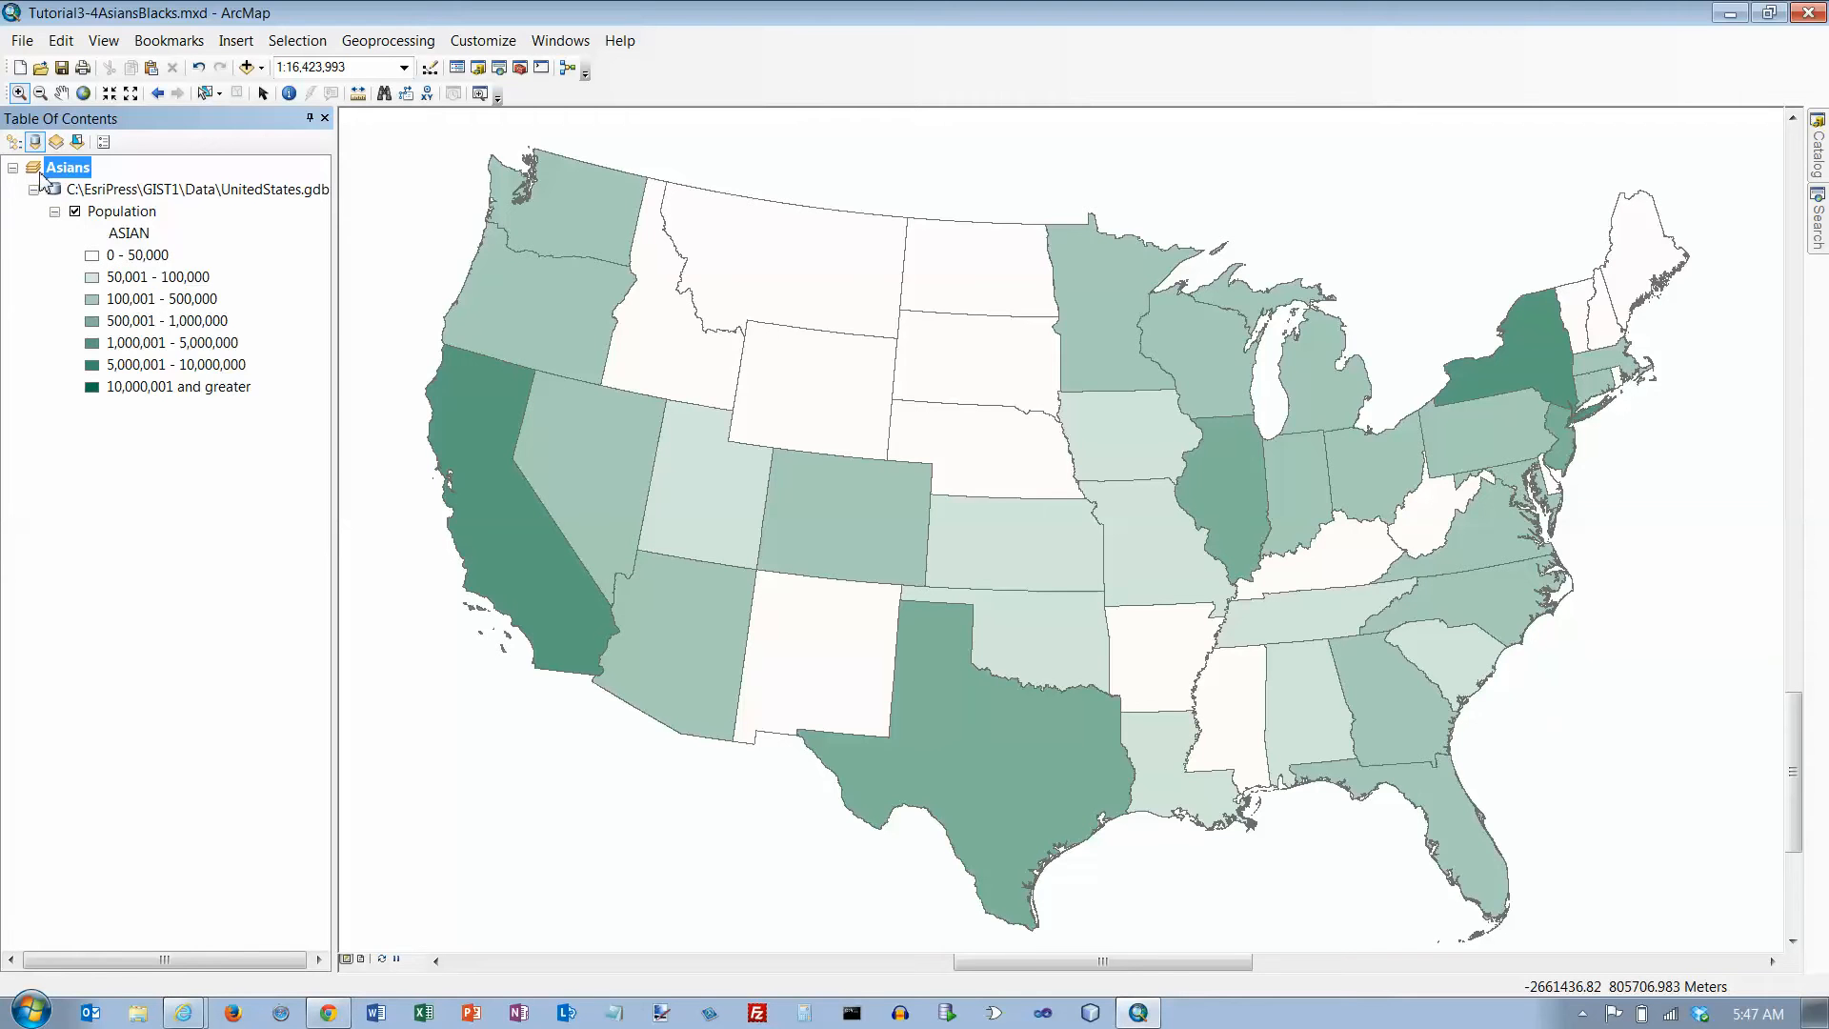
{"action": "mouse_move", "coordinate": [45, 183]}
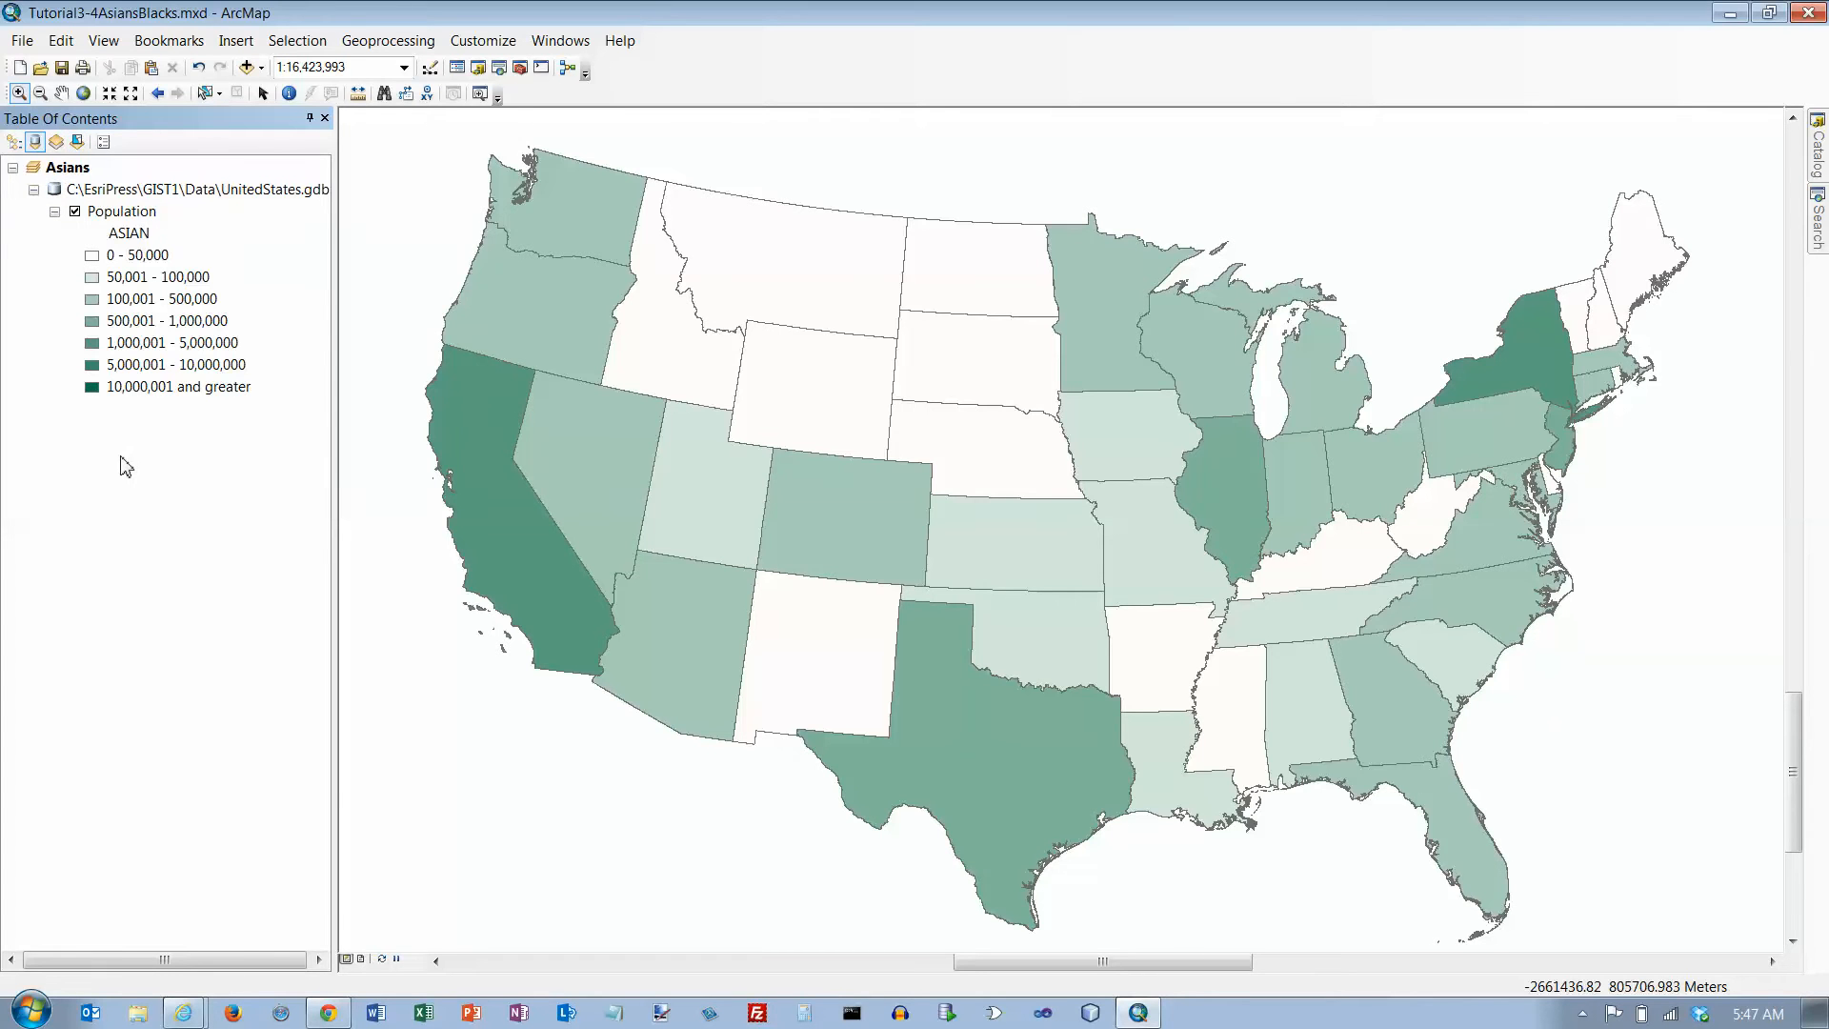
{"action": "mouse_move", "coordinate": [105, 232]}
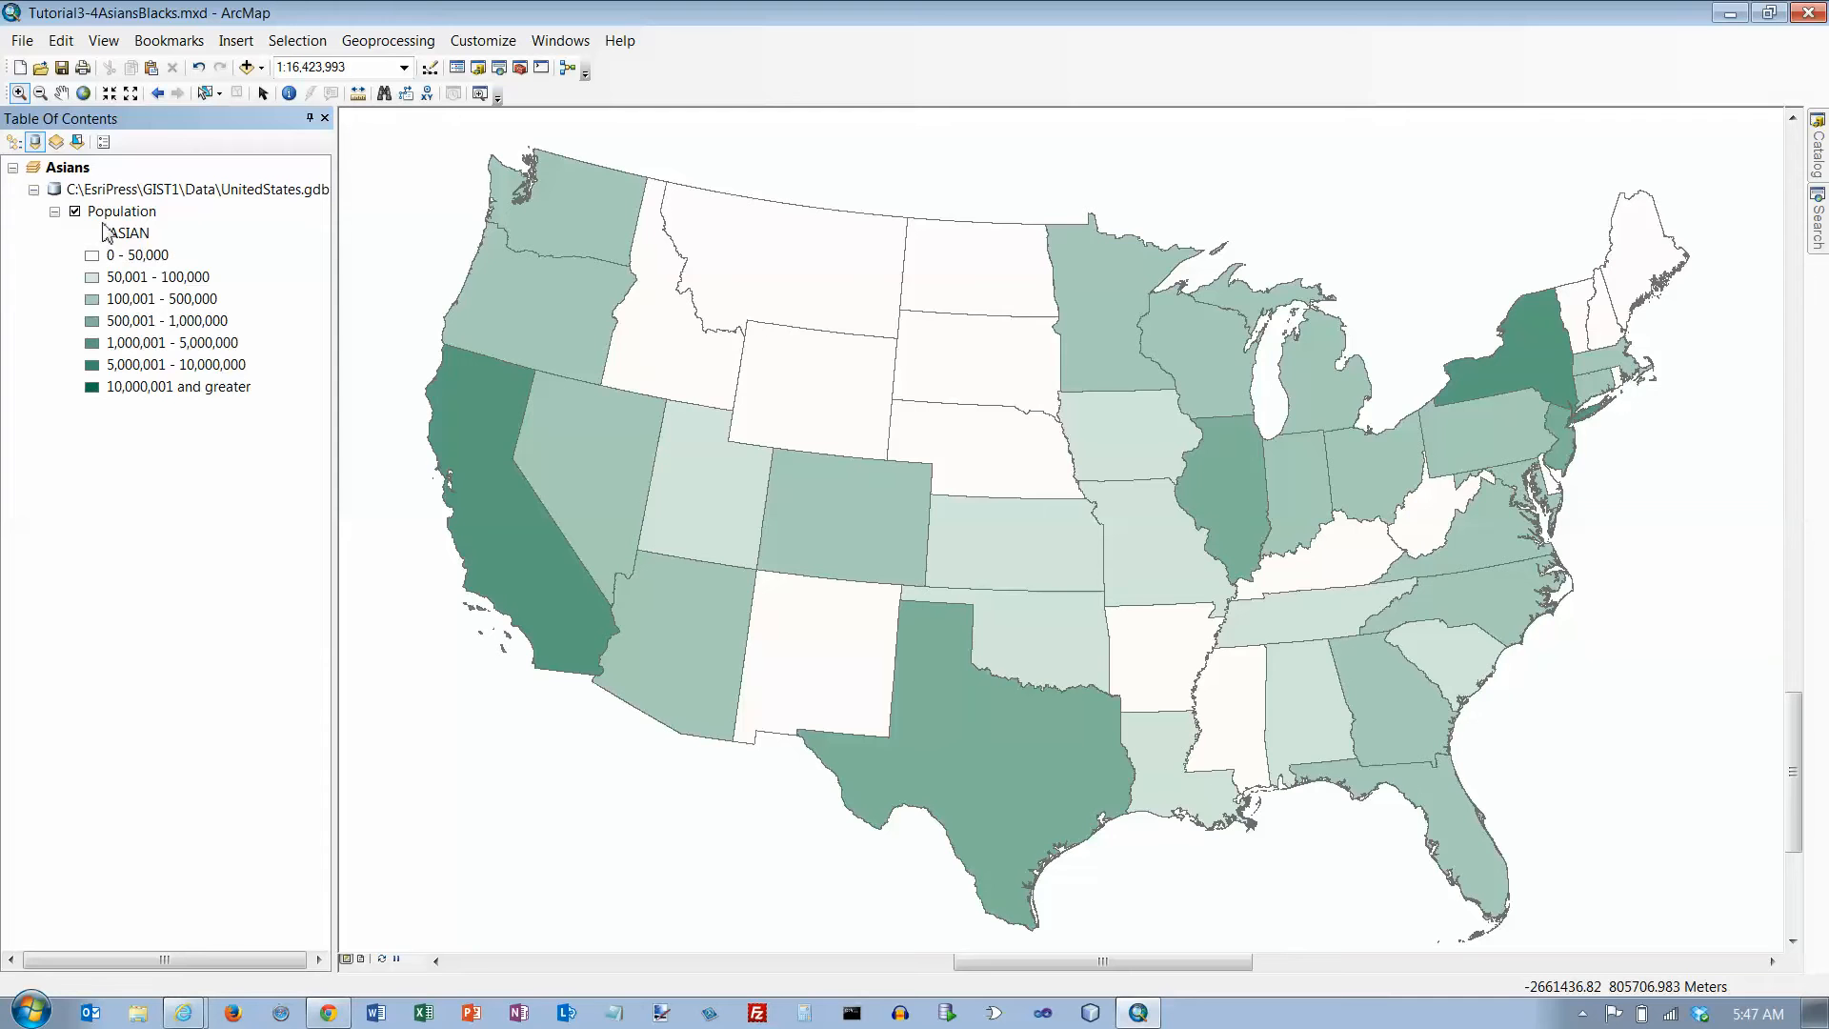
{"action": "mouse_move", "coordinate": [59, 40]}
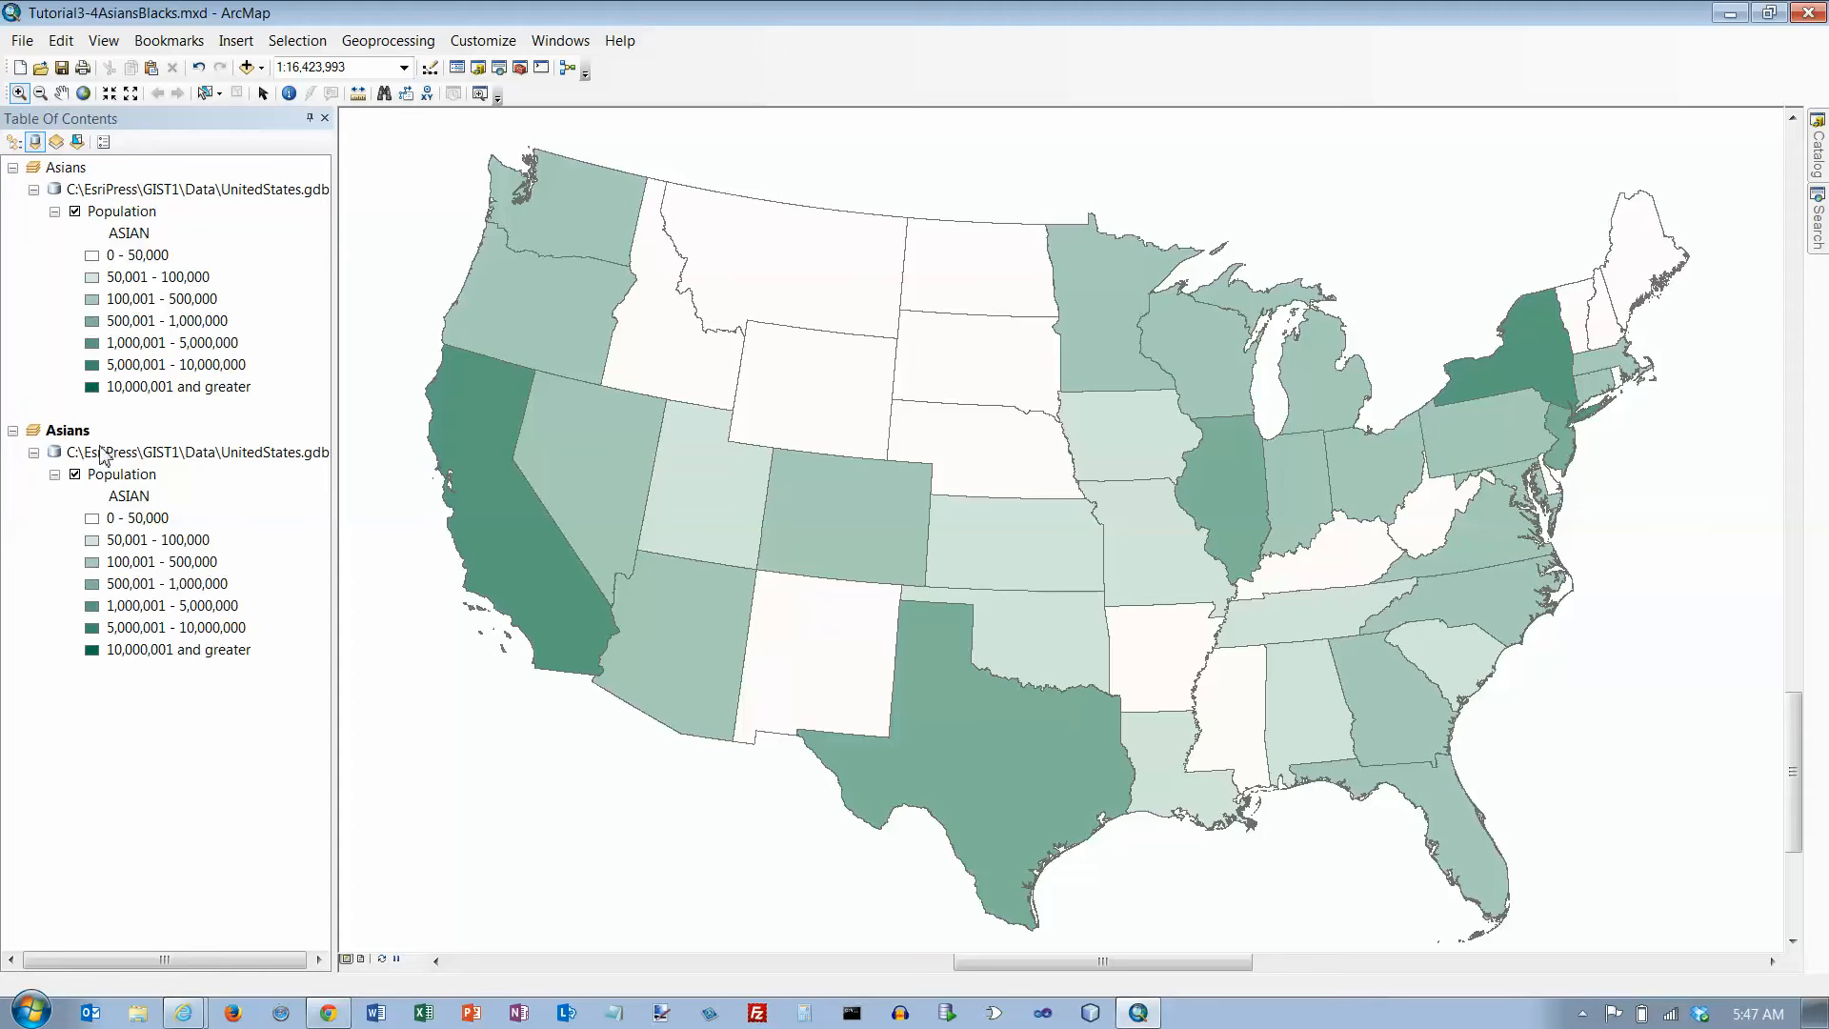
- Rename the copied Asians data frame to 'Blacks'
{"action": "right_click", "coordinate": [65, 430]}
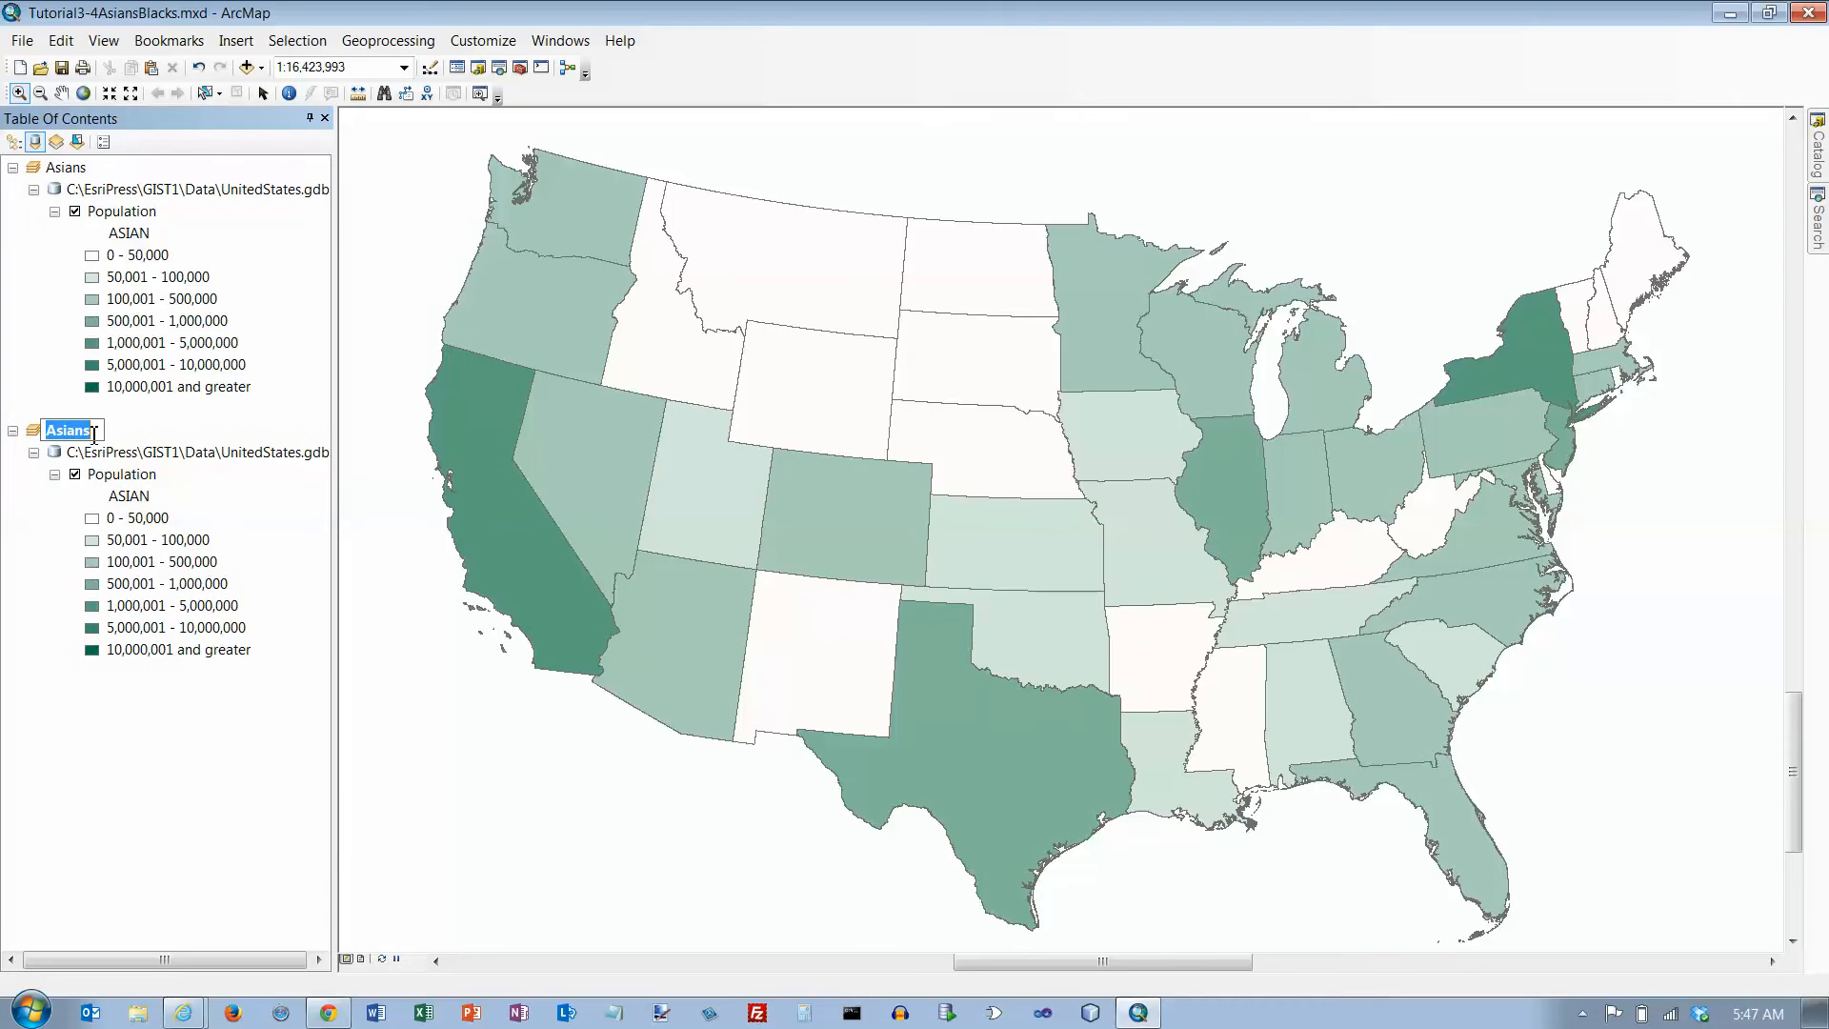
{"action": "type", "text": "Blacks"}
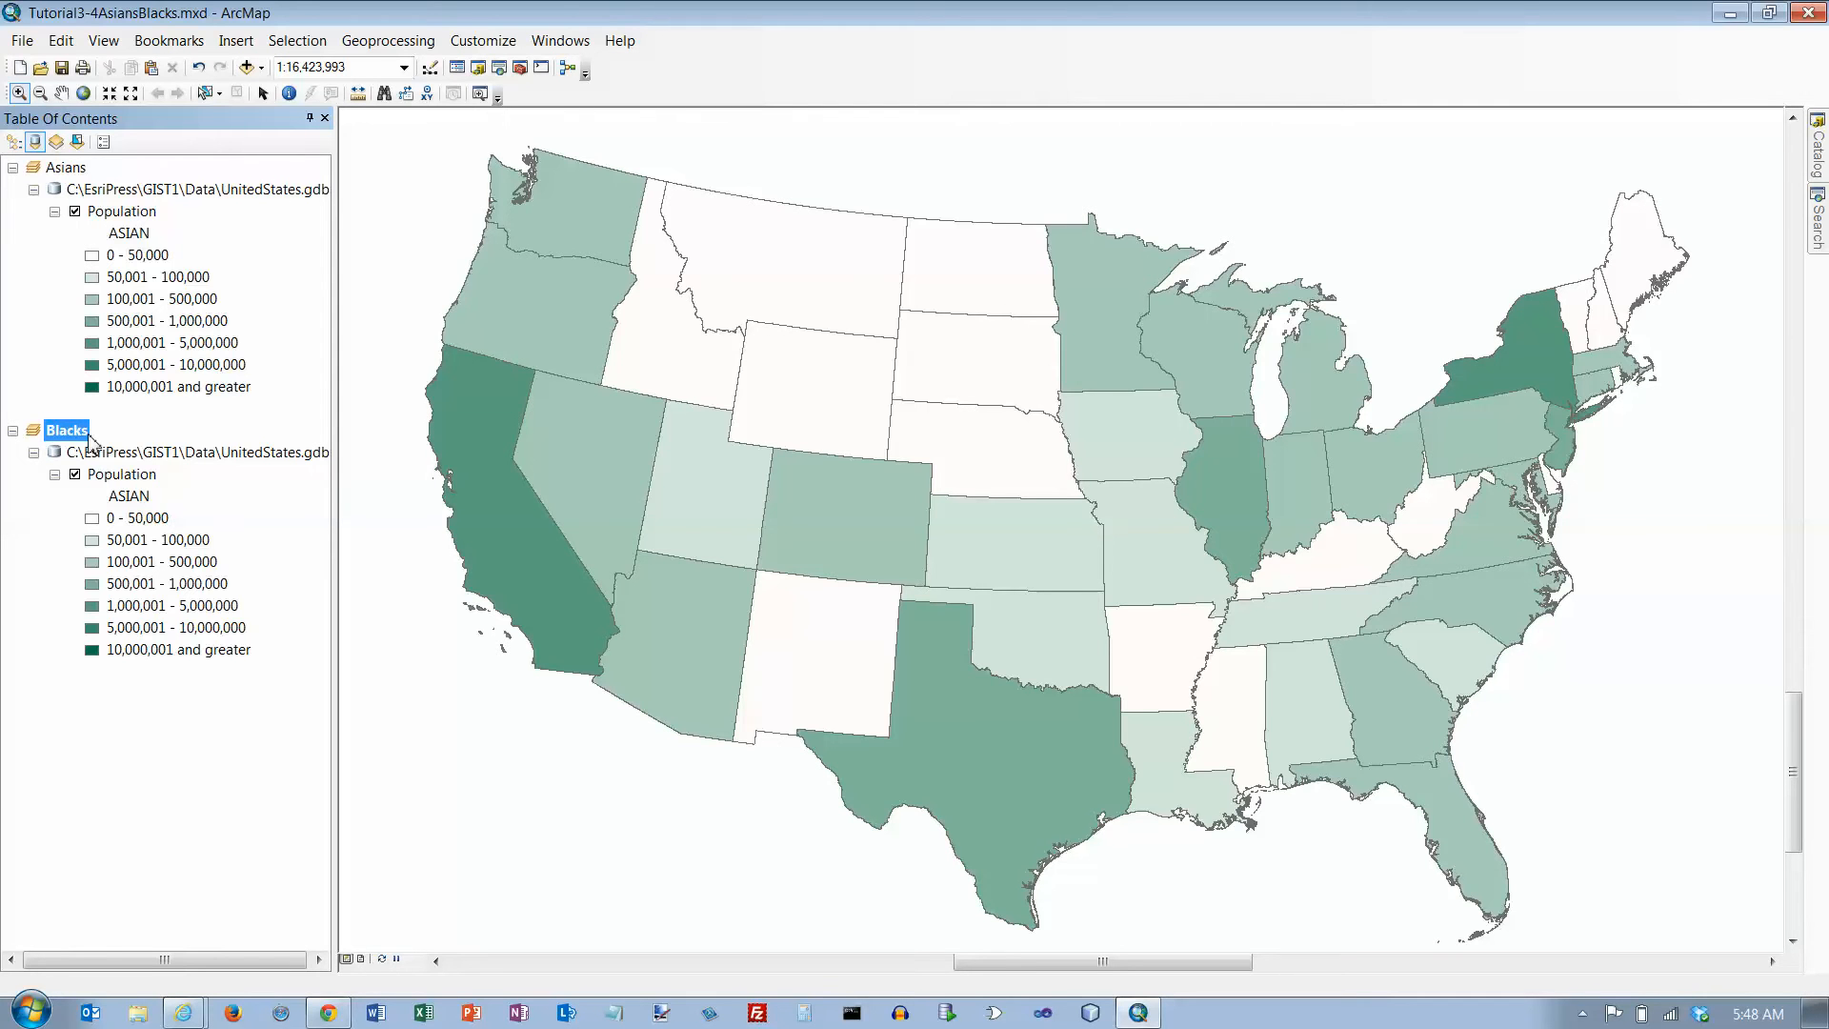
{"action": "mouse_move", "coordinate": [96, 469]}
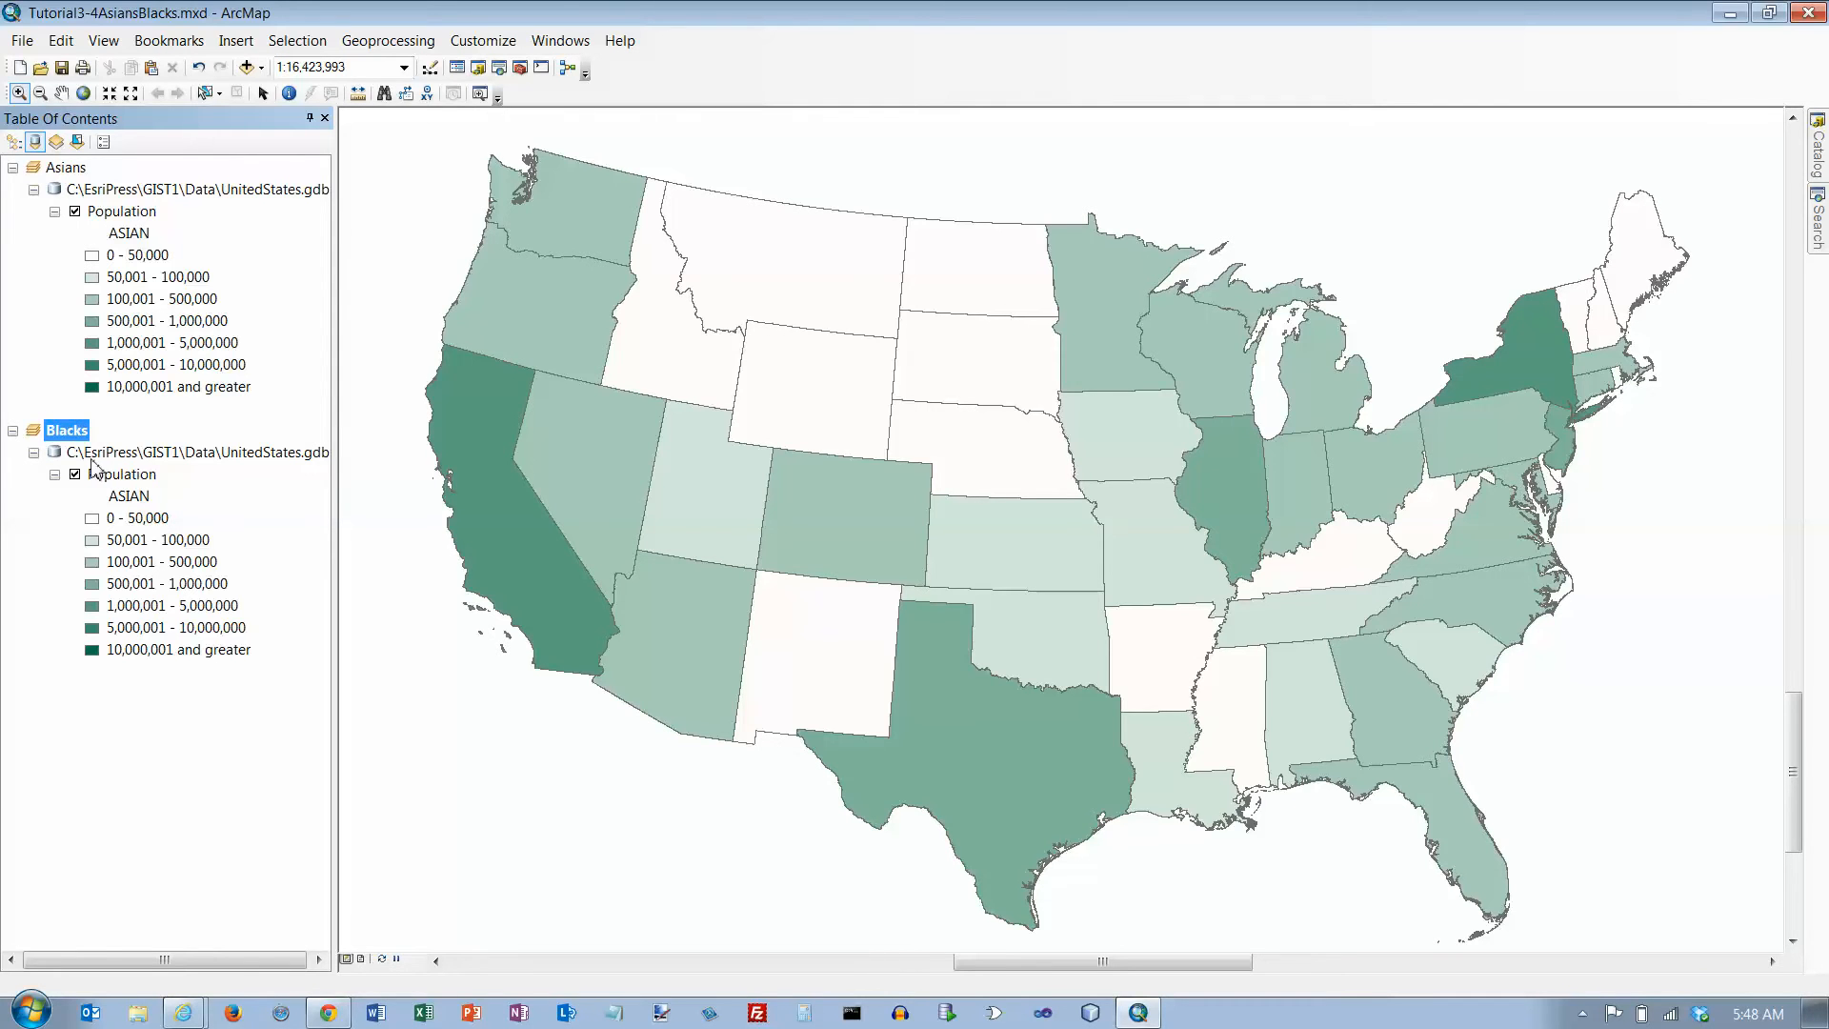
{"action": "right_click", "coordinate": [66, 430]}
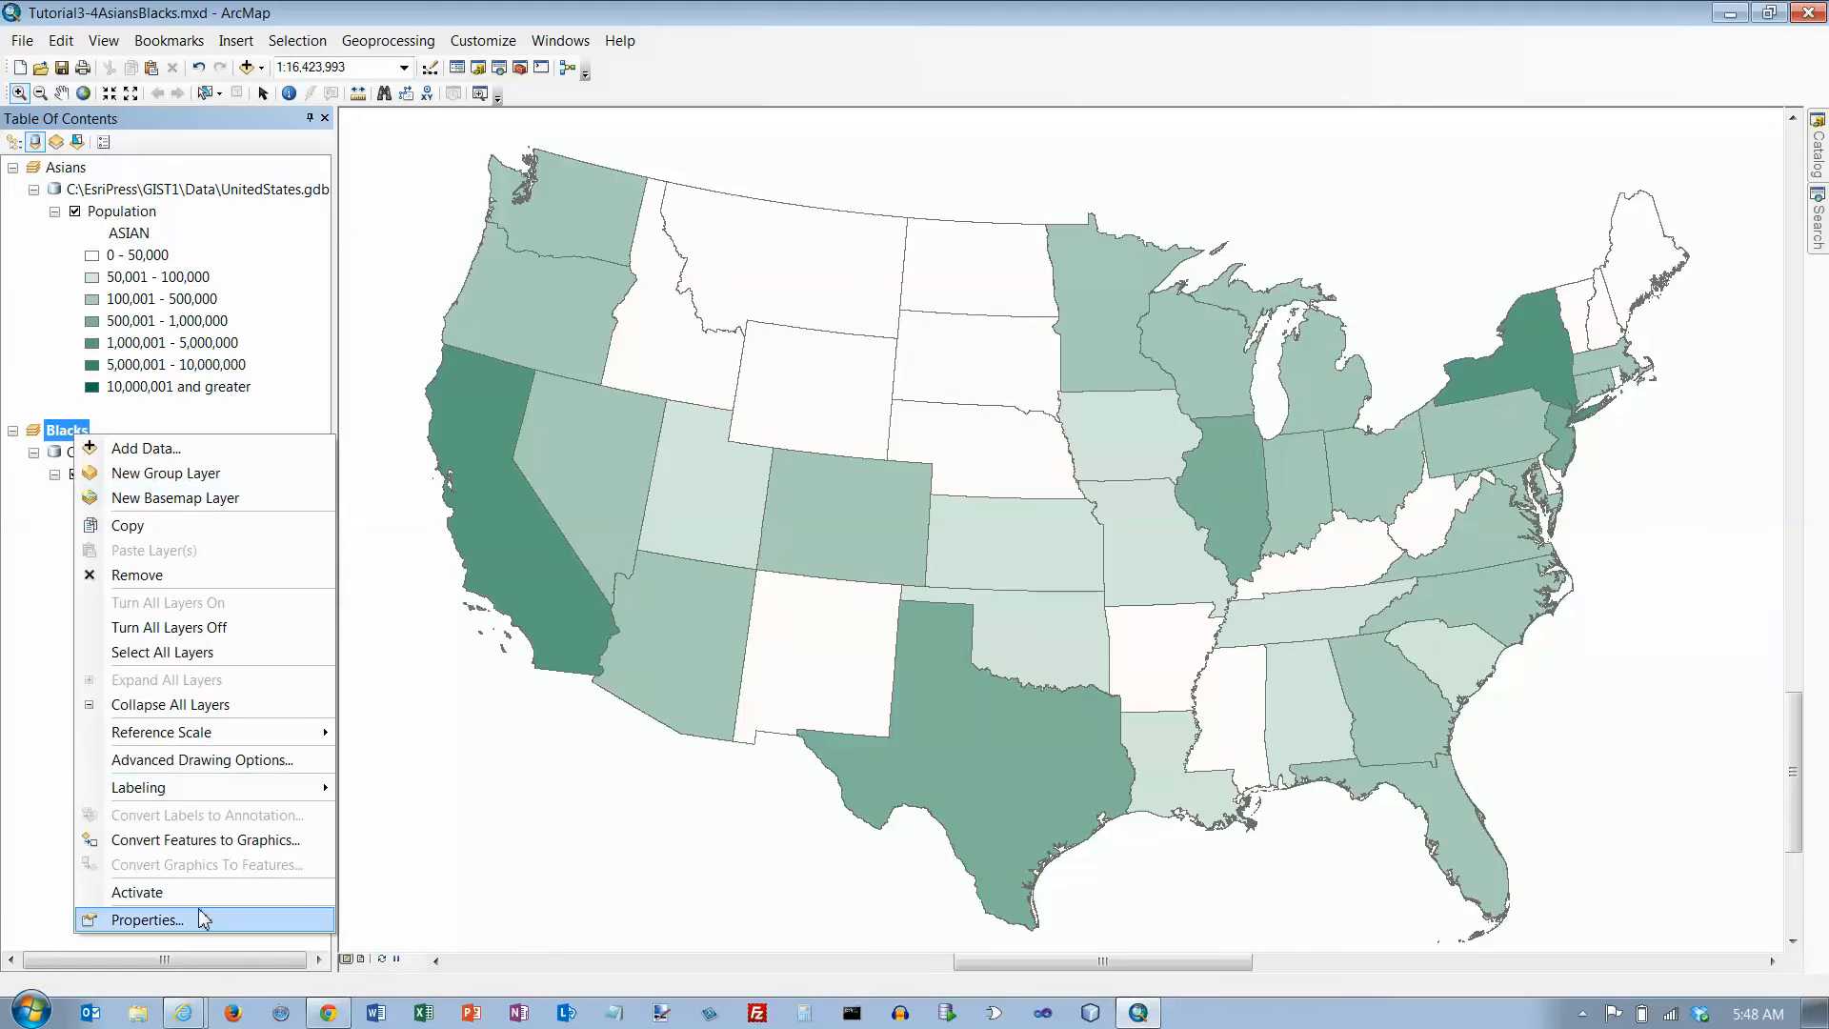
{"action": "left_click", "coordinate": [146, 920]}
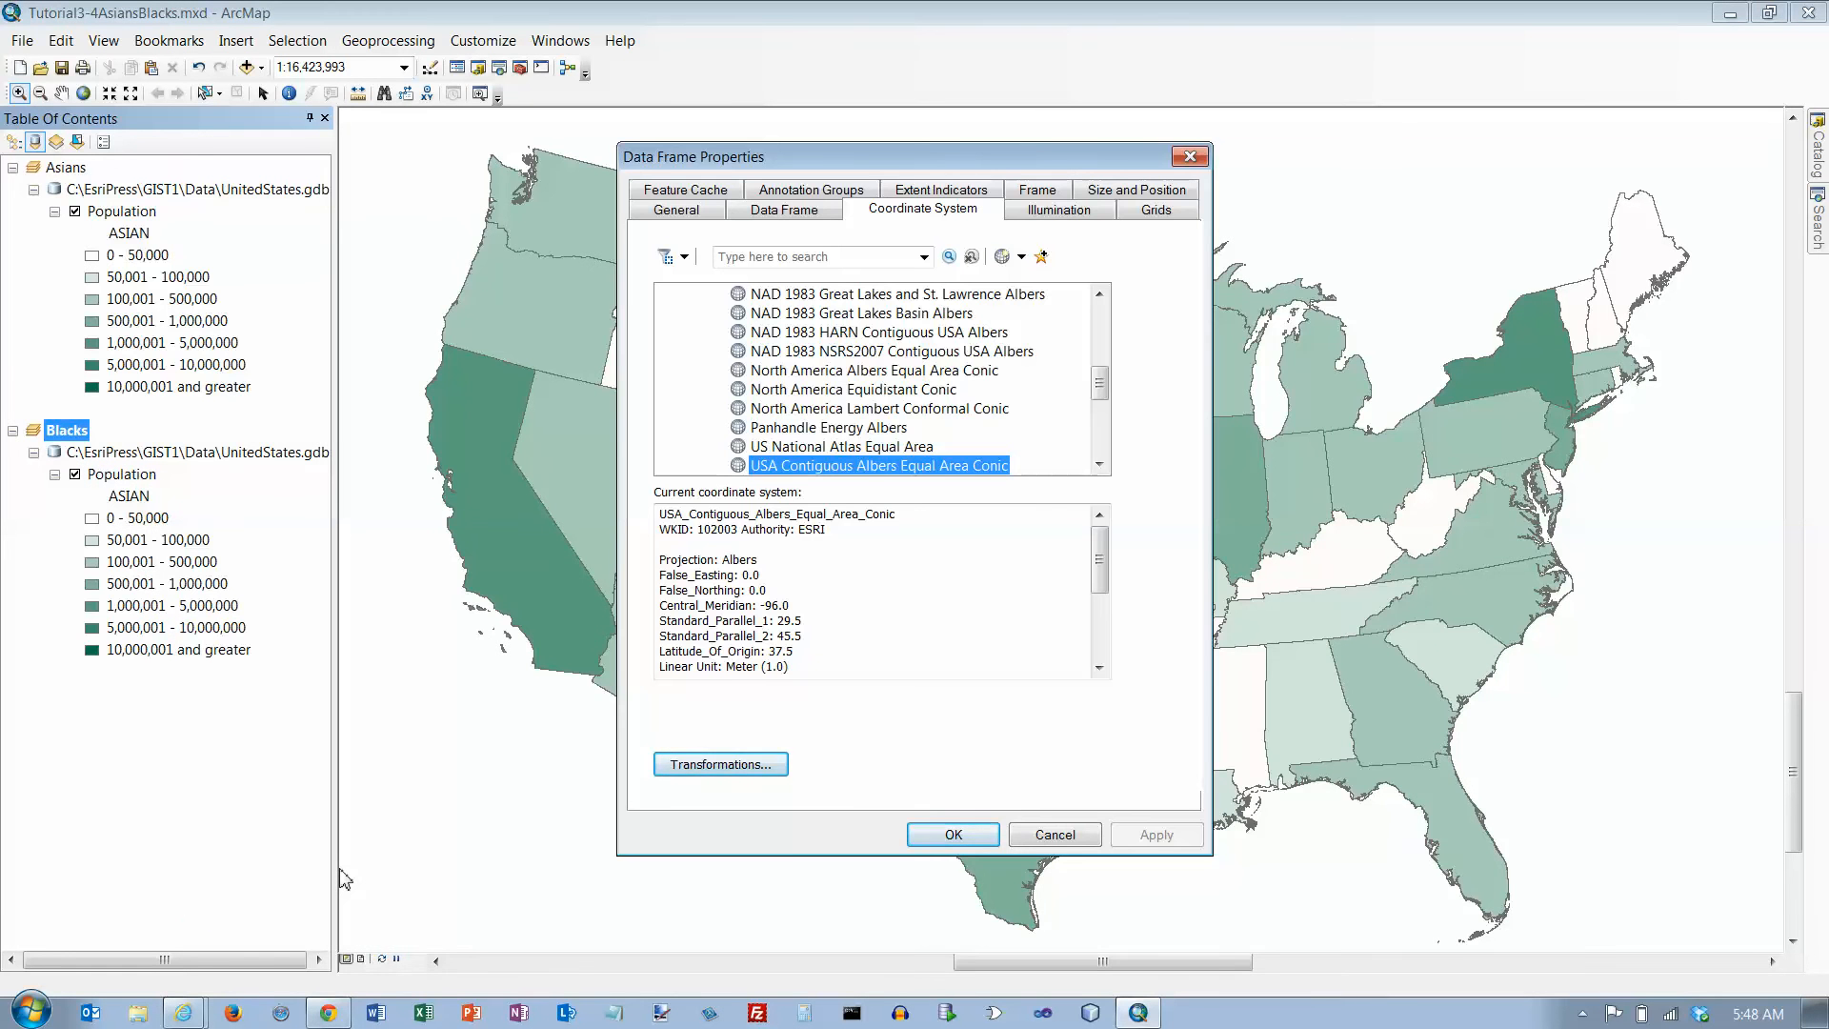
{"action": "mouse_move", "coordinate": [499, 786]}
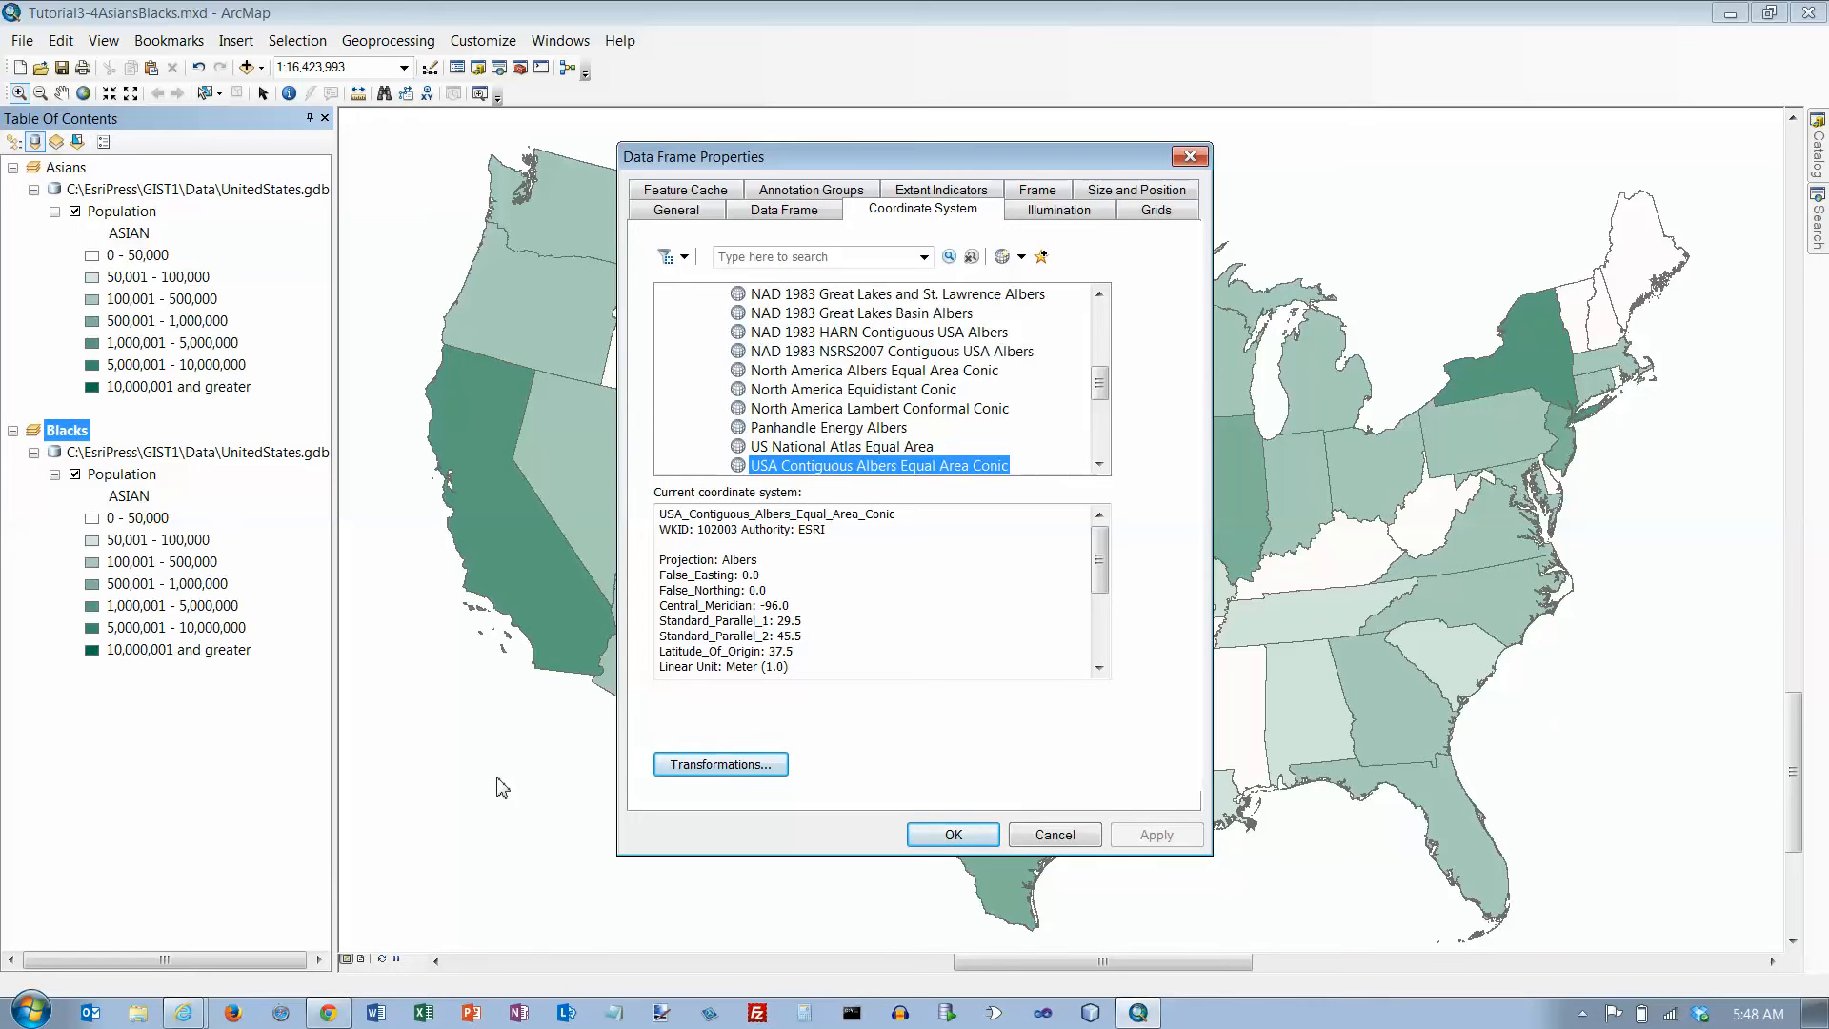
{"action": "mouse_move", "coordinate": [669, 727]}
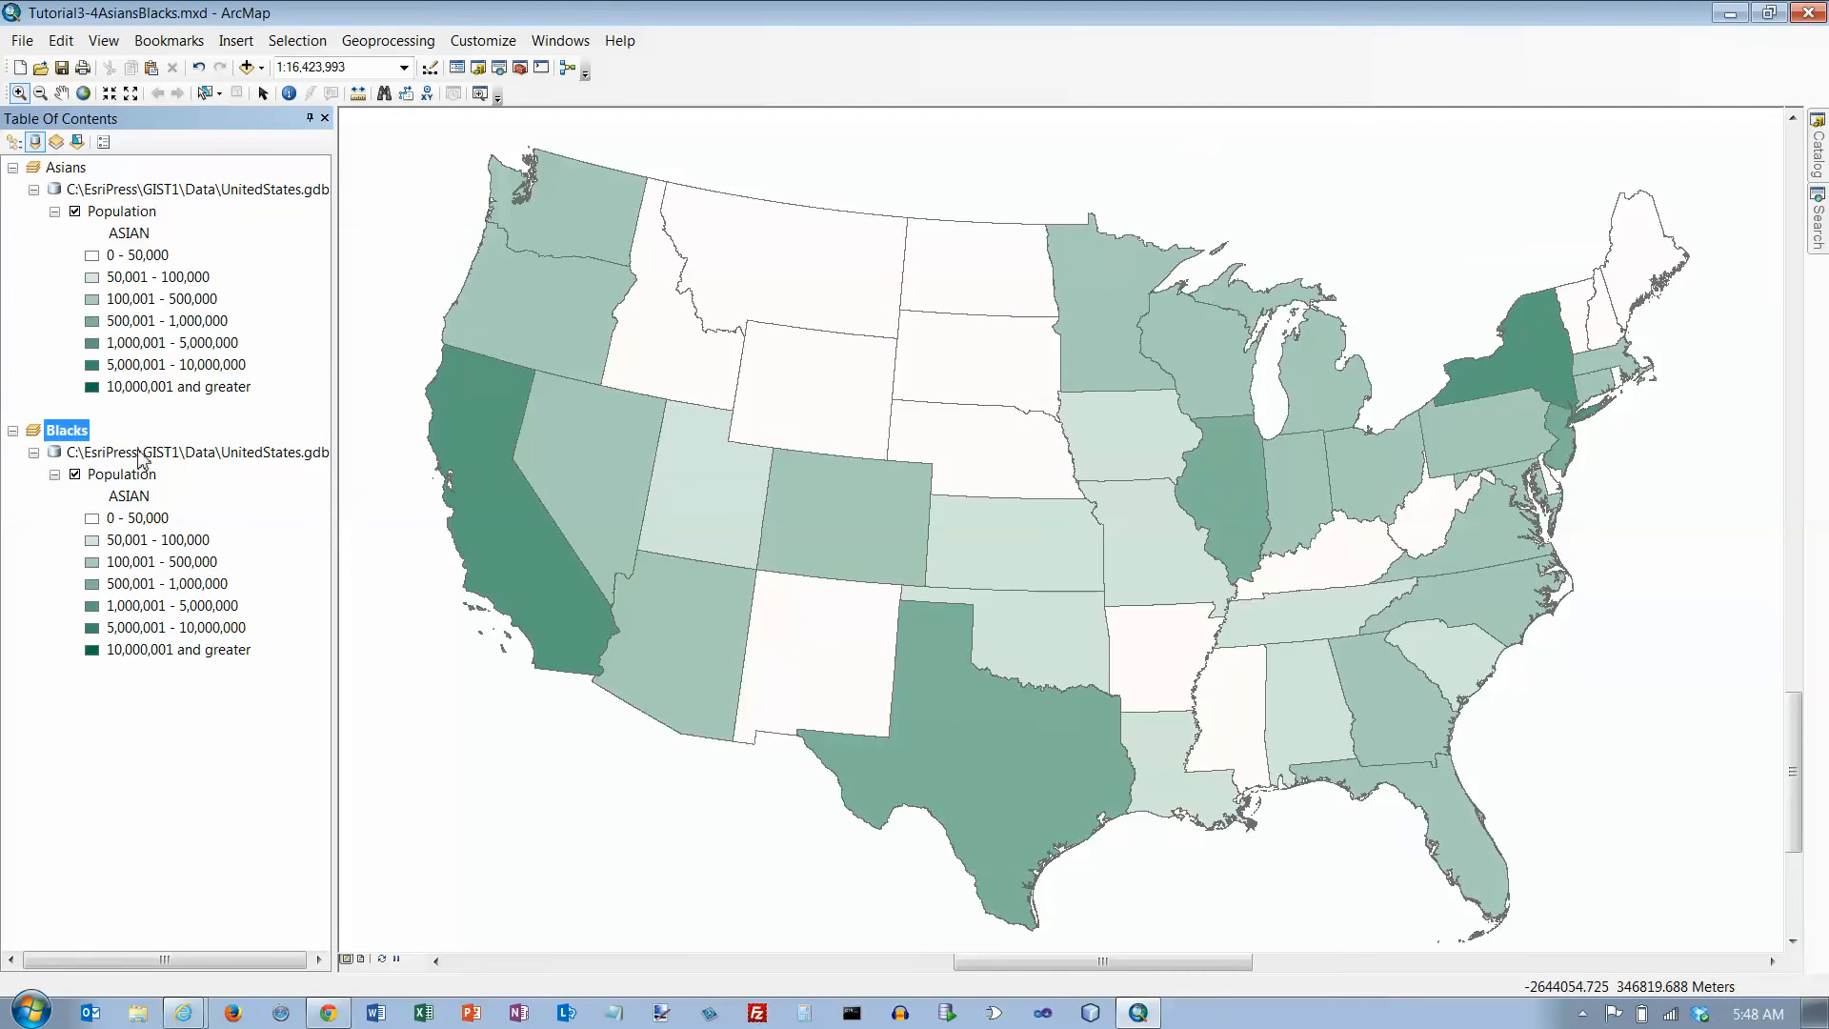
- Open the Blacks frame's Population layer properties and start a symbology import
{"action": "right_click", "coordinate": [118, 474]}
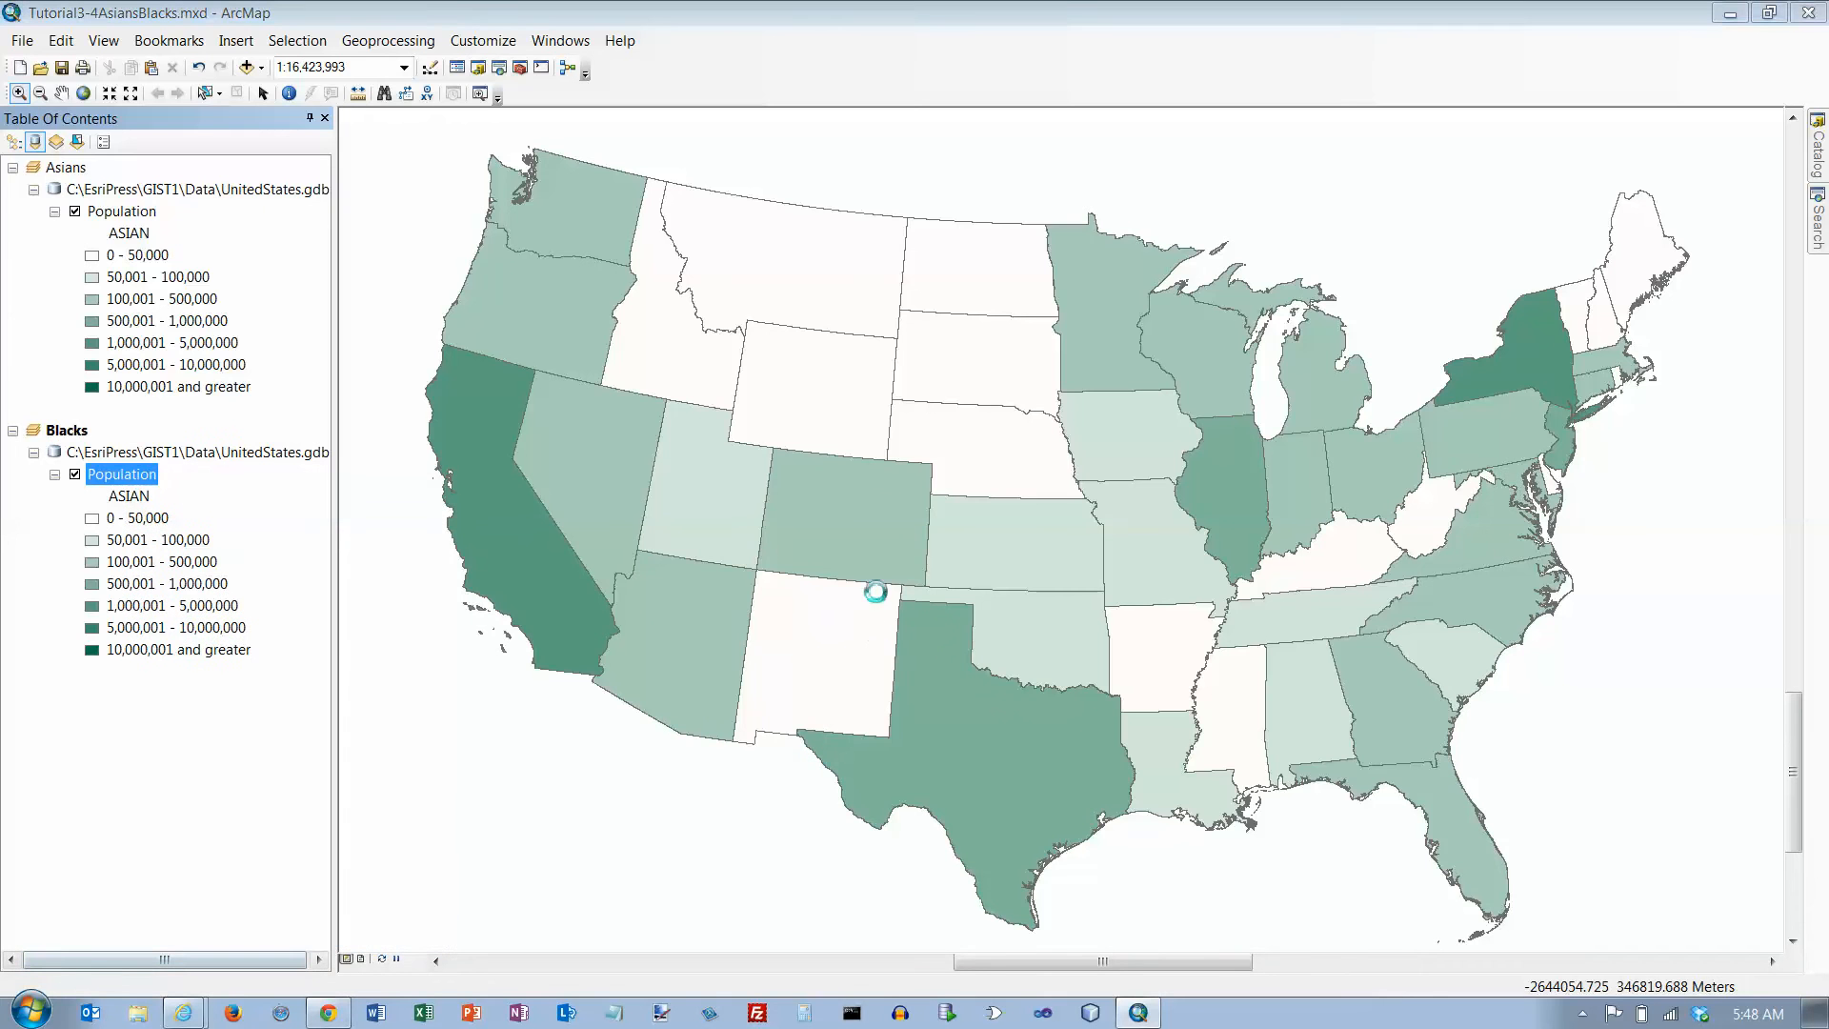
{"action": "double_click", "coordinate": [121, 474]}
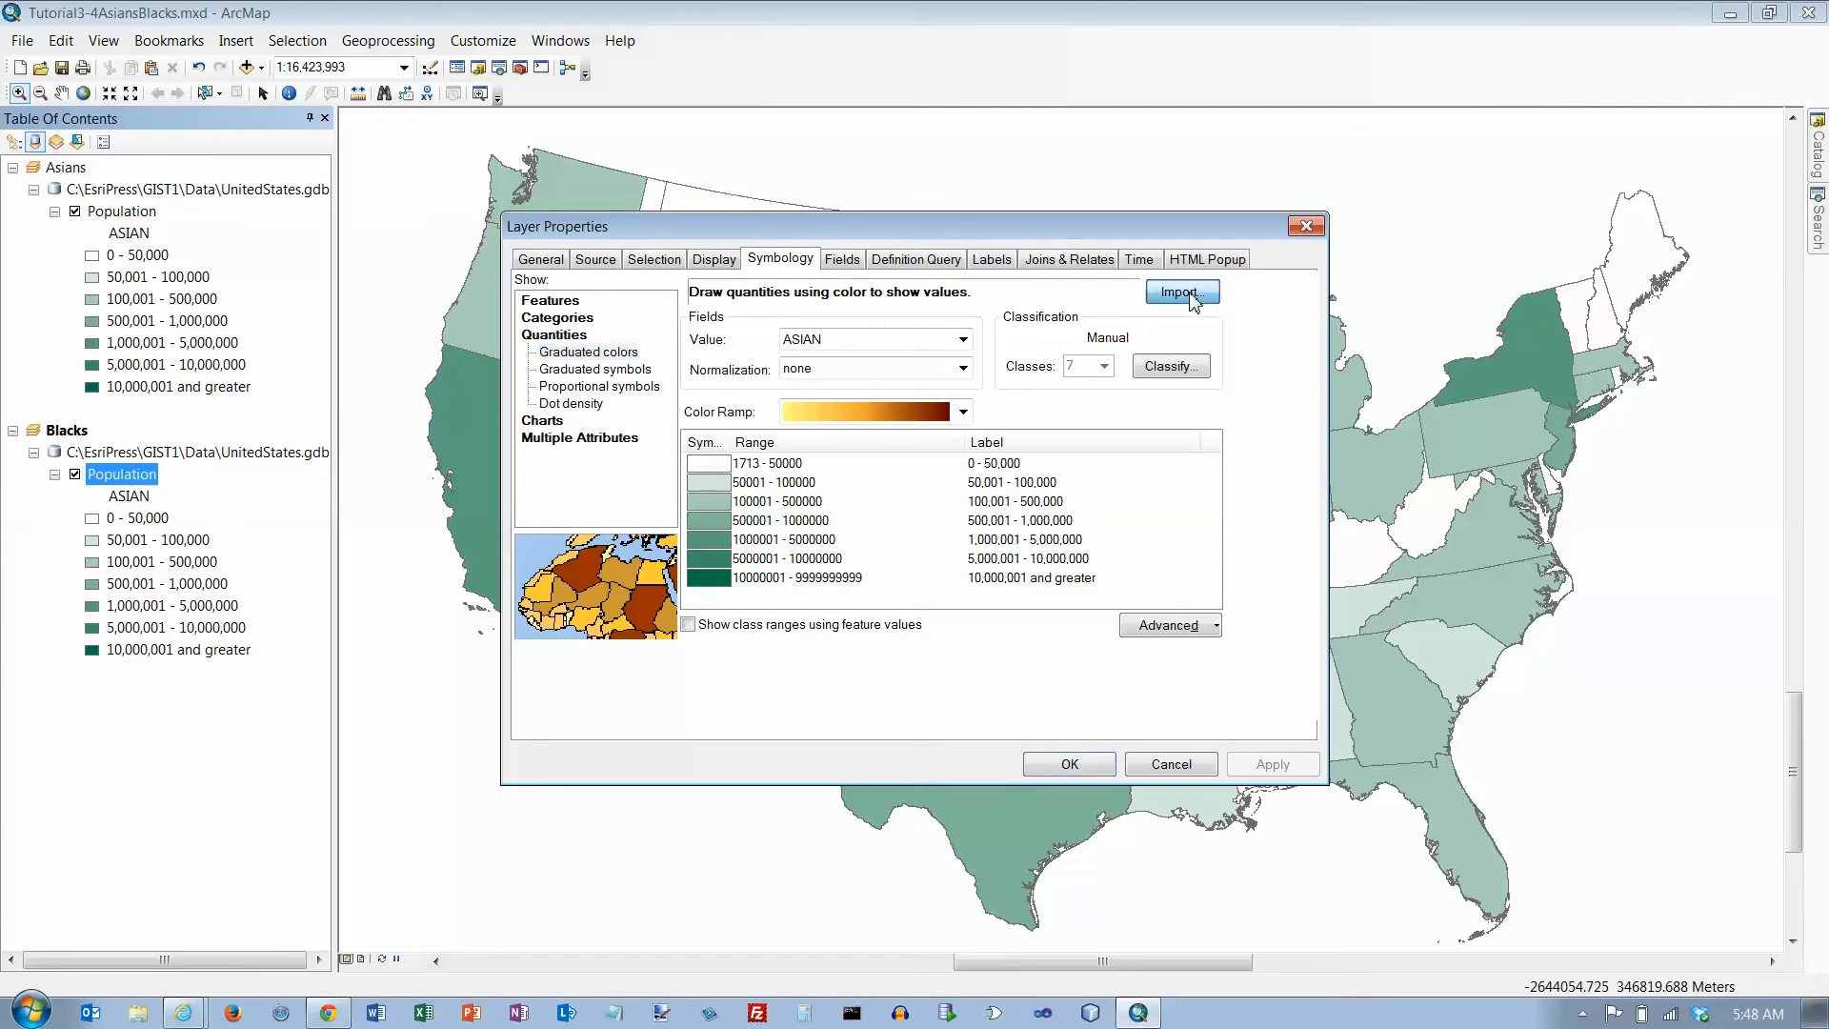
{"action": "left_click", "coordinate": [1180, 292]}
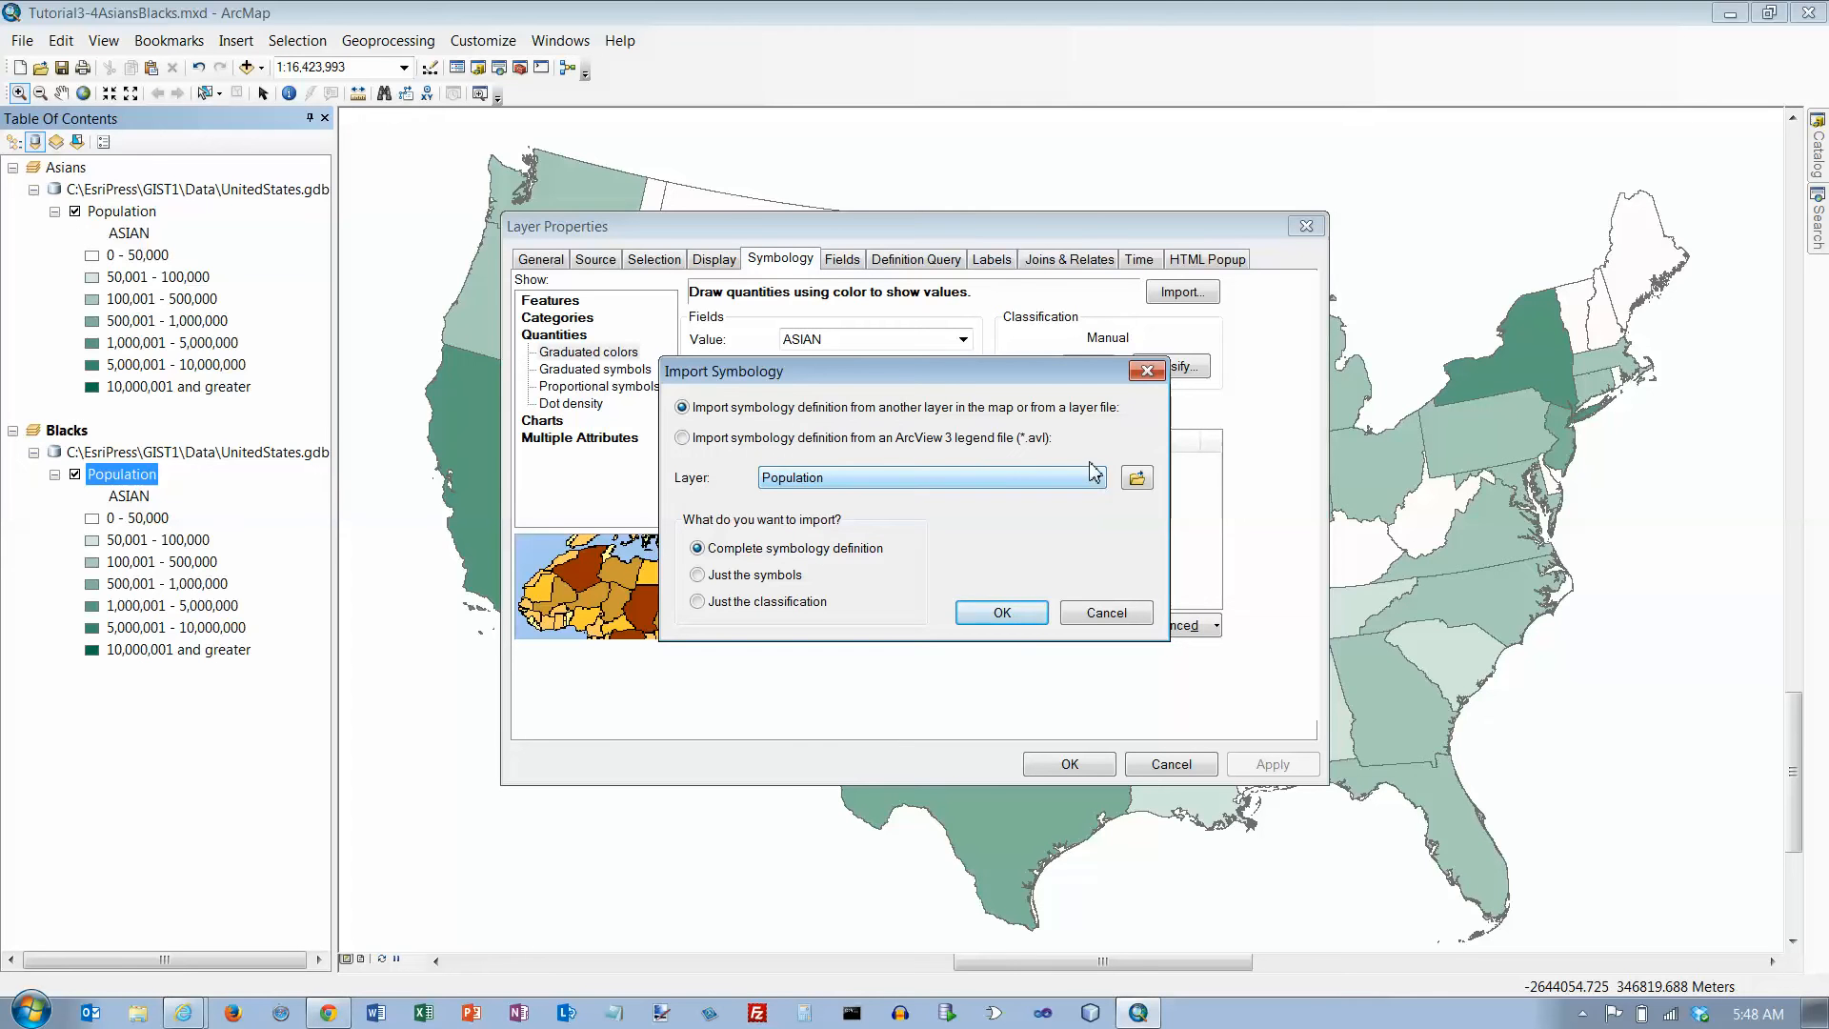
{"action": "mouse_move", "coordinate": [840, 565]}
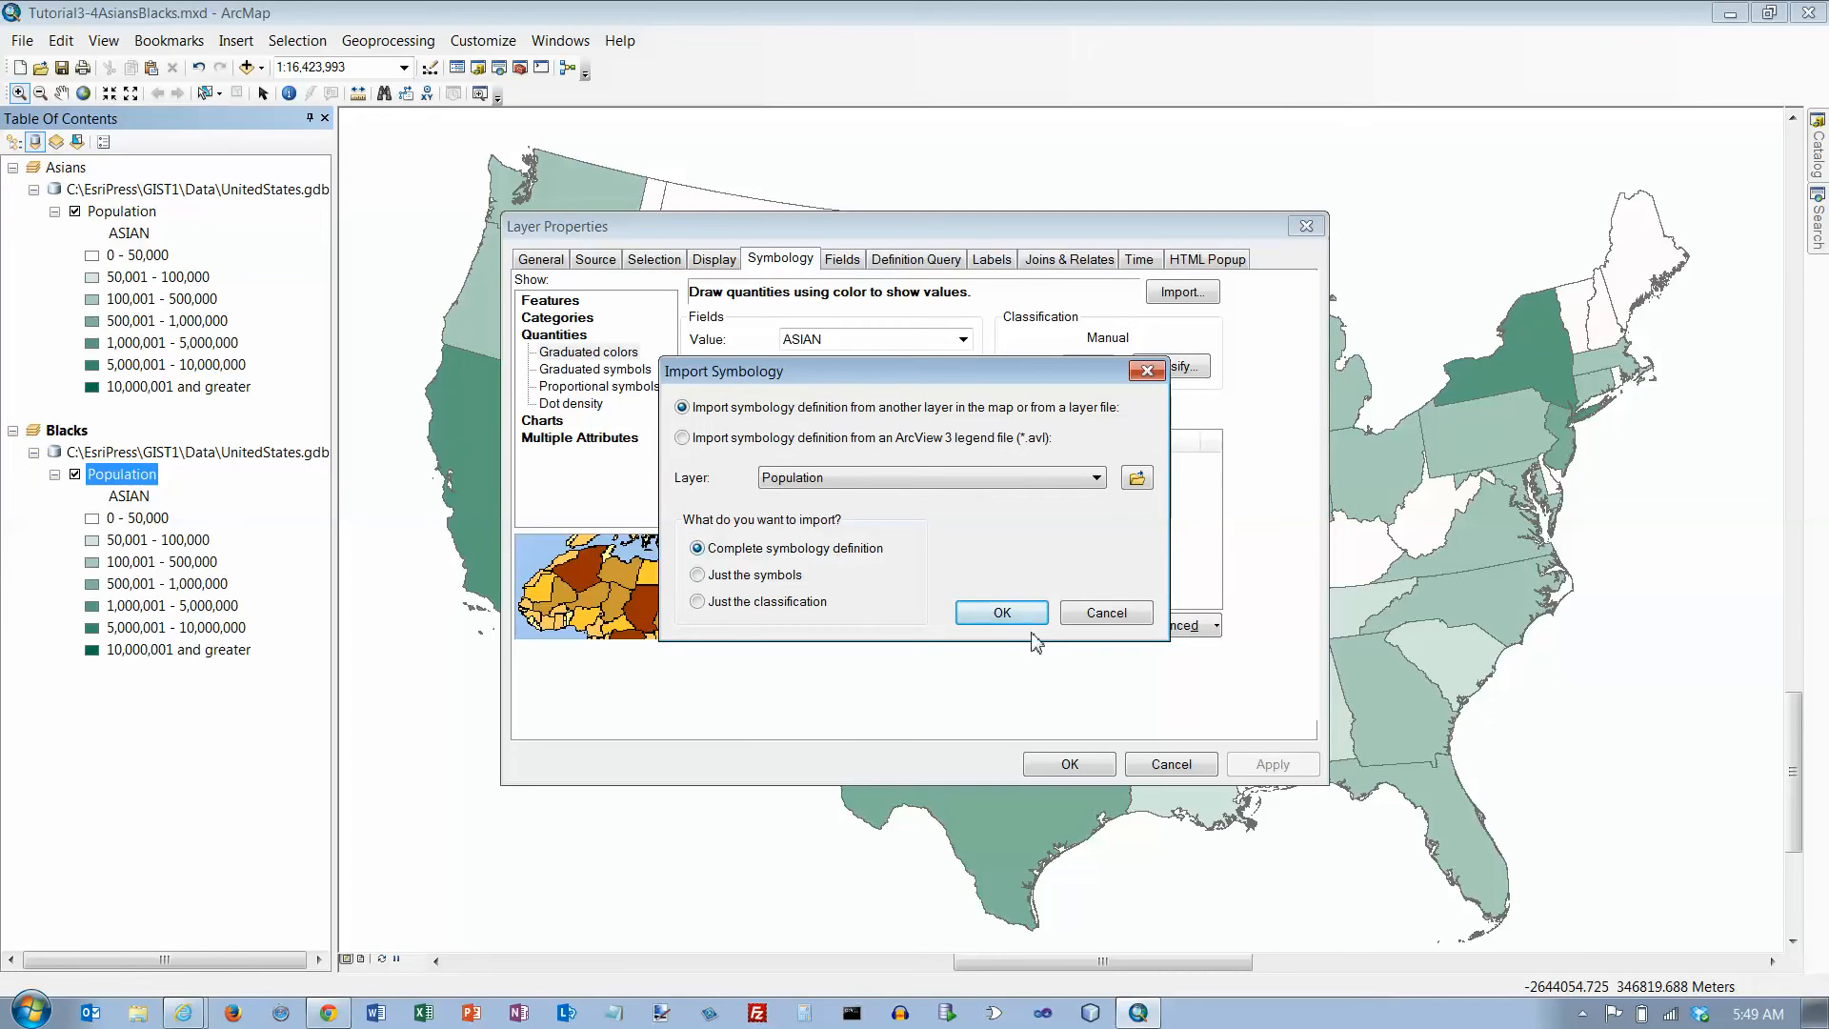
- Import the complete symbology definition, matching its classes to the BLACK field
{"action": "left_click", "coordinate": [999, 613]}
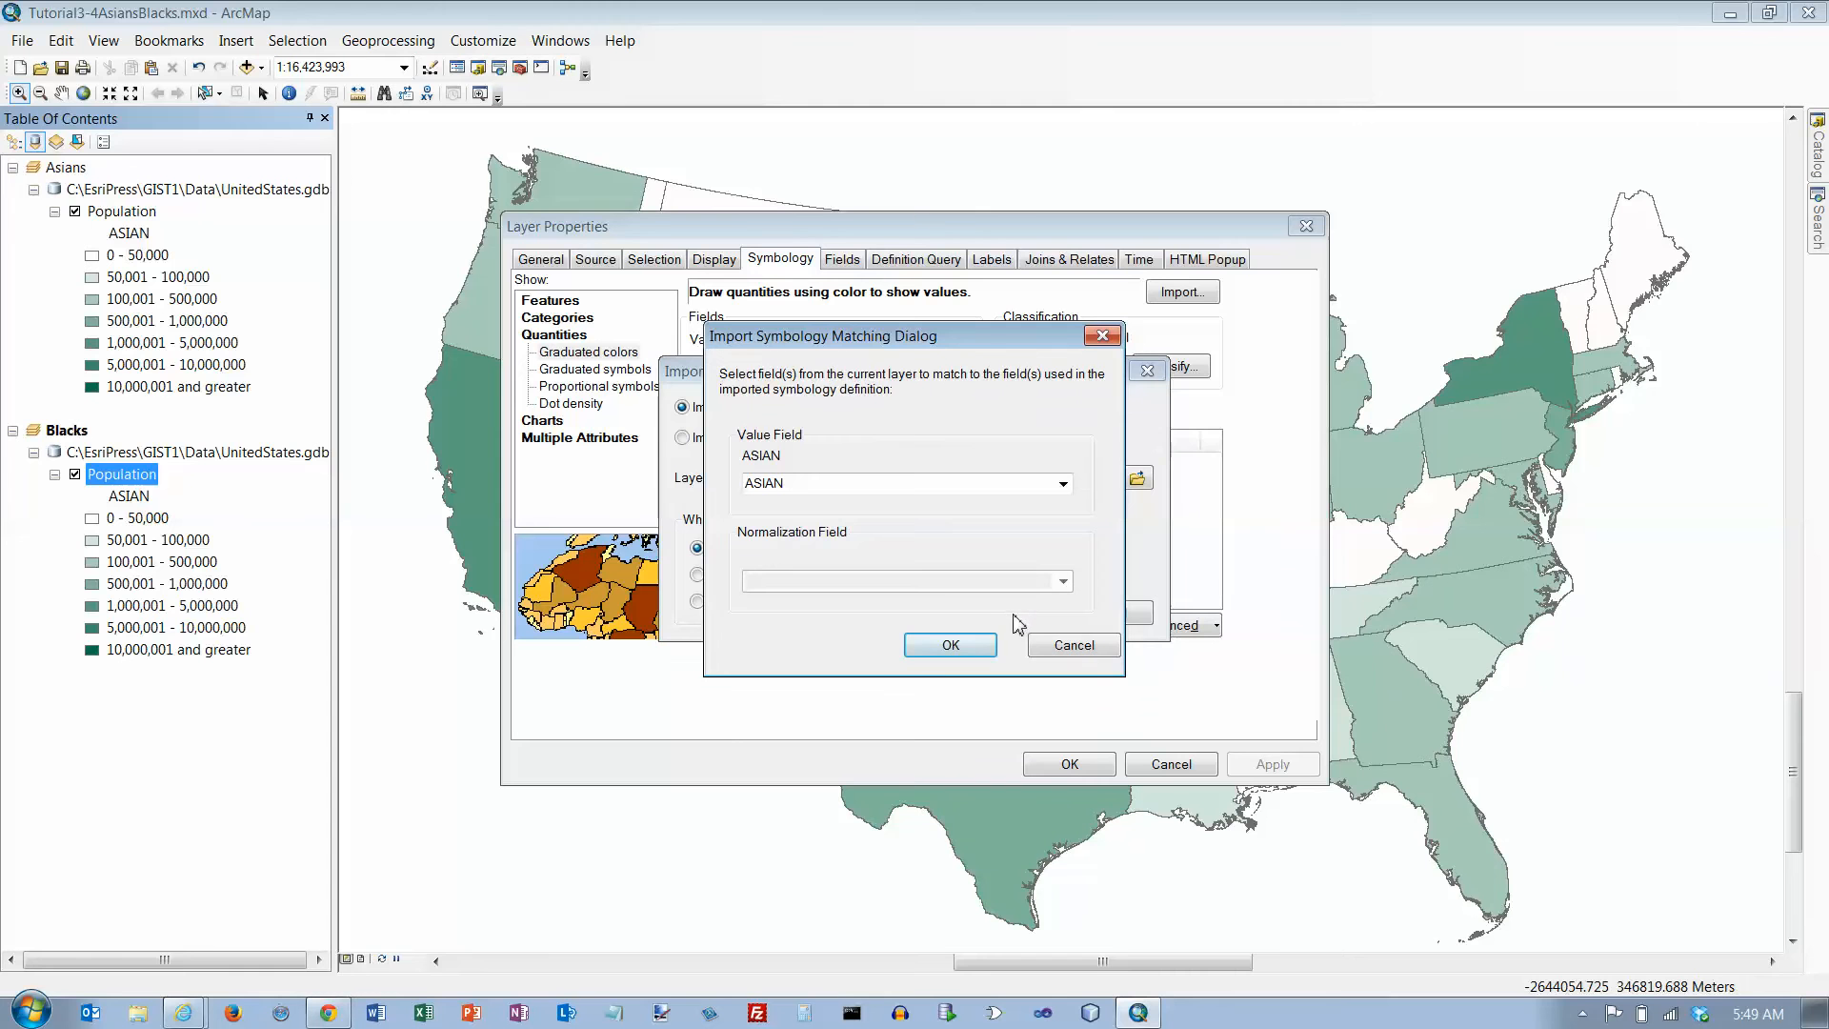
{"action": "mouse_move", "coordinate": [966, 396]}
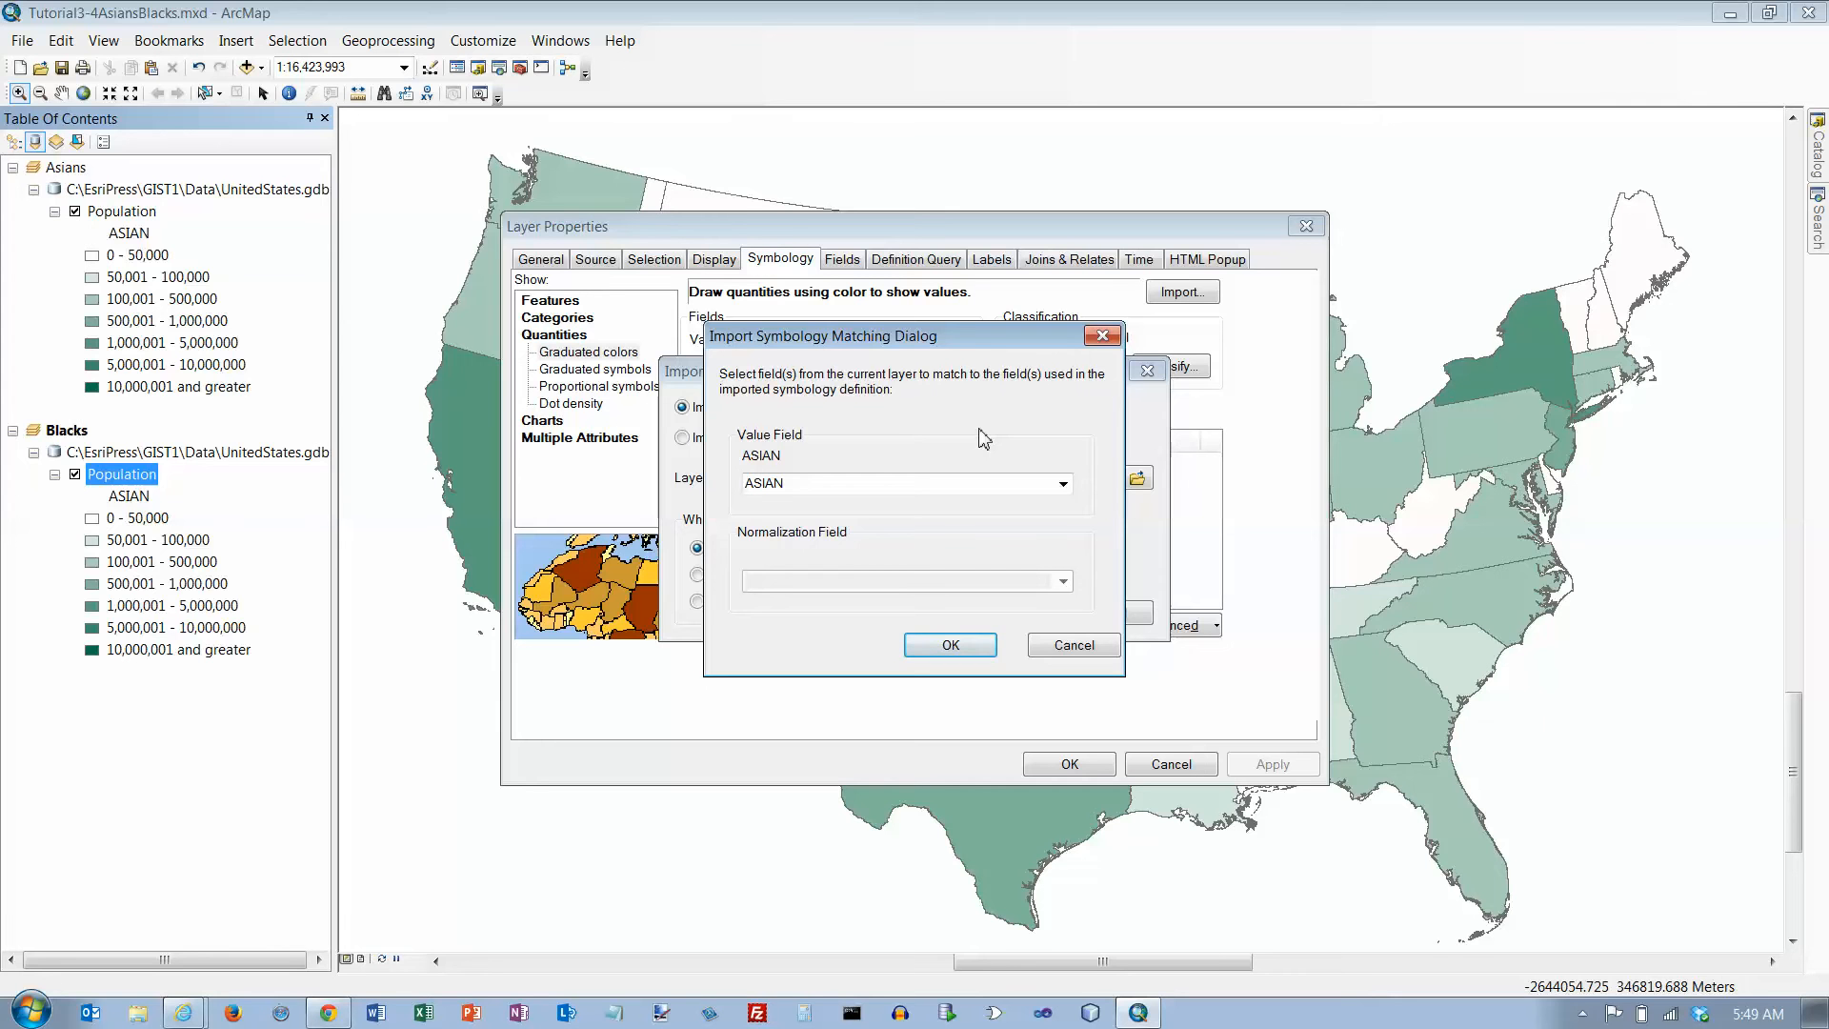
{"action": "left_click", "coordinate": [1059, 483]}
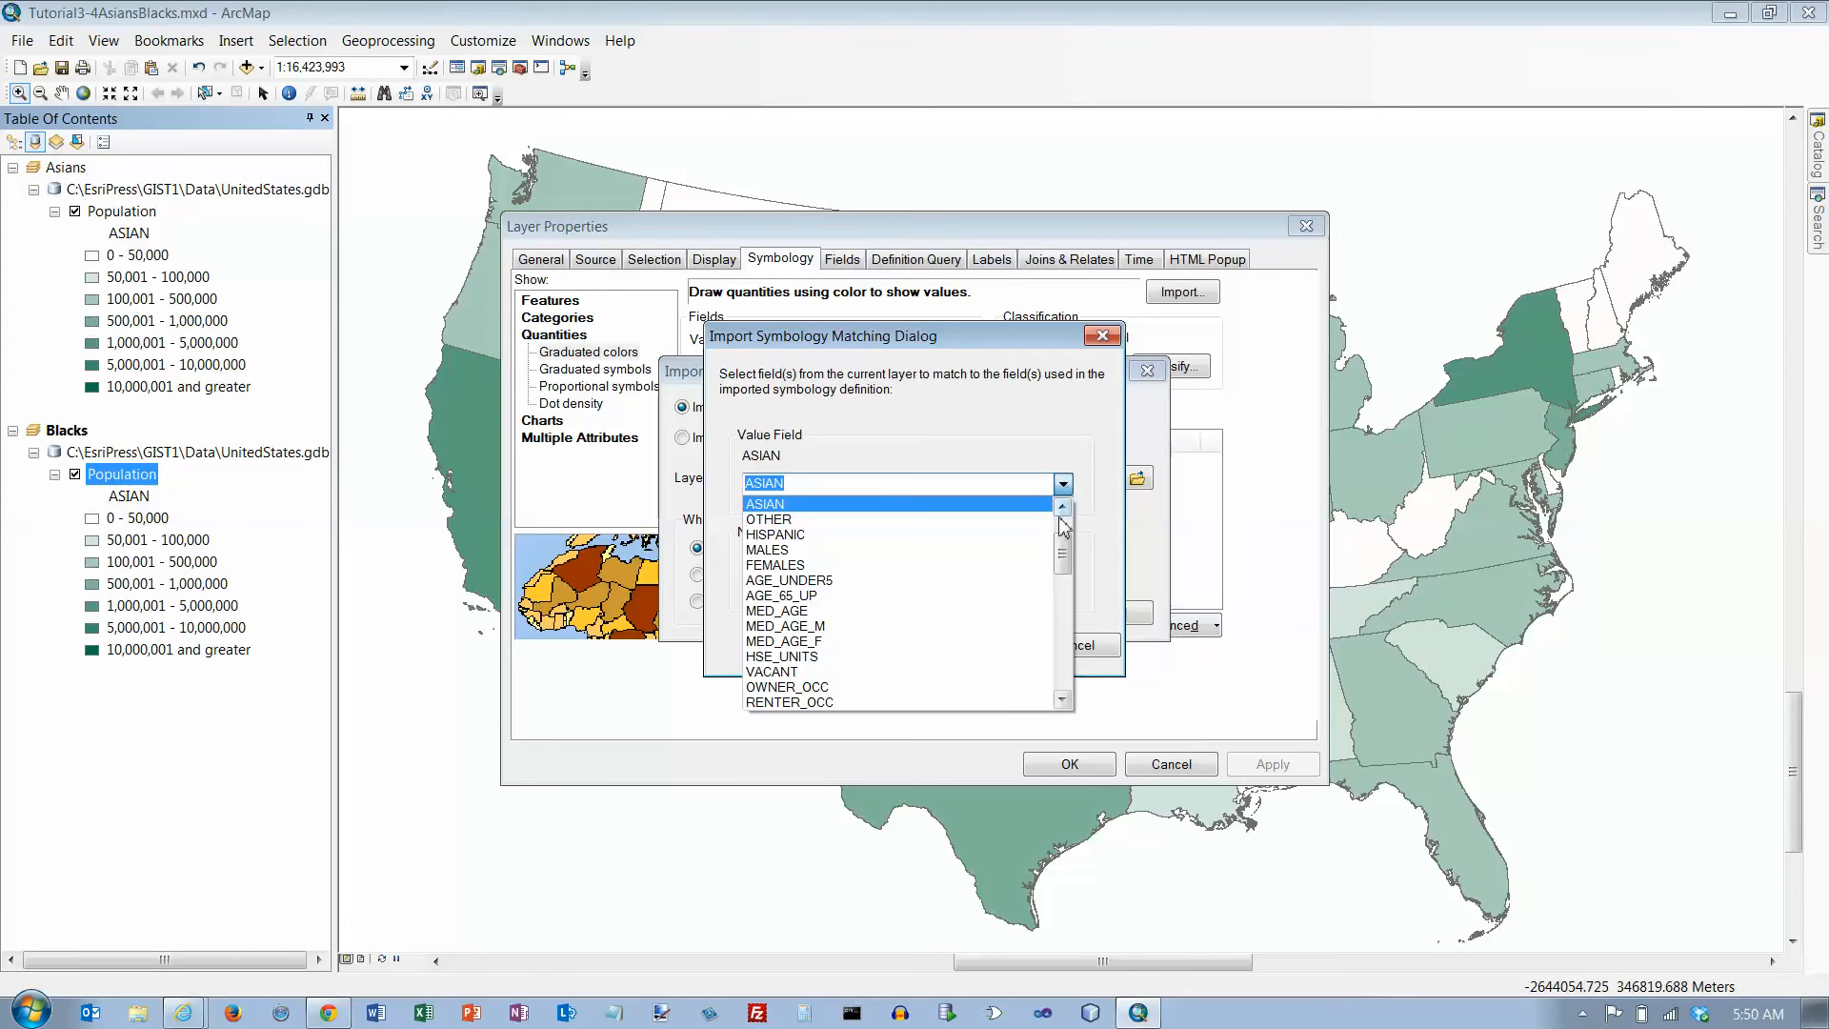
{"action": "mouse_move", "coordinate": [1064, 549]}
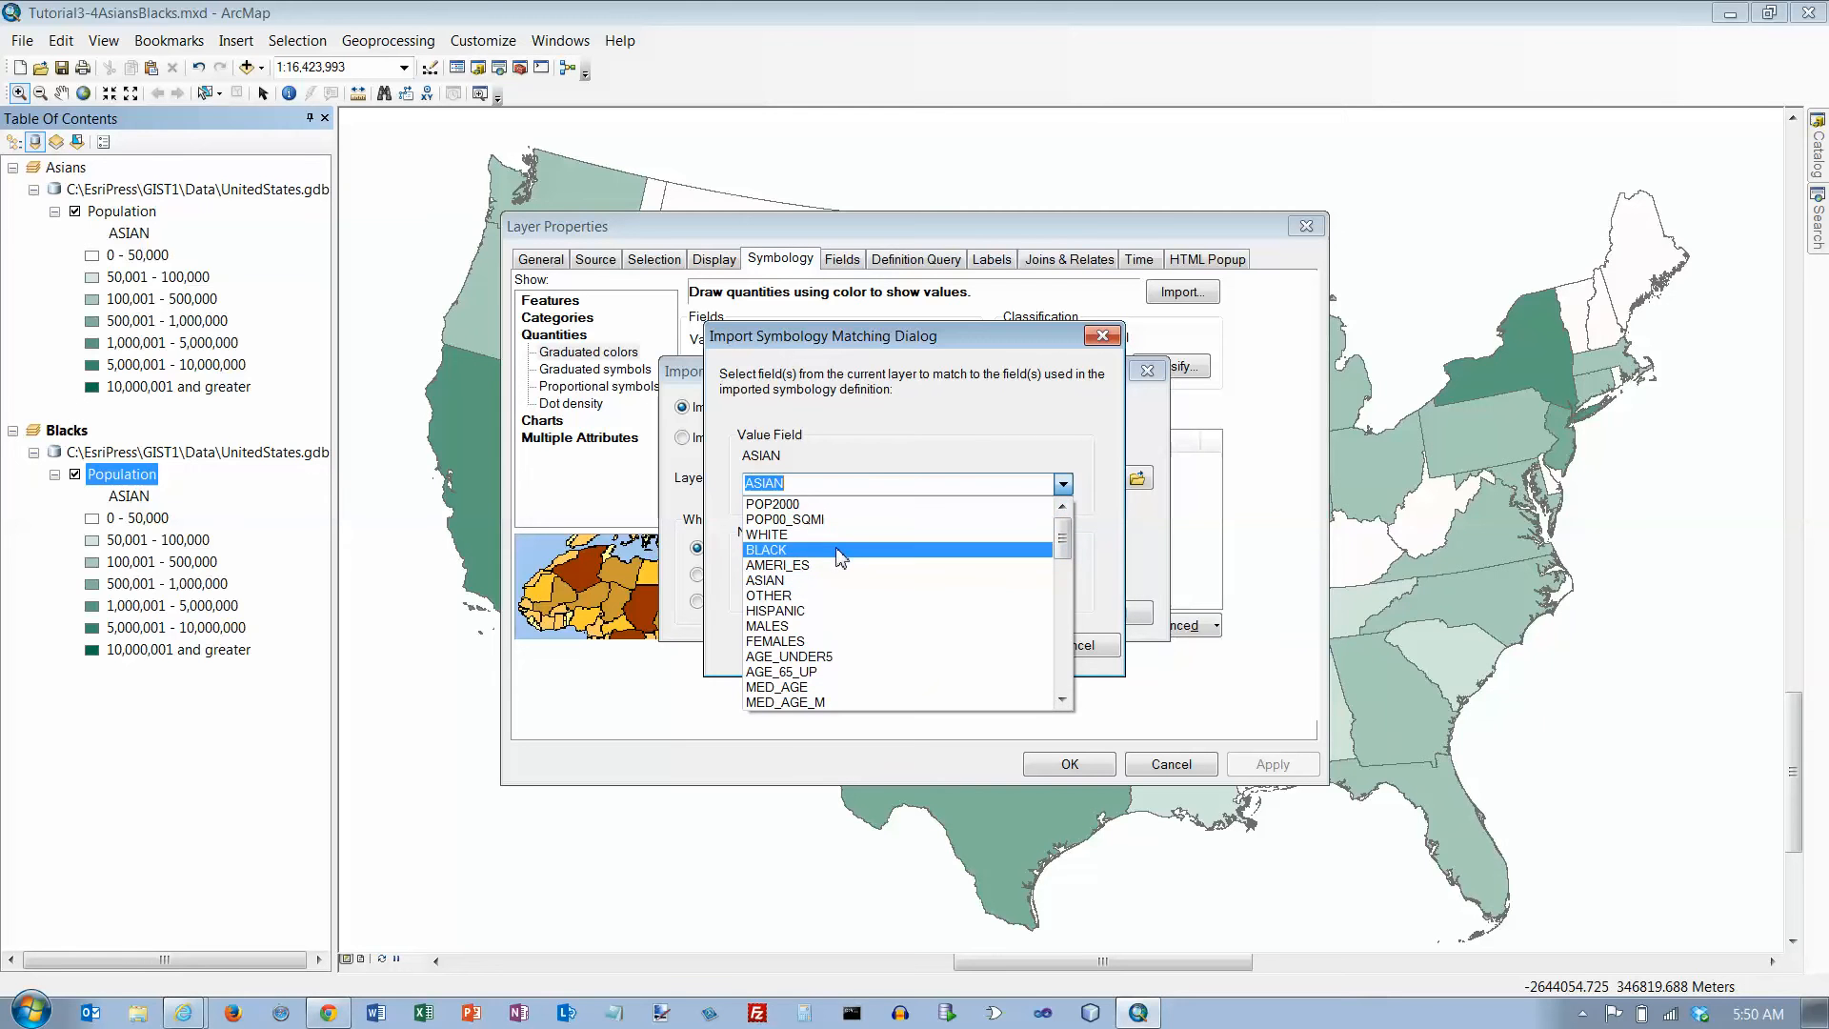
{"action": "left_click", "coordinate": [766, 550]}
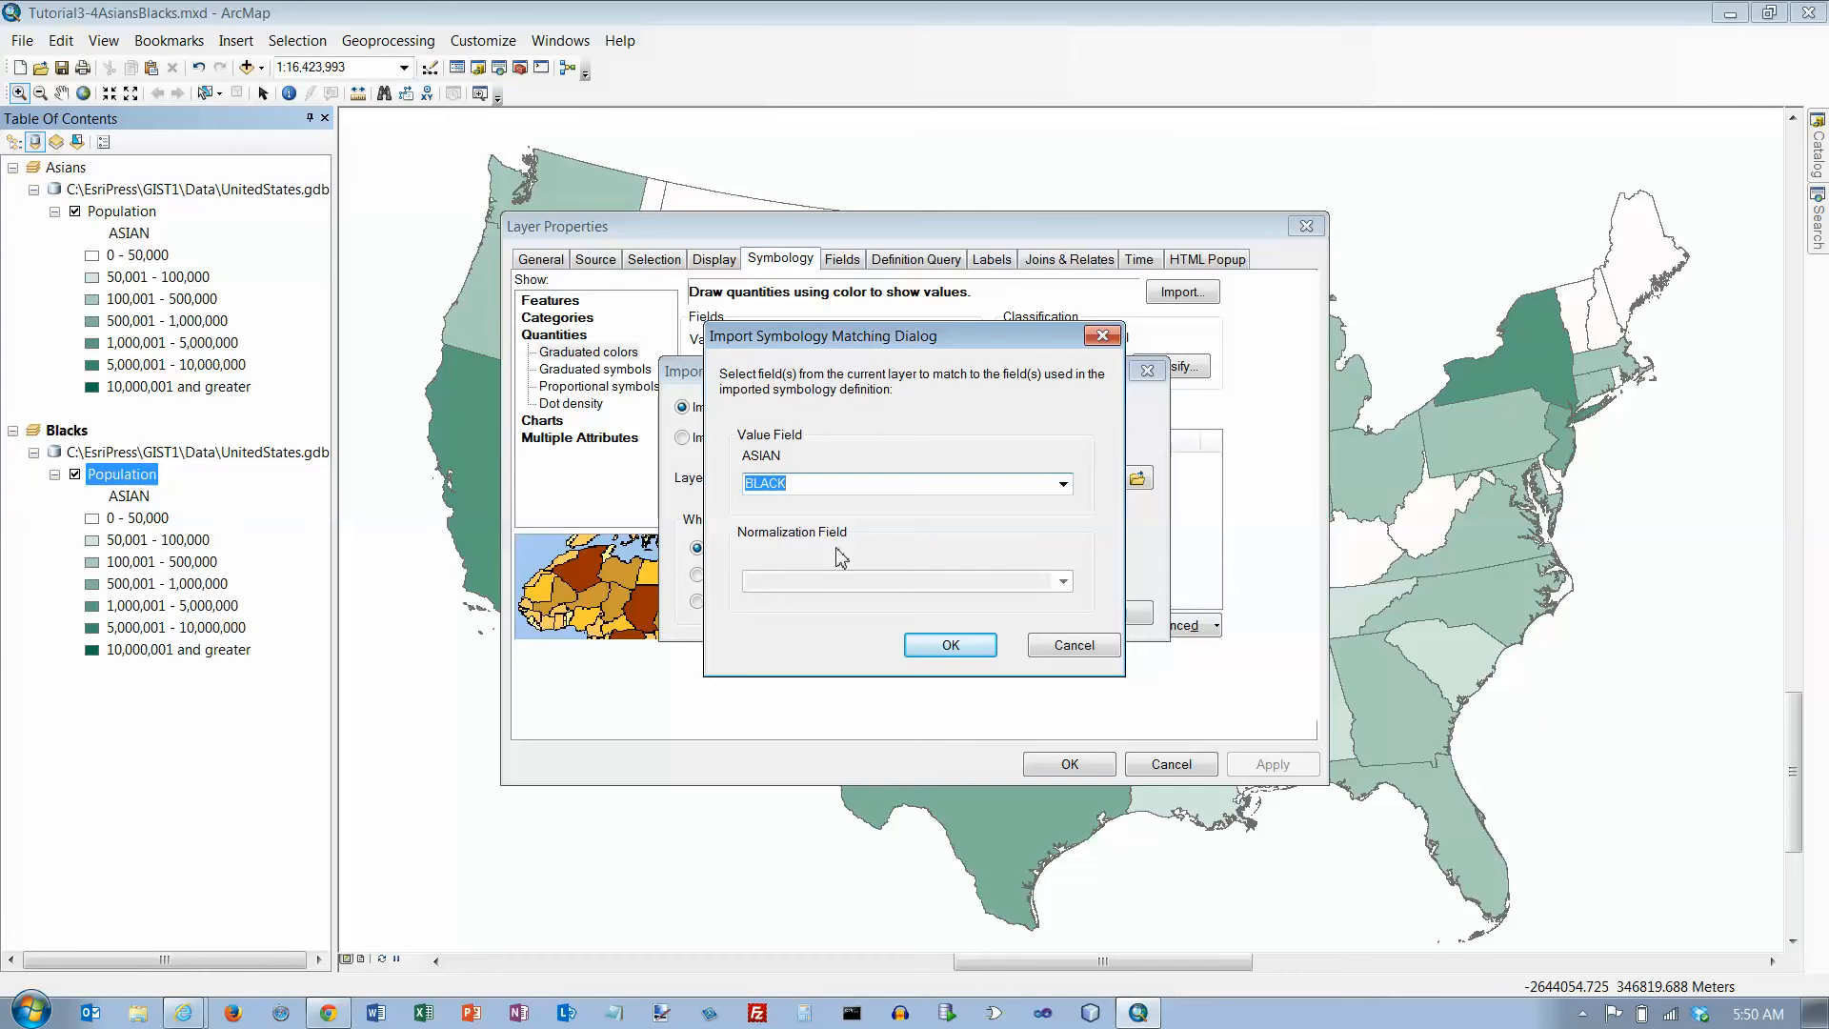
{"action": "mouse_move", "coordinate": [899, 592]}
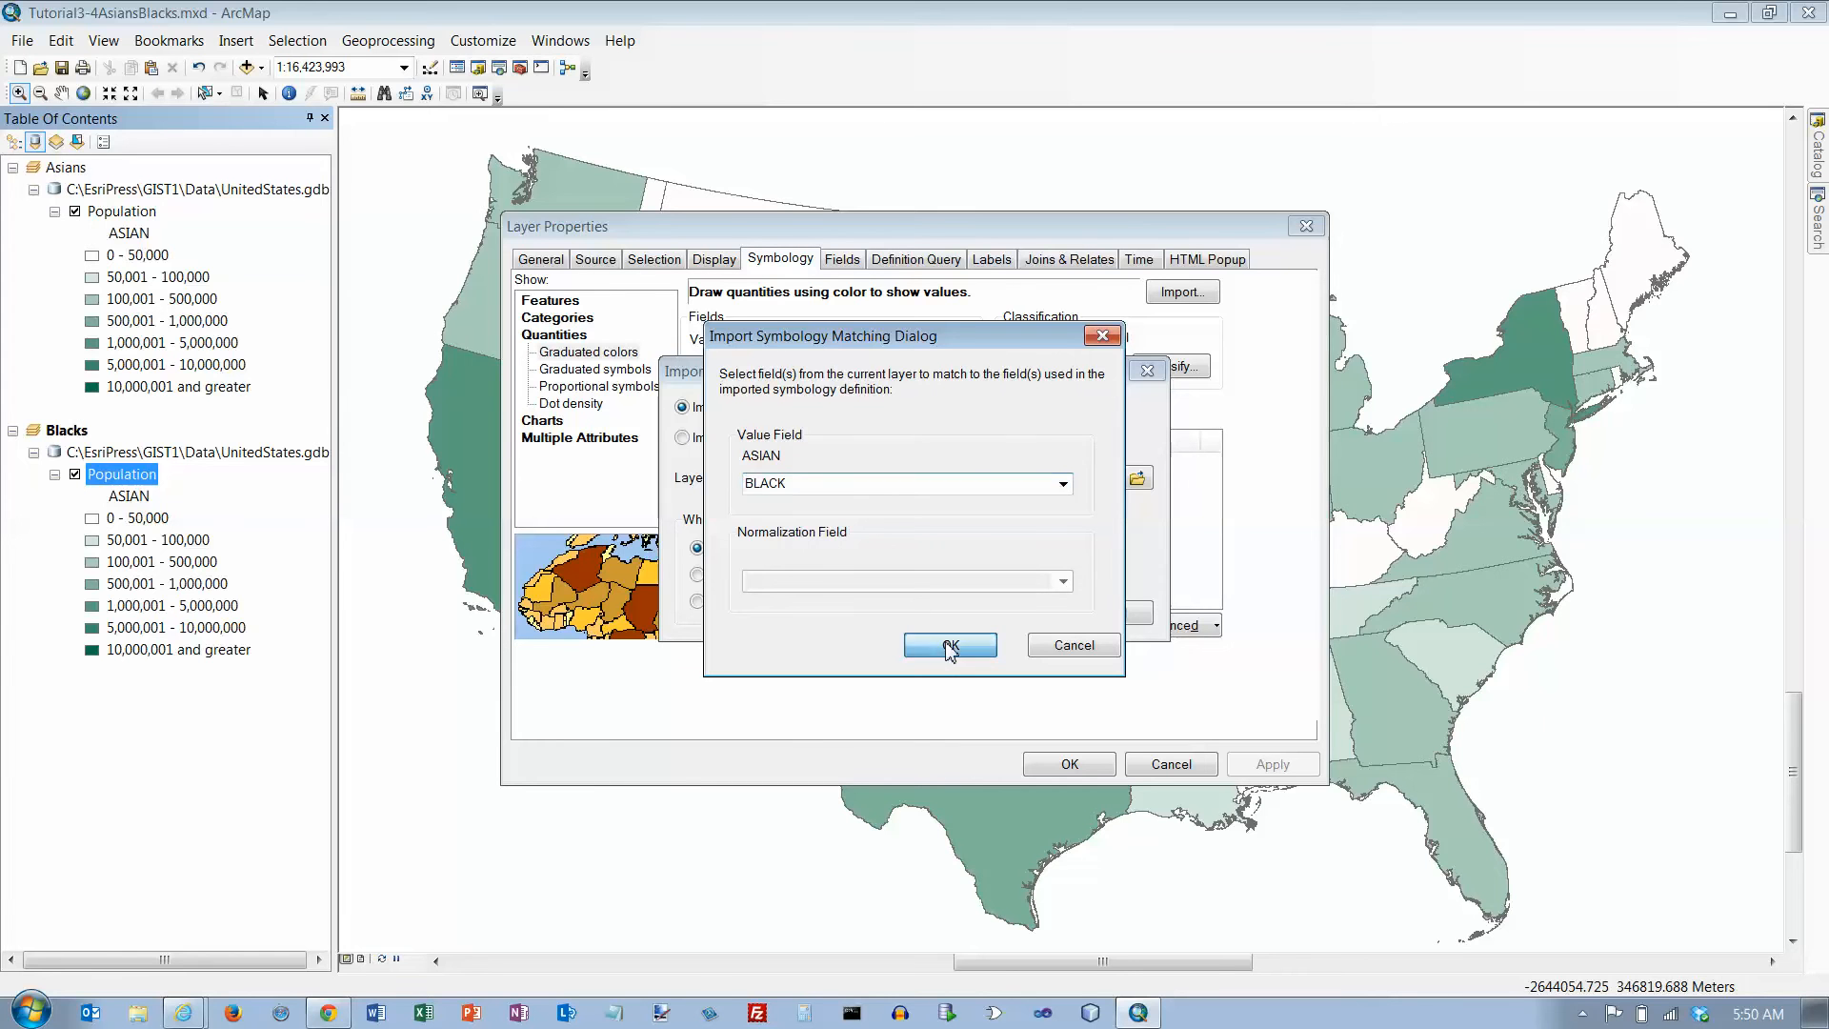
{"action": "left_click", "coordinate": [949, 645]}
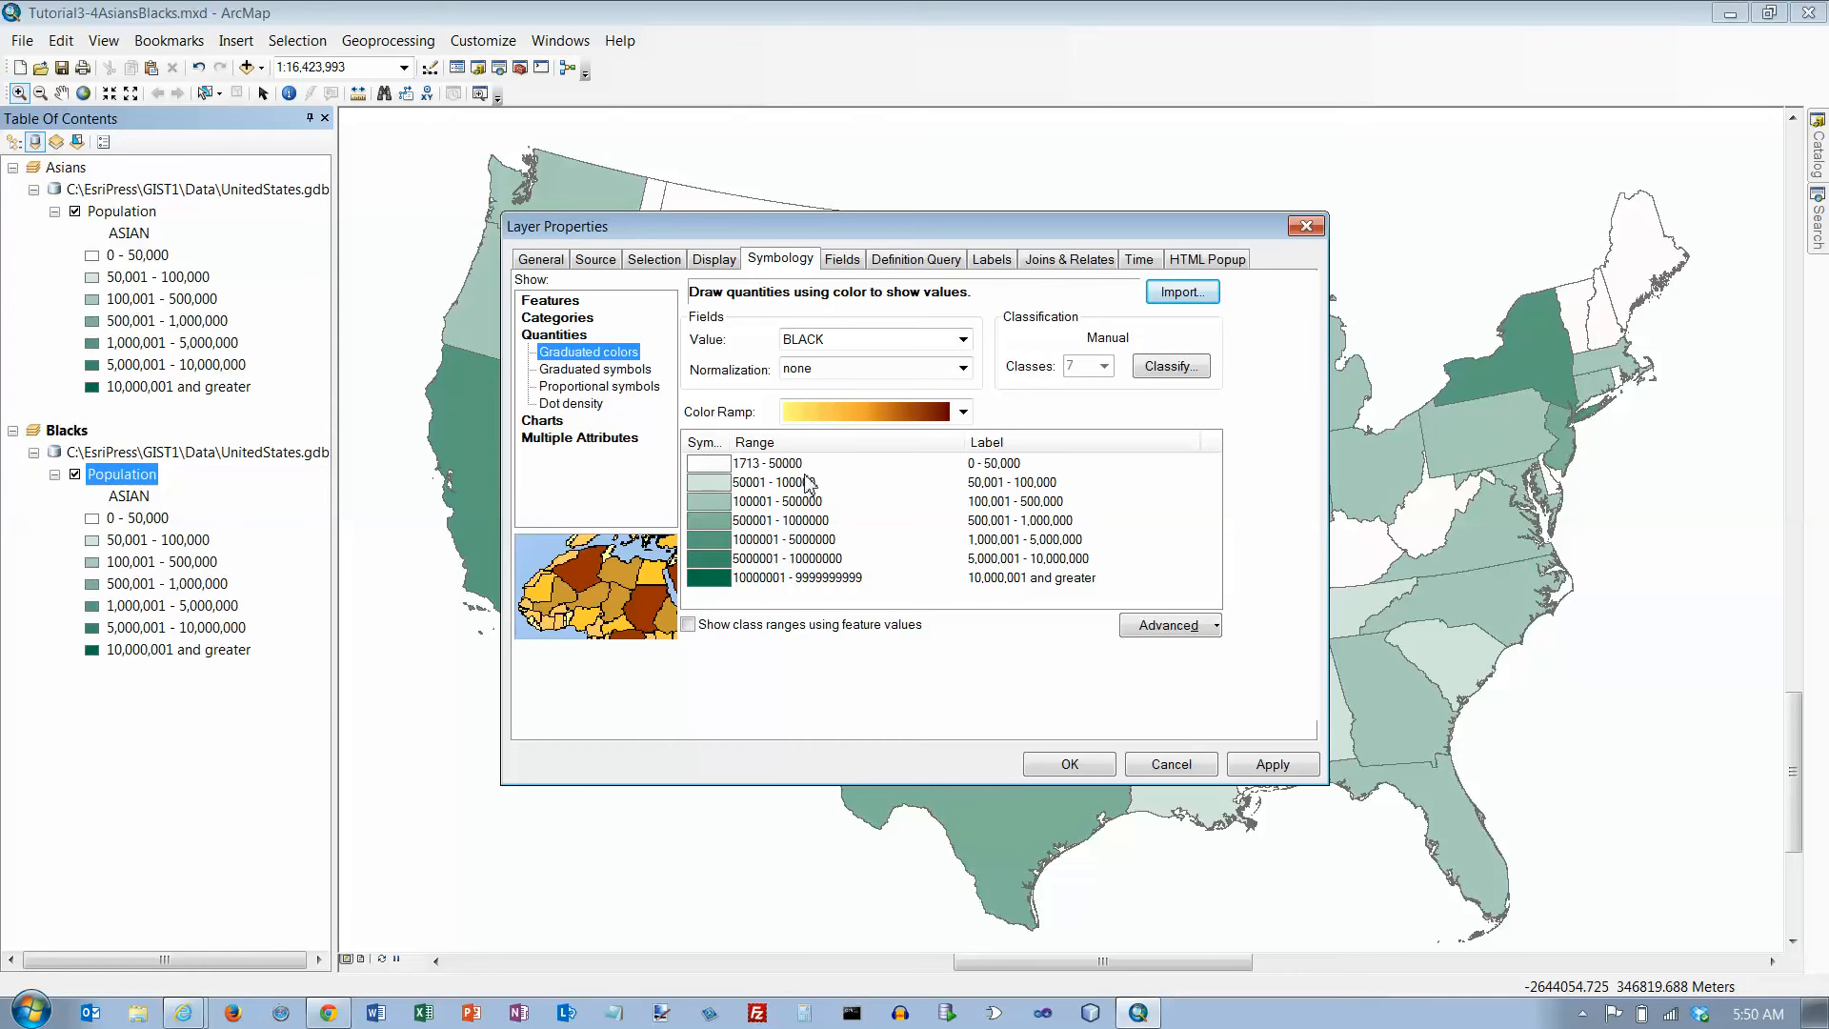
{"action": "mouse_move", "coordinate": [890, 571]}
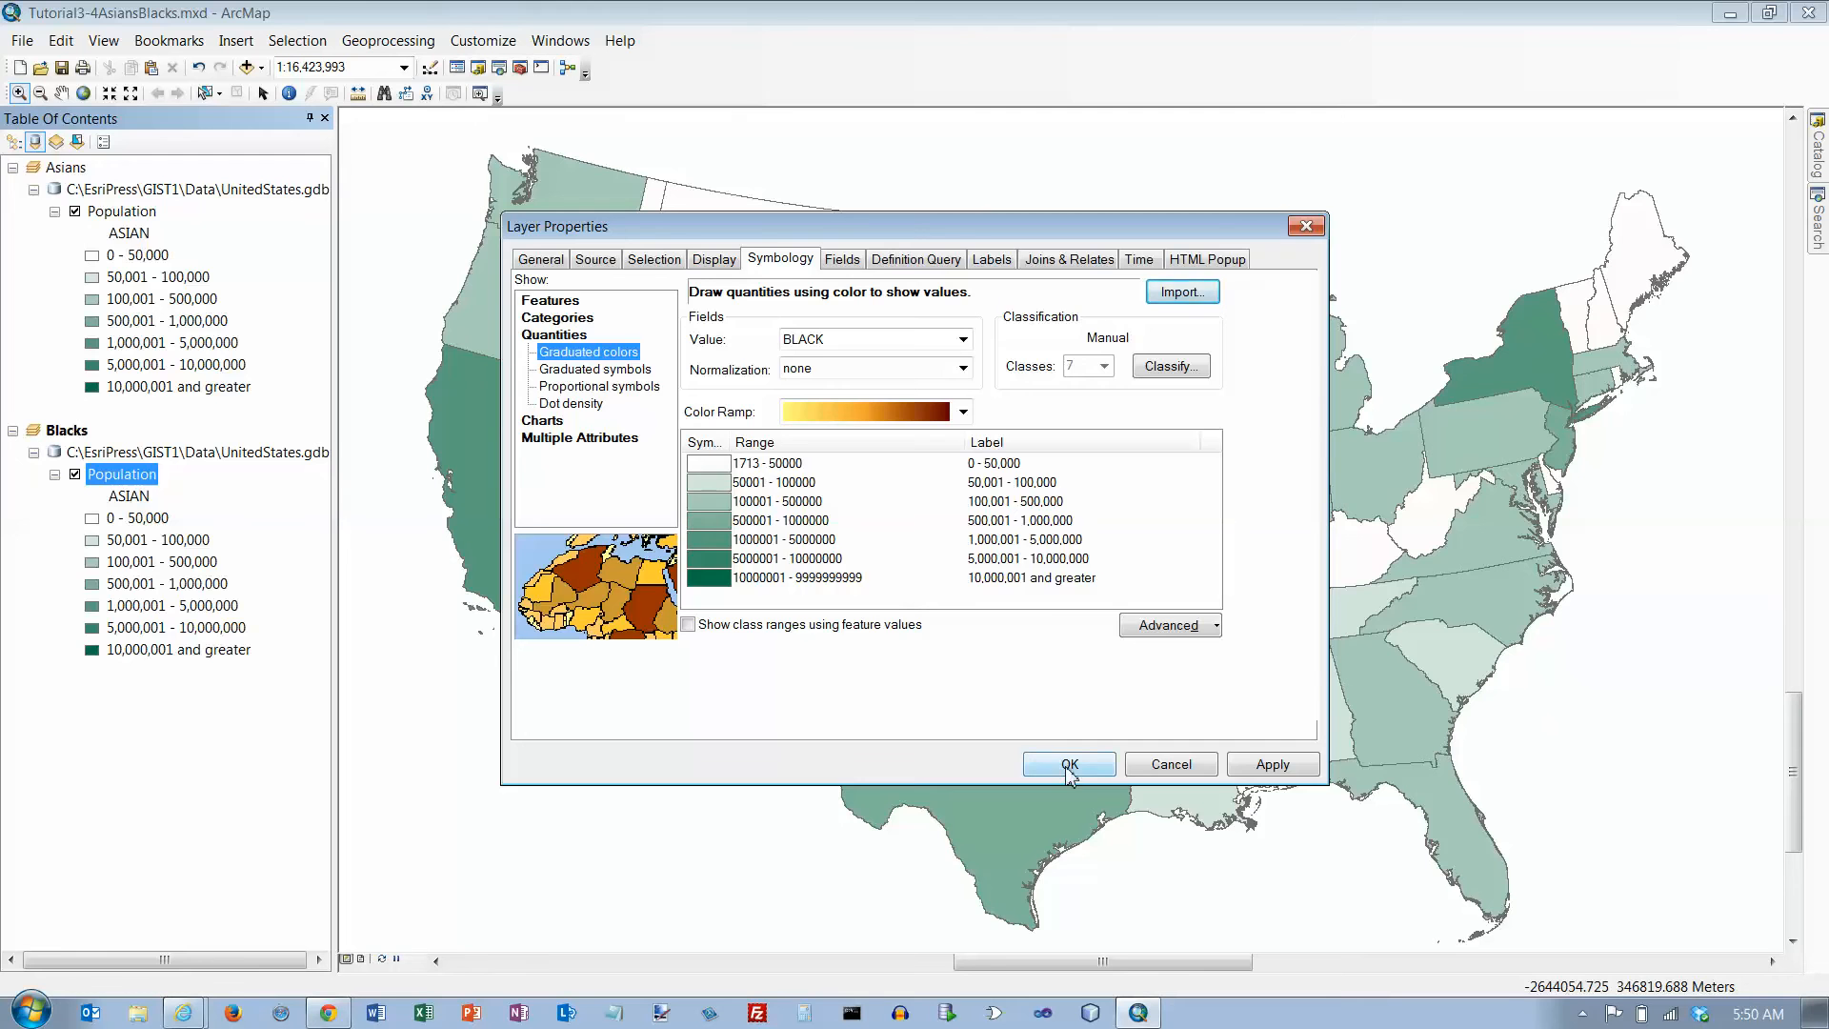
- Apply the imported BLACK symbology and close Layer Properties
{"action": "left_click", "coordinate": [1066, 764]}
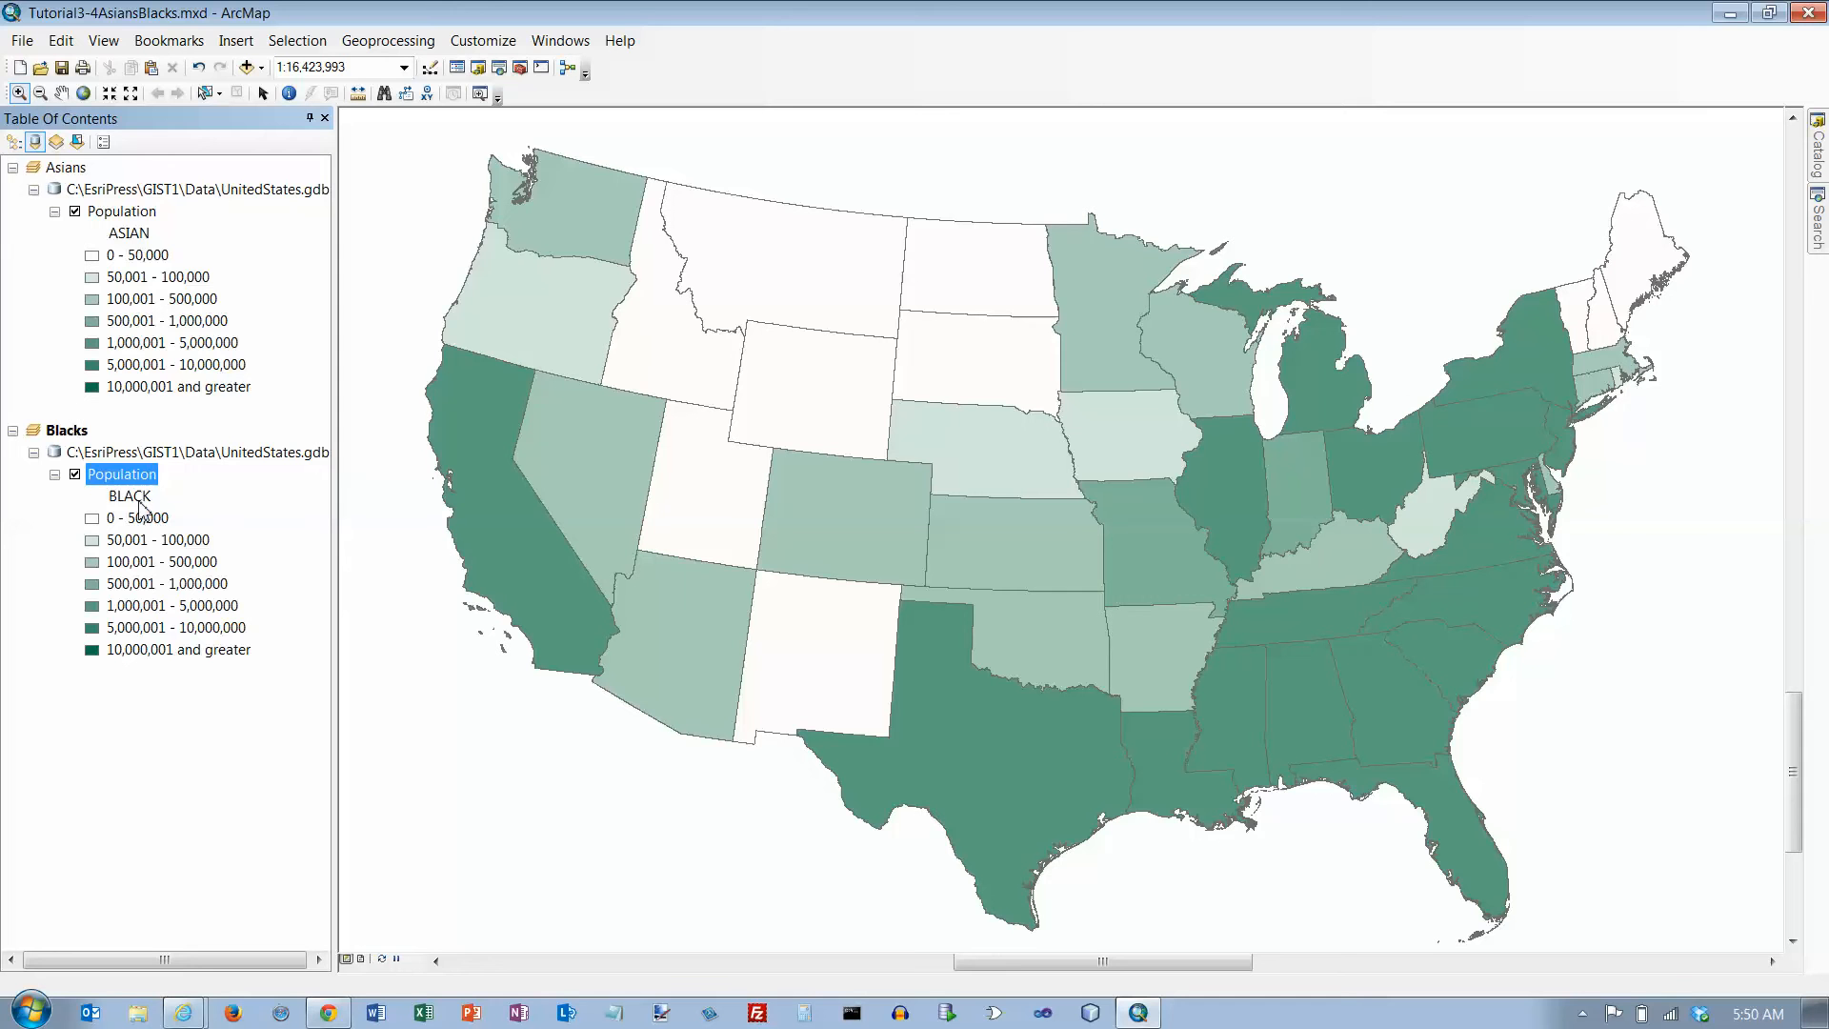
{"action": "mouse_move", "coordinate": [256, 420]}
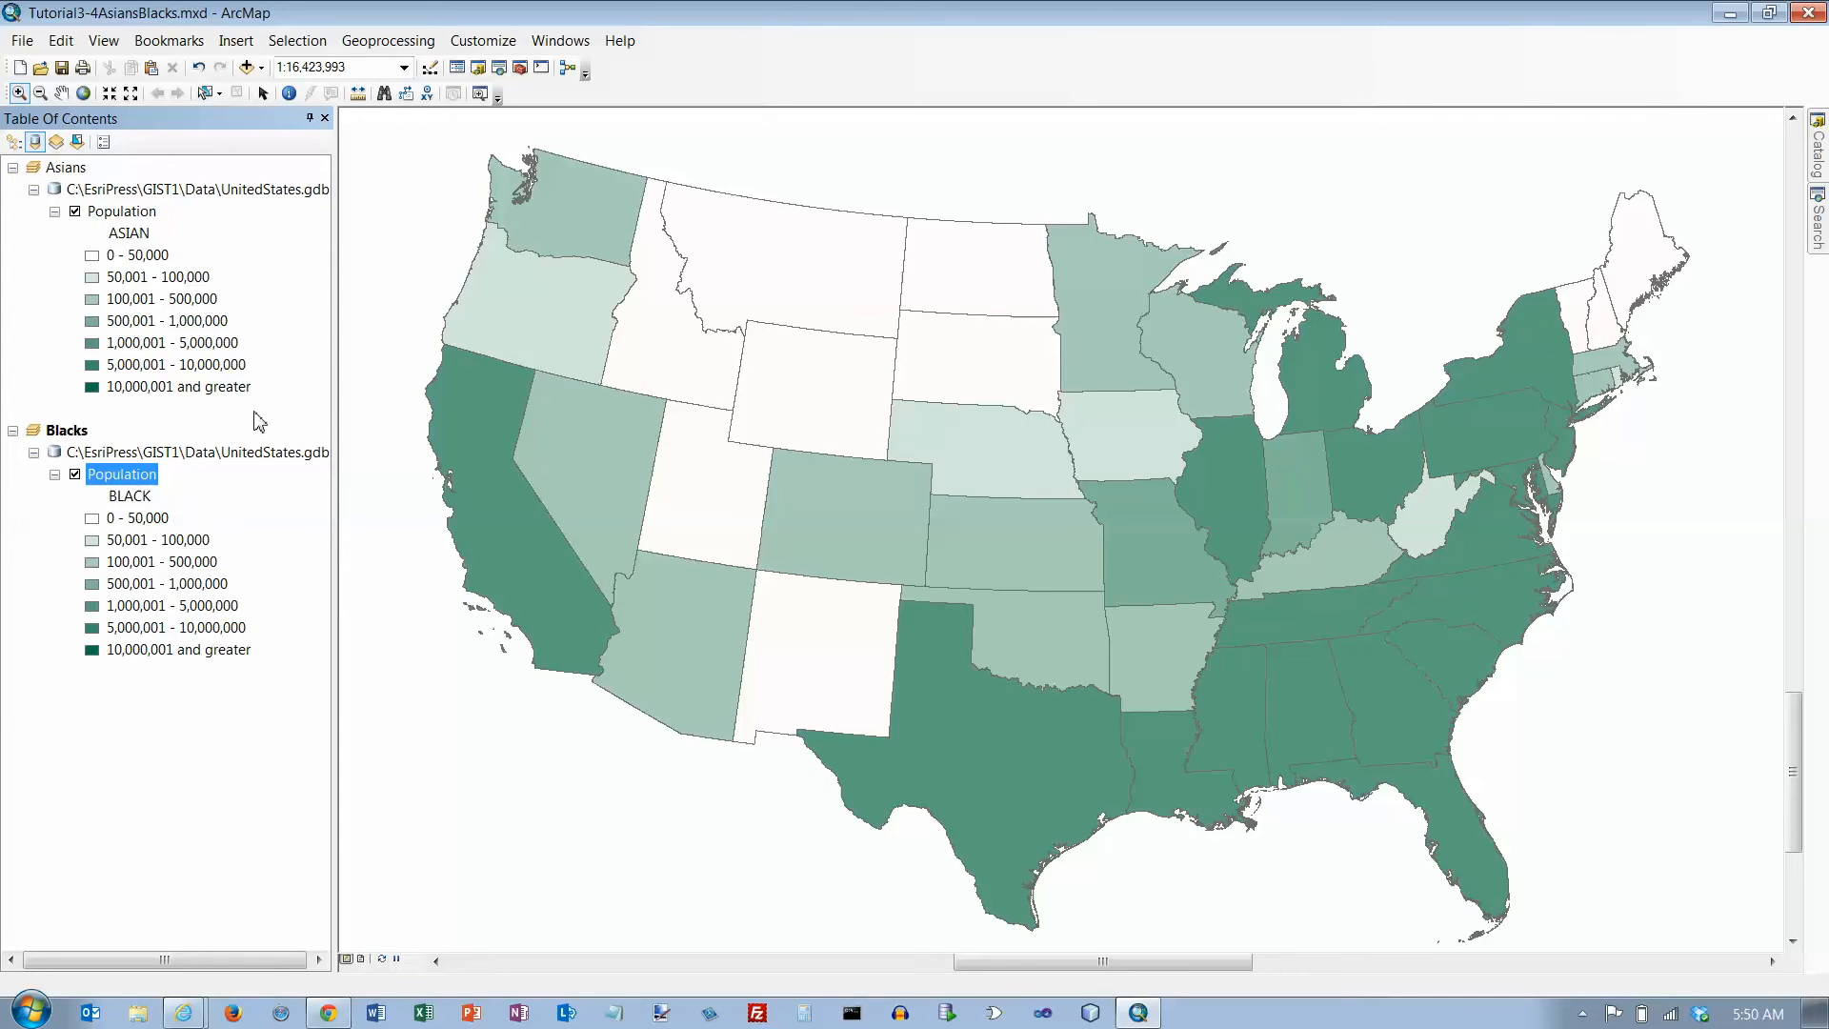
- Activate the Asians data frame from the Table of Contents
{"action": "right_click", "coordinate": [66, 429]}
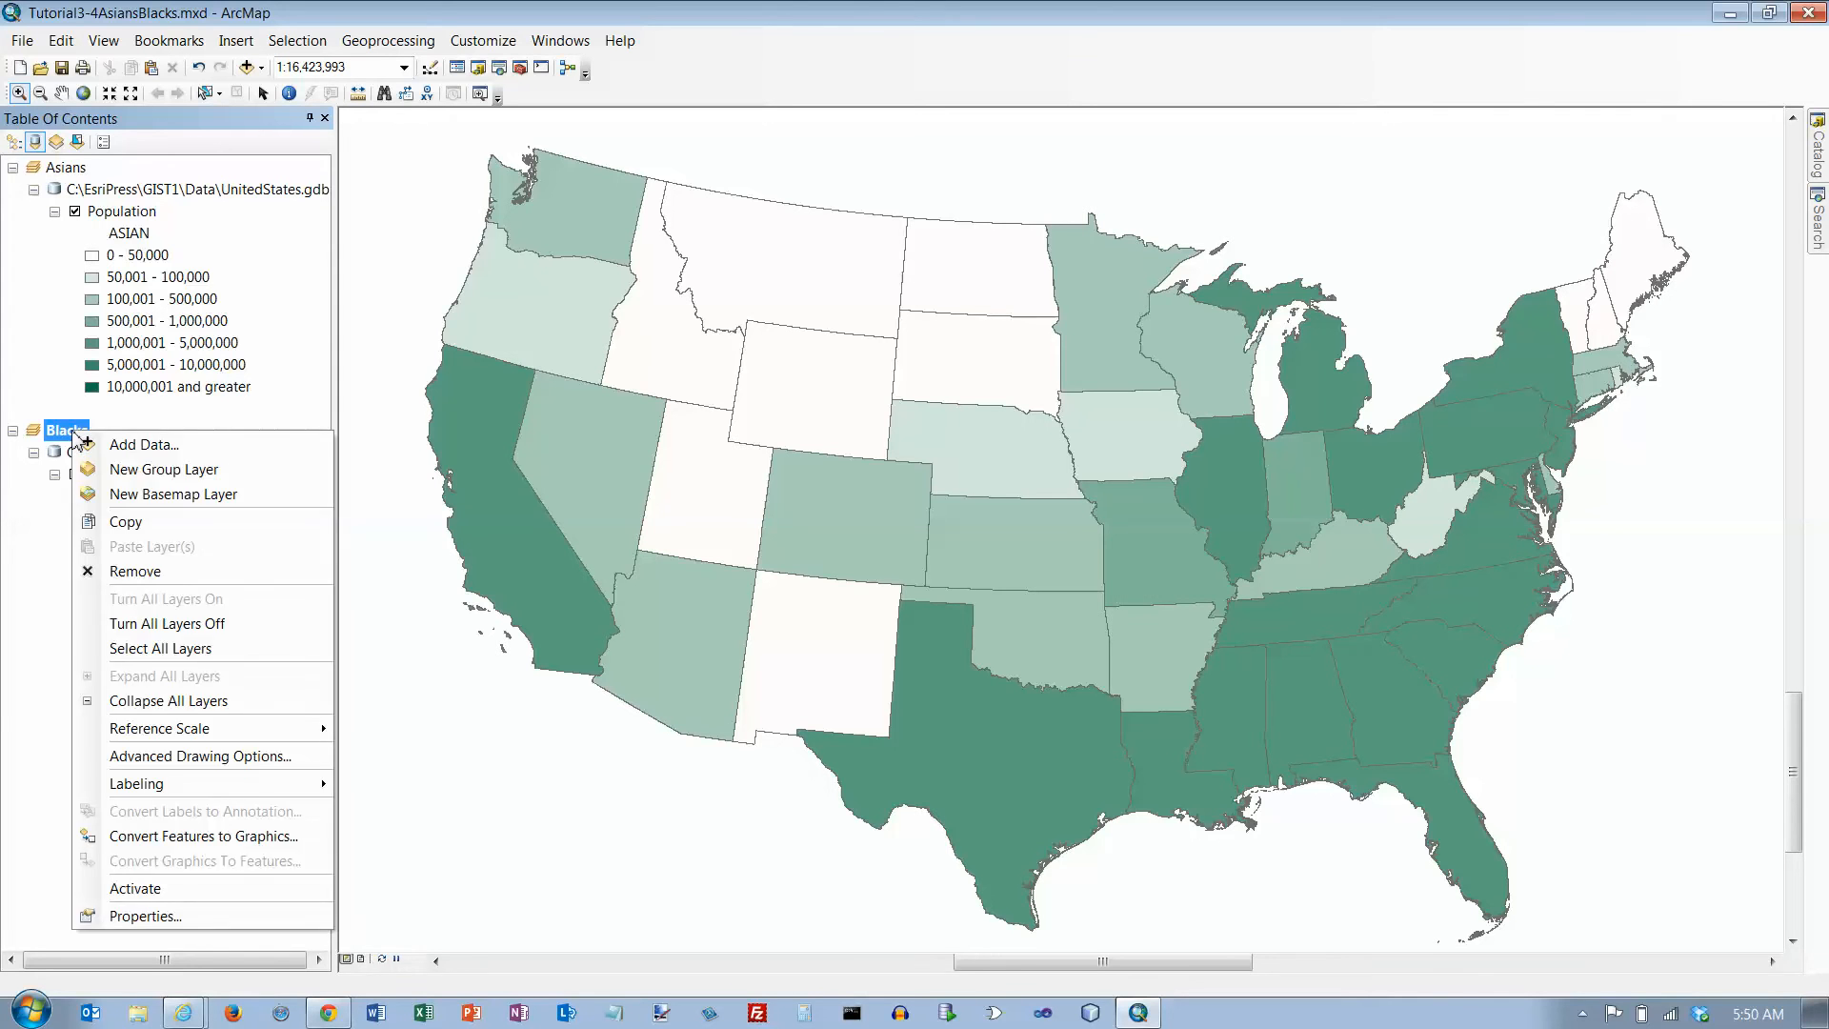
{"action": "mouse_move", "coordinate": [84, 867]}
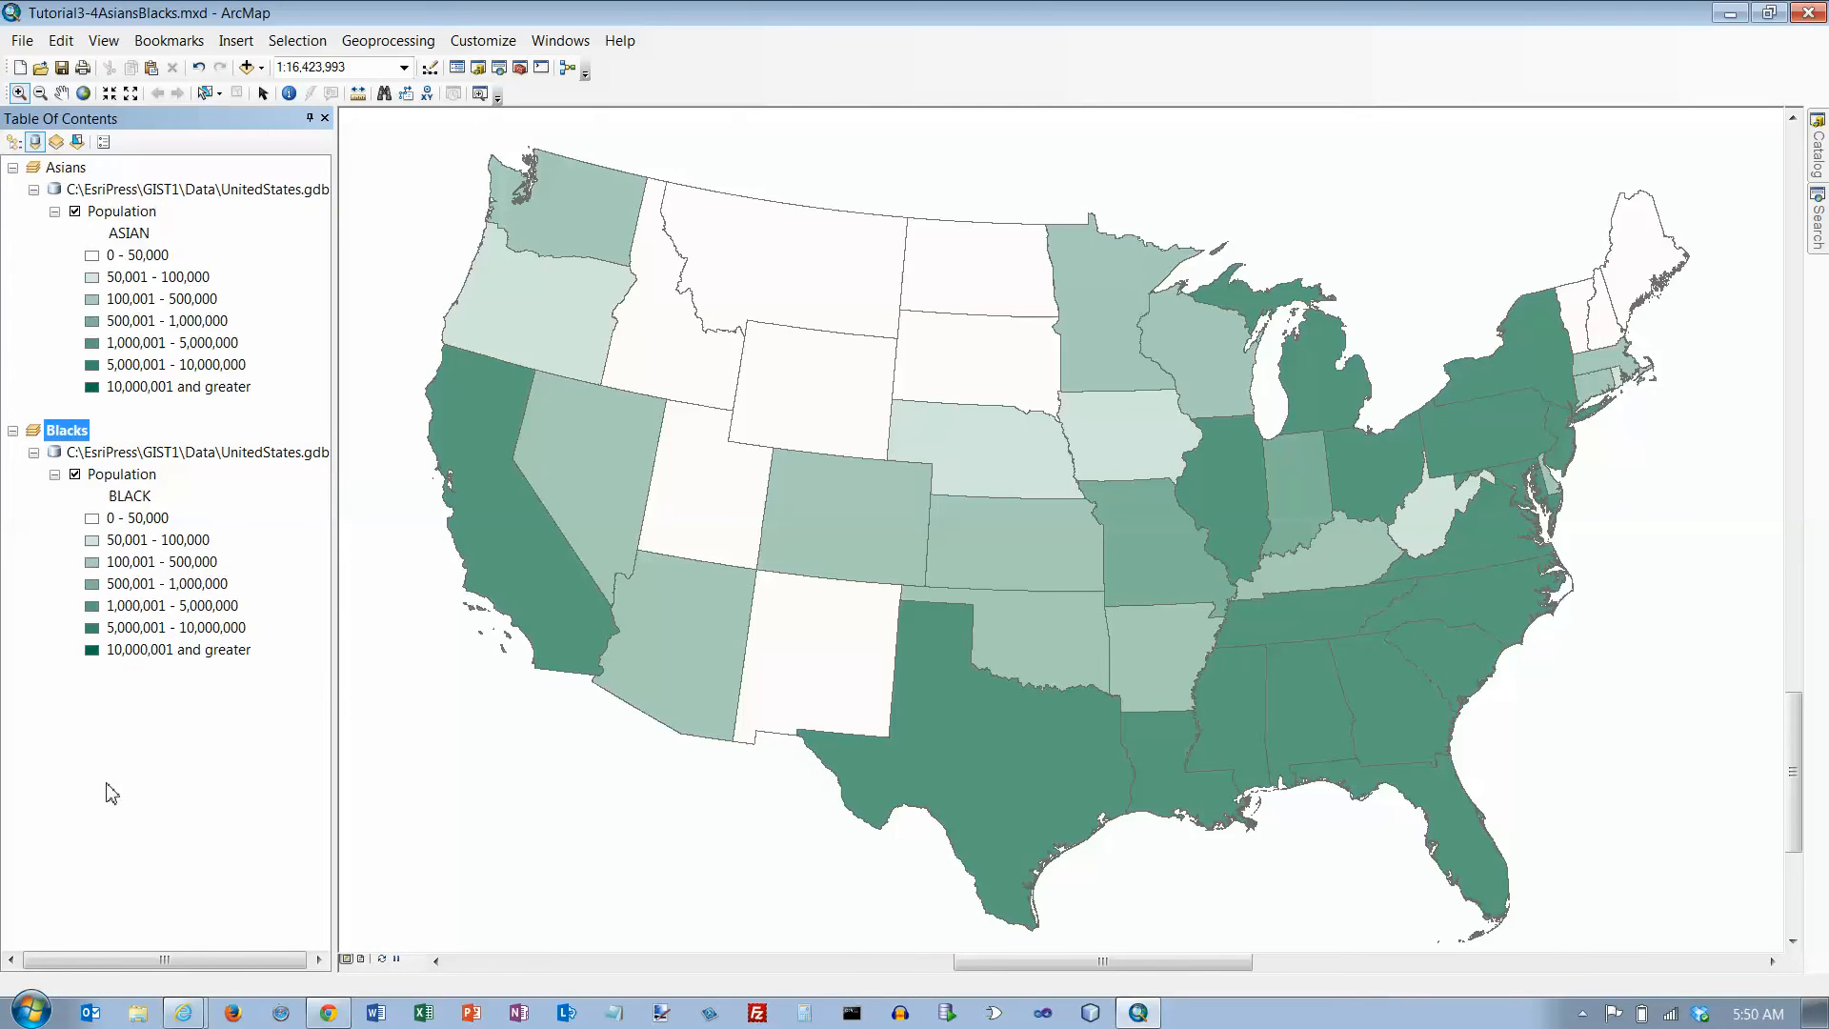
{"action": "right_click", "coordinate": [66, 167]}
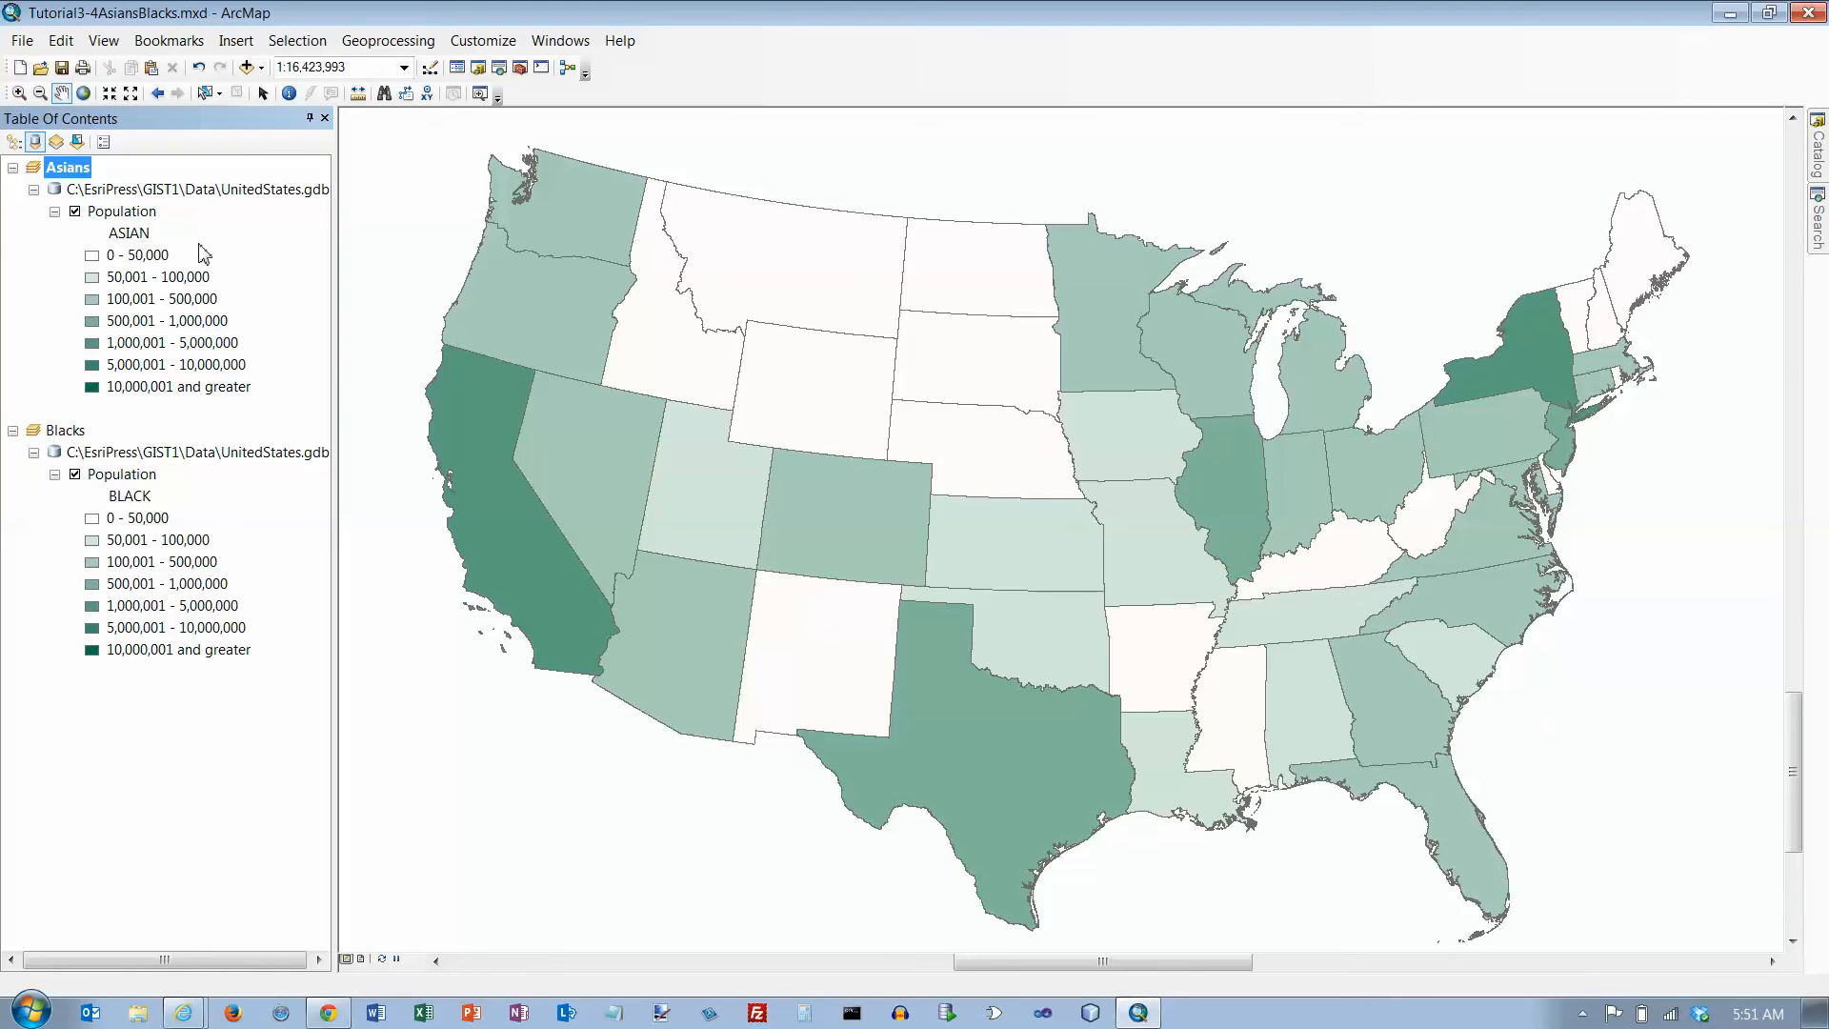
{"action": "mouse_move", "coordinate": [164, 275]}
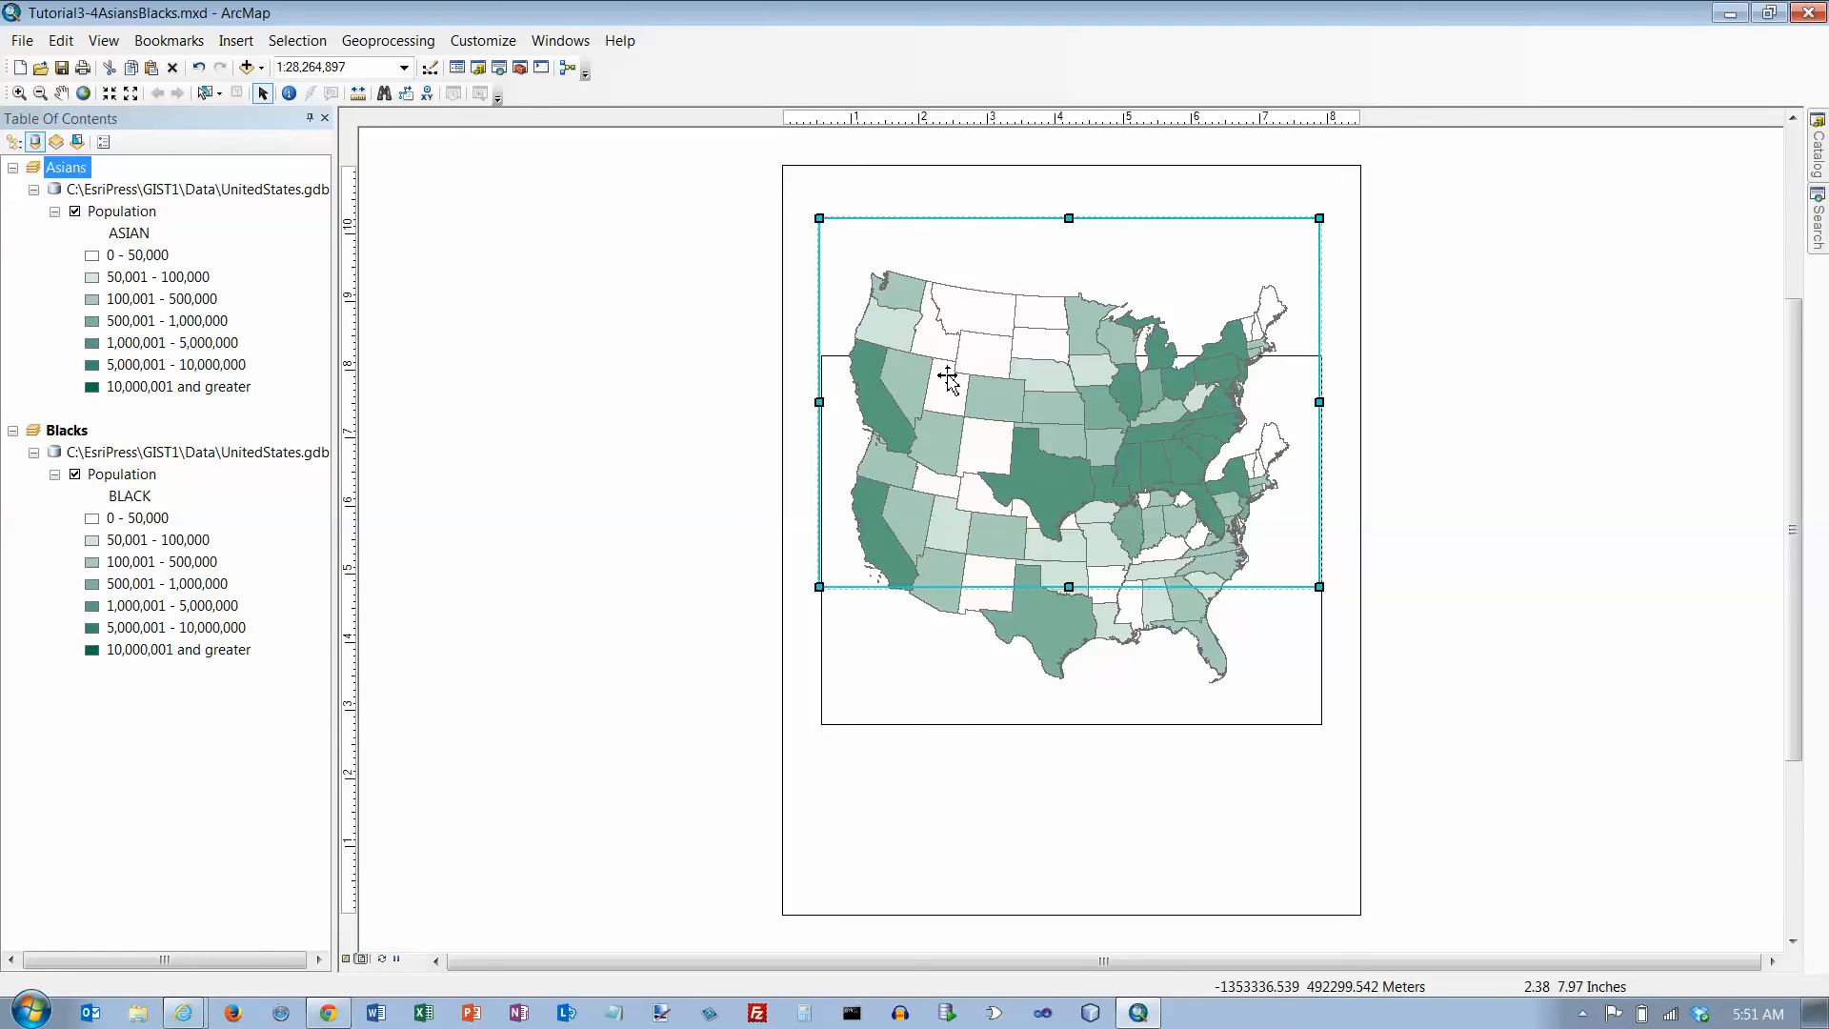
{"action": "mouse_move", "coordinate": [810, 440]}
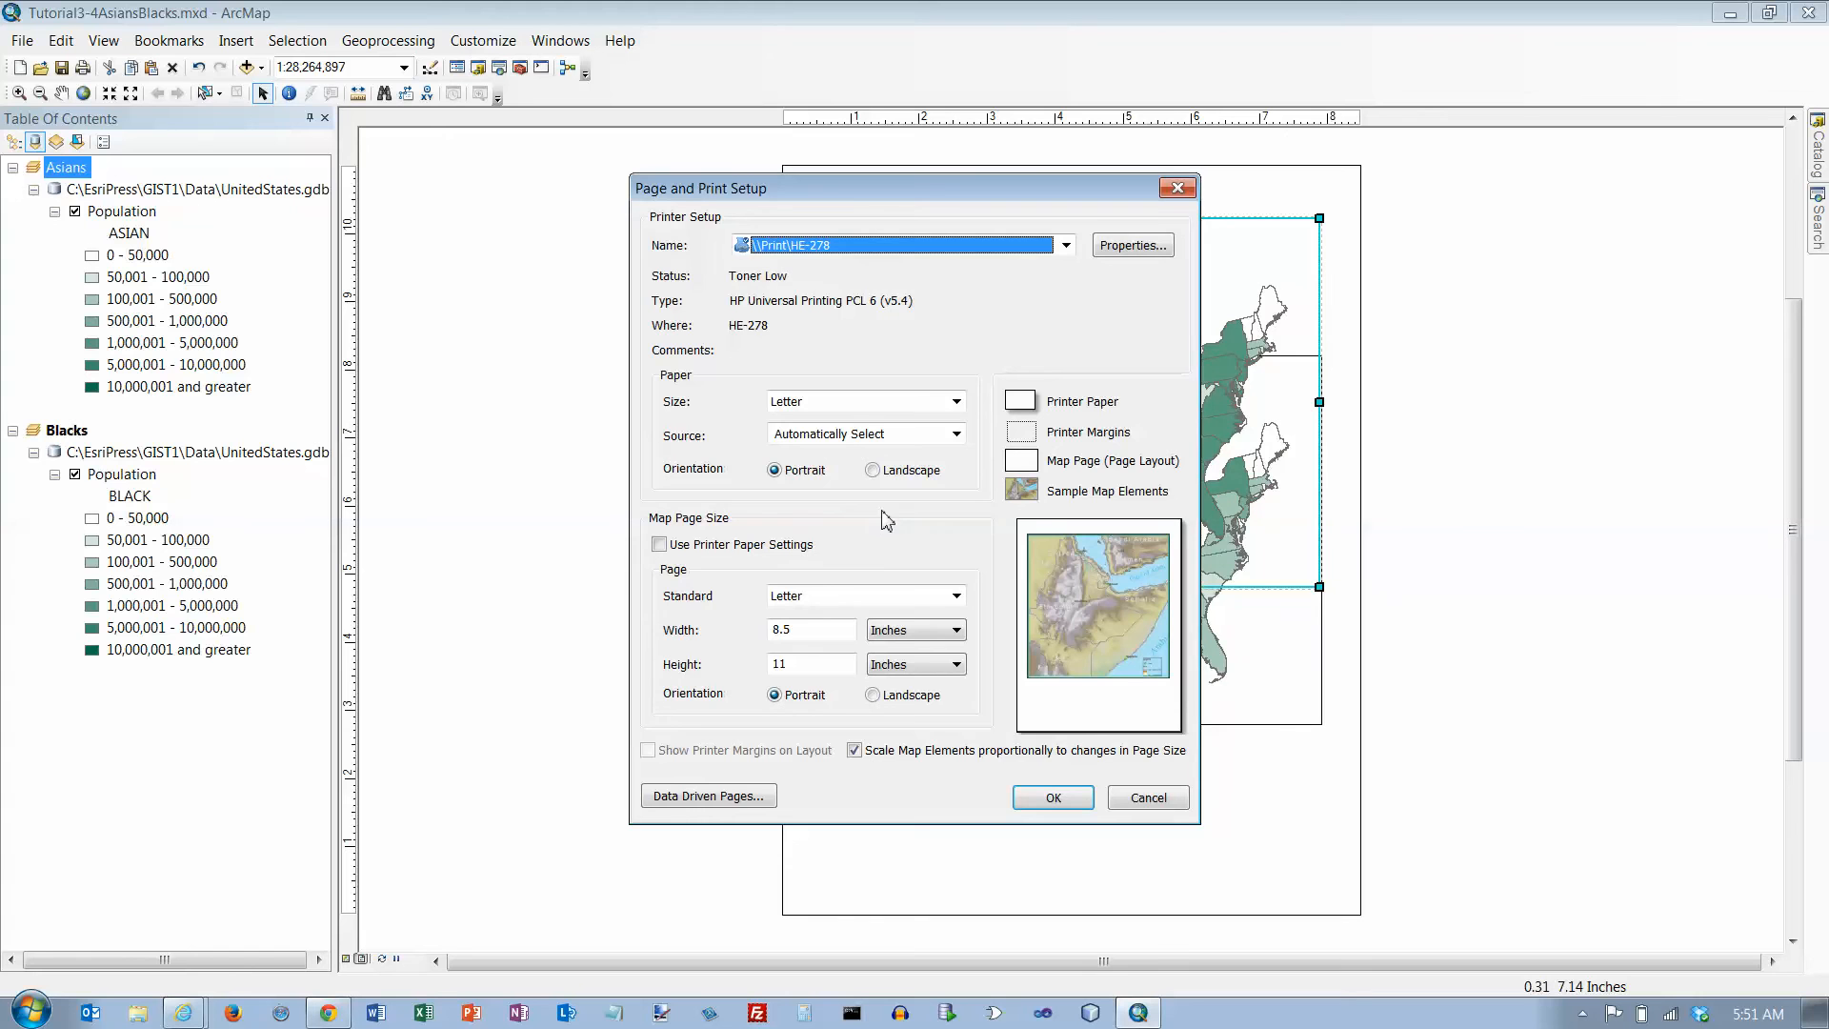
{"action": "mouse_move", "coordinate": [858, 411]}
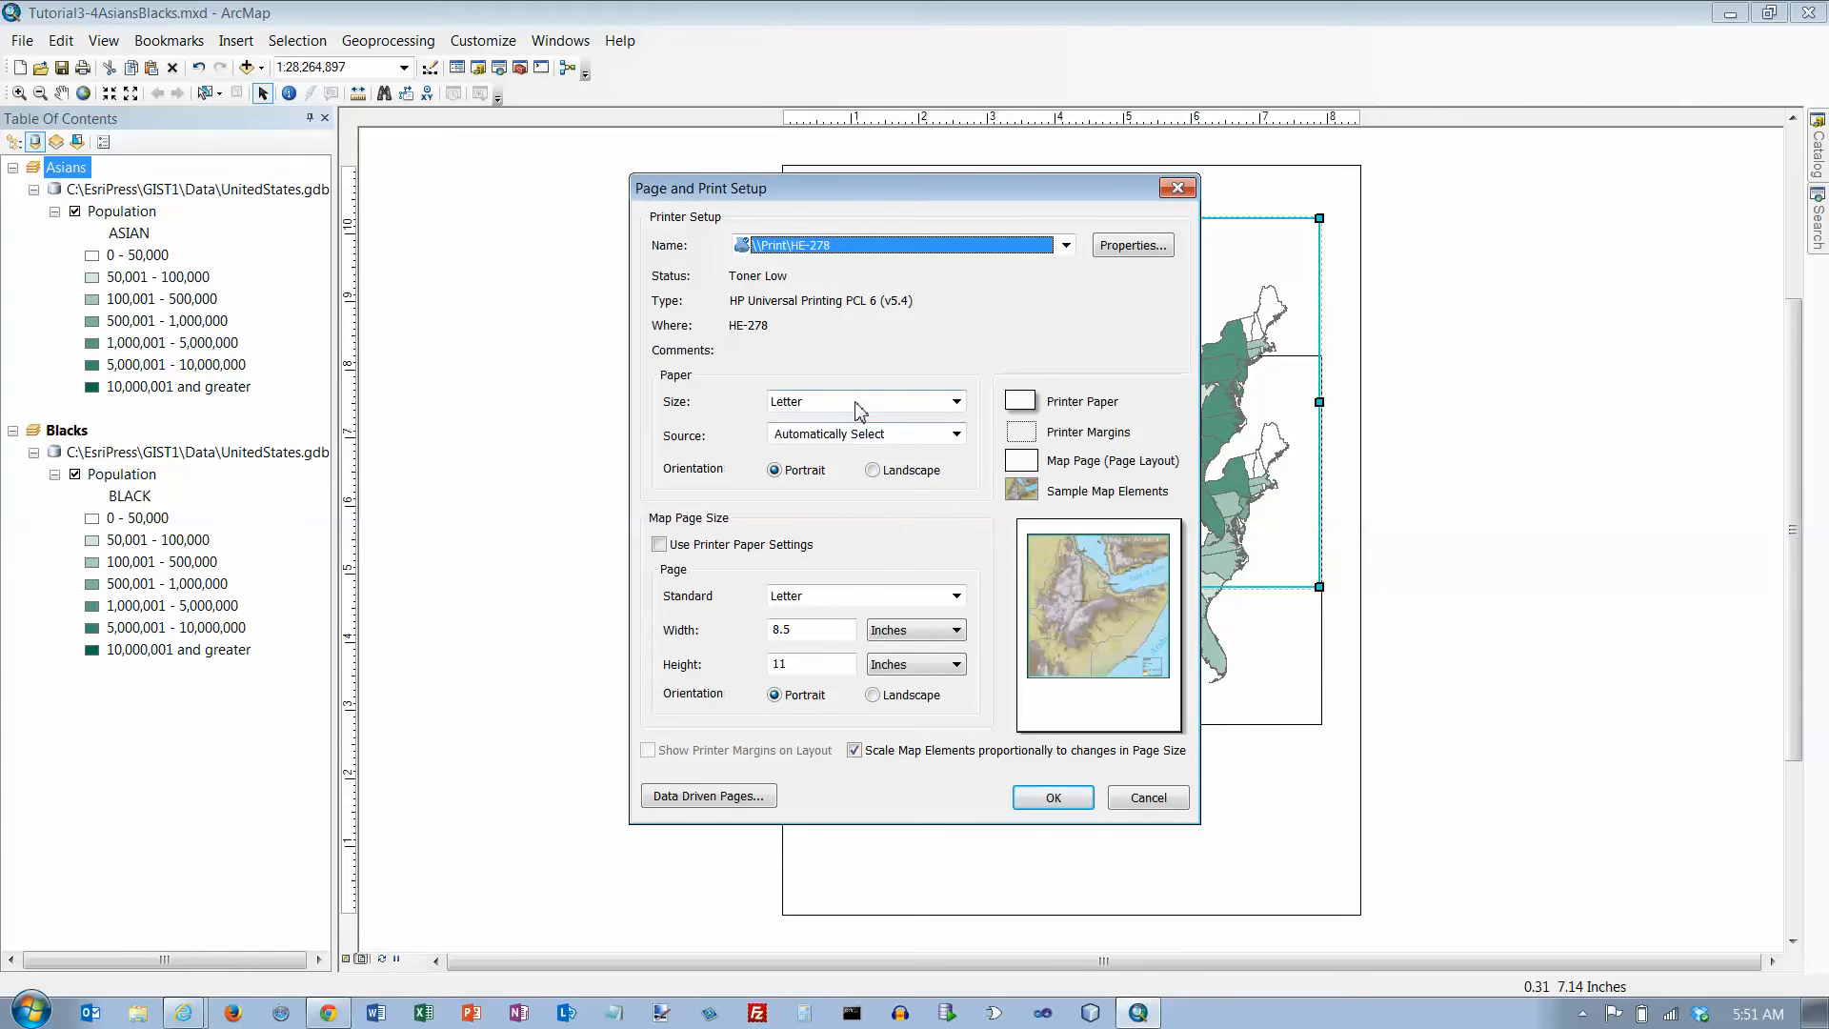
{"action": "mouse_move", "coordinate": [798, 490]}
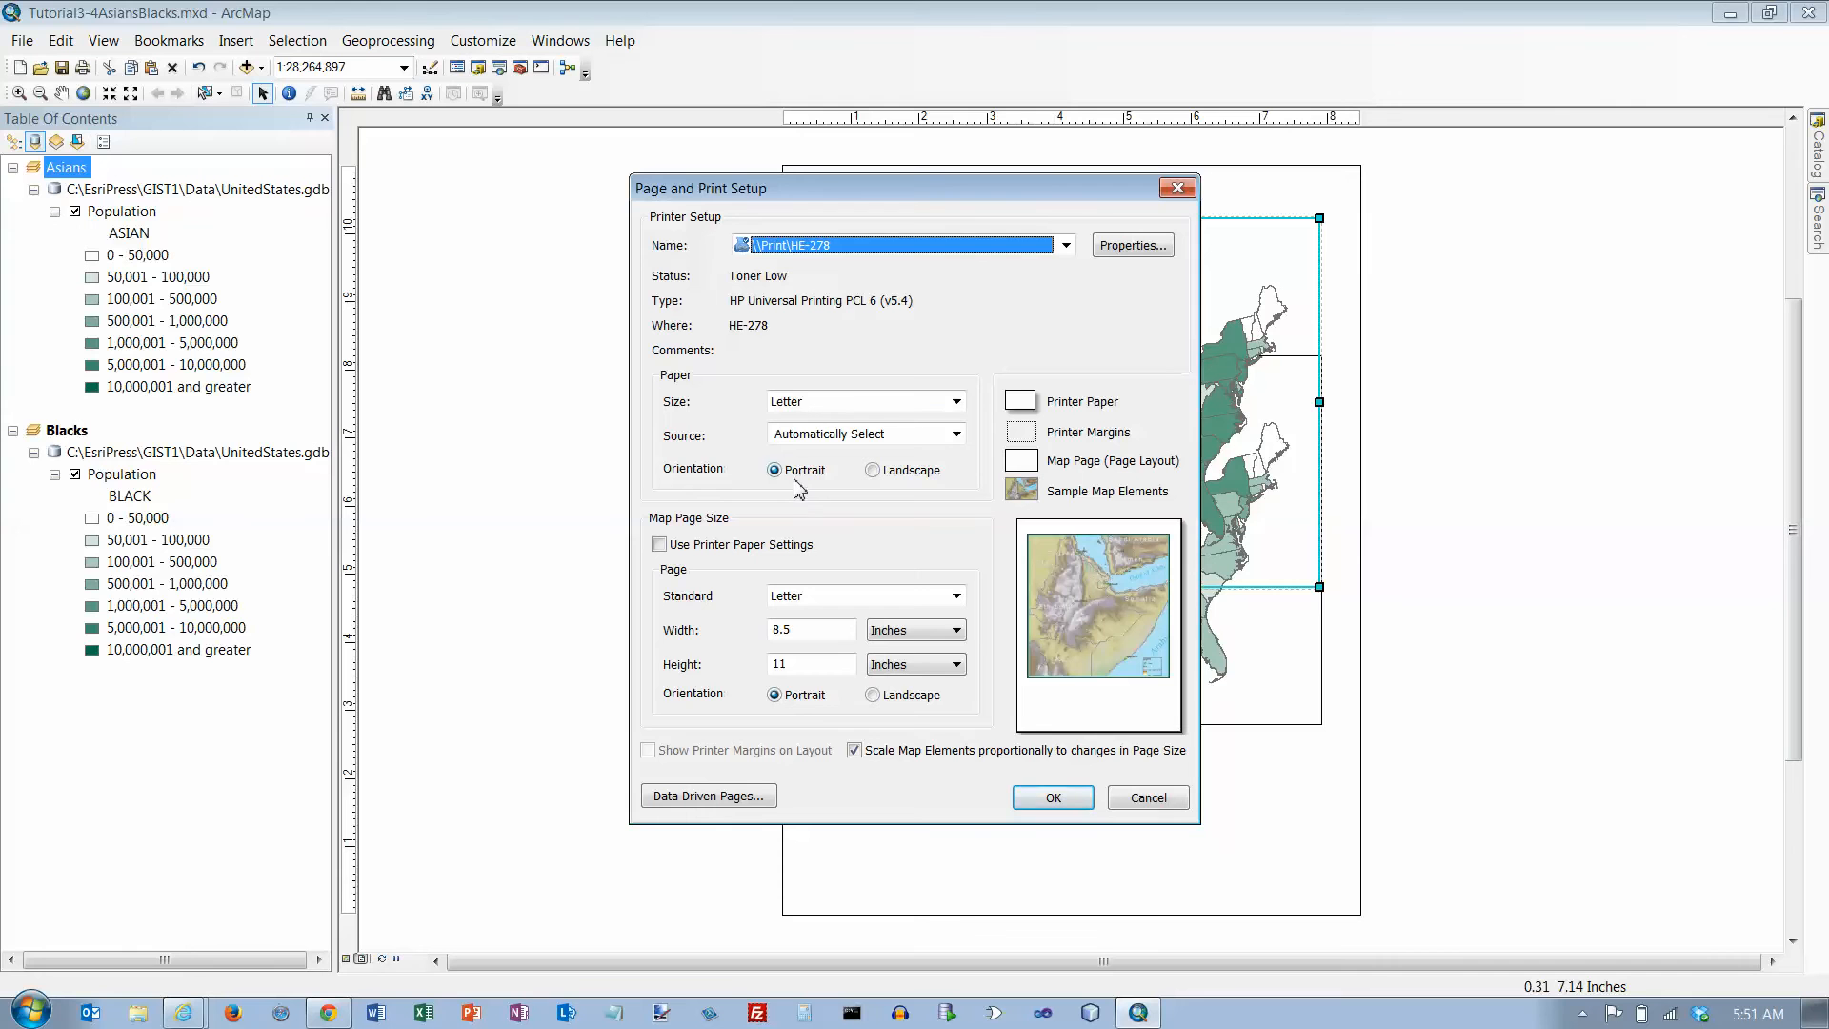
{"action": "mouse_move", "coordinate": [706, 529]}
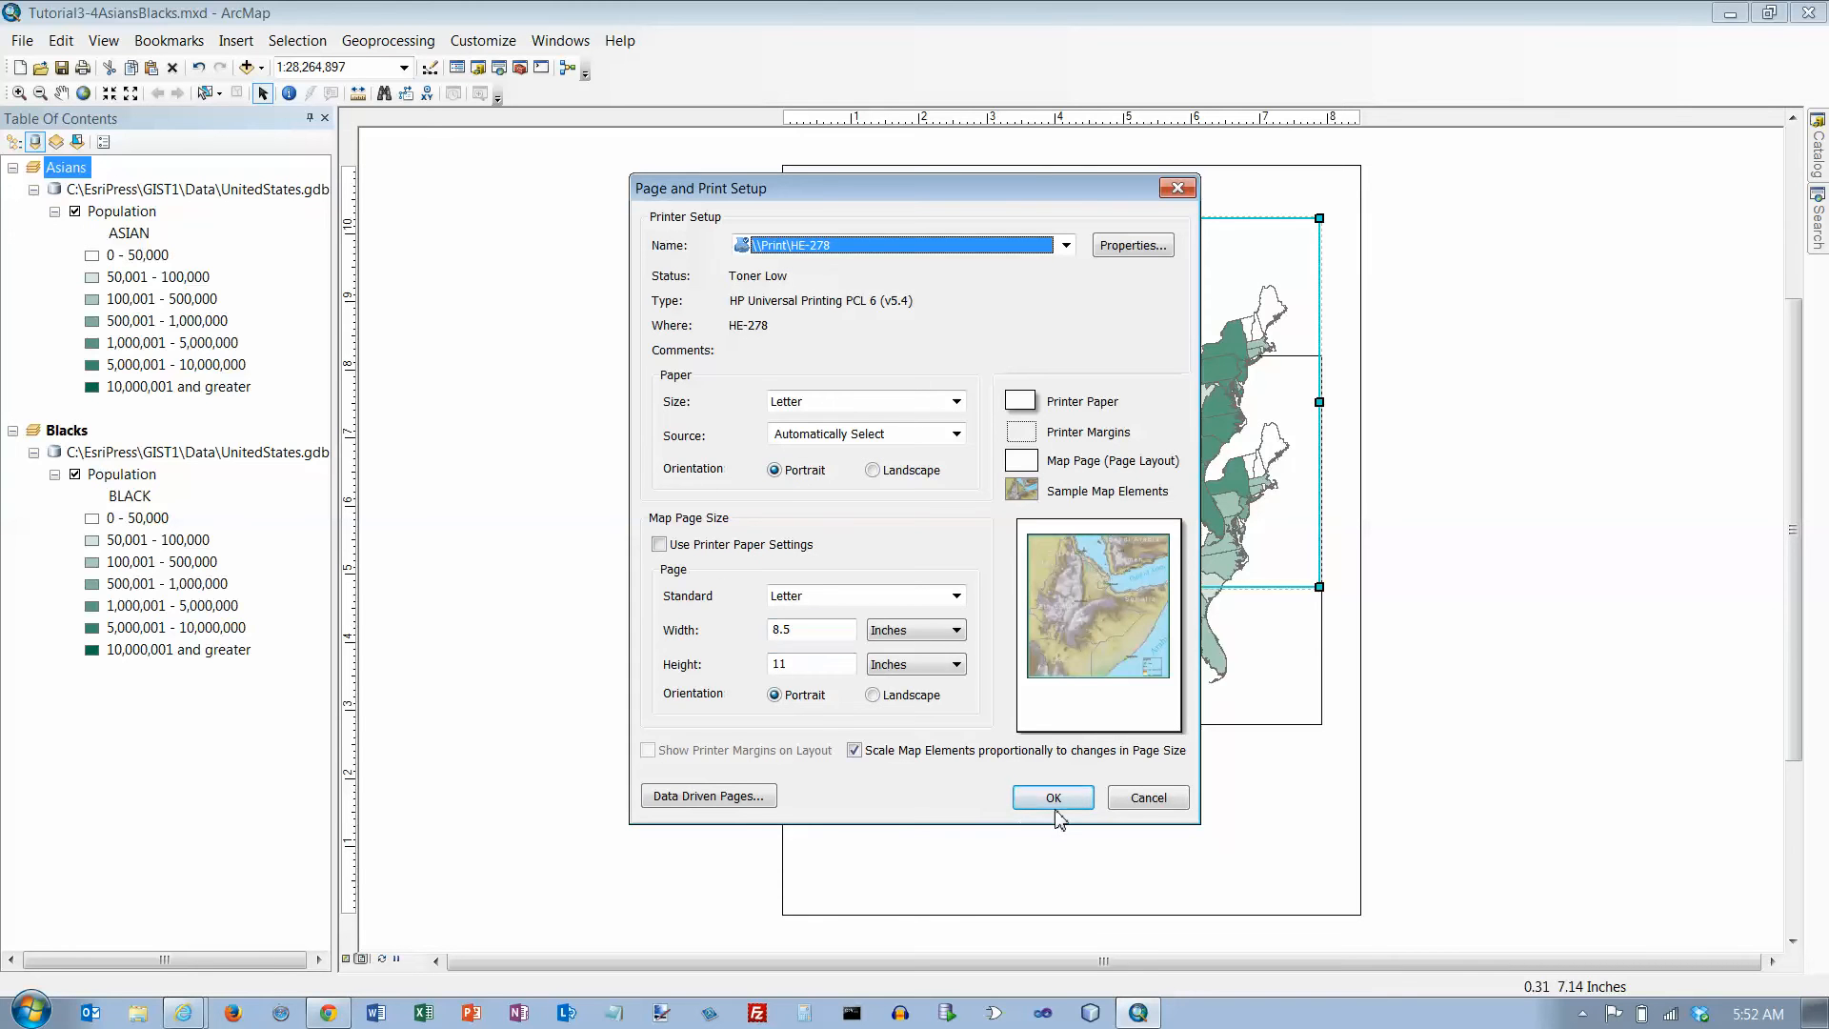
- Accept the Letter-size, portrait page setup
{"action": "left_click", "coordinate": [1051, 797]}
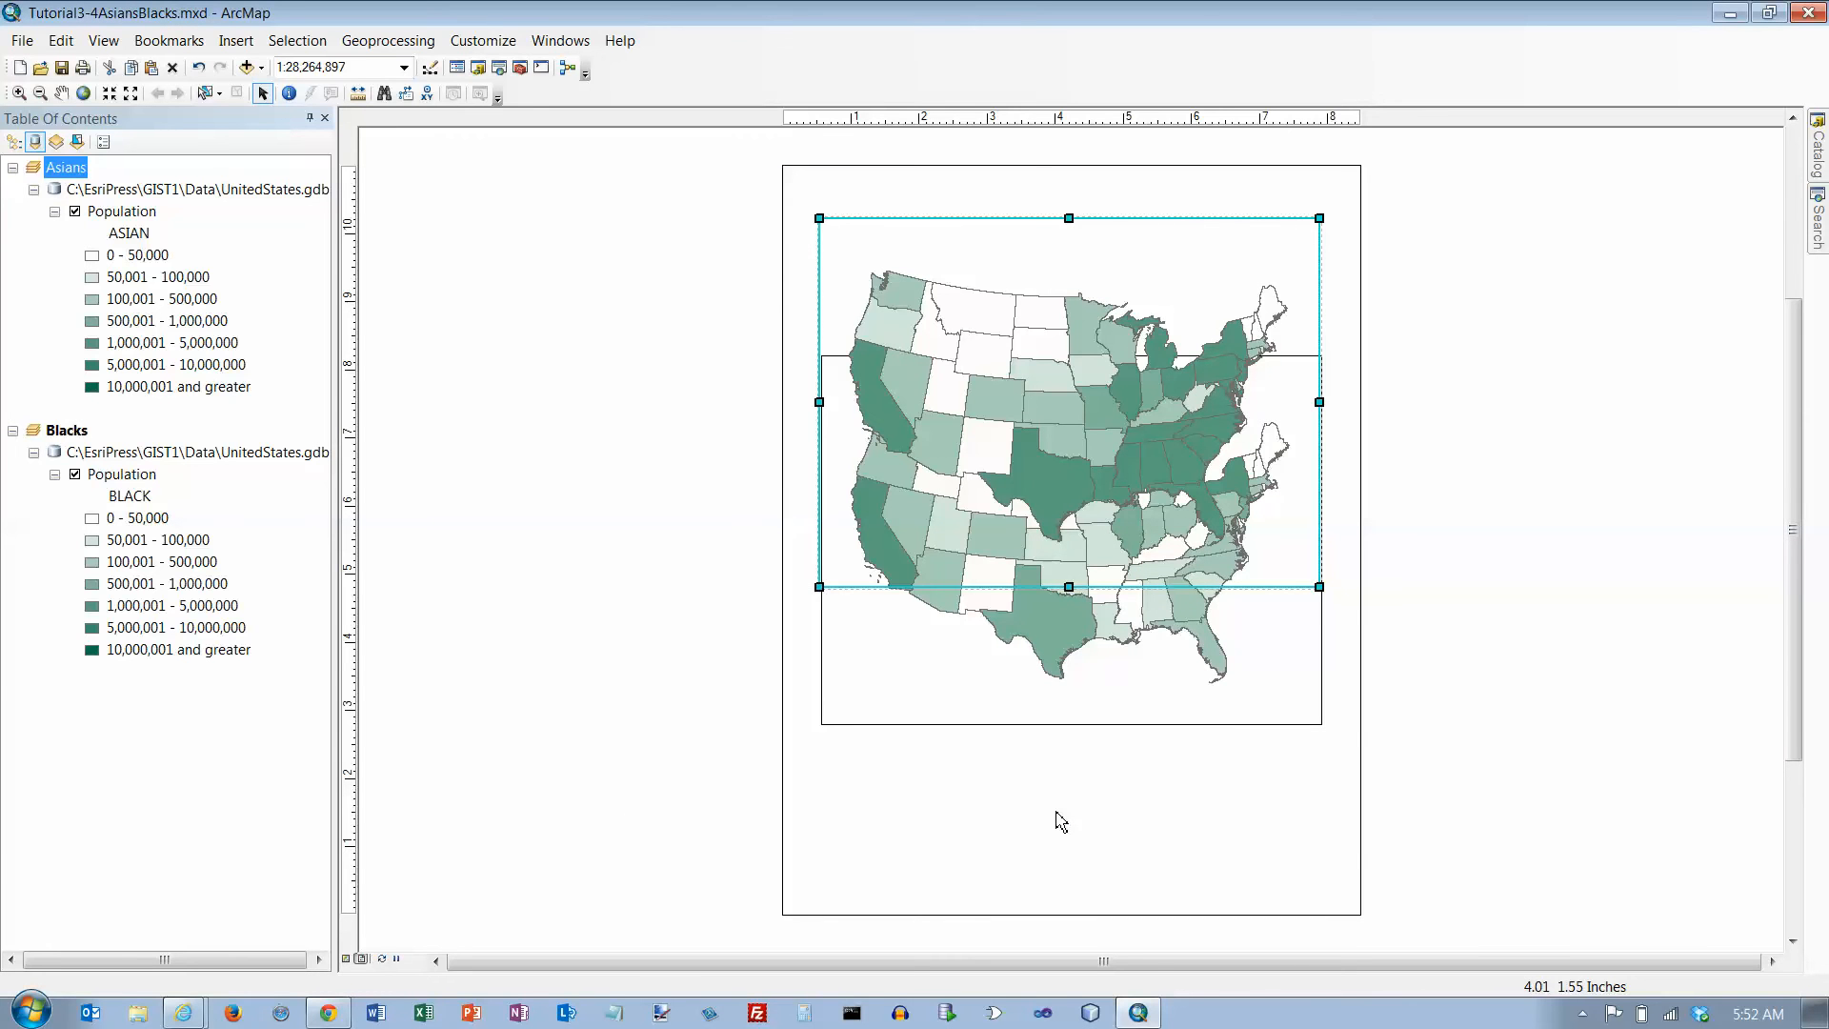
{"action": "mouse_move", "coordinate": [1059, 794]}
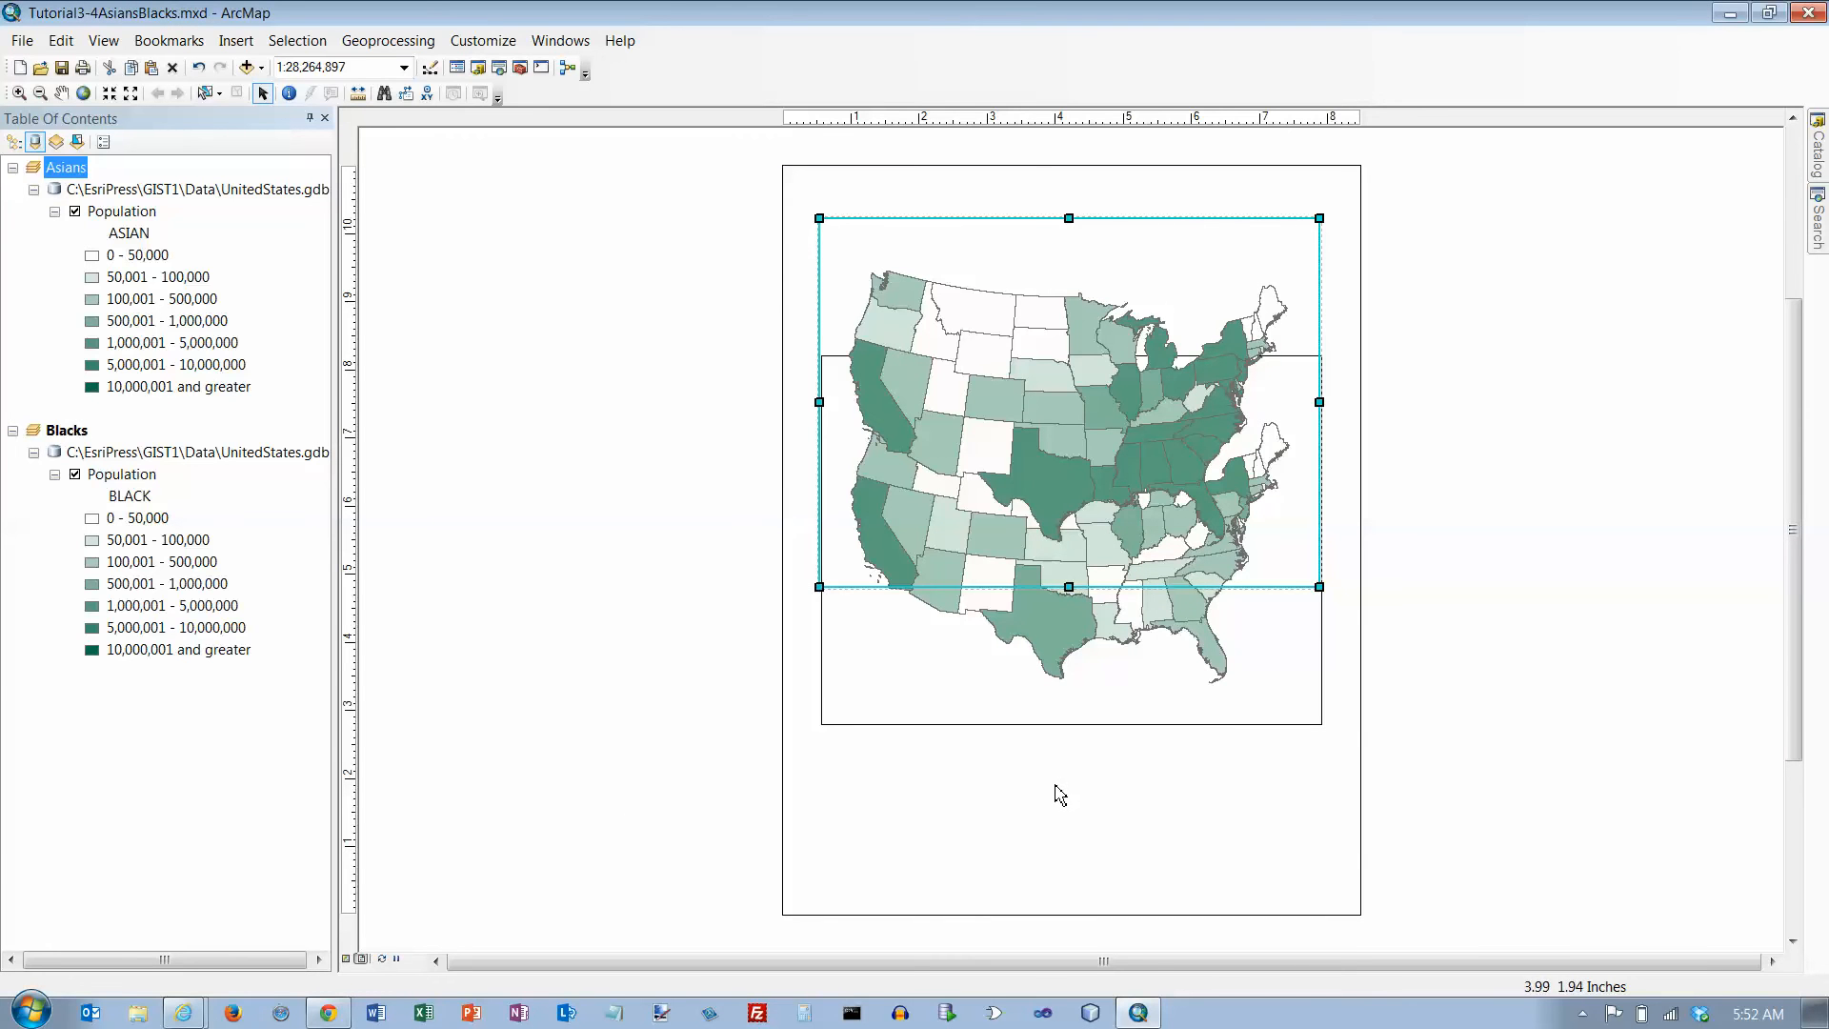
{"action": "mouse_move", "coordinate": [820, 140]}
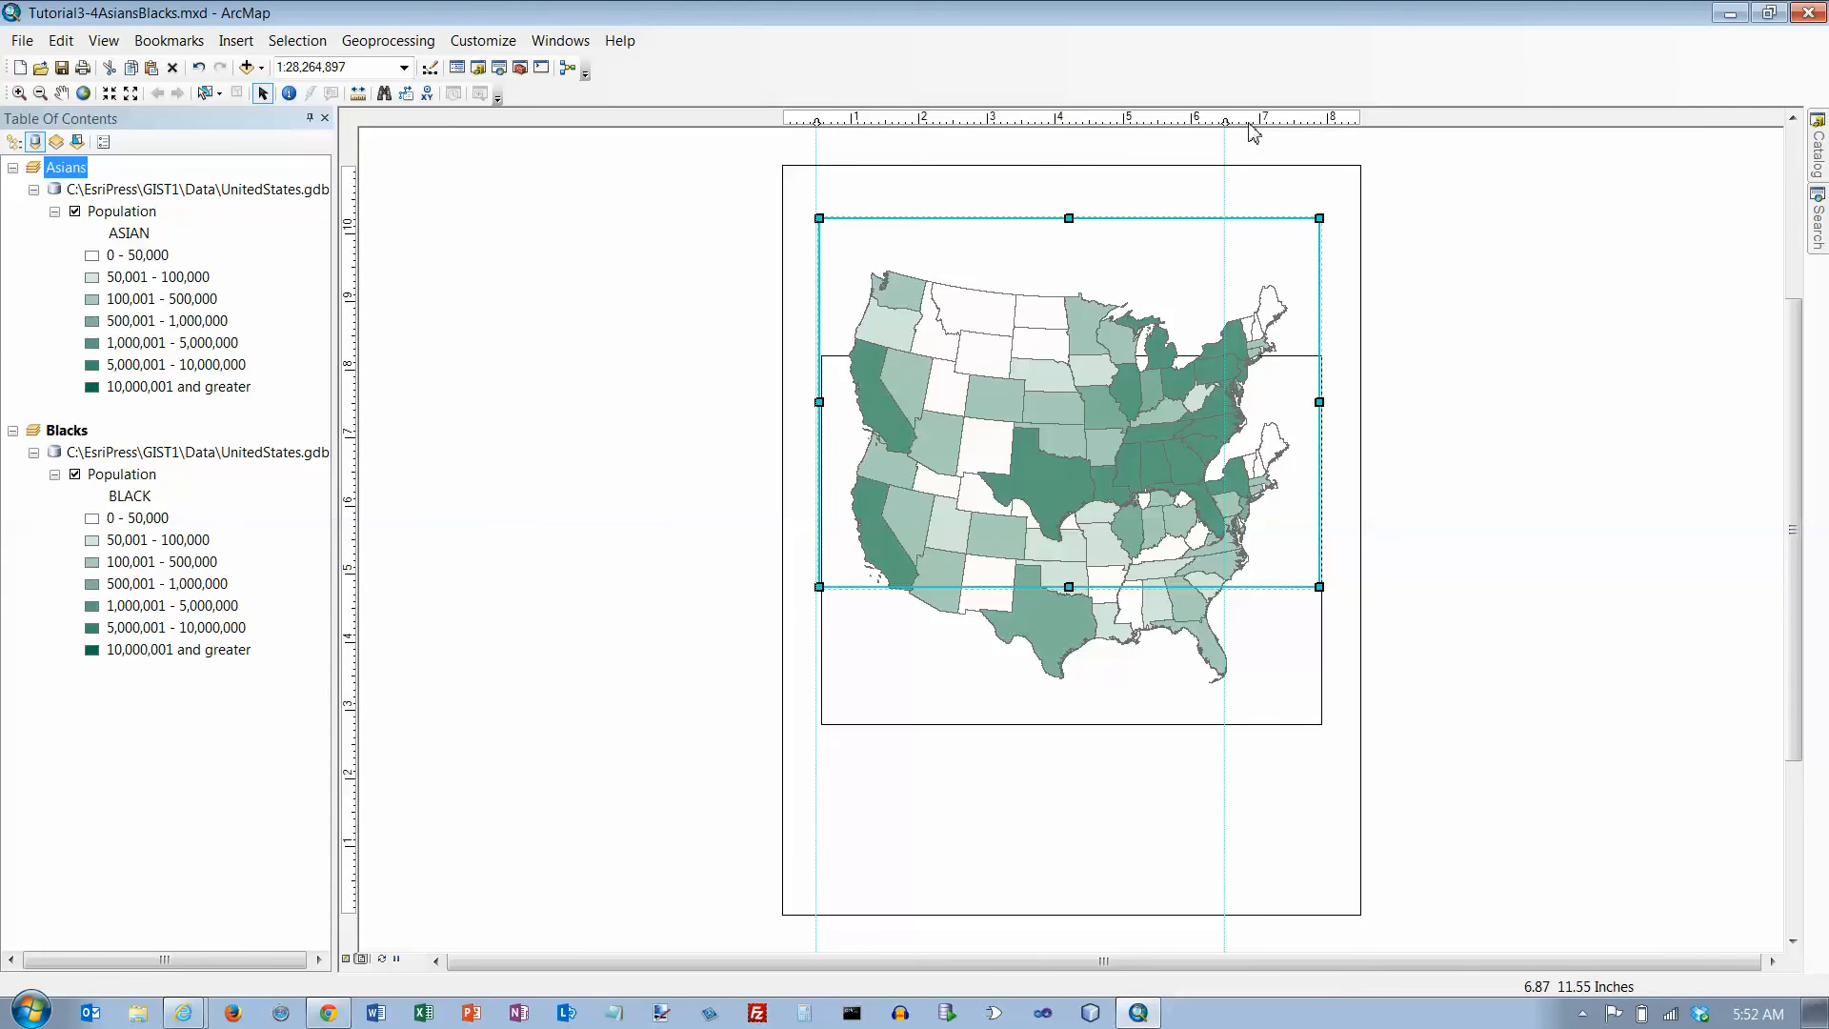
{"action": "mouse_move", "coordinate": [1279, 145]}
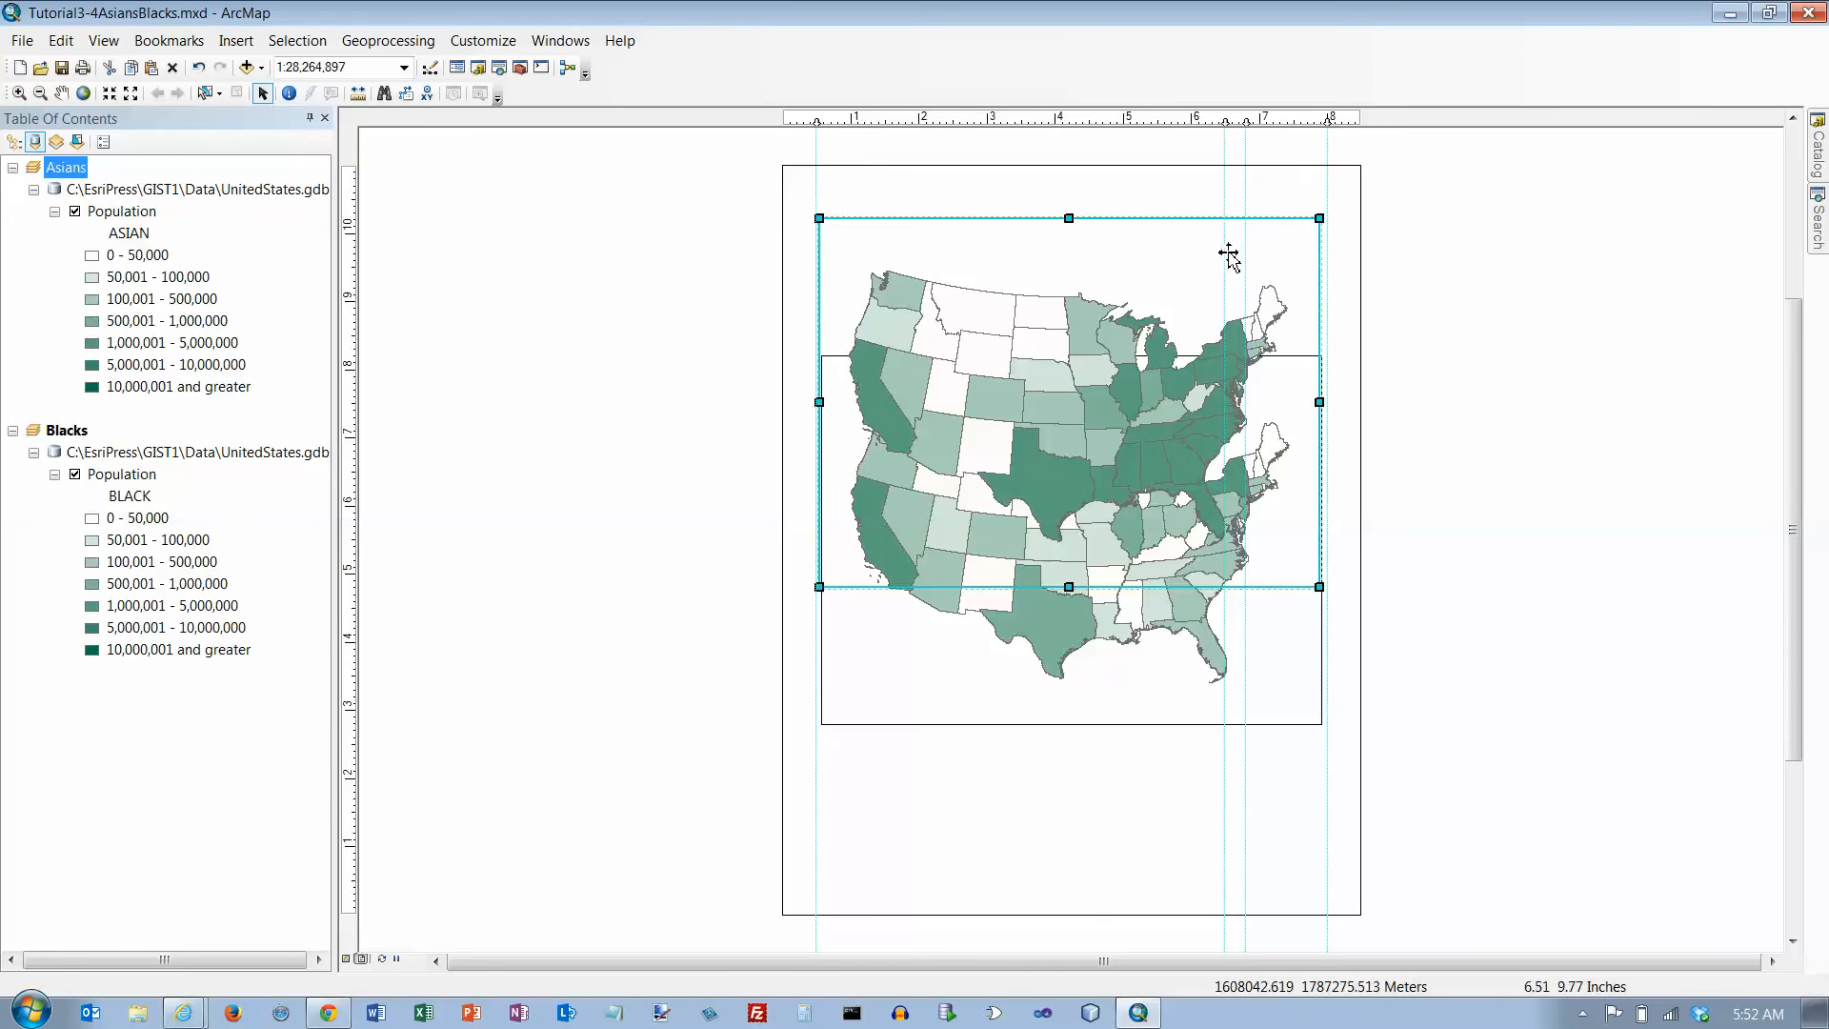
{"action": "mouse_move", "coordinate": [345, 863]}
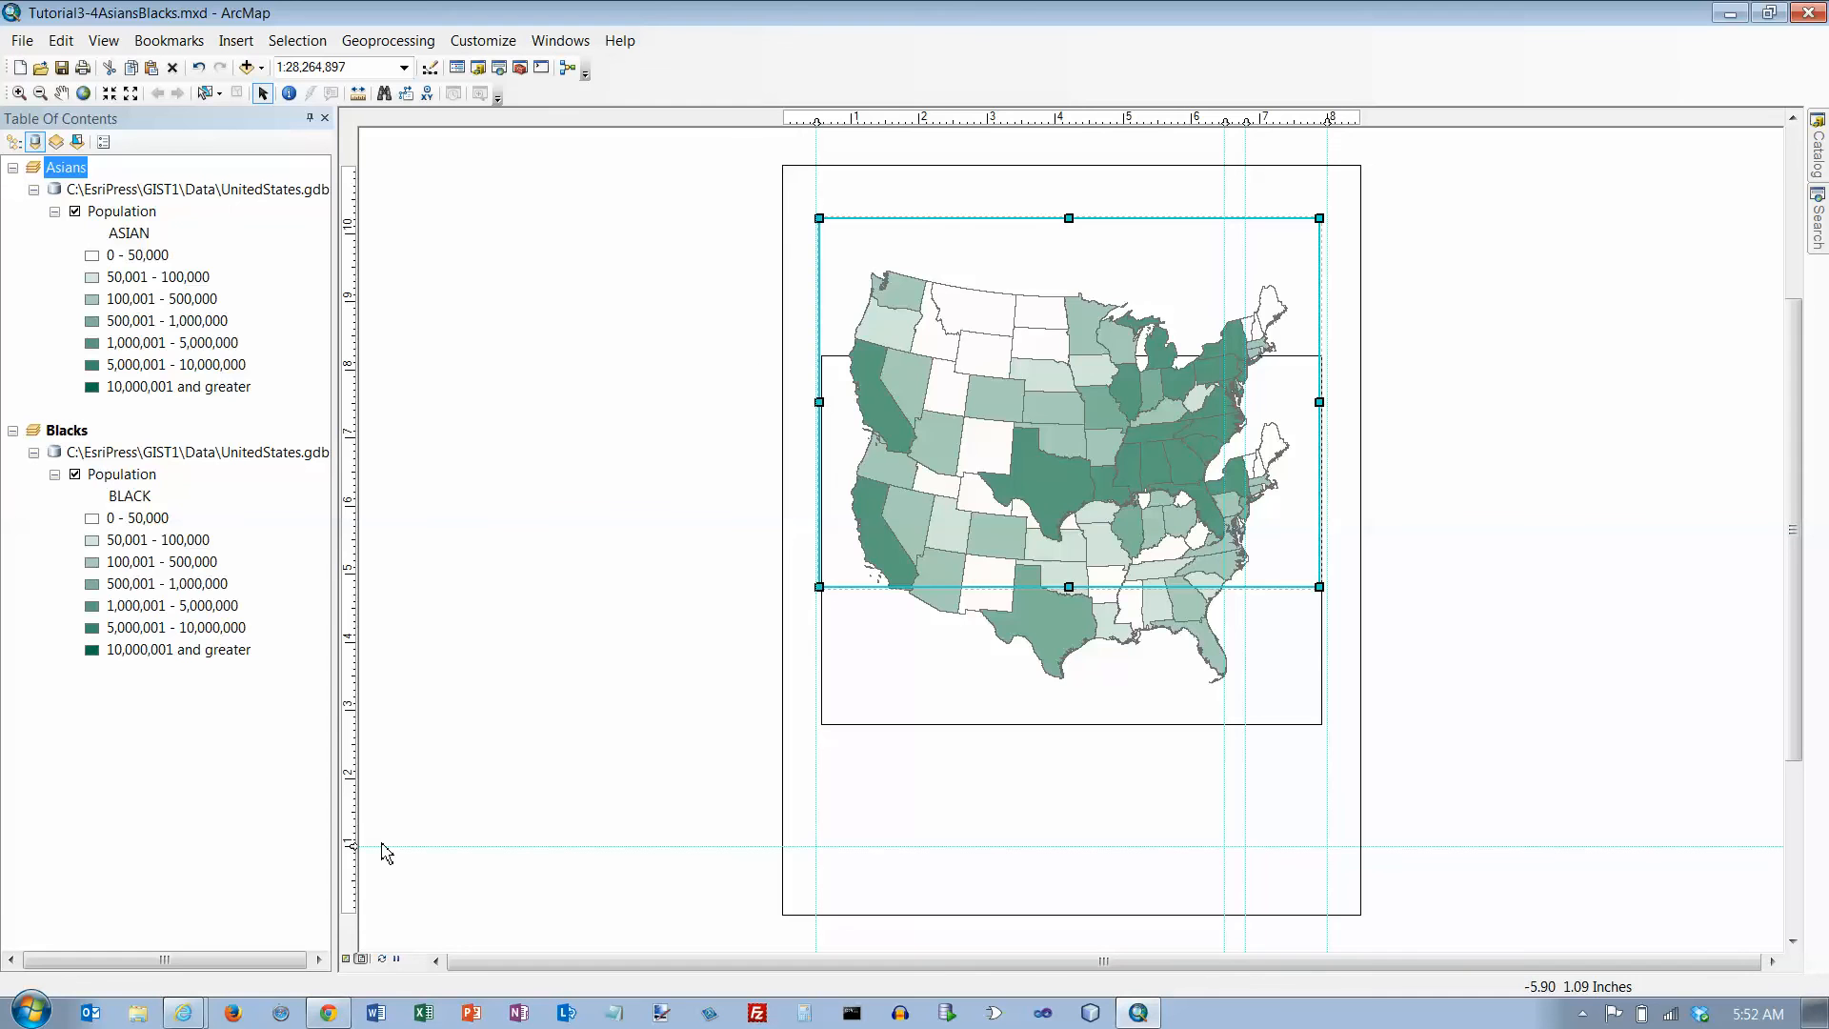
{"action": "mouse_move", "coordinate": [355, 560]}
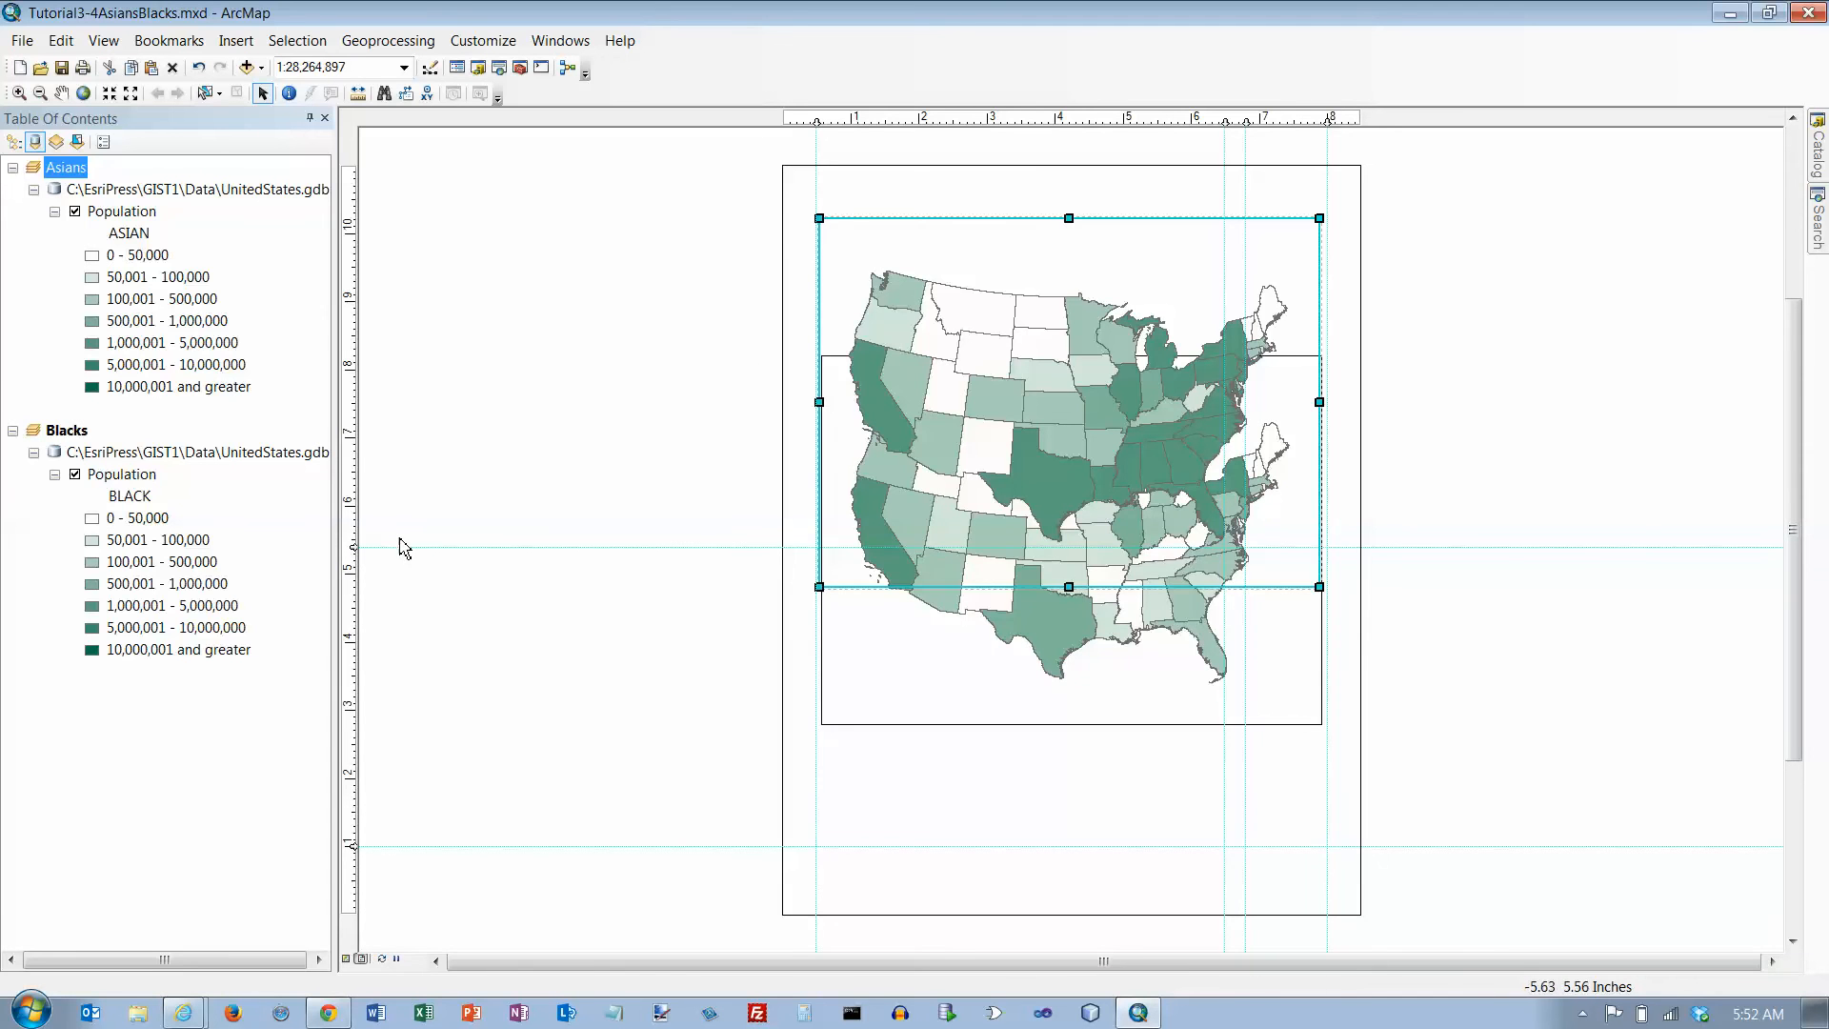
{"action": "mouse_move", "coordinate": [495, 525]}
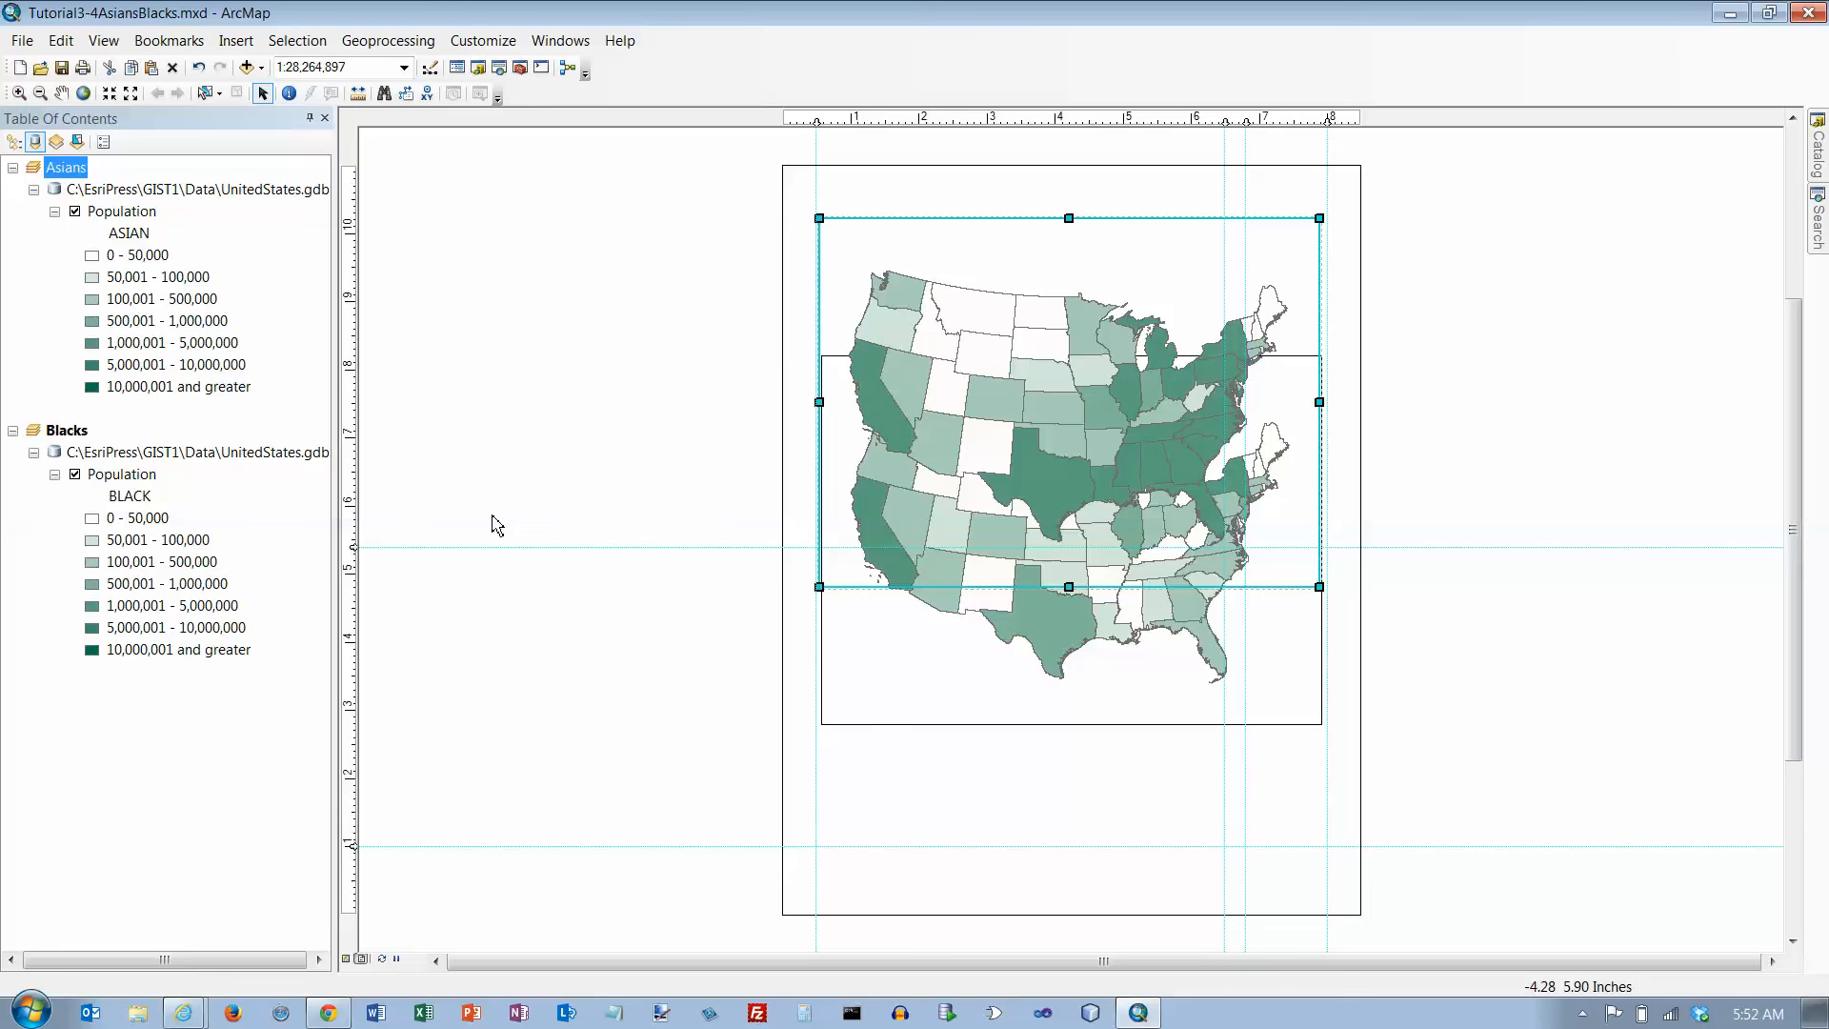
{"action": "mouse_move", "coordinate": [362, 549]}
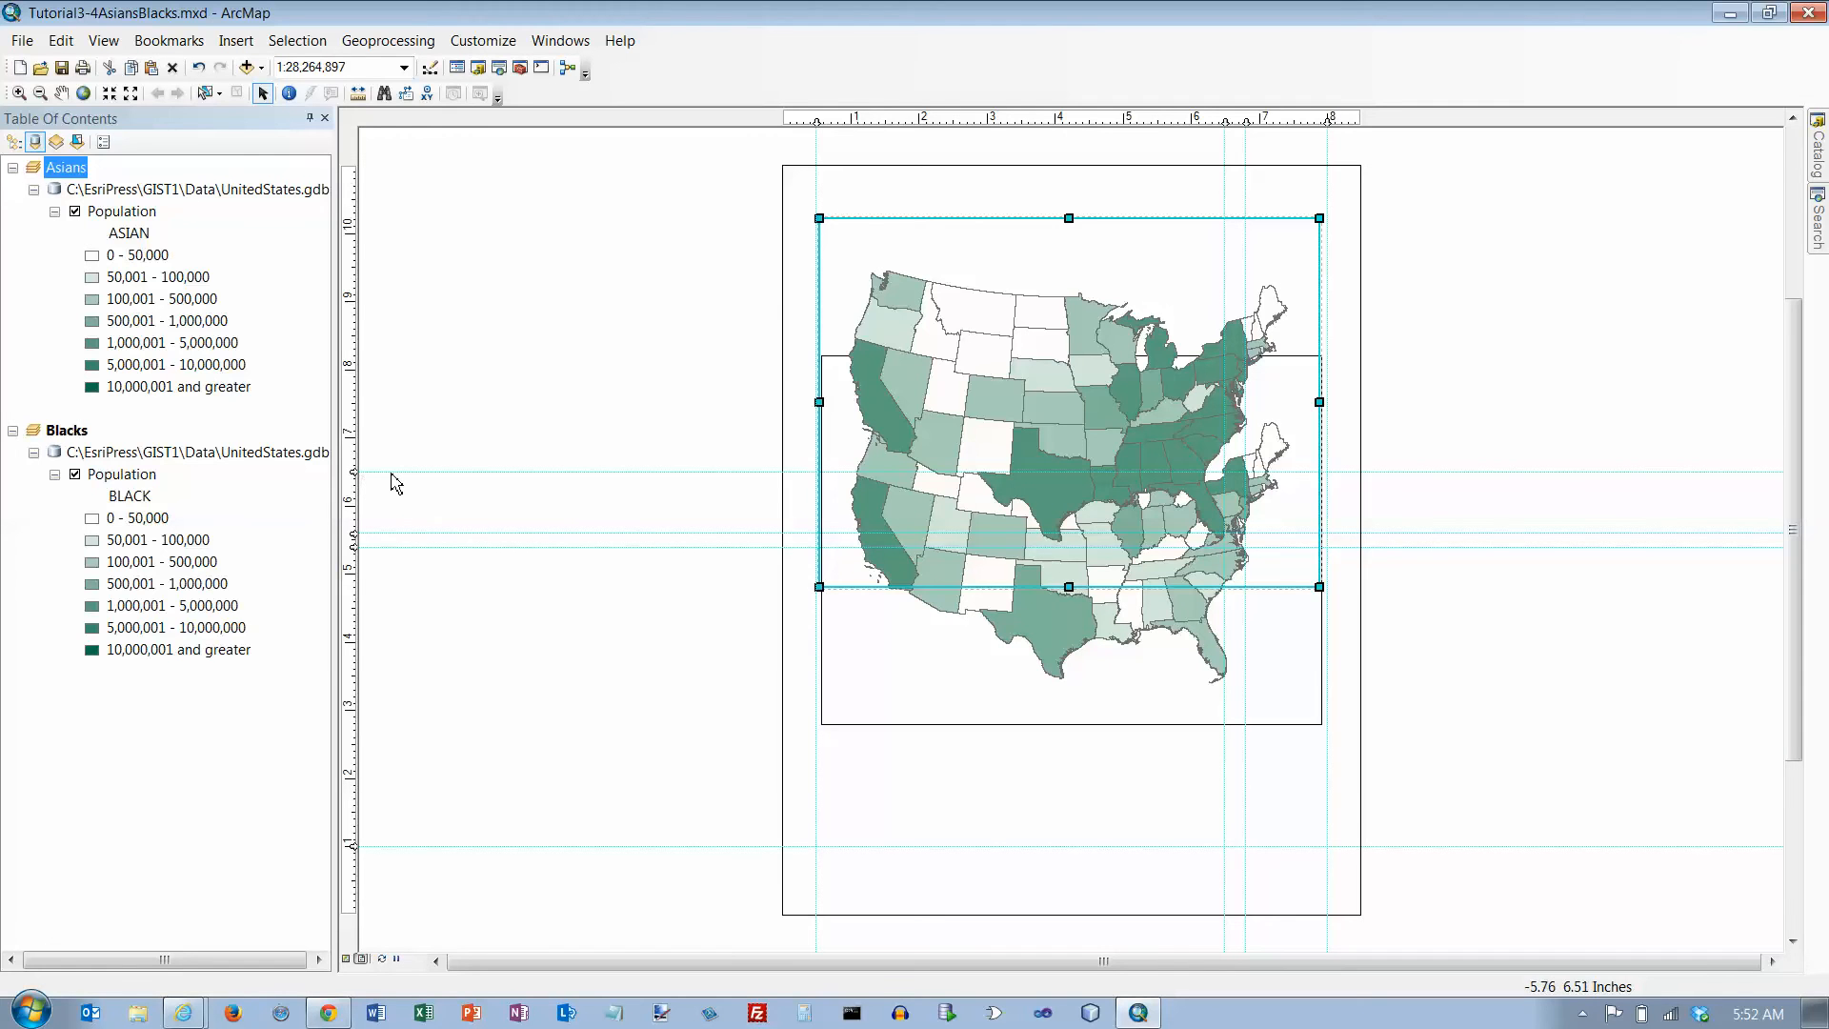
{"action": "mouse_move", "coordinate": [352, 245]}
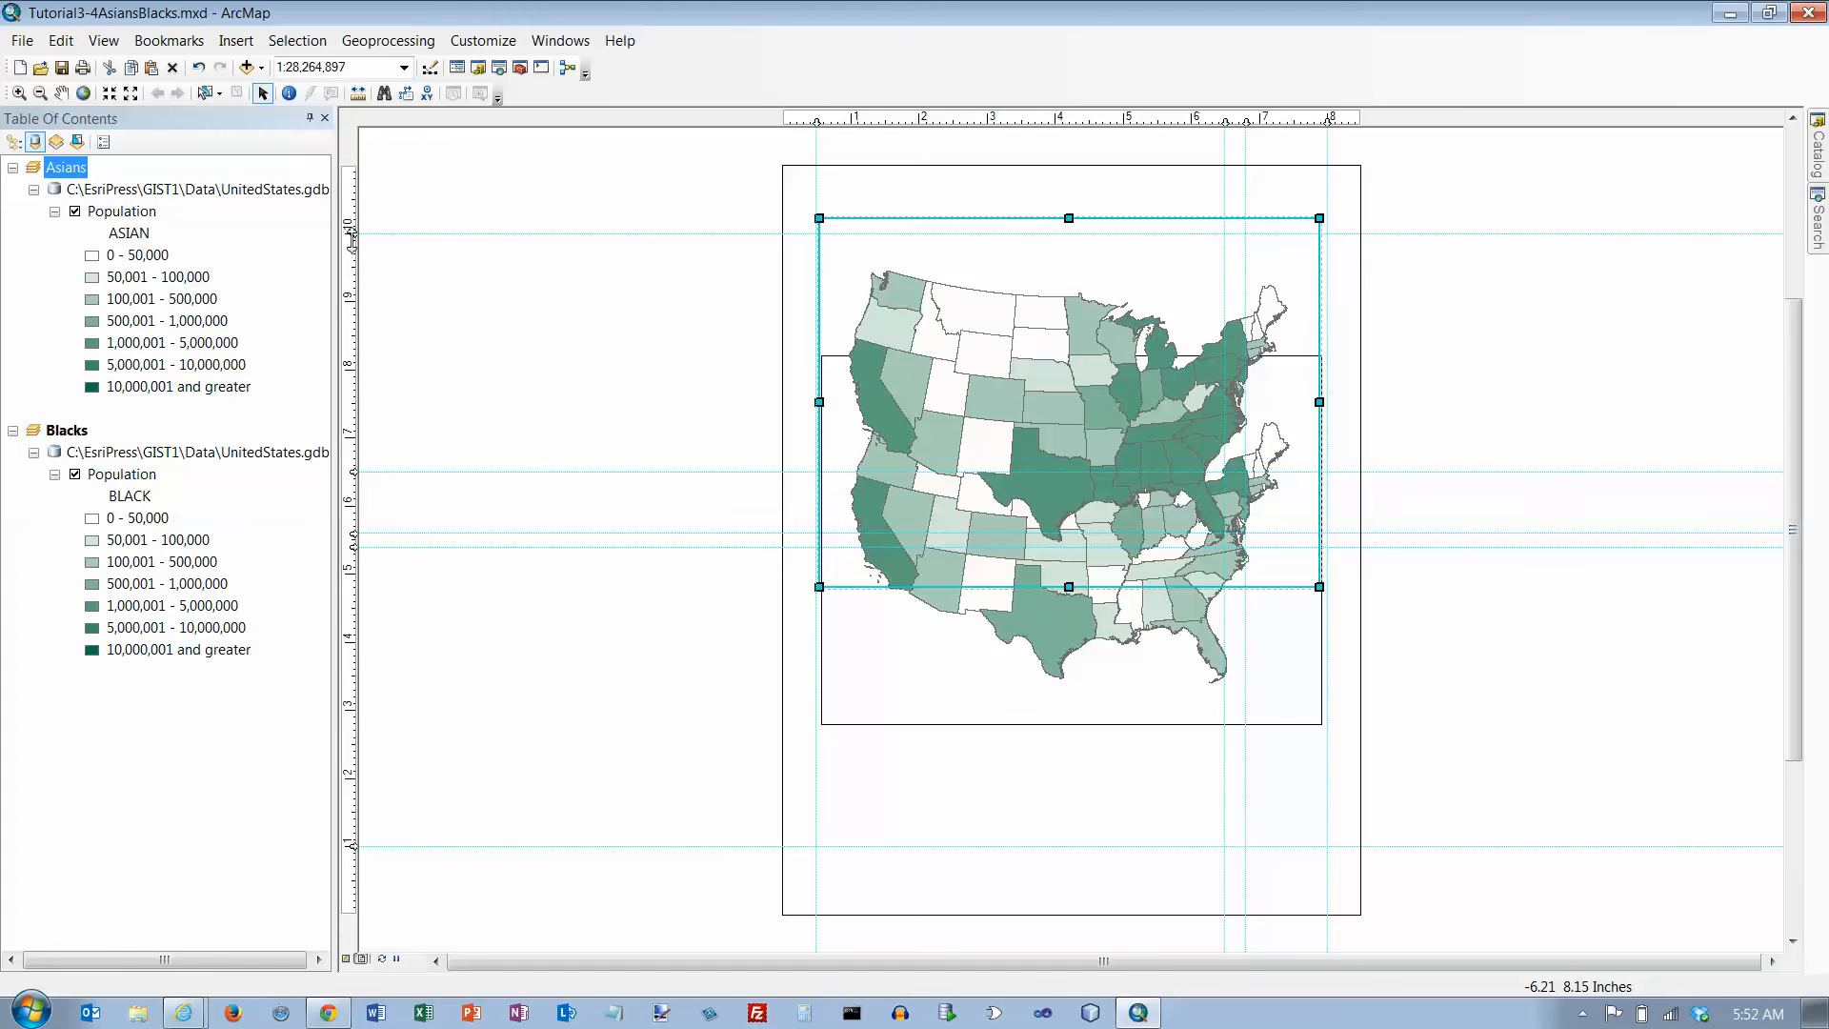
{"action": "mouse_move", "coordinate": [386, 338]}
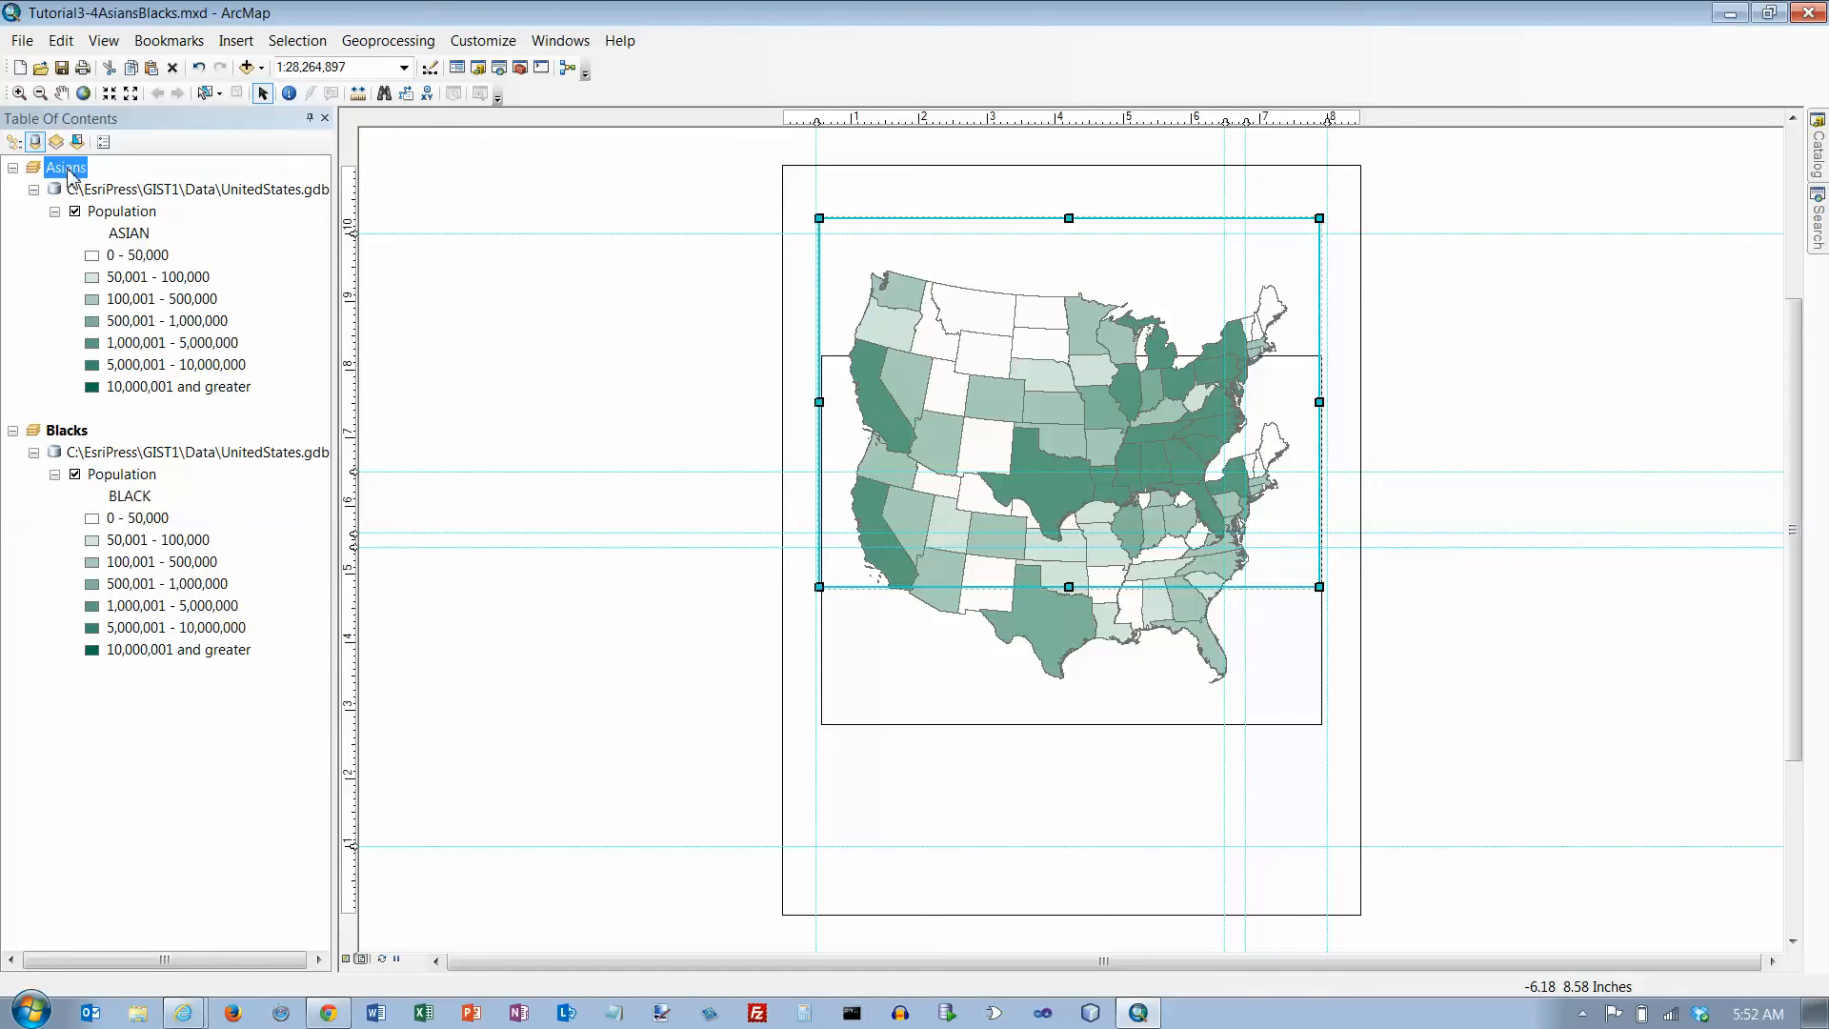
{"action": "mouse_move", "coordinate": [927, 741]}
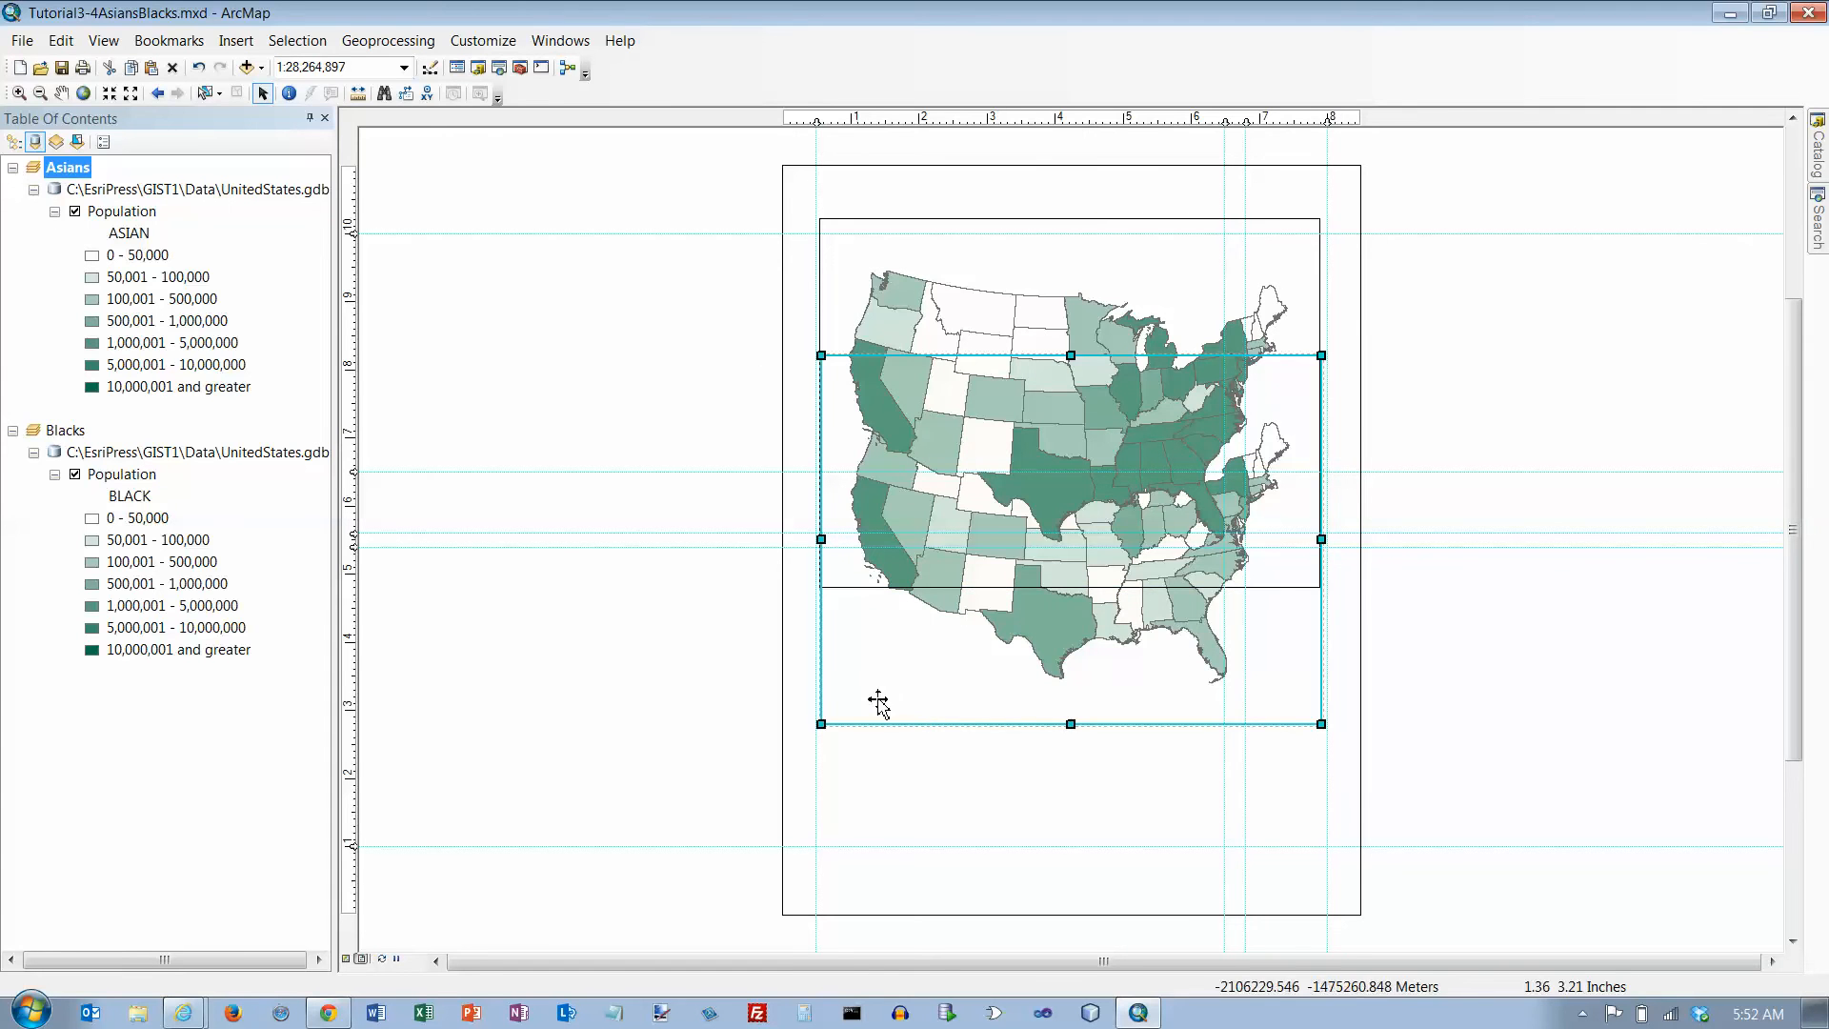
{"action": "mouse_move", "coordinate": [852, 261]}
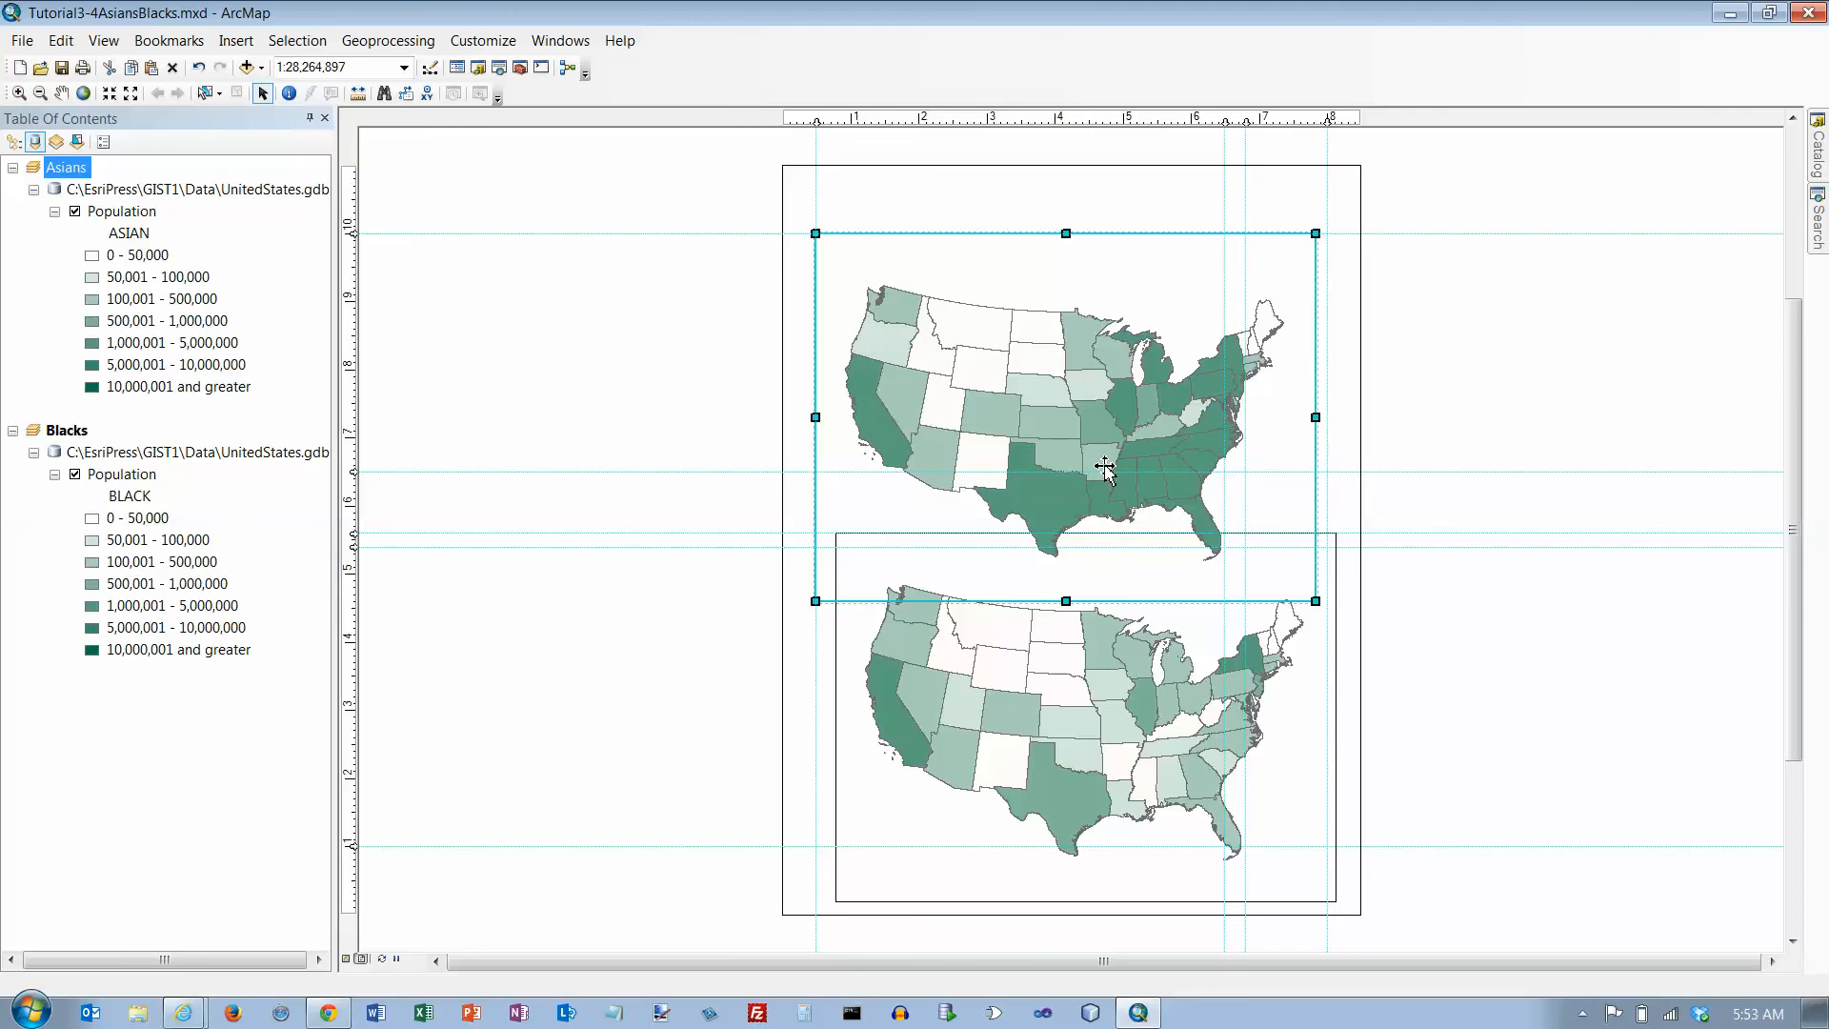
{"action": "mouse_move", "coordinate": [1109, 477]}
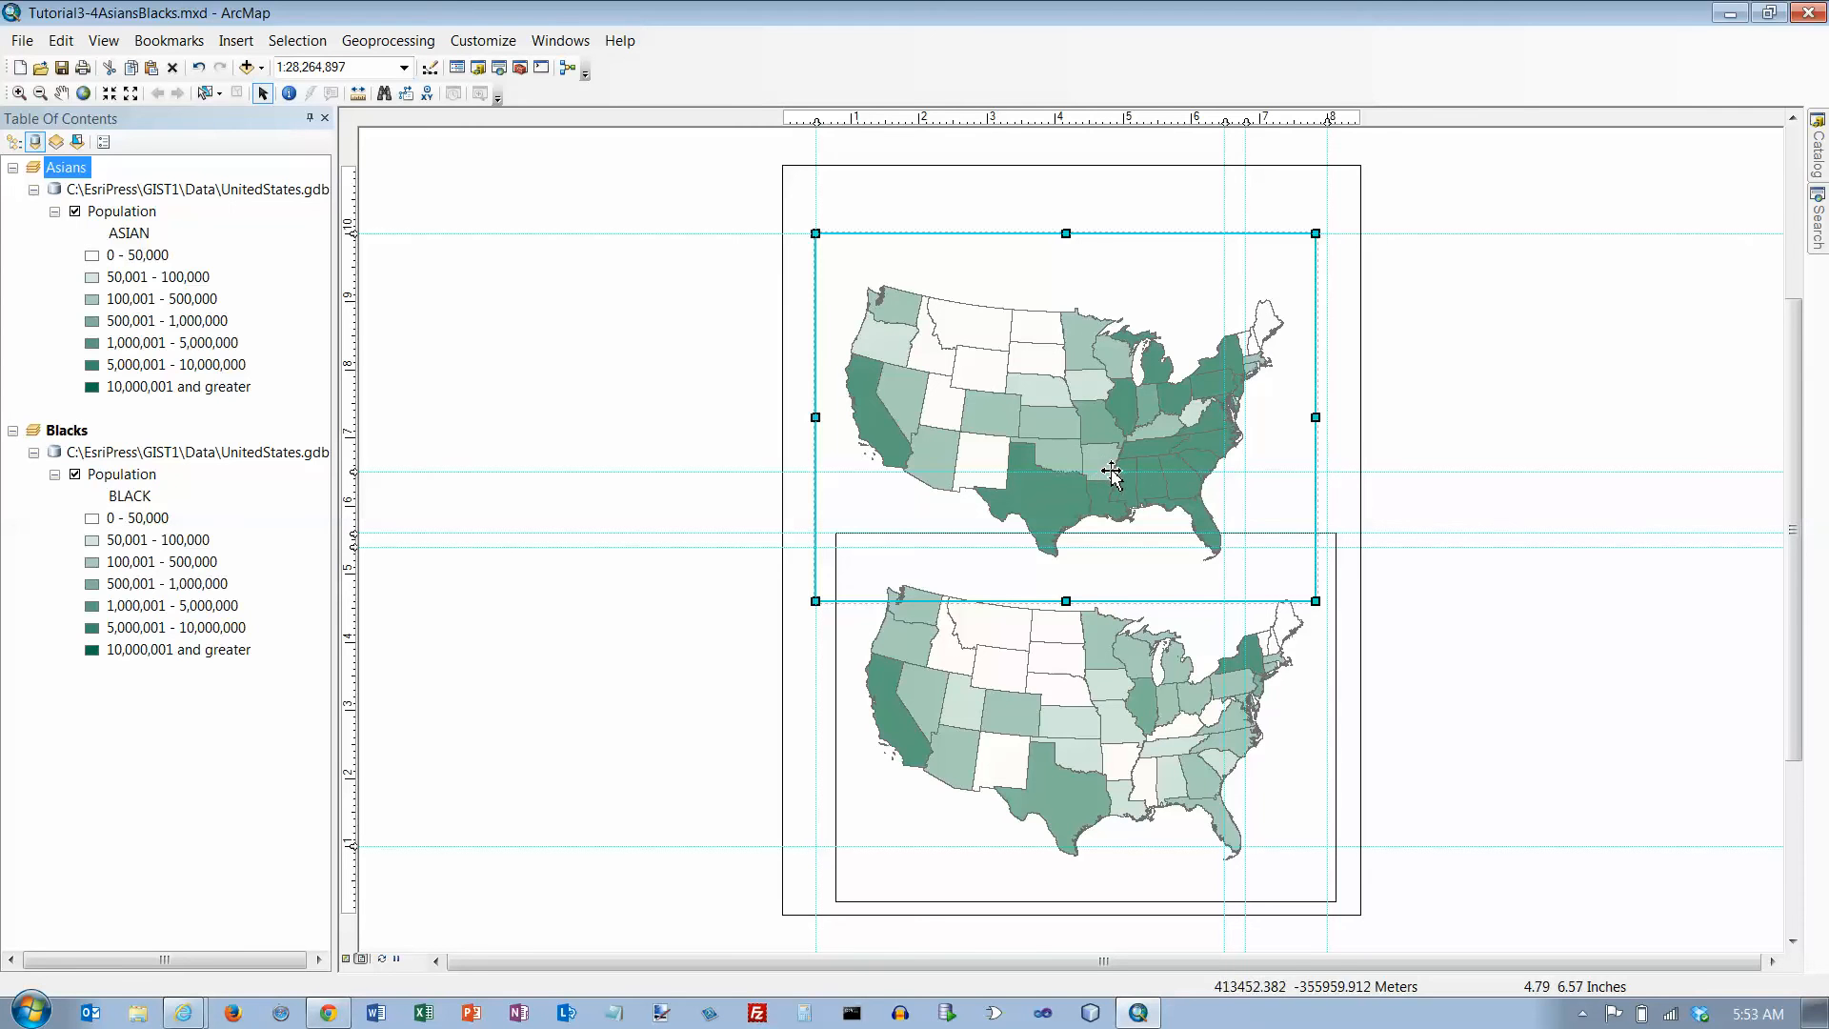
{"action": "mouse_move", "coordinate": [1120, 455]}
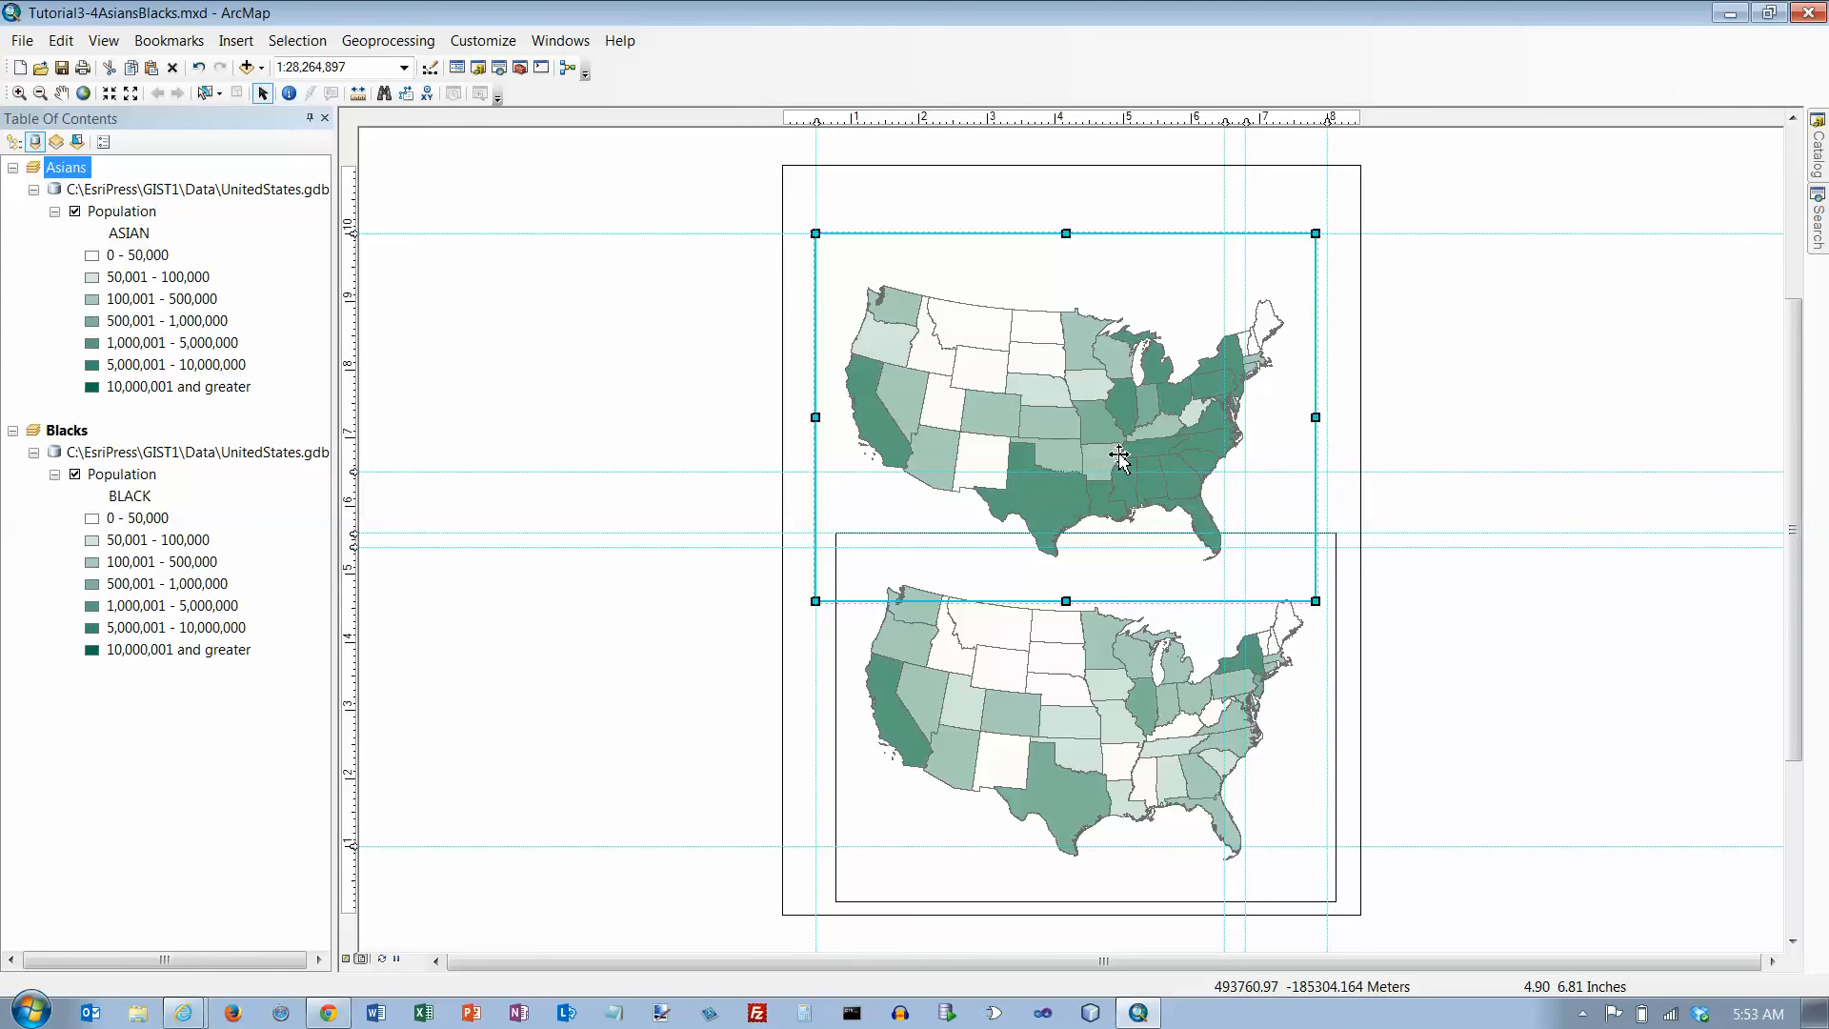
{"action": "mouse_move", "coordinate": [1105, 661]}
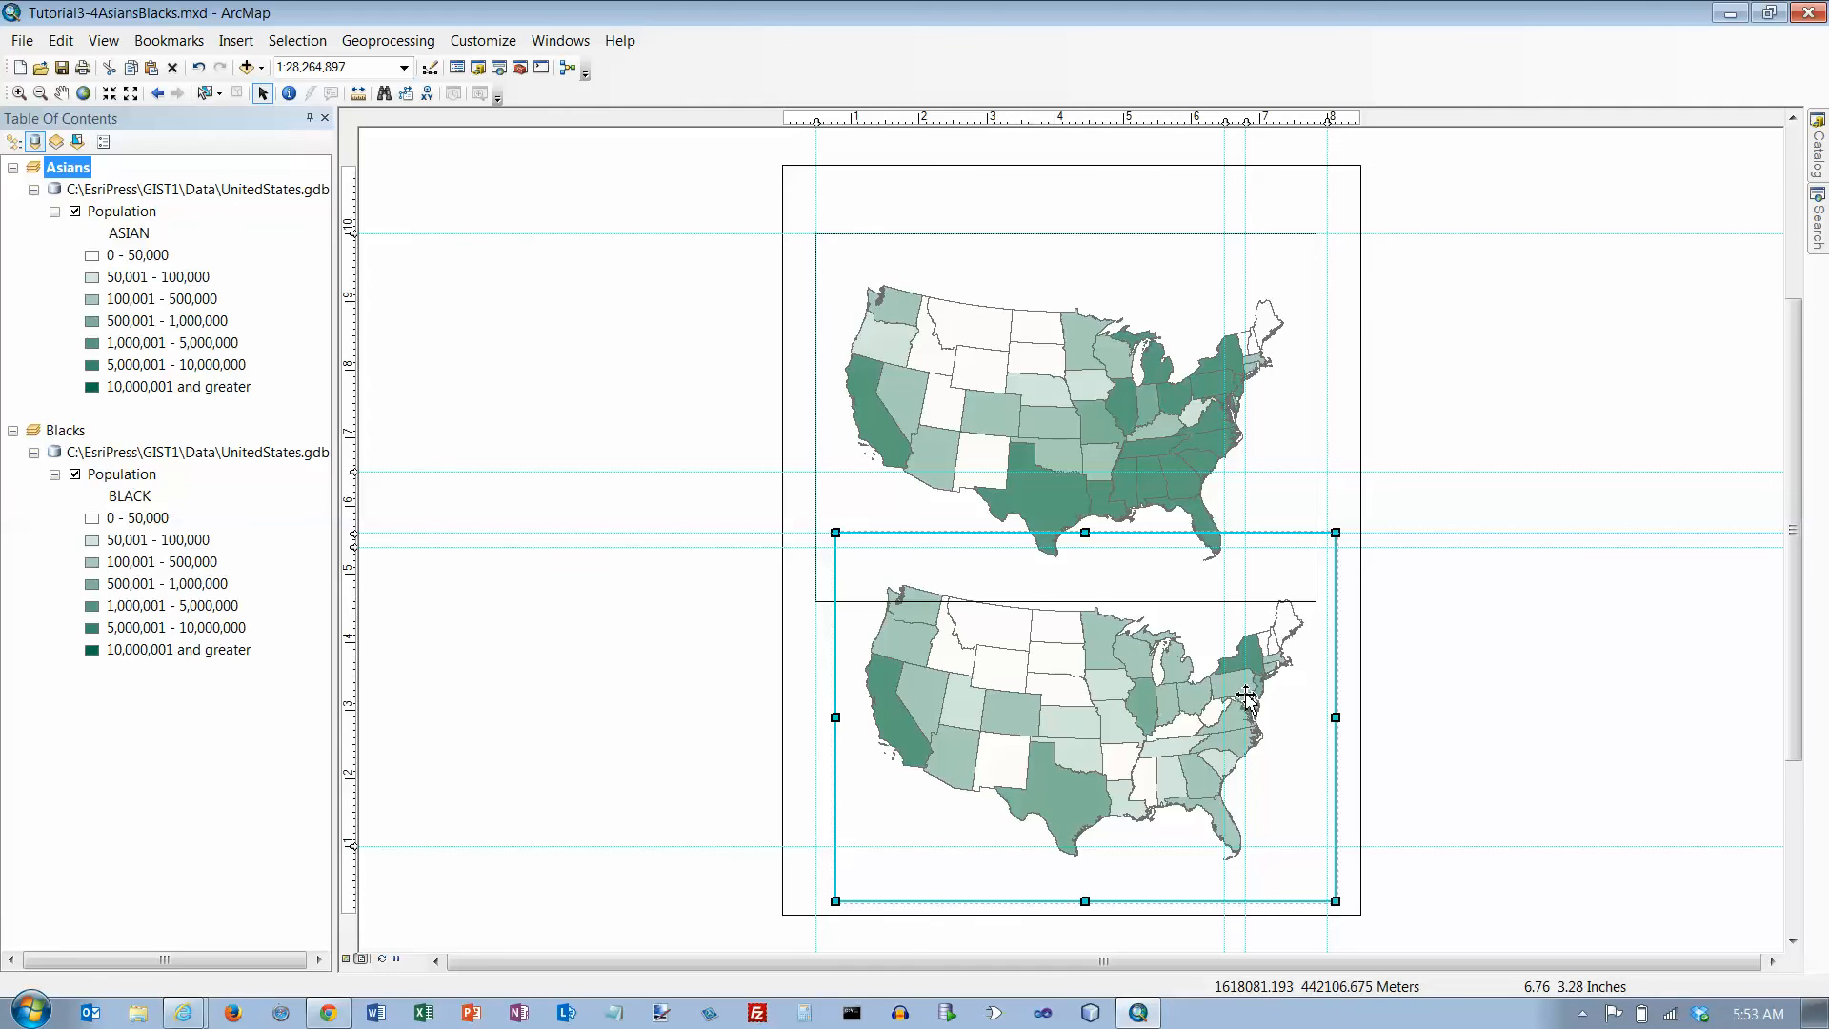
{"action": "mouse_move", "coordinate": [1193, 603]}
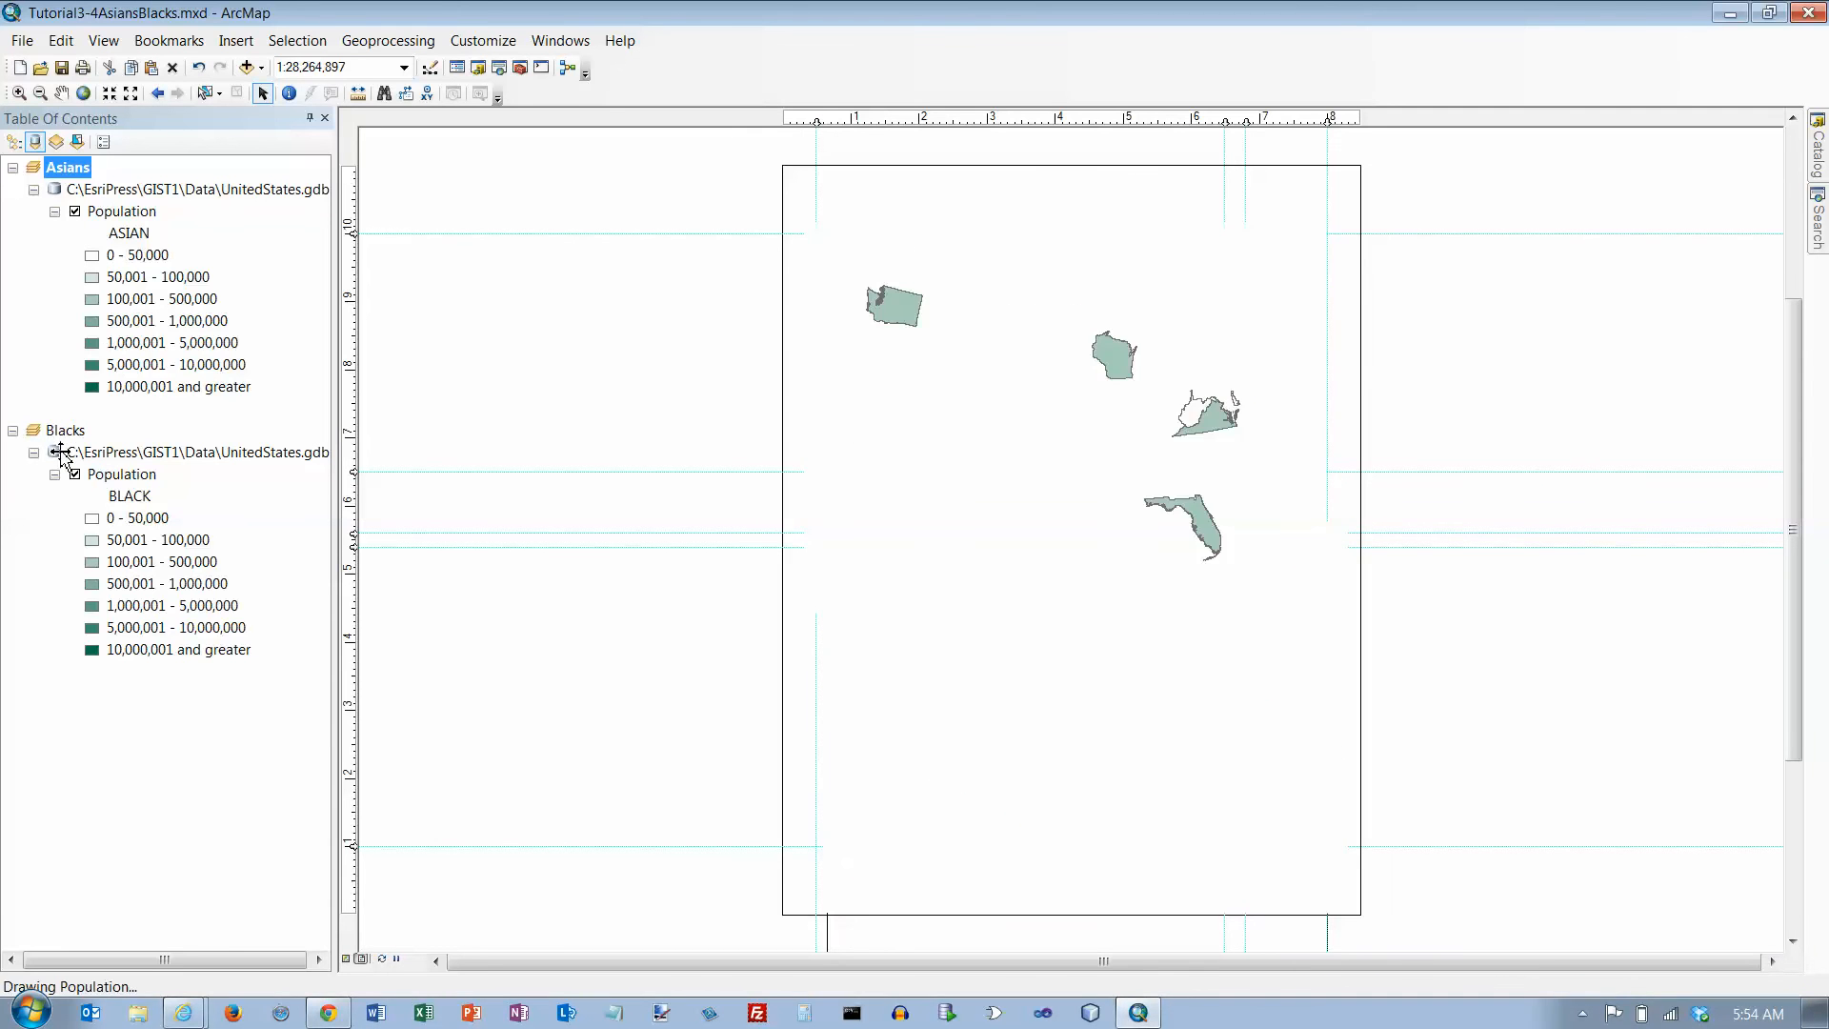
- Activate the Blacks data frame and resize its map frame to match the Asians frame
{"action": "left_click", "coordinate": [65, 430]}
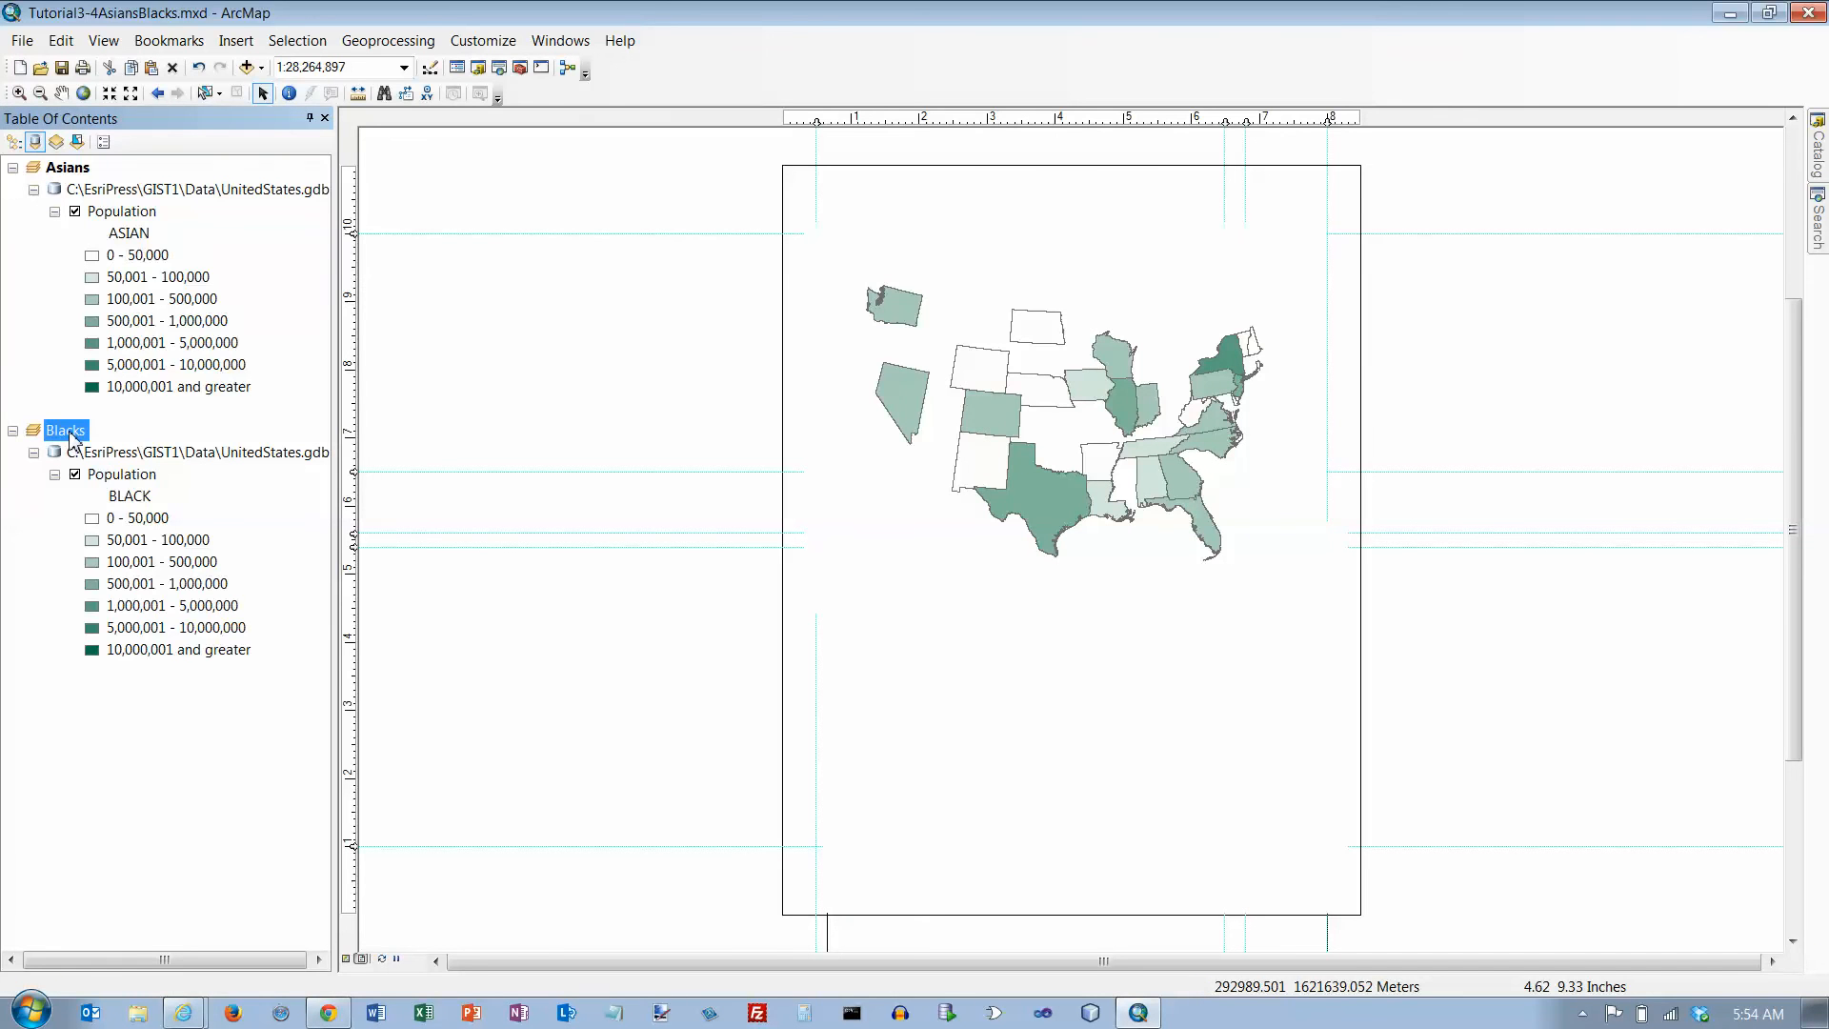
{"action": "left_click", "coordinate": [199, 453]}
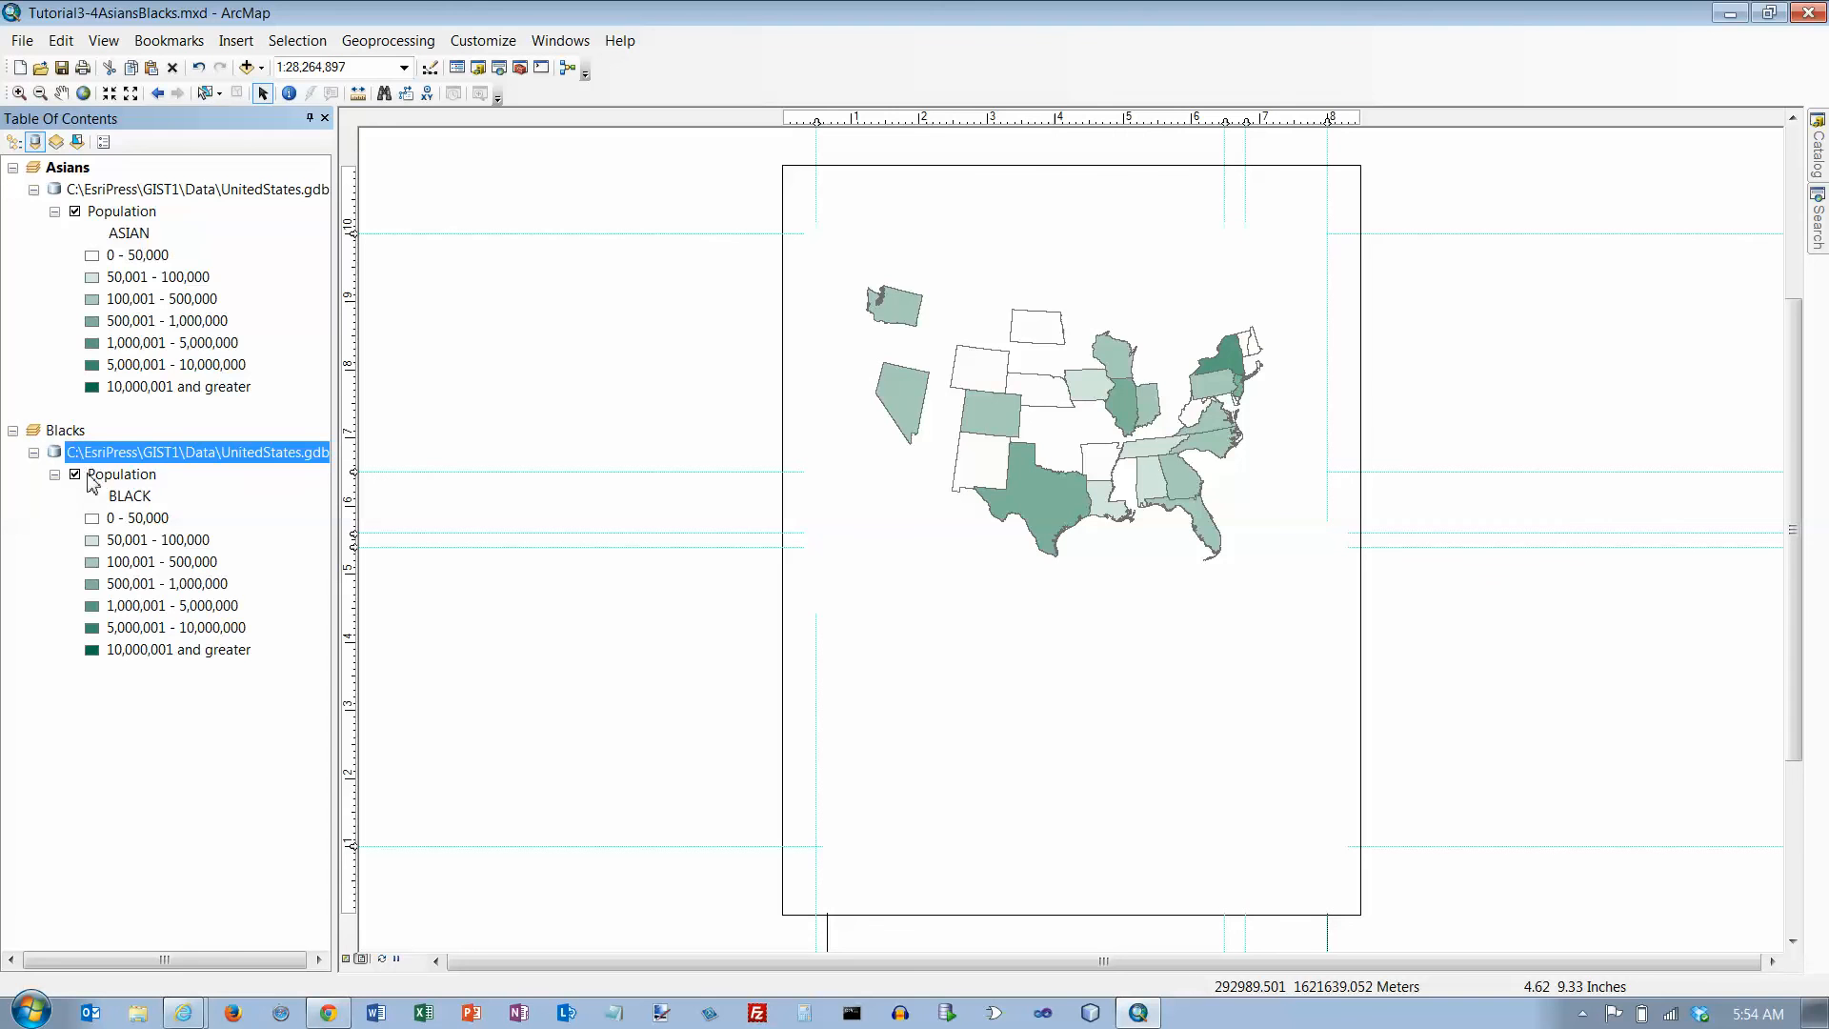
{"action": "left_click", "coordinate": [121, 473]}
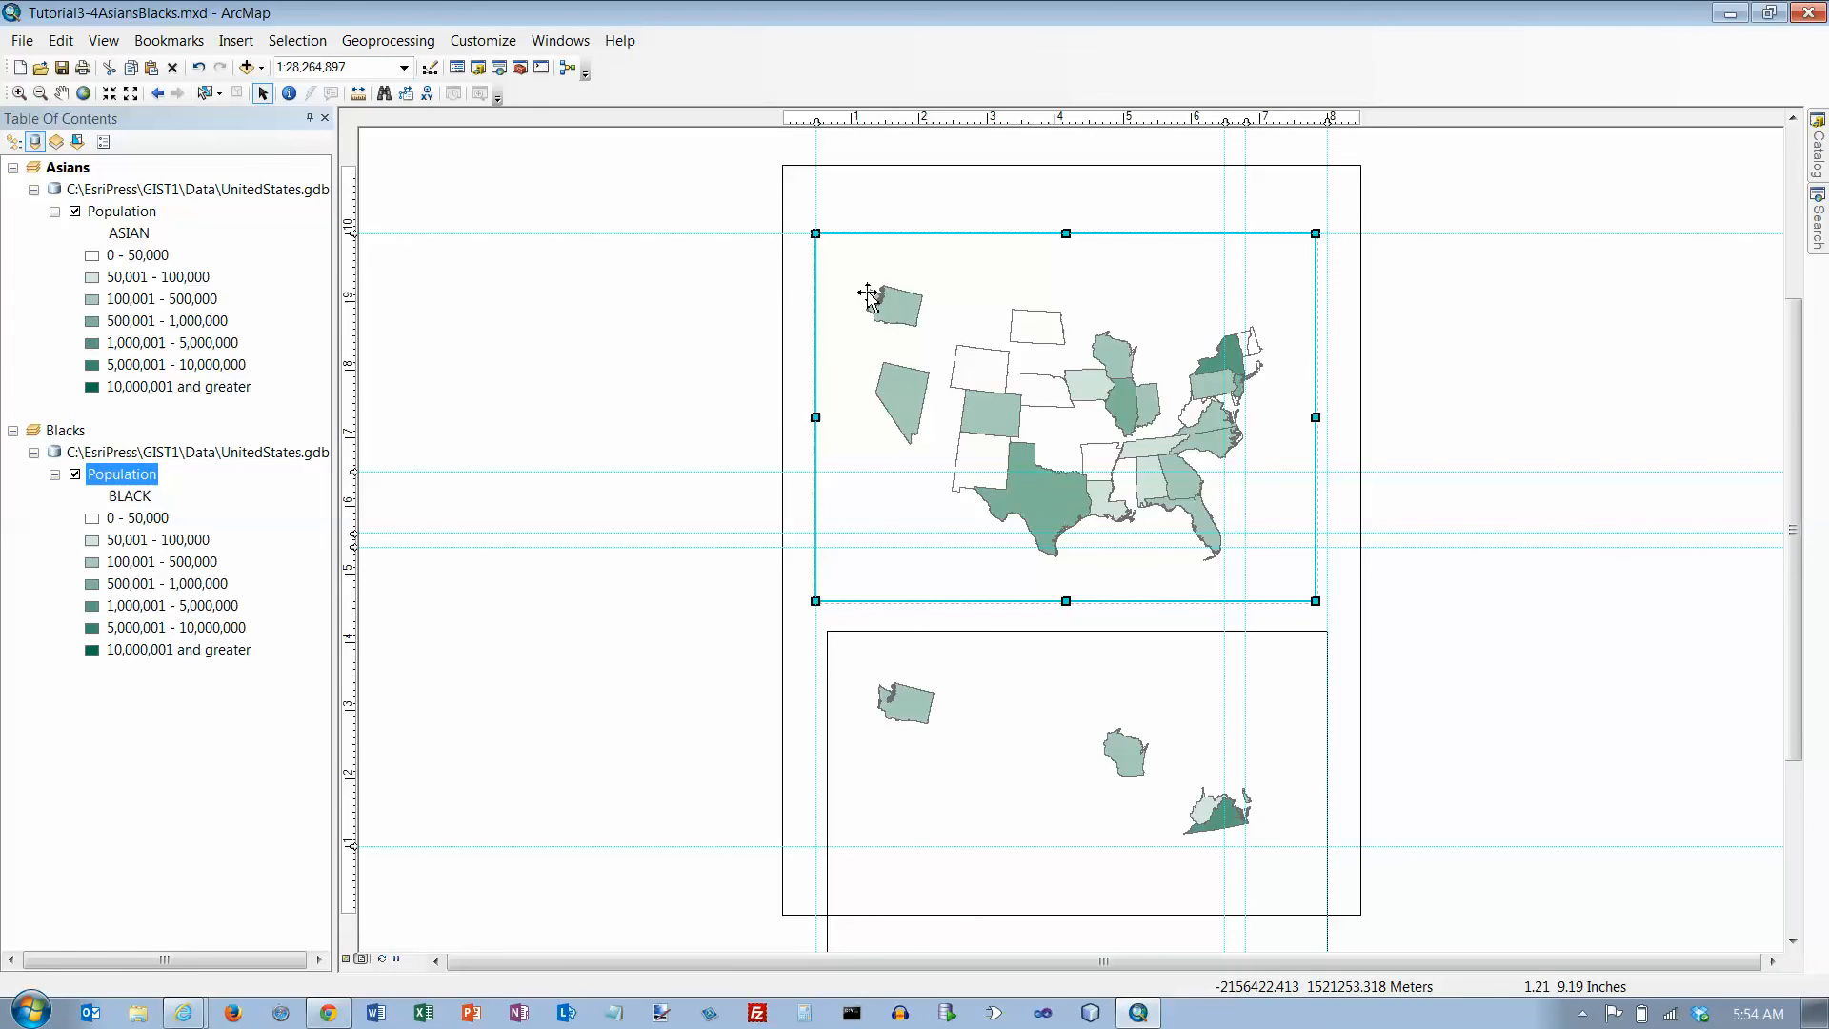
{"action": "mouse_move", "coordinate": [1091, 422]}
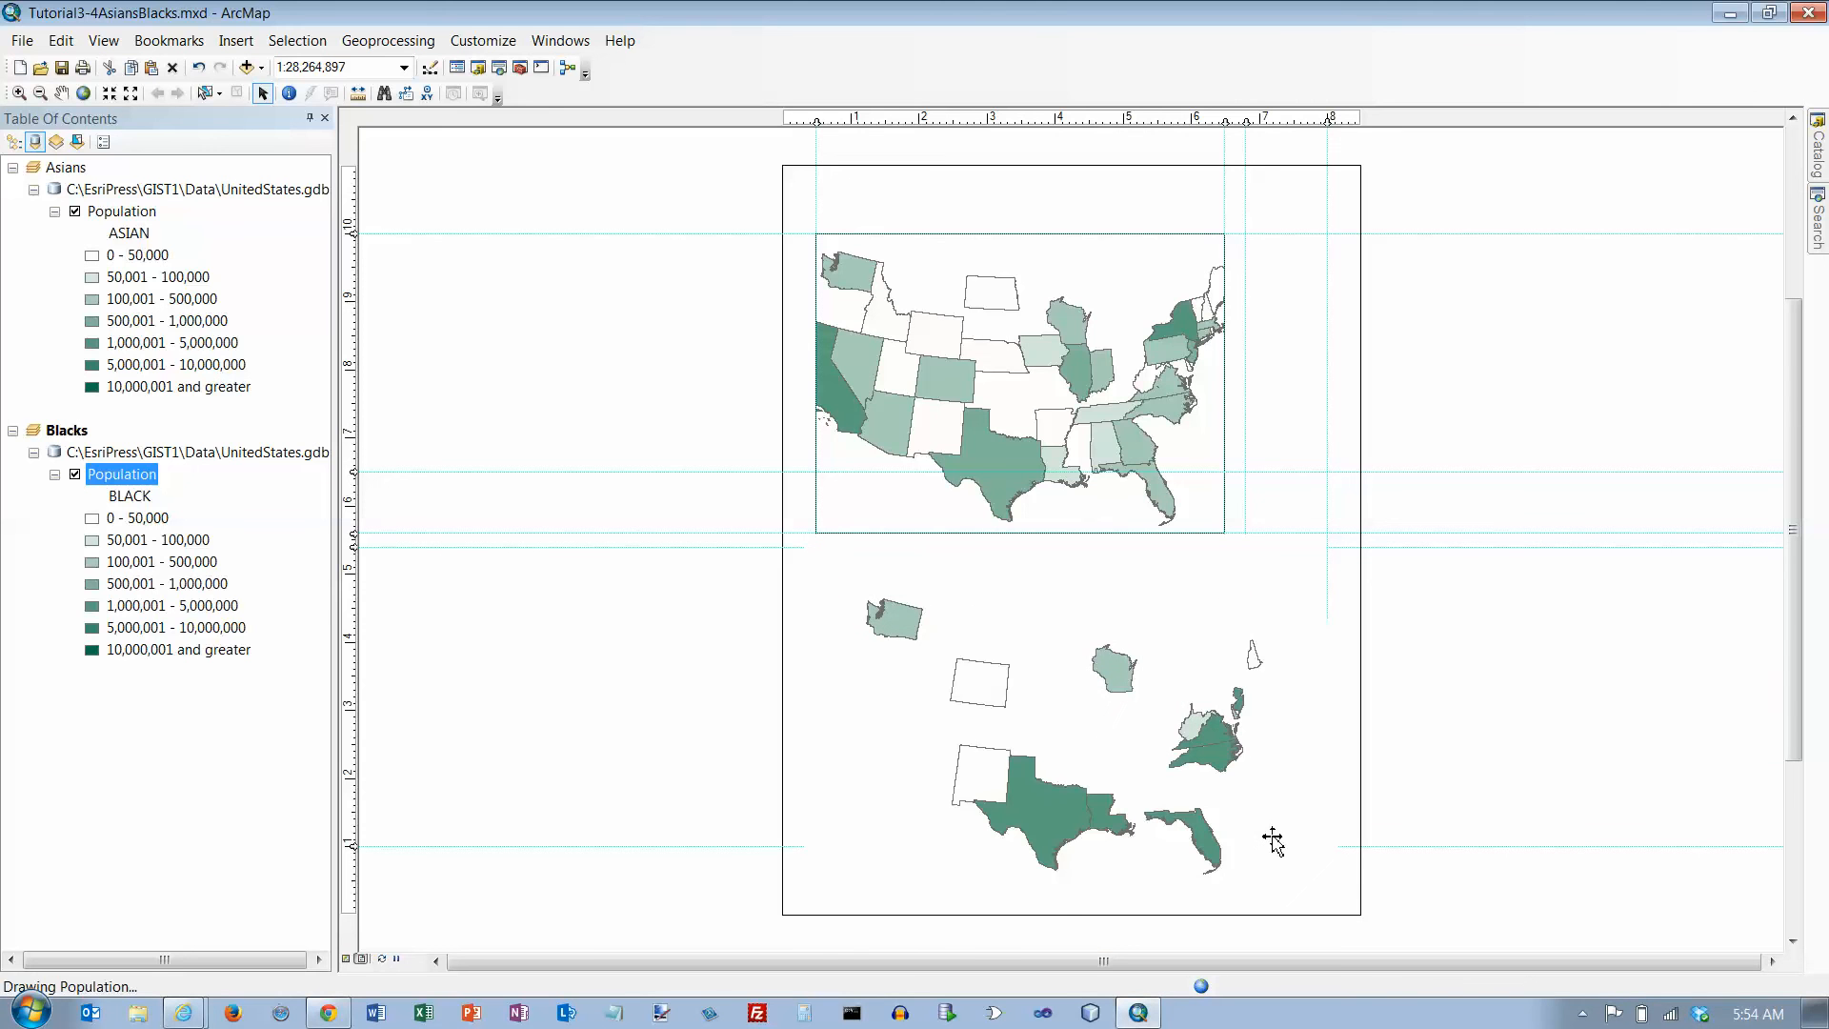
{"action": "left_click", "coordinate": [1061, 732]}
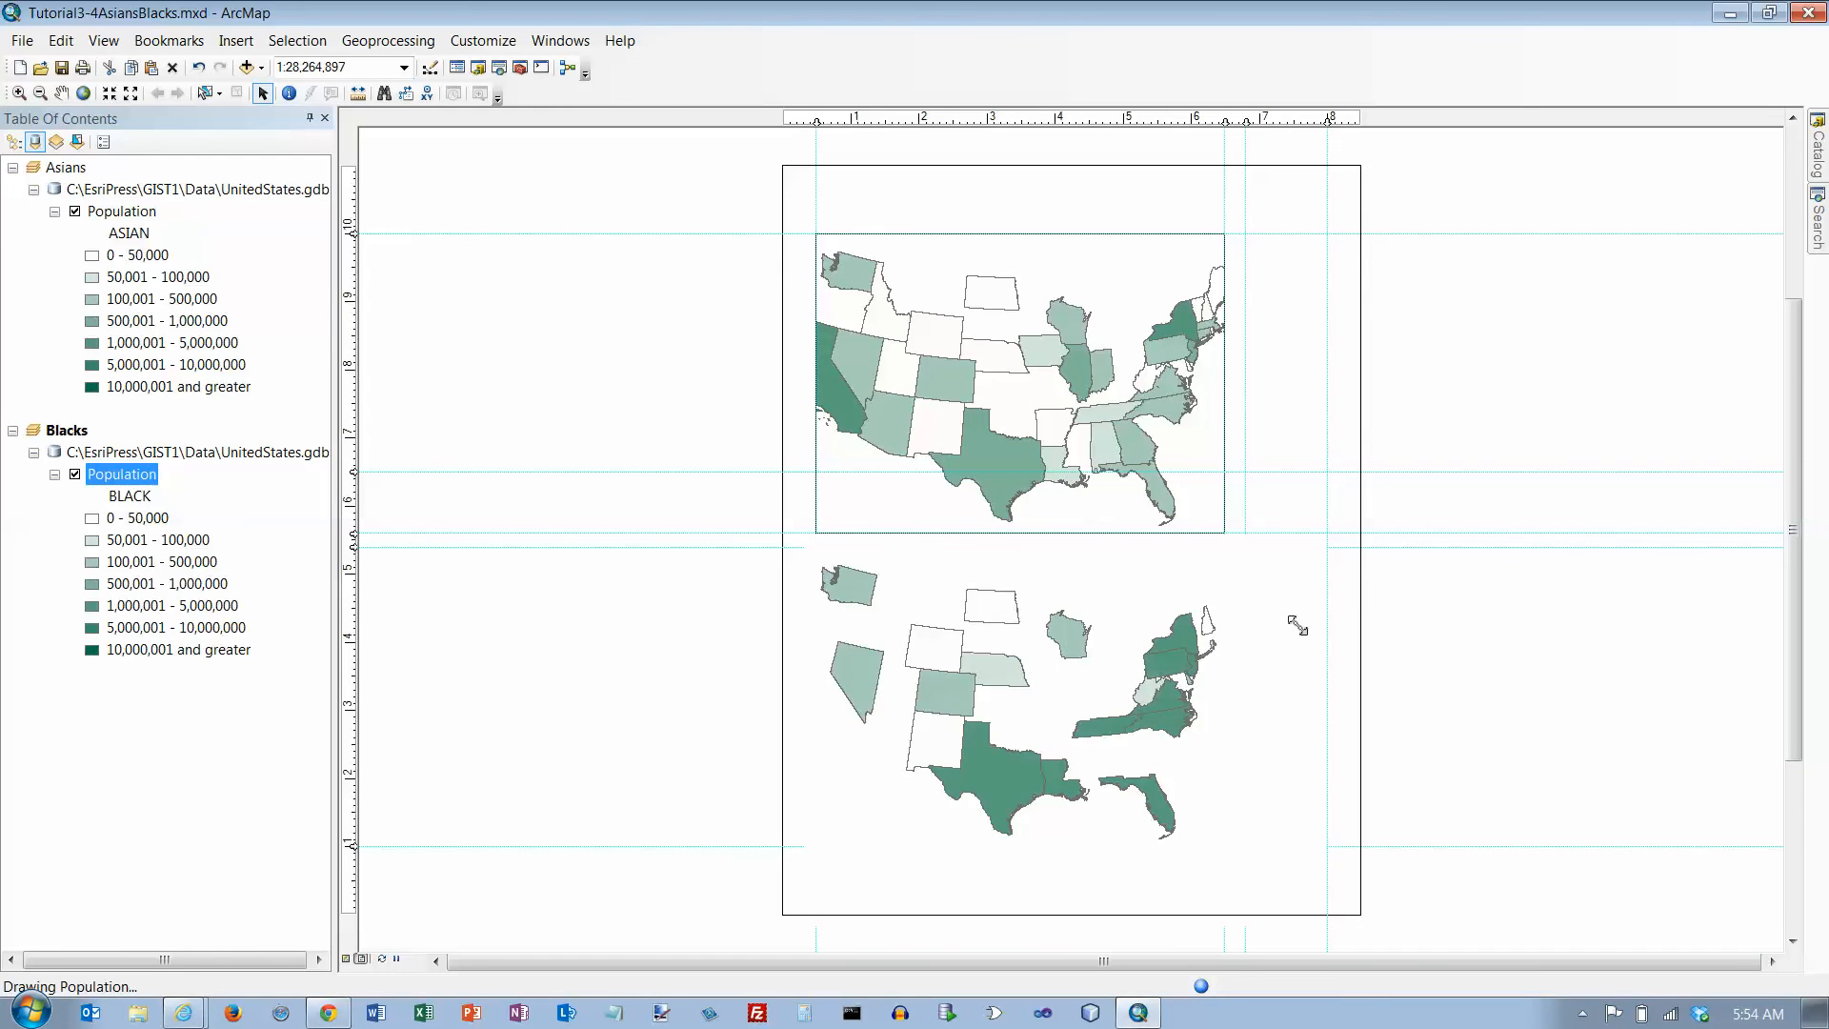
{"action": "left_click", "coordinate": [1018, 697]}
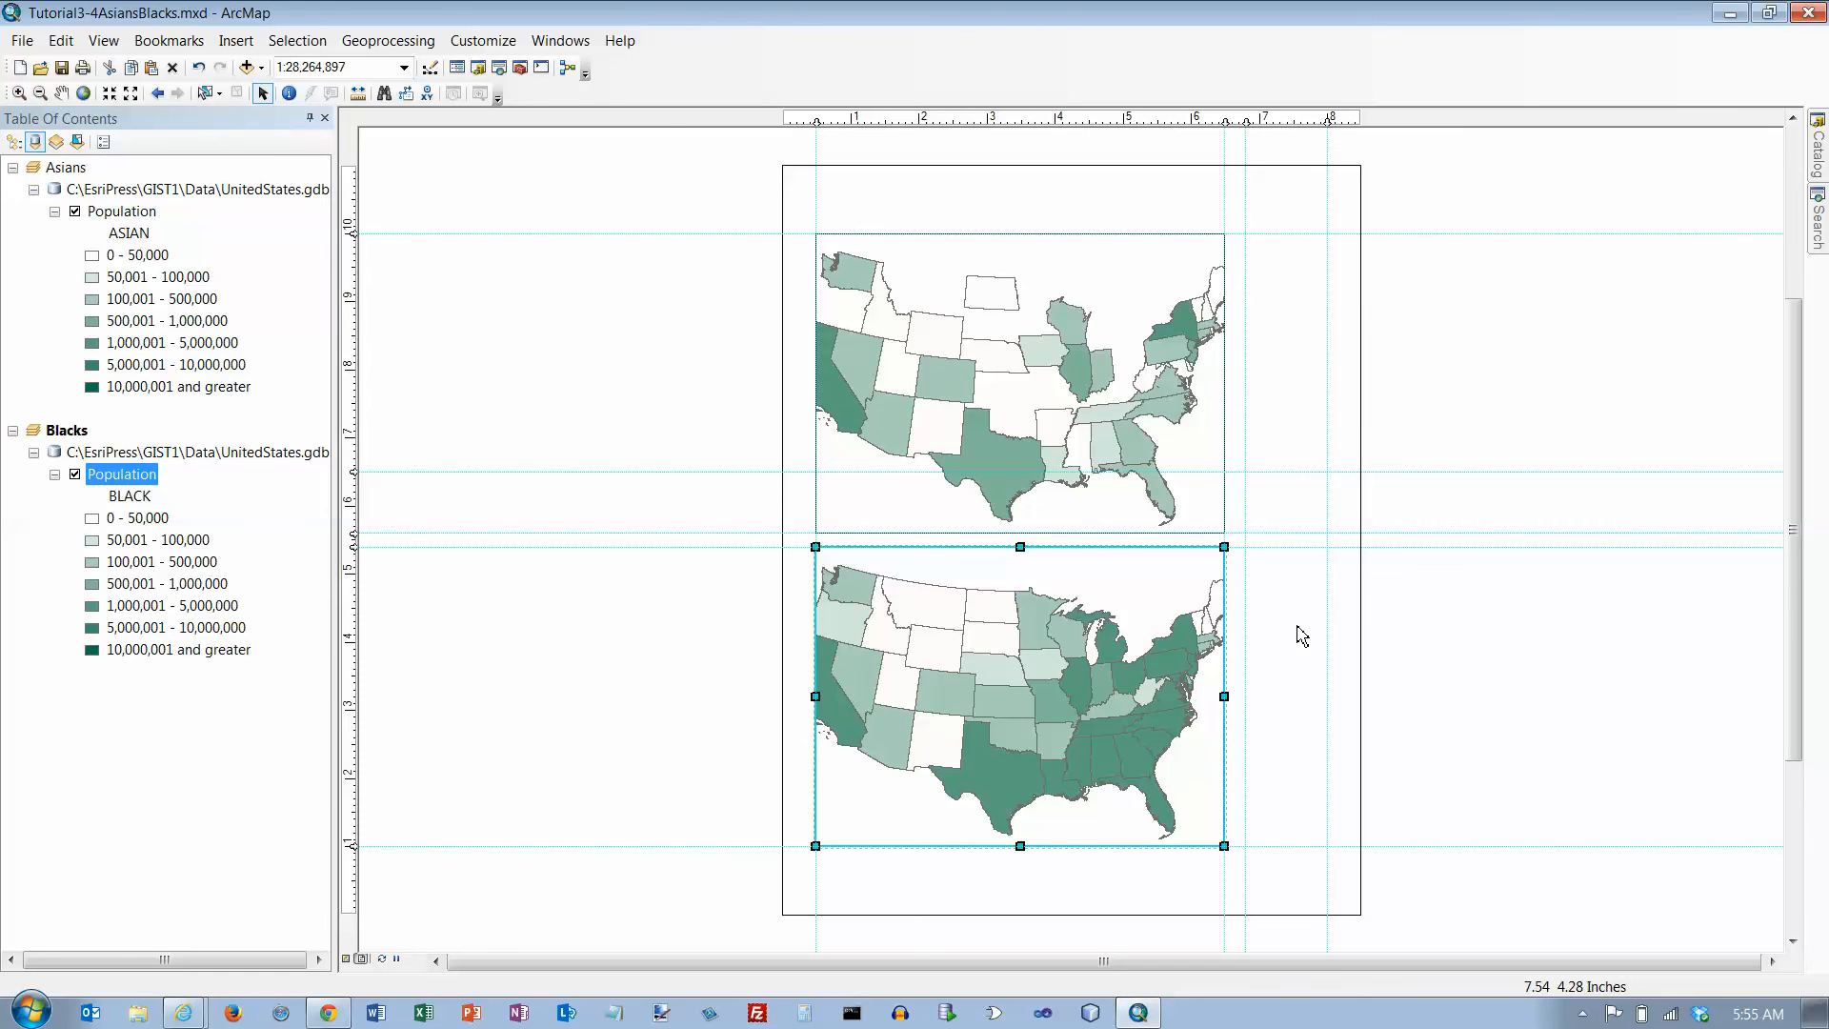
{"action": "mouse_move", "coordinate": [1246, 625]}
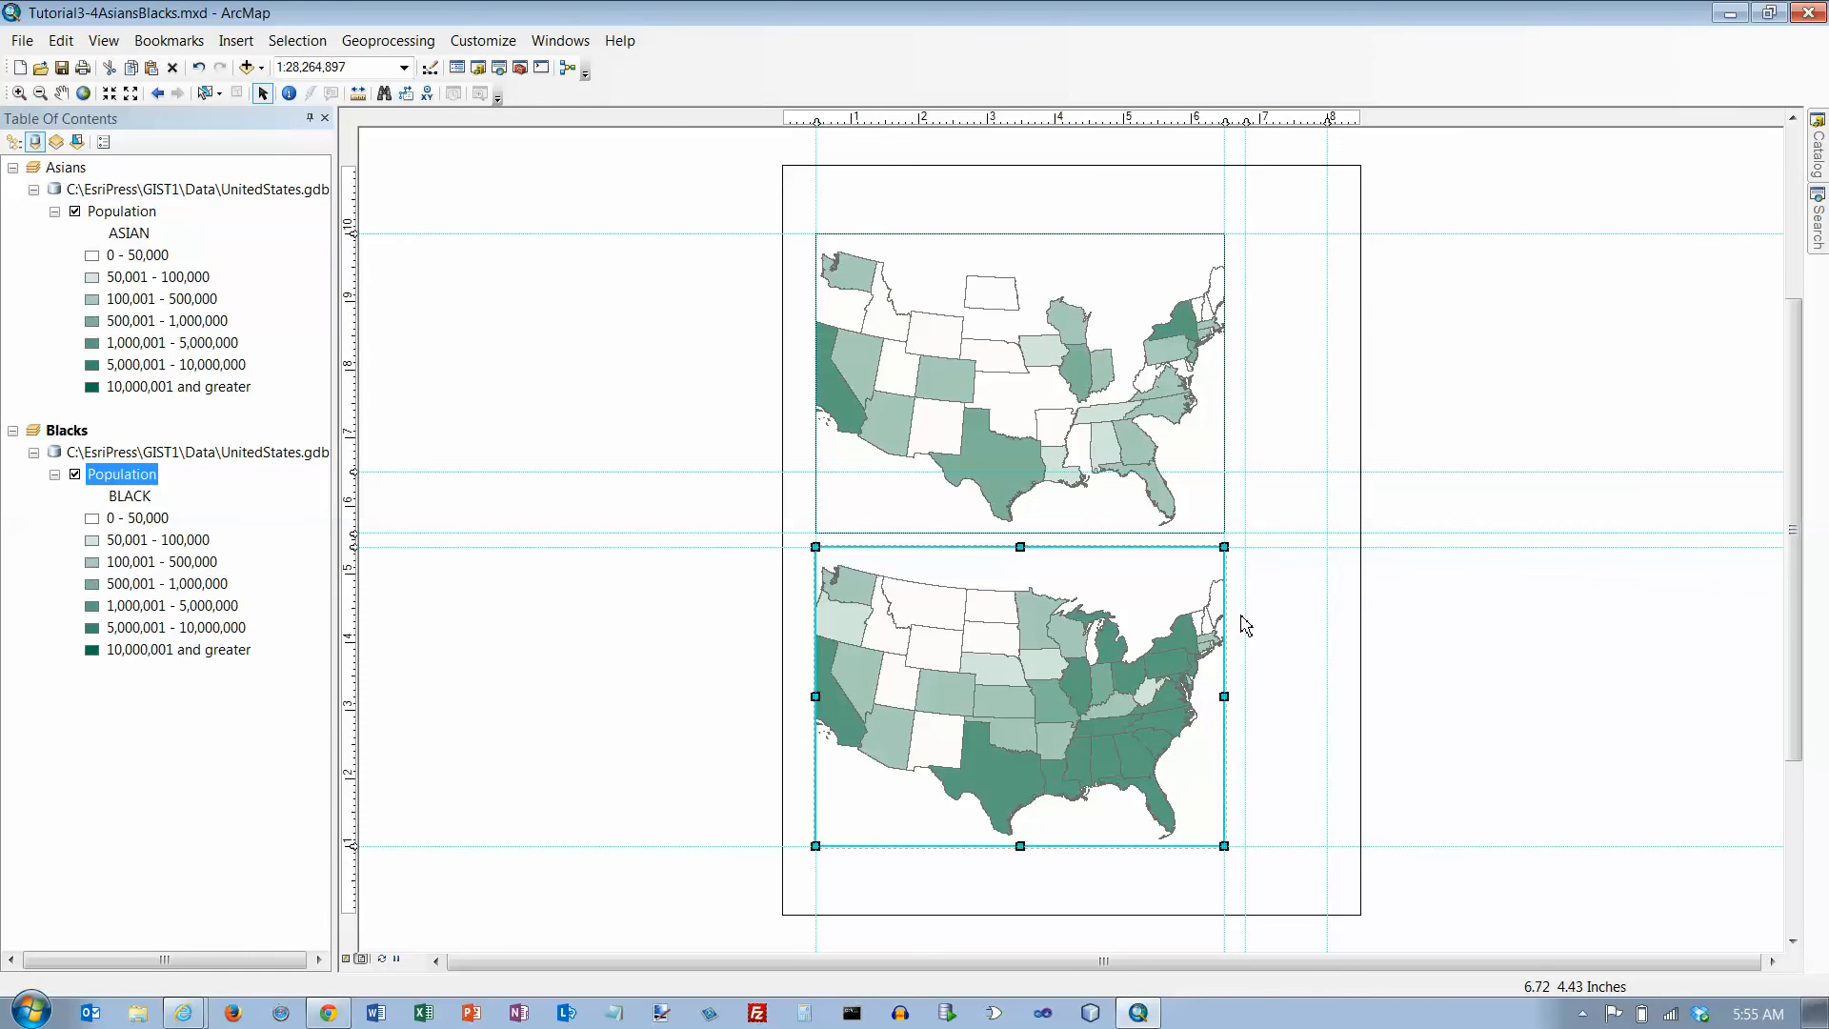
{"action": "mouse_move", "coordinate": [1205, 548]}
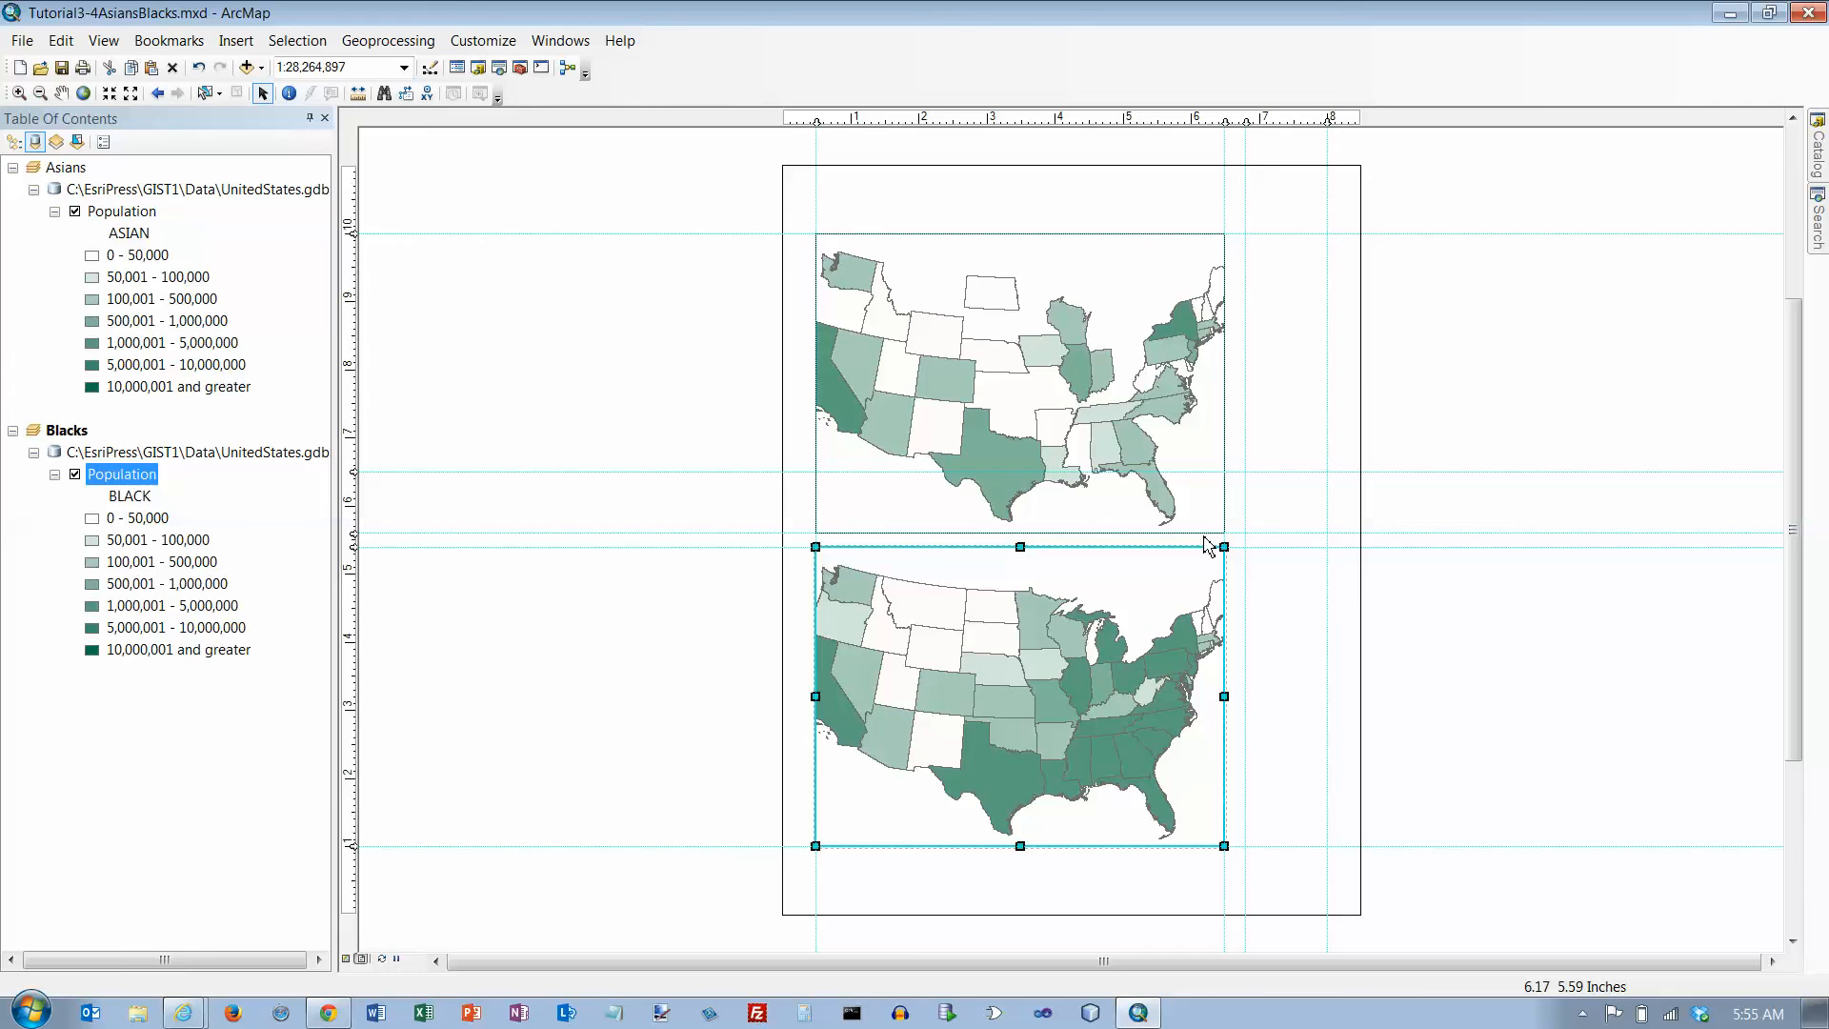
{"action": "mouse_move", "coordinate": [1188, 532]}
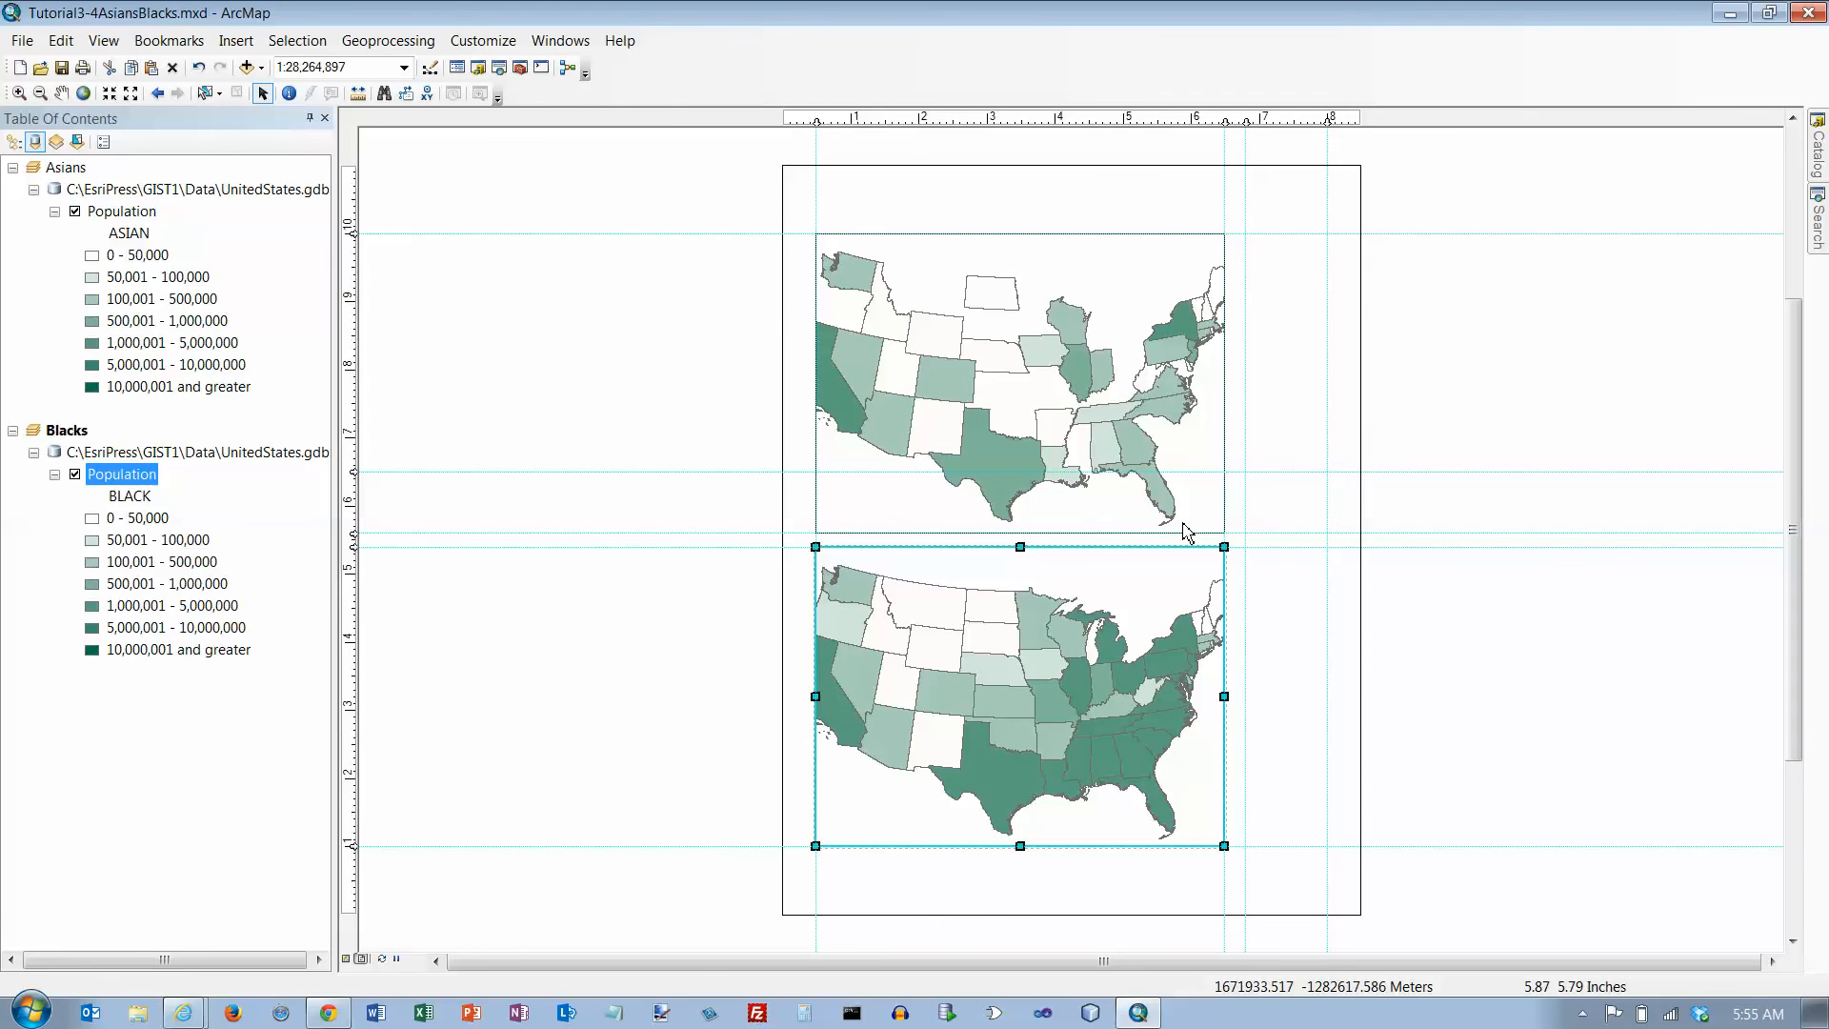
{"action": "mouse_move", "coordinate": [983, 369]}
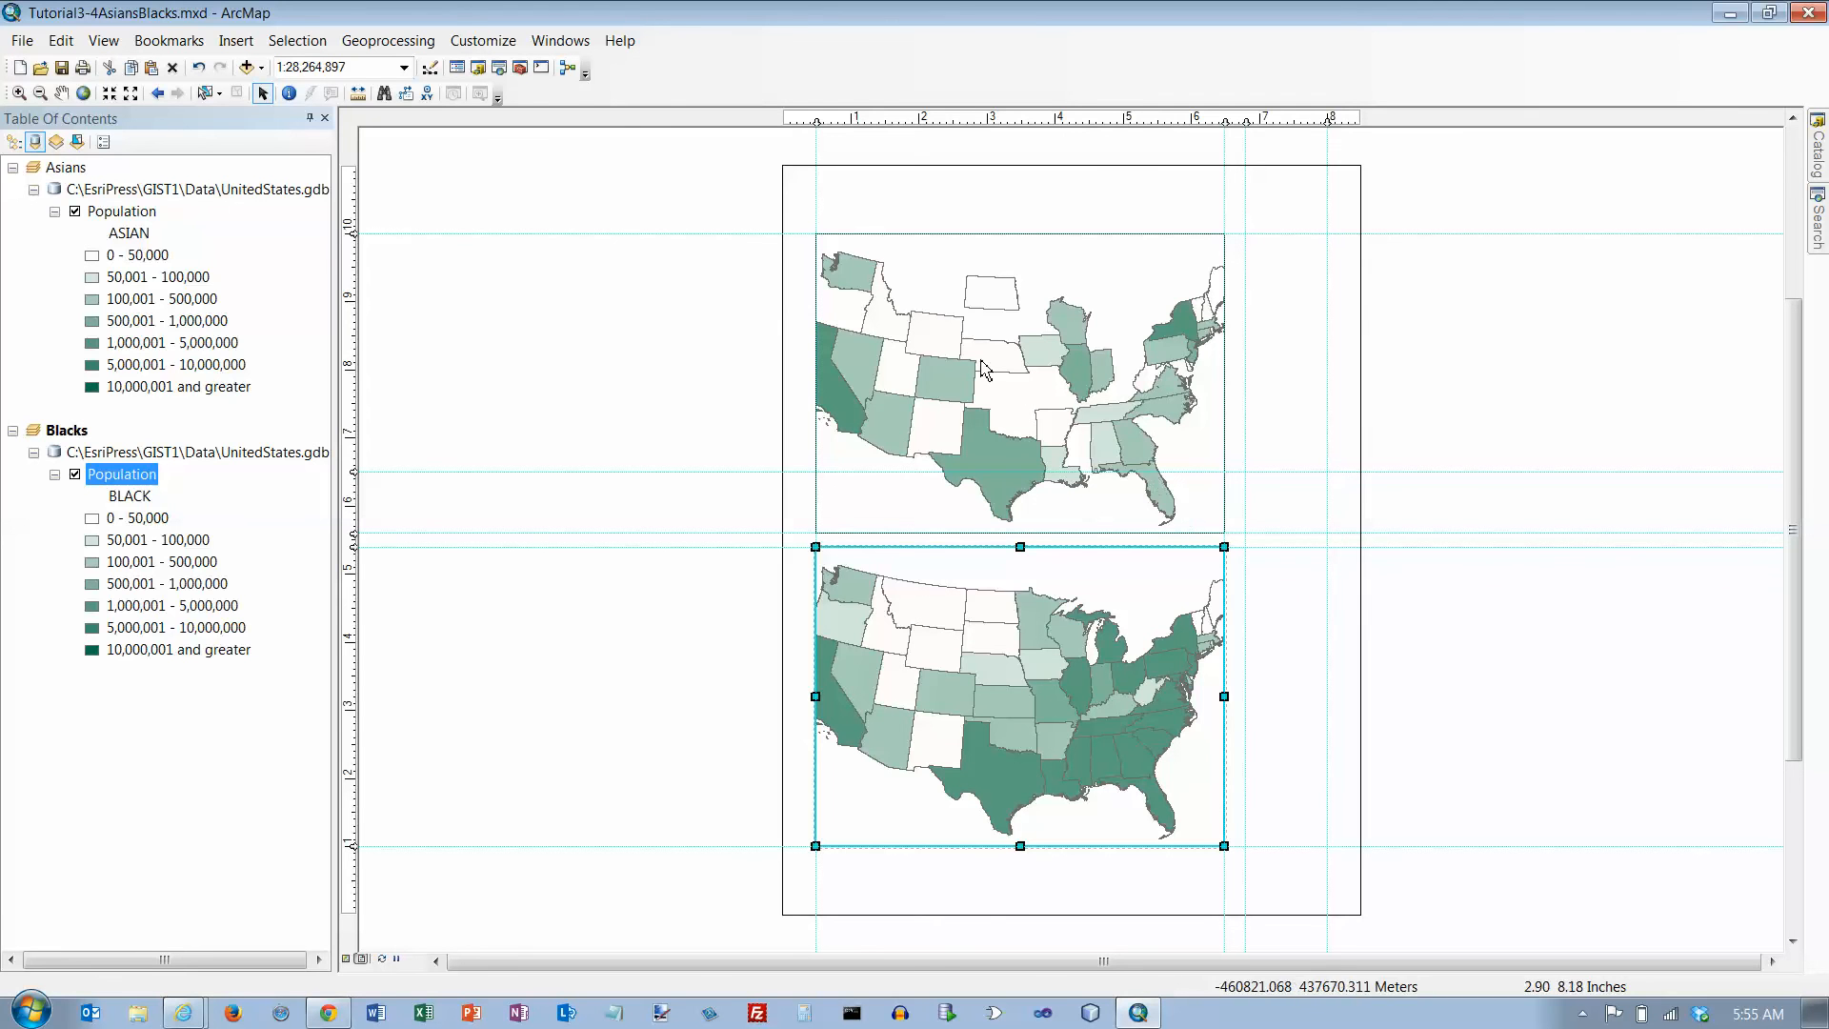
- Redraw the Asians map frame at 1:30,000,000 and select the Blacks frame
{"action": "left_click", "coordinate": [1020, 385]}
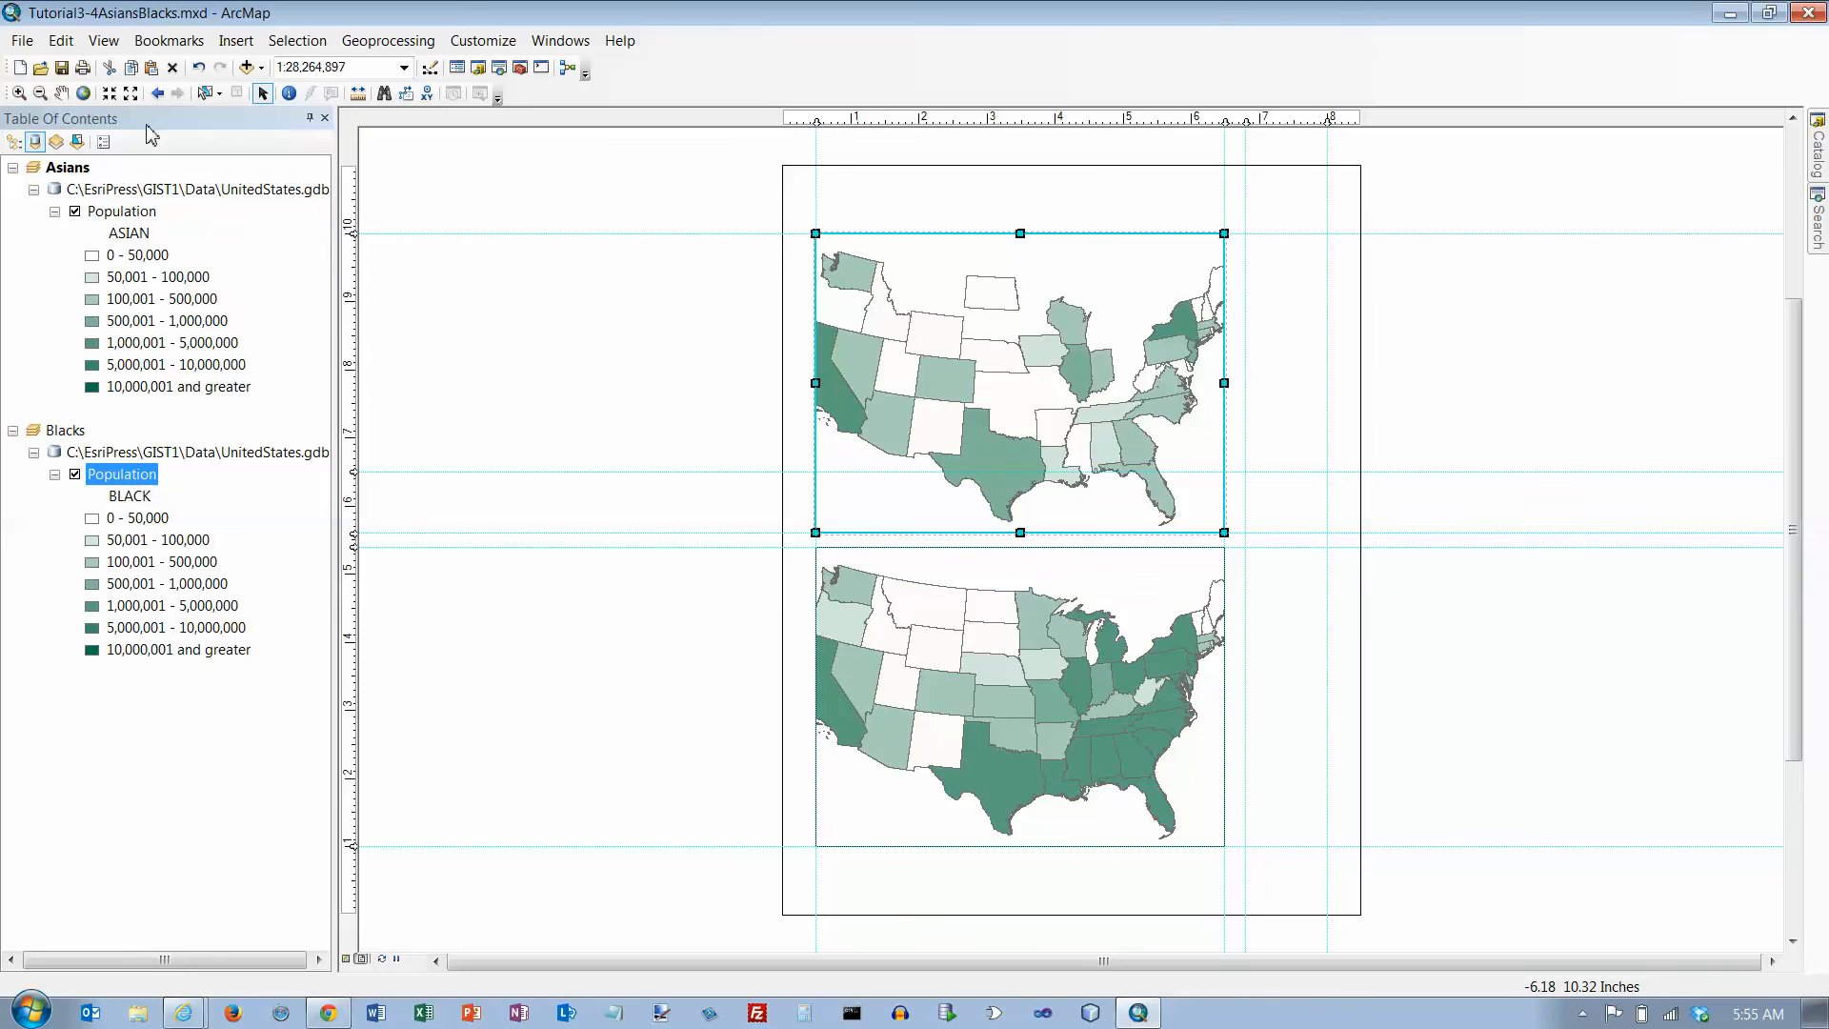
{"action": "mouse_move", "coordinate": [110, 93]}
{"action": "type", "text": "1:30,000,000"}
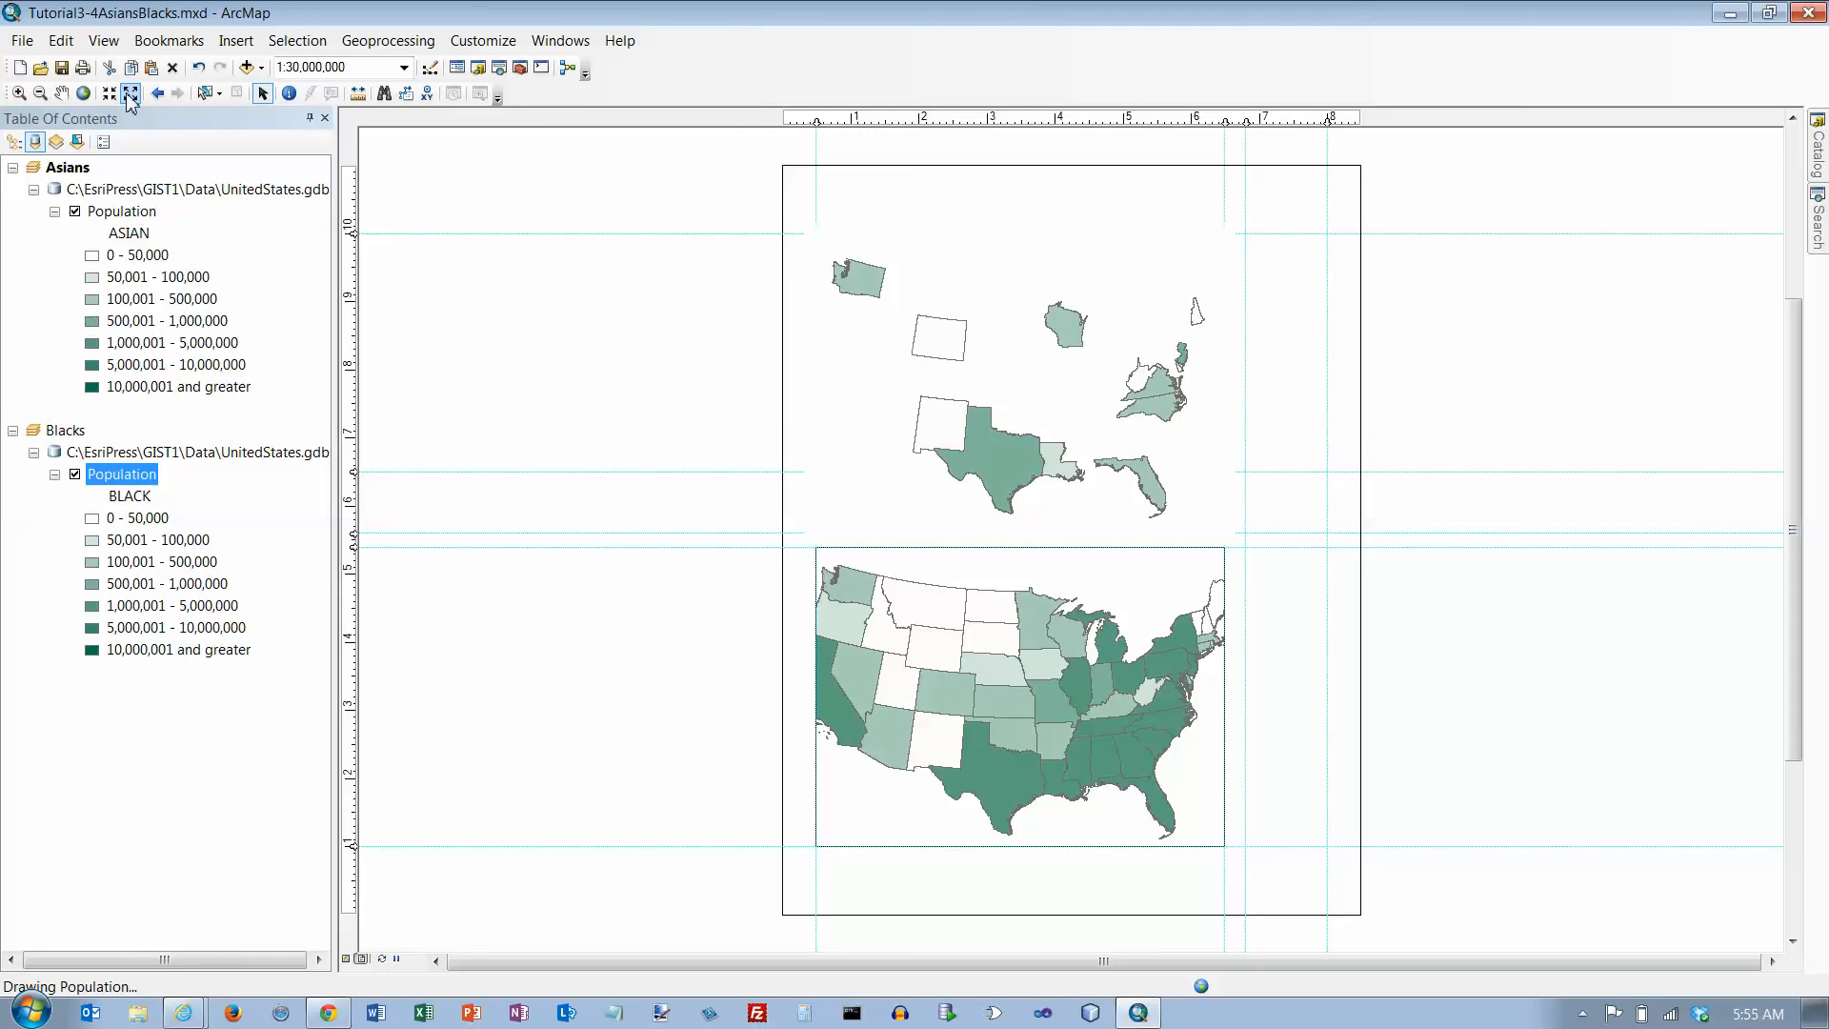
{"action": "left_click", "coordinate": [1018, 385]}
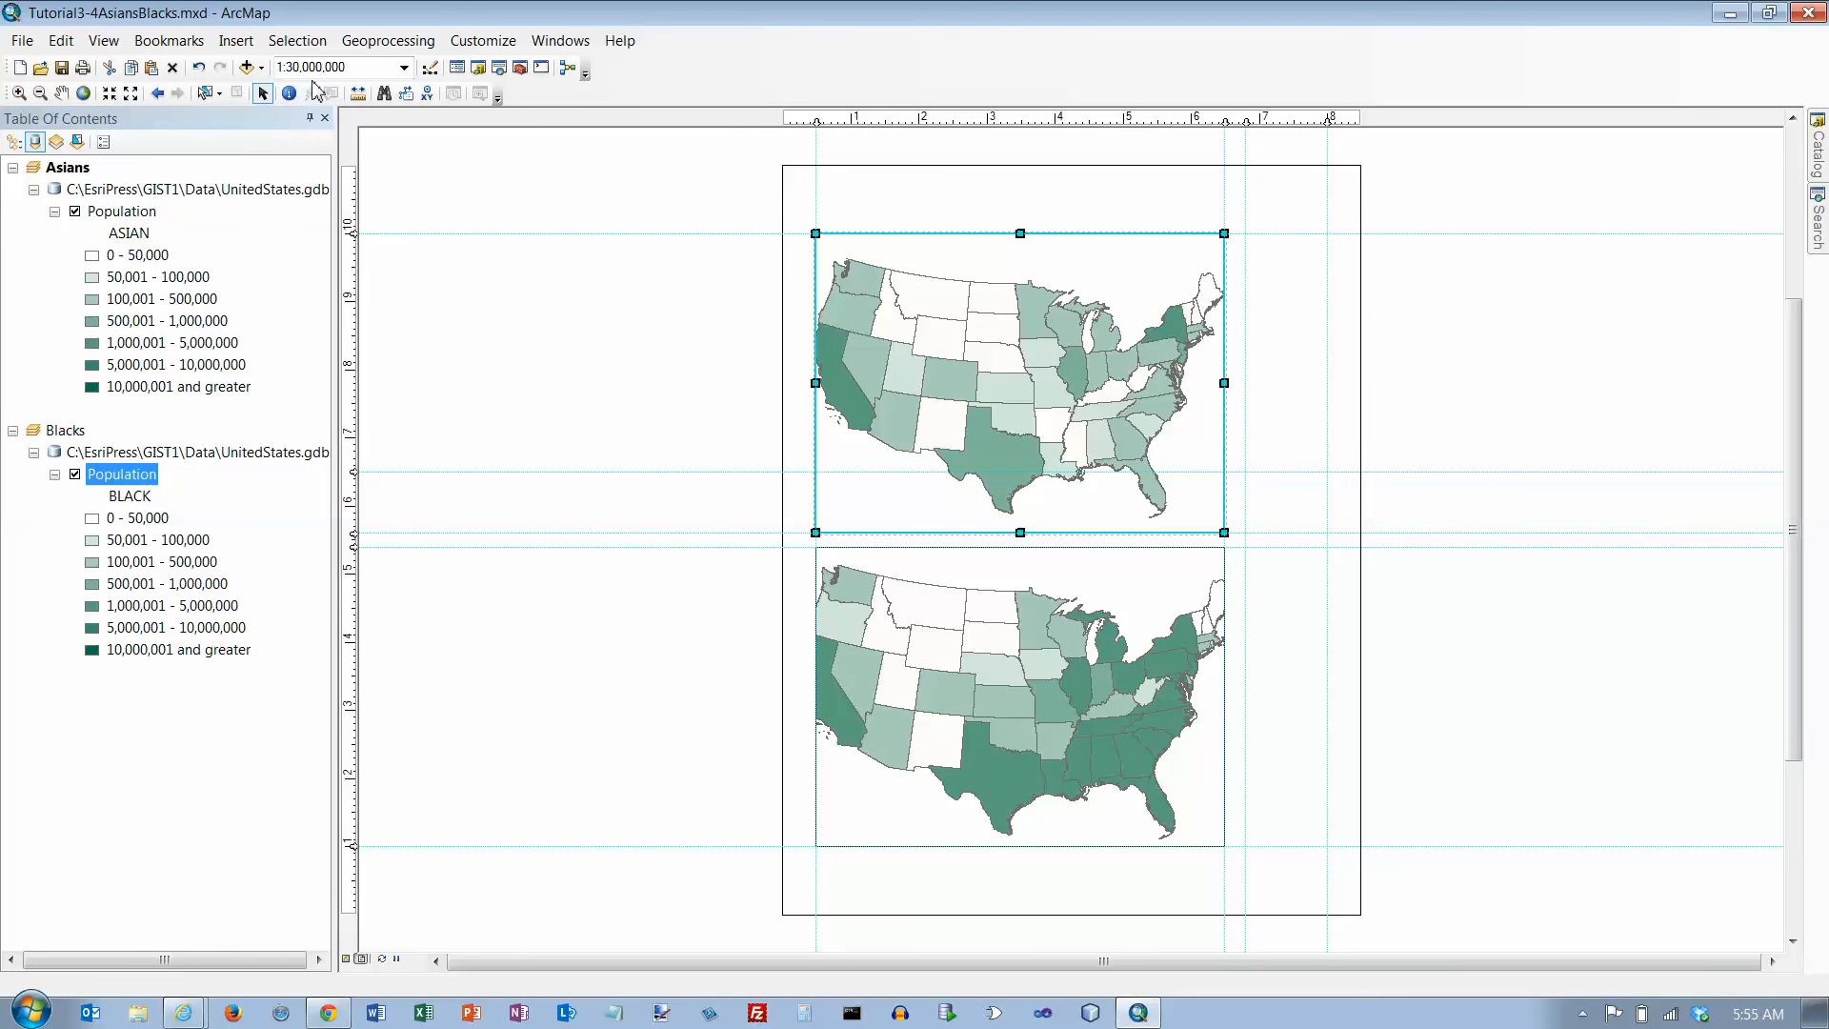
{"action": "left_click", "coordinate": [980, 708]}
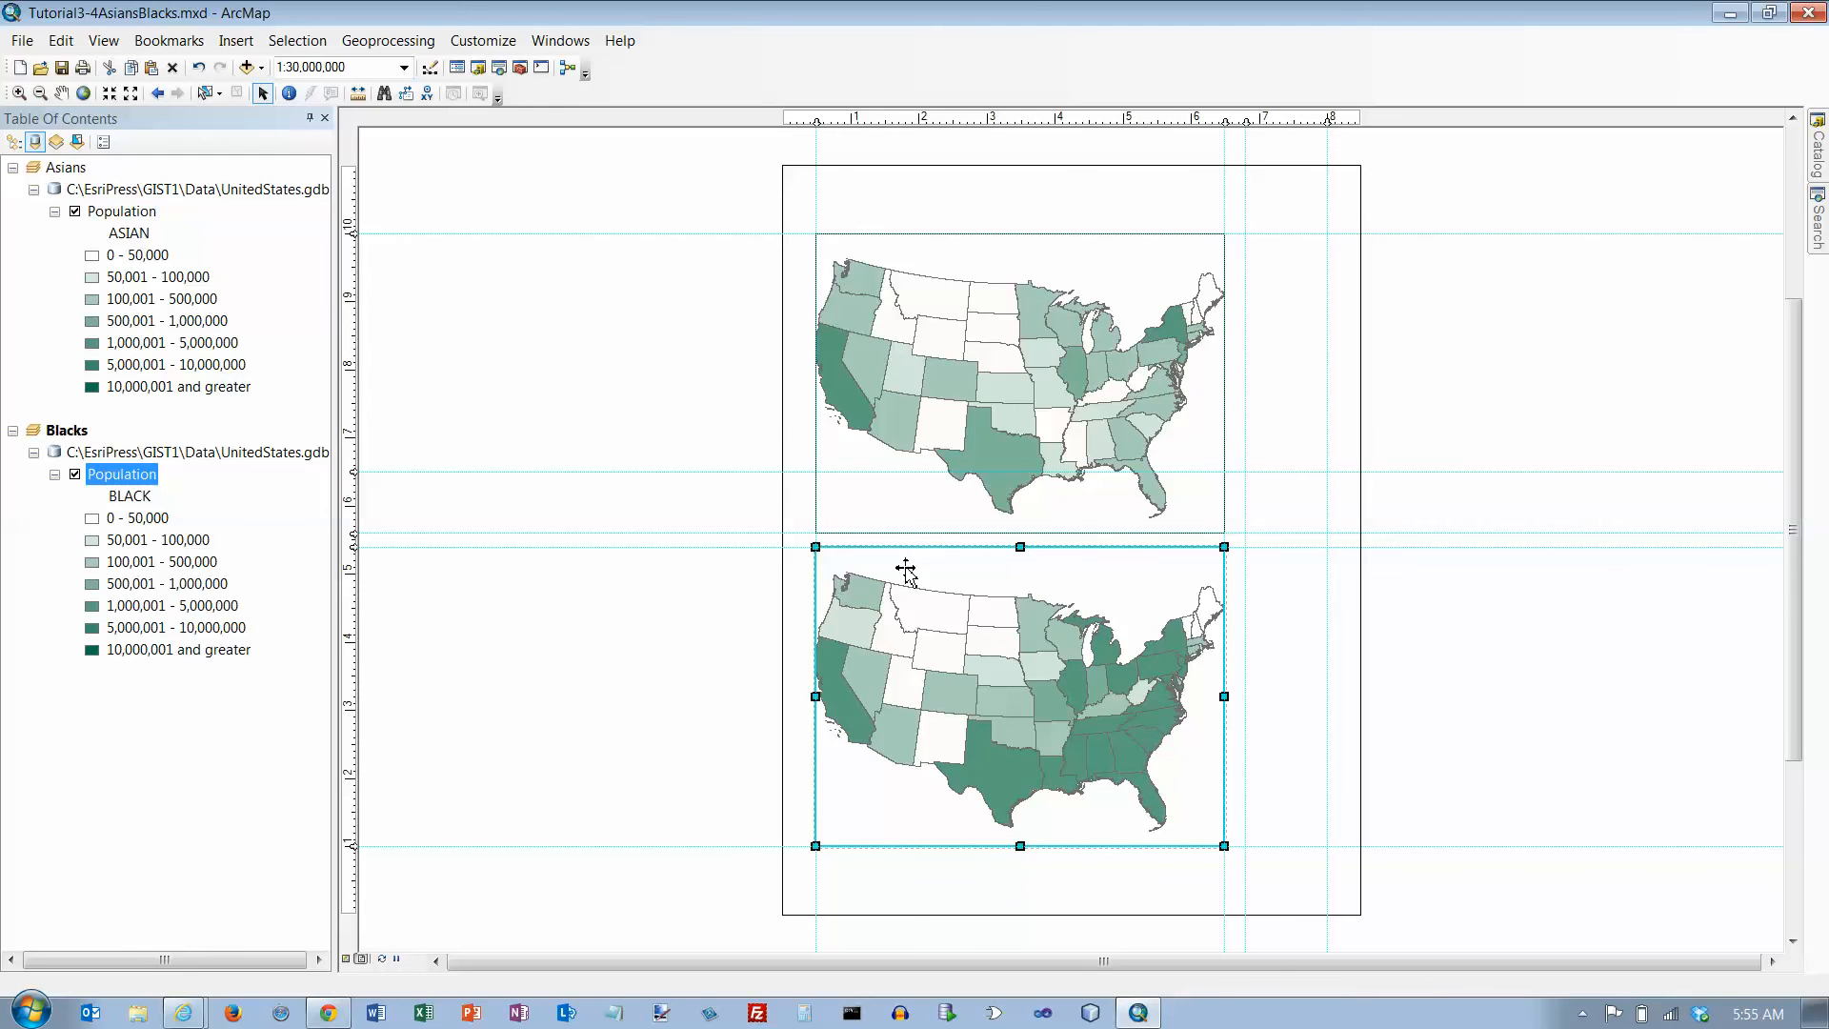
- Add an Asians-frame extent indicator in the Blacks data frame properties, accepting the coordinate warning
{"action": "right_click", "coordinate": [908, 571]}
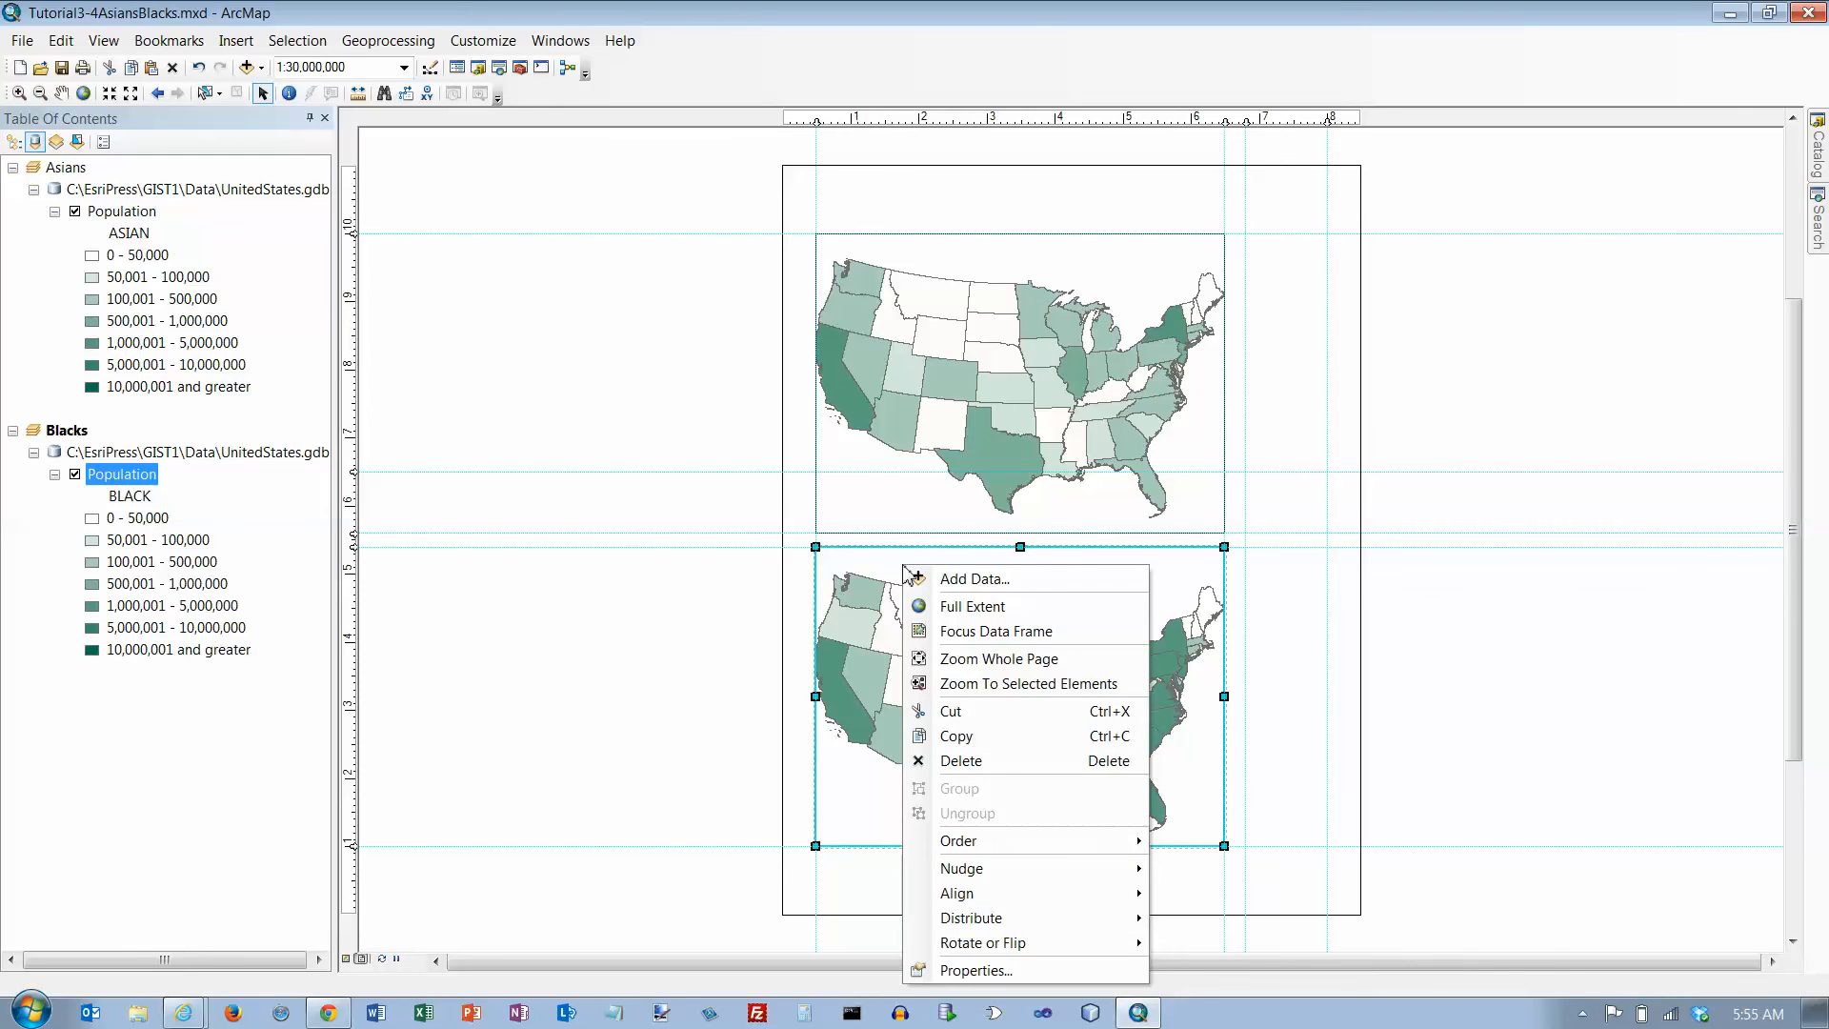
{"action": "mouse_move", "coordinate": [114, 457]}
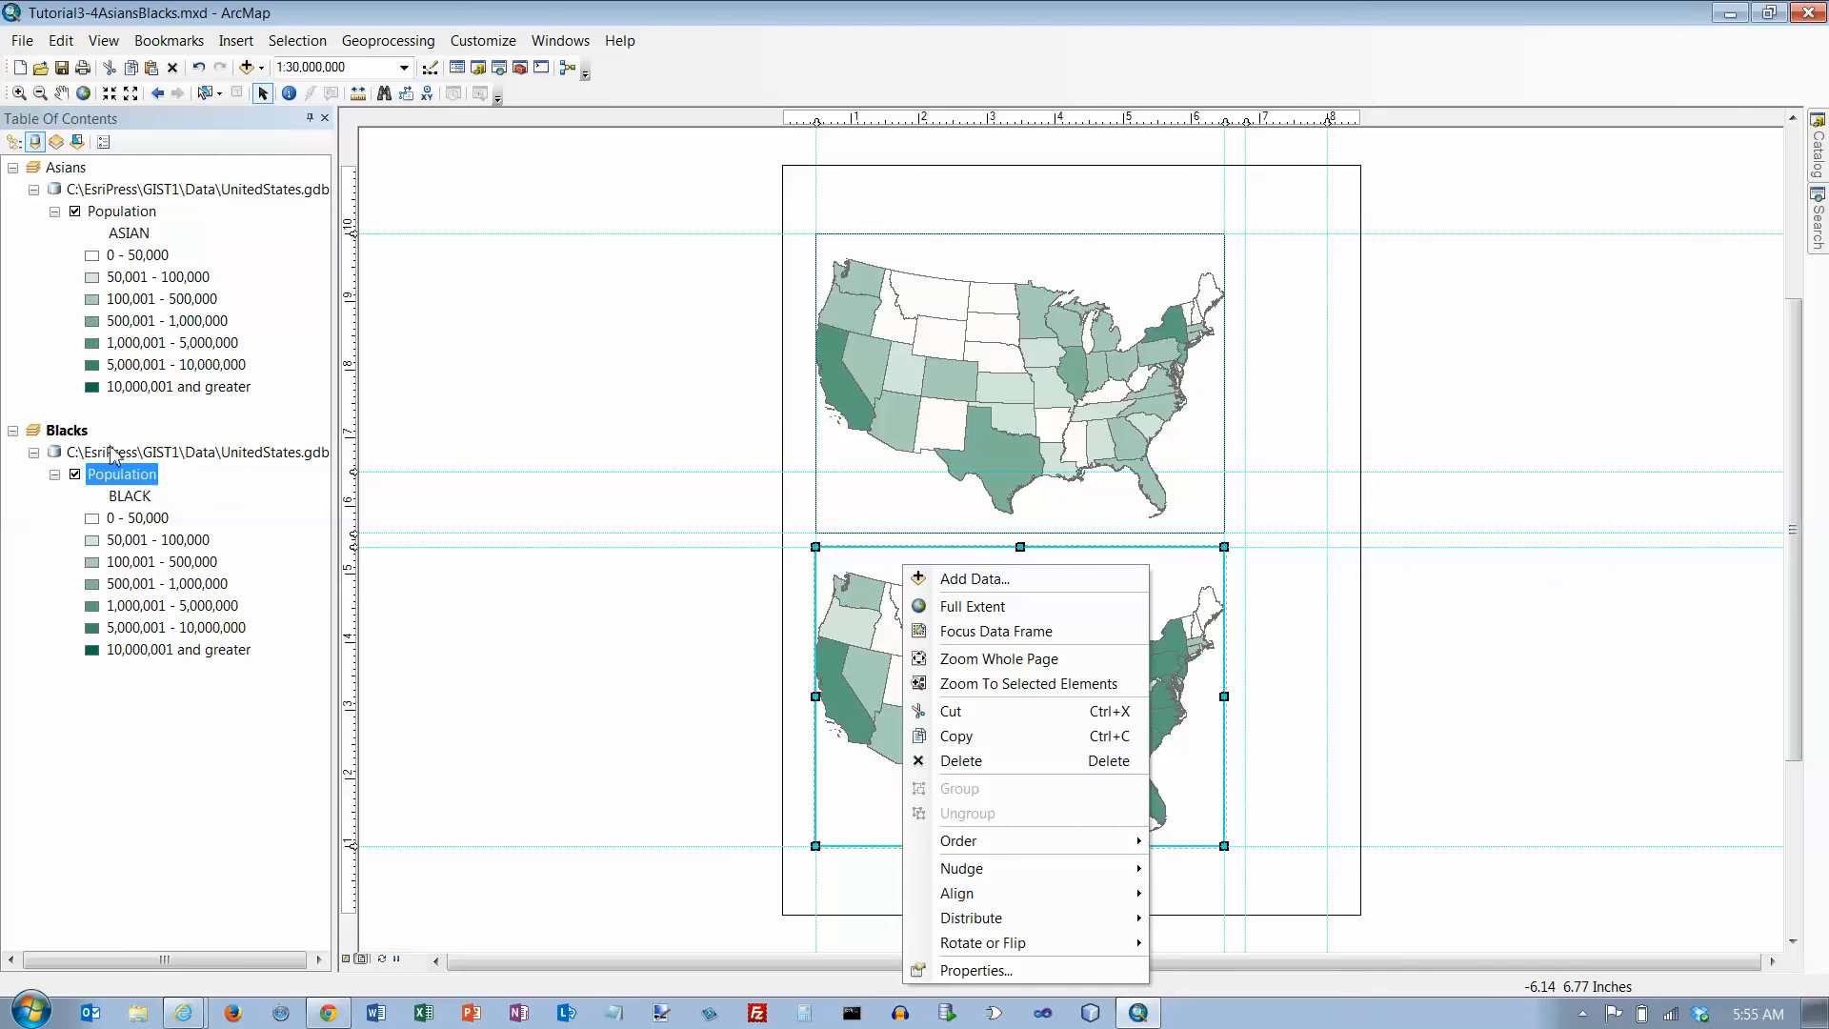
{"action": "right_click", "coordinate": [67, 429]}
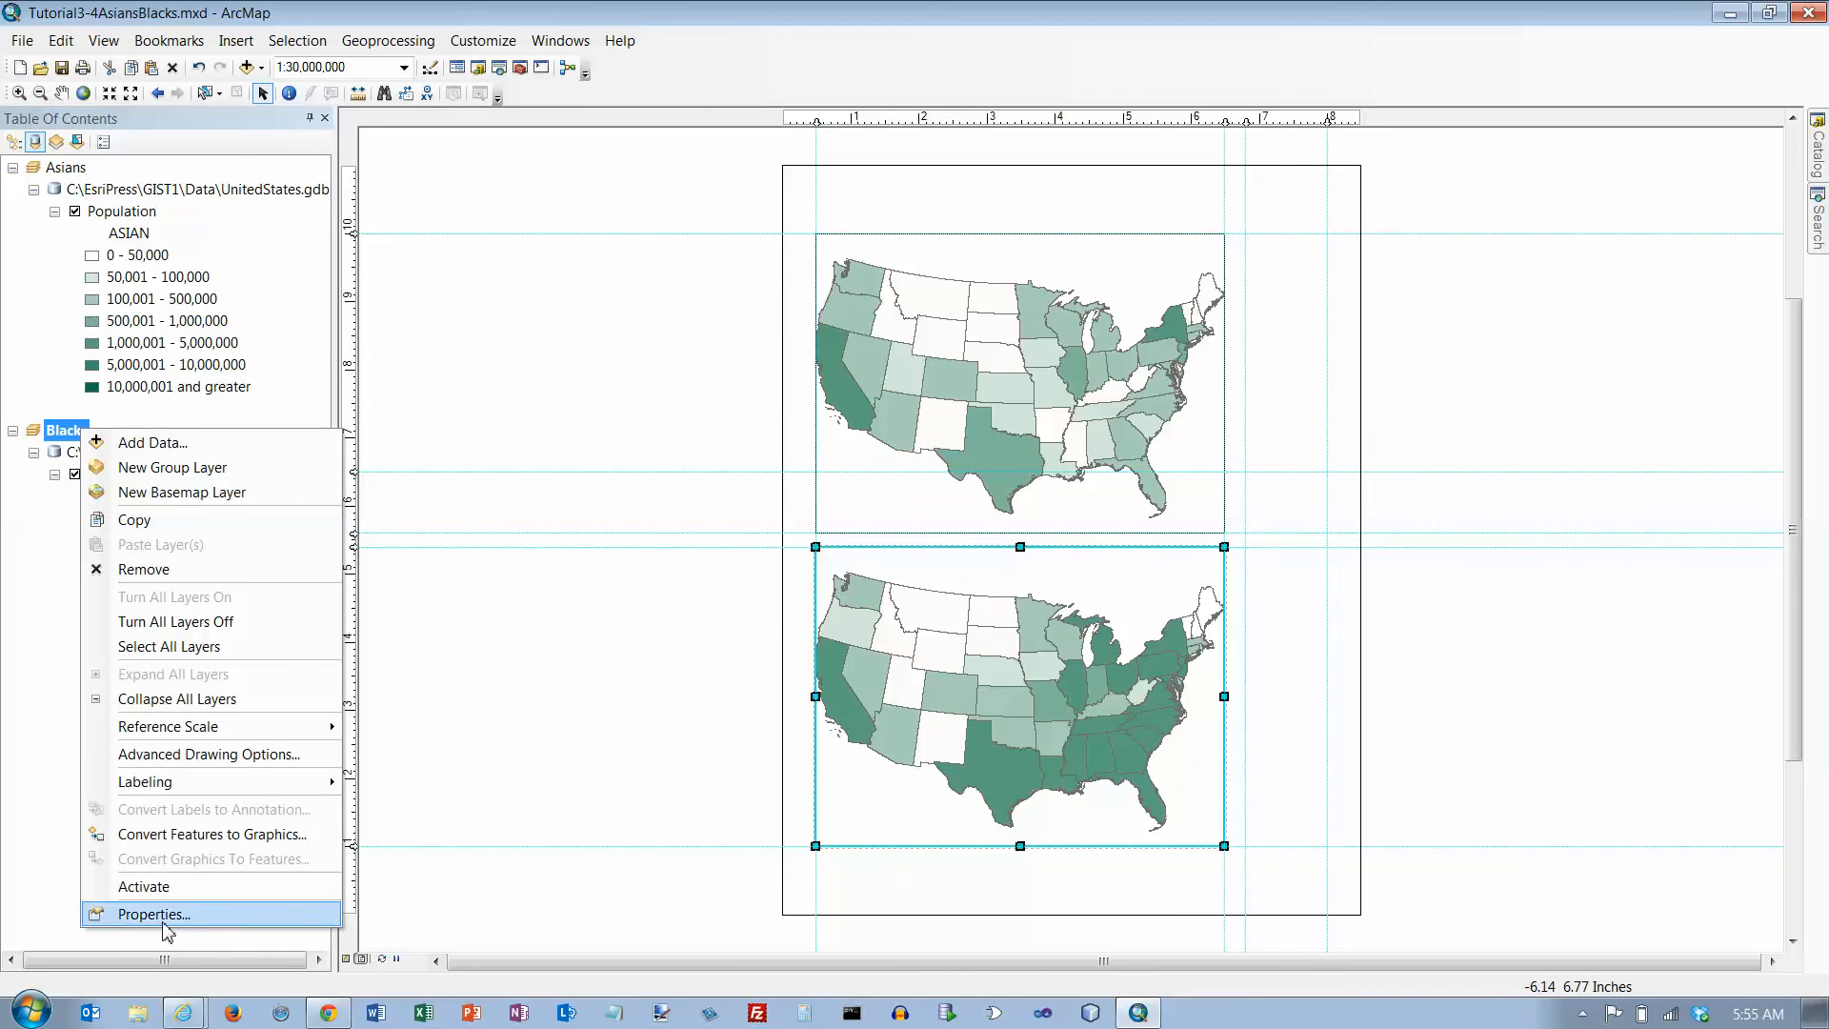
{"action": "left_click", "coordinate": [151, 914]}
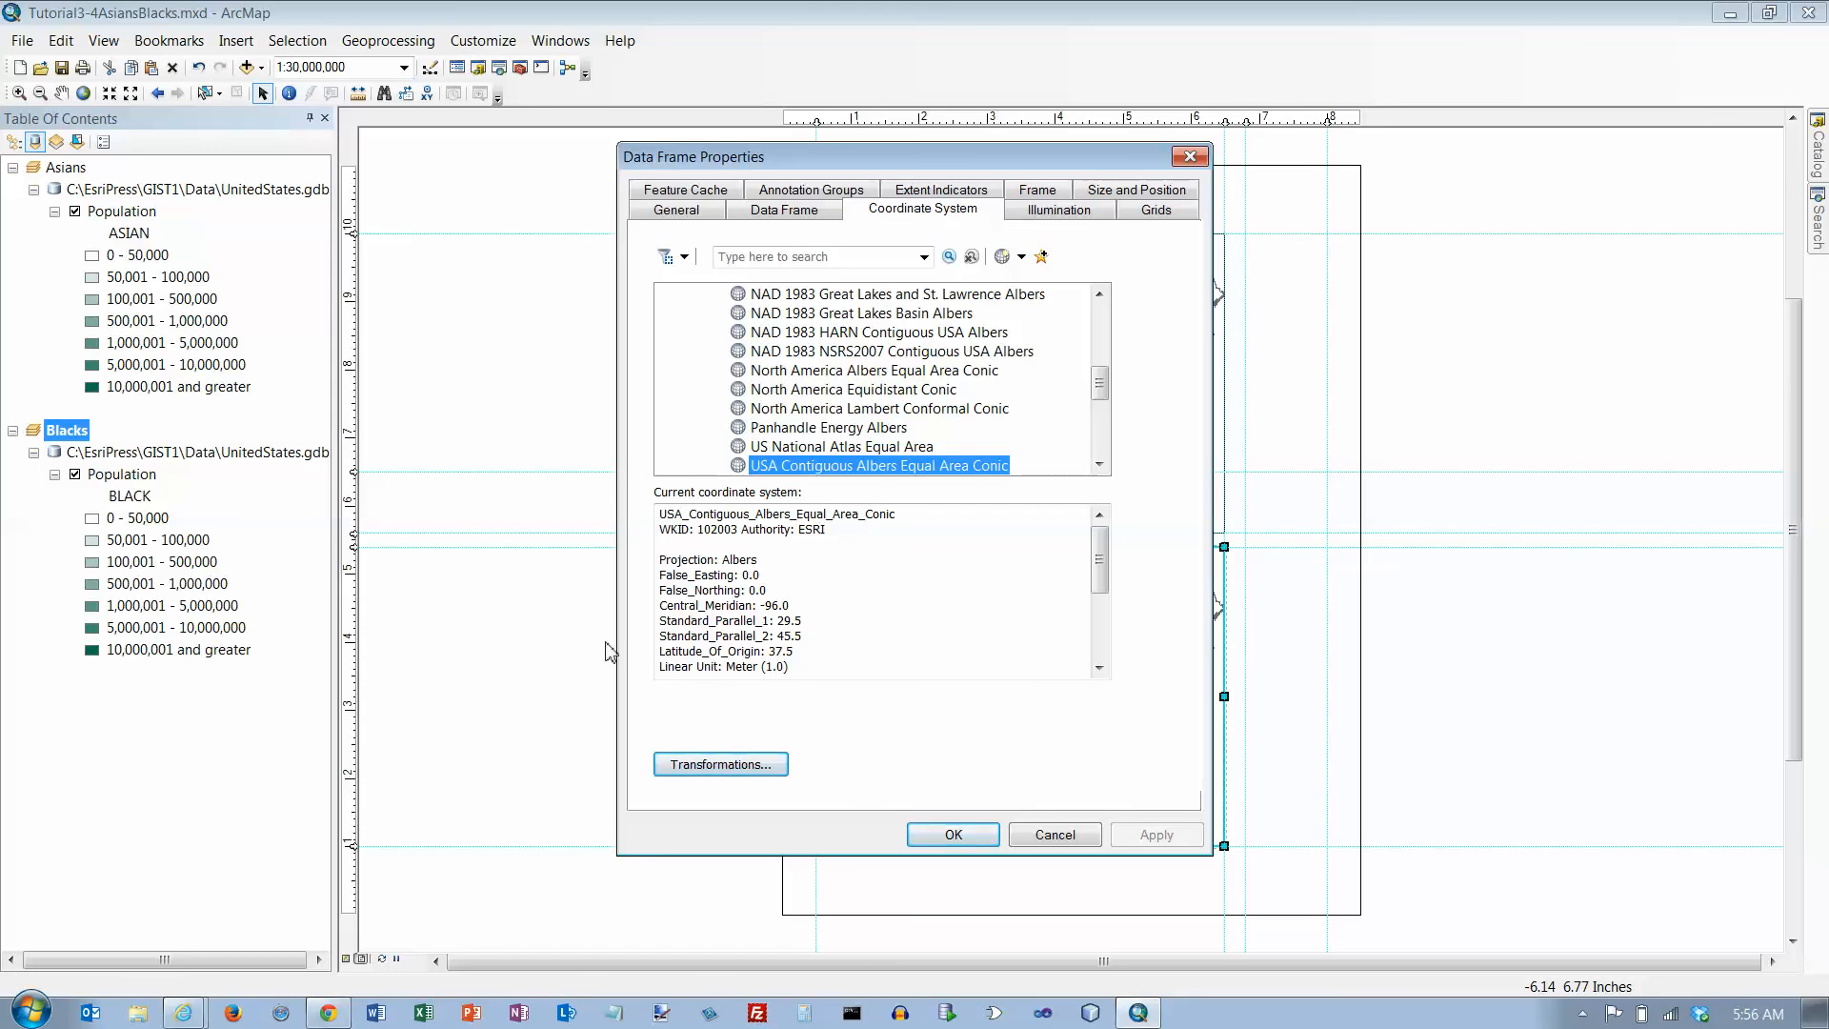
{"action": "left_click", "coordinate": [941, 209]}
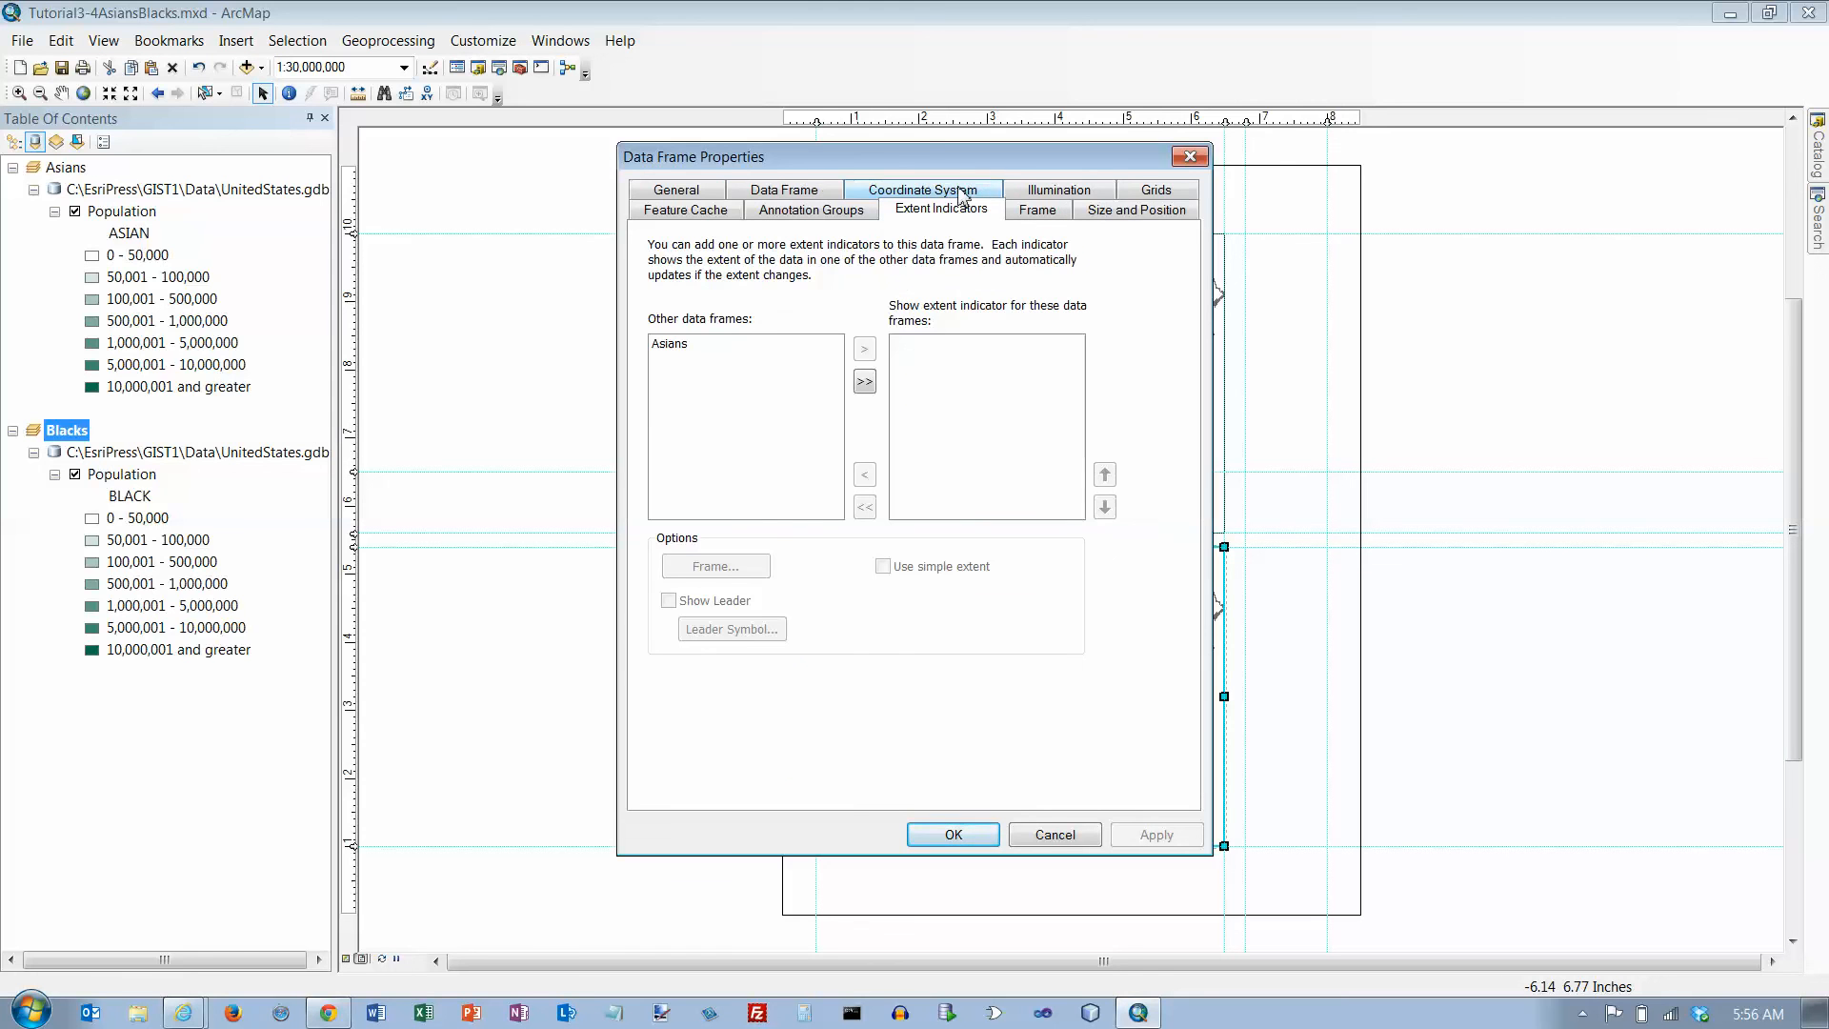
{"action": "mouse_move", "coordinate": [955, 241]}
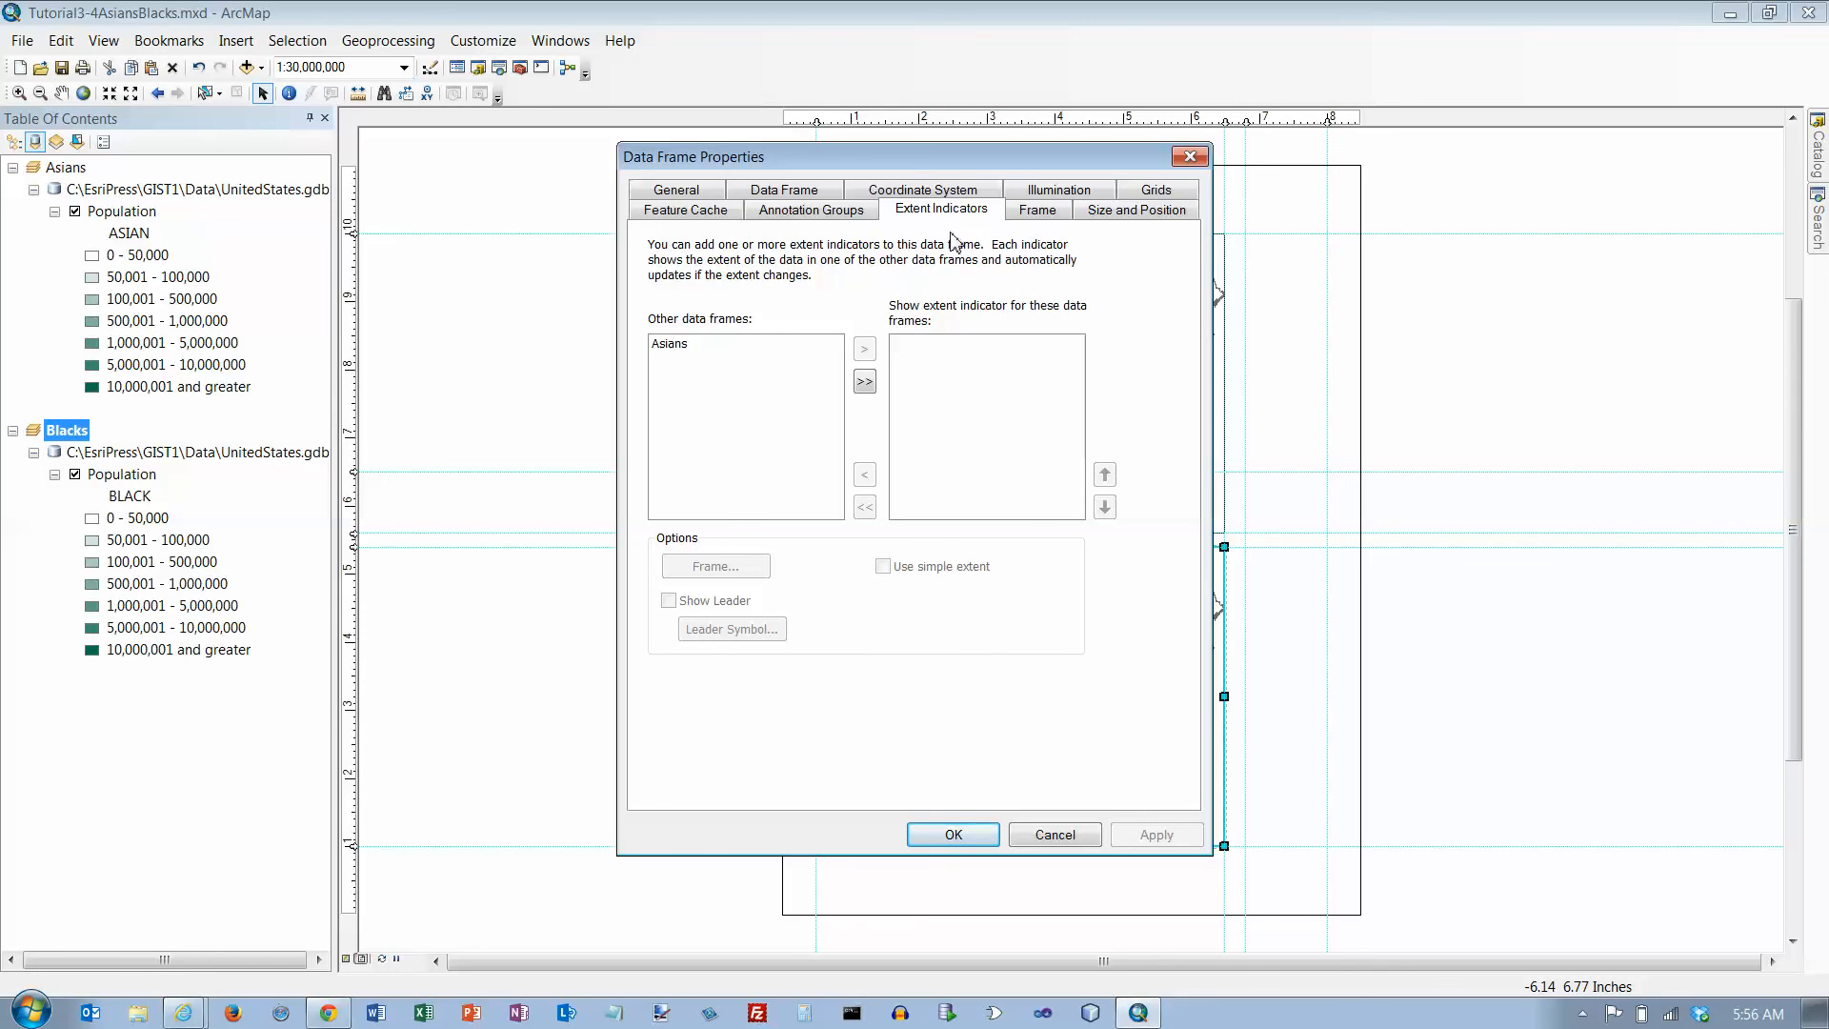
{"action": "left_click", "coordinate": [701, 343]}
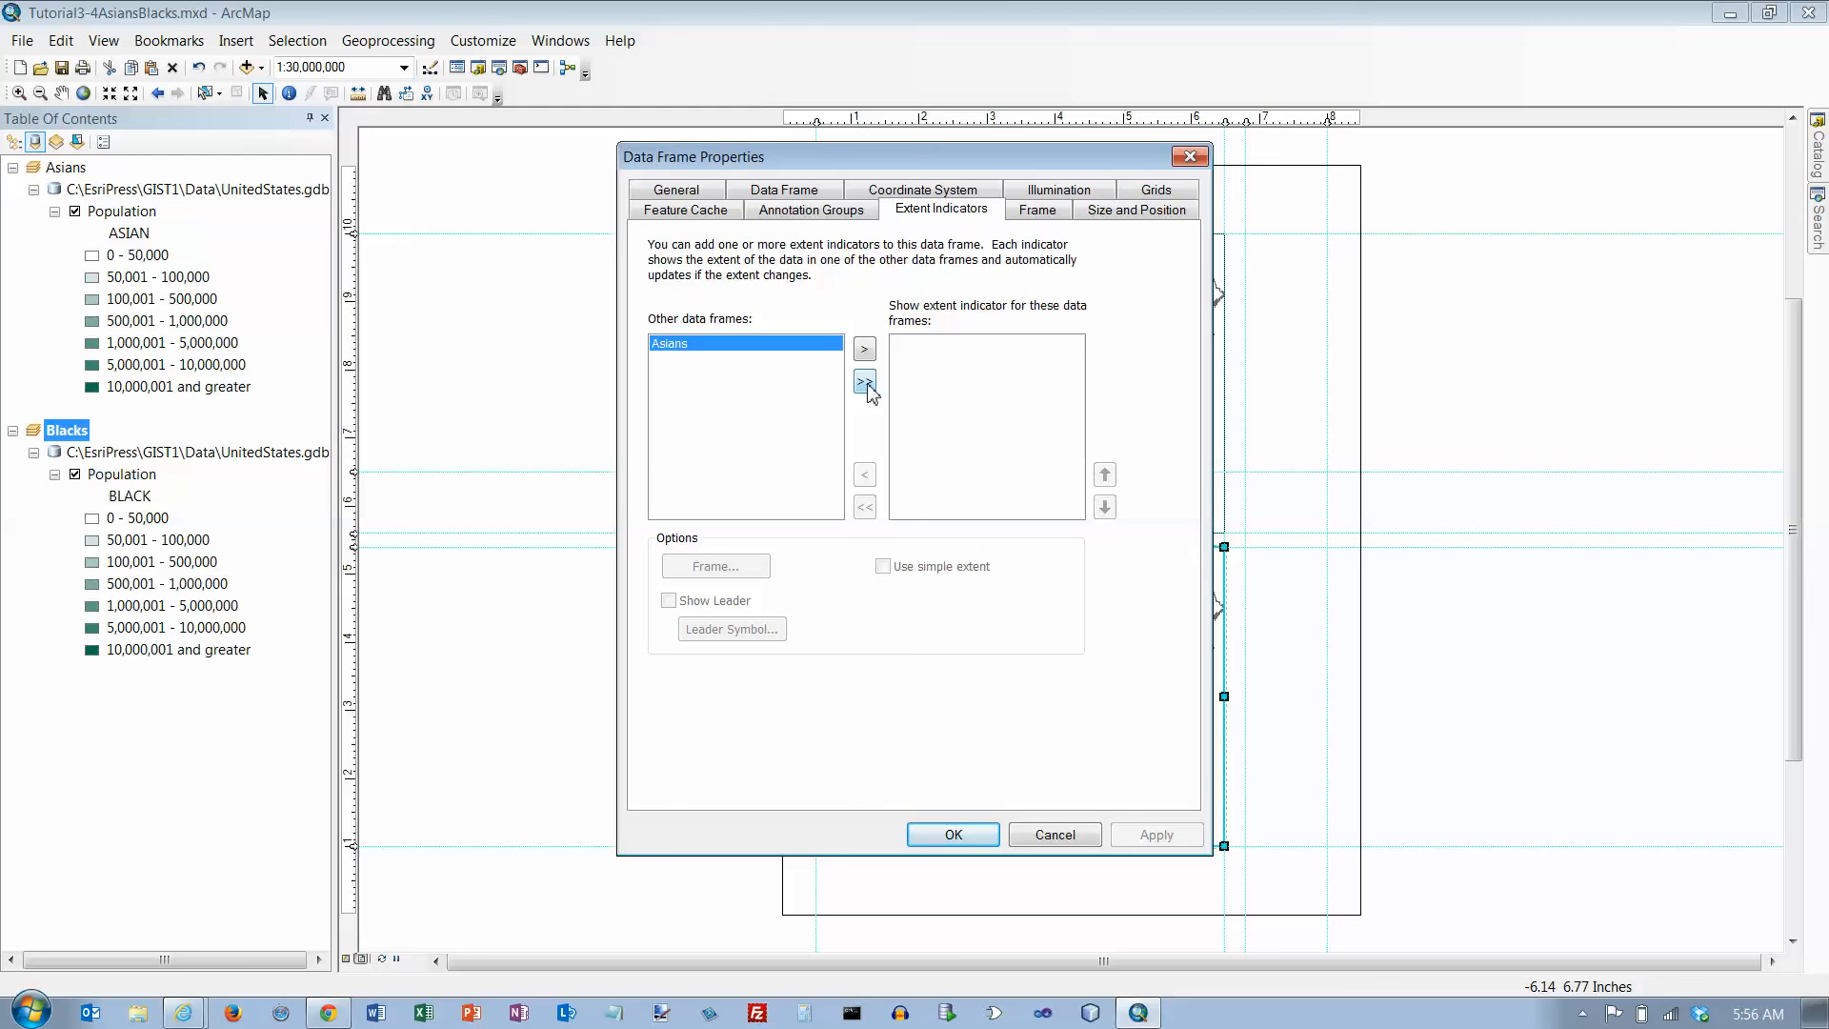
{"action": "left_click", "coordinate": [864, 347]}
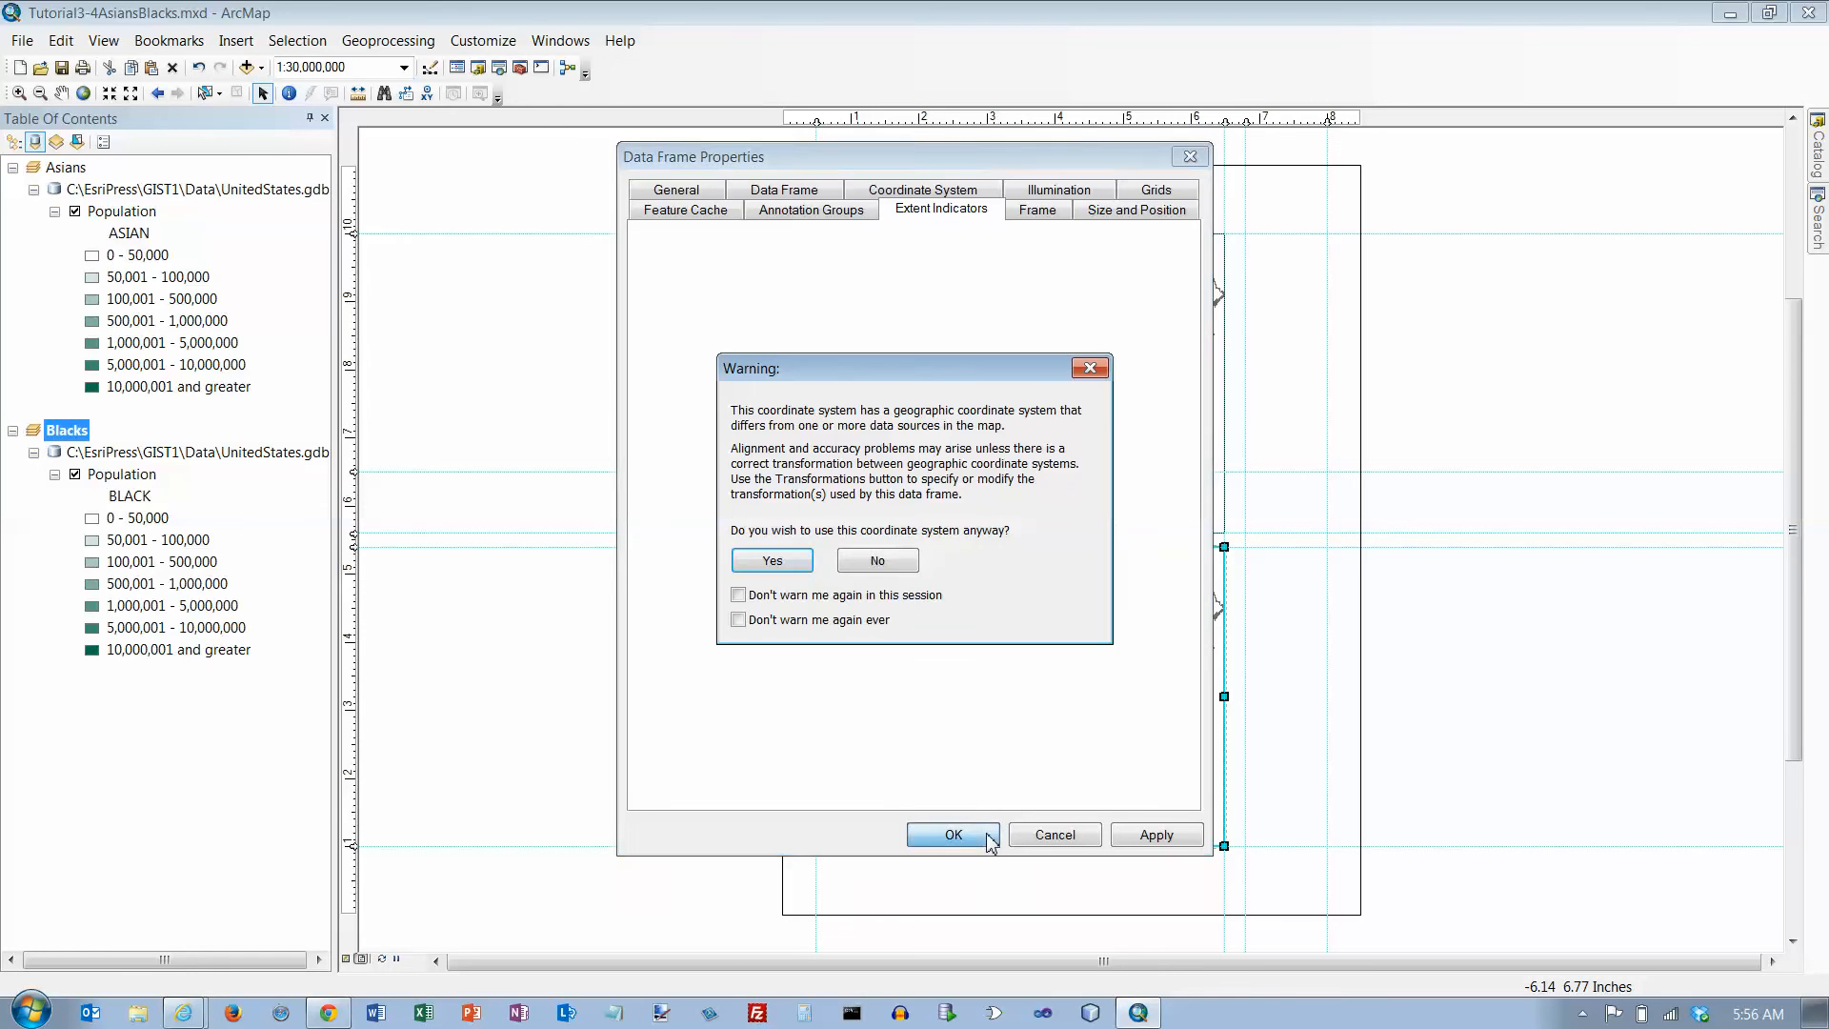
{"action": "mouse_move", "coordinate": [770, 561]}
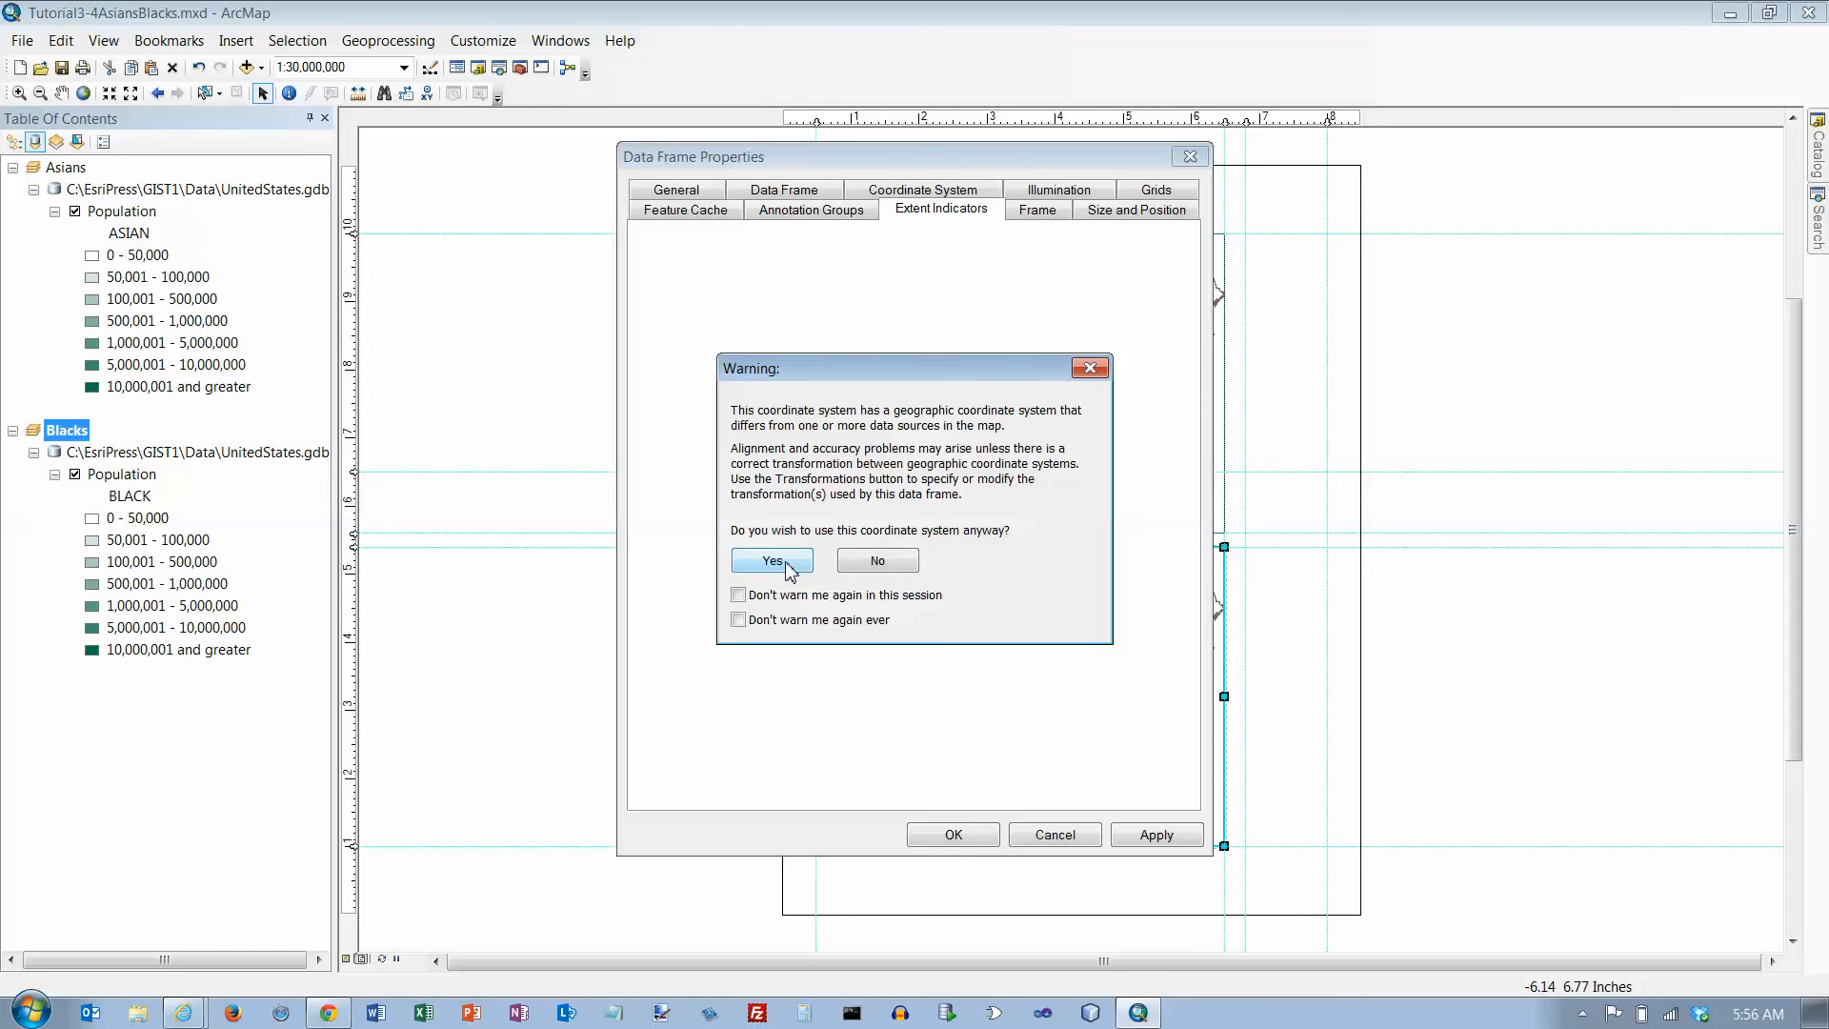
{"action": "left_click", "coordinate": [770, 562]}
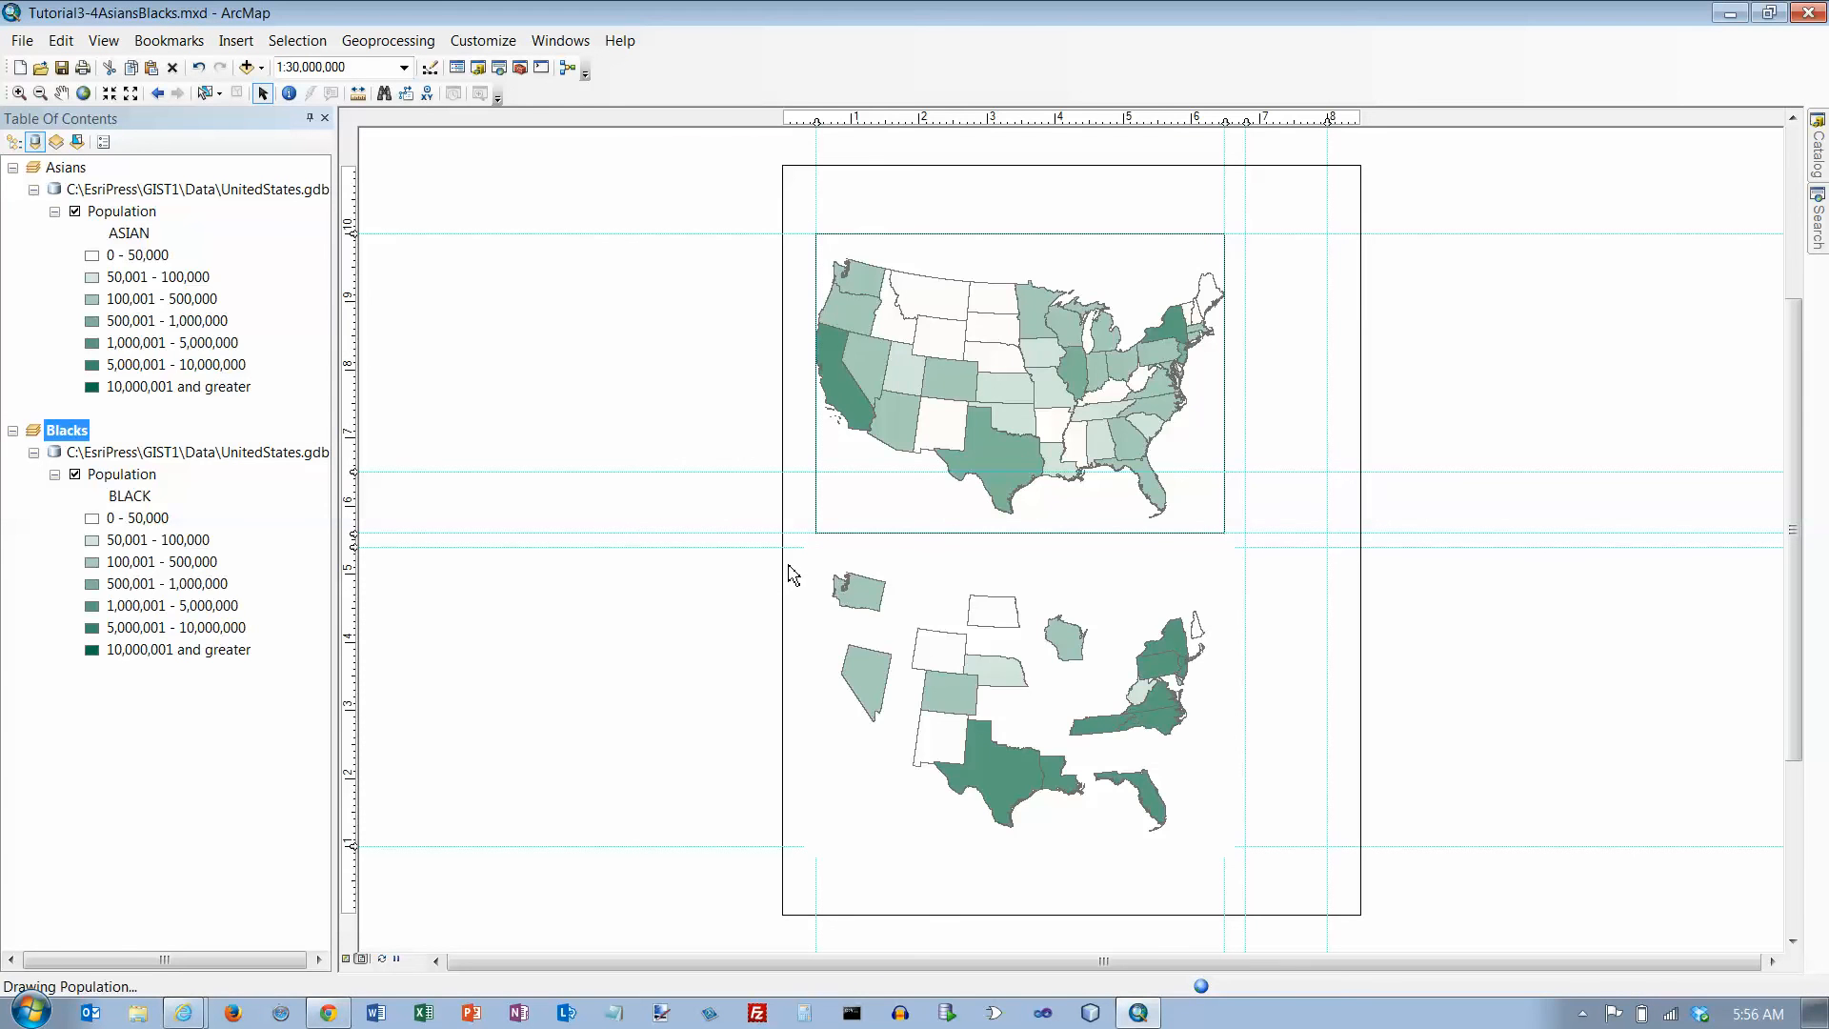
- Select the Blacks map frame and zoom it out one fixed step
{"action": "left_click", "coordinate": [1015, 696]}
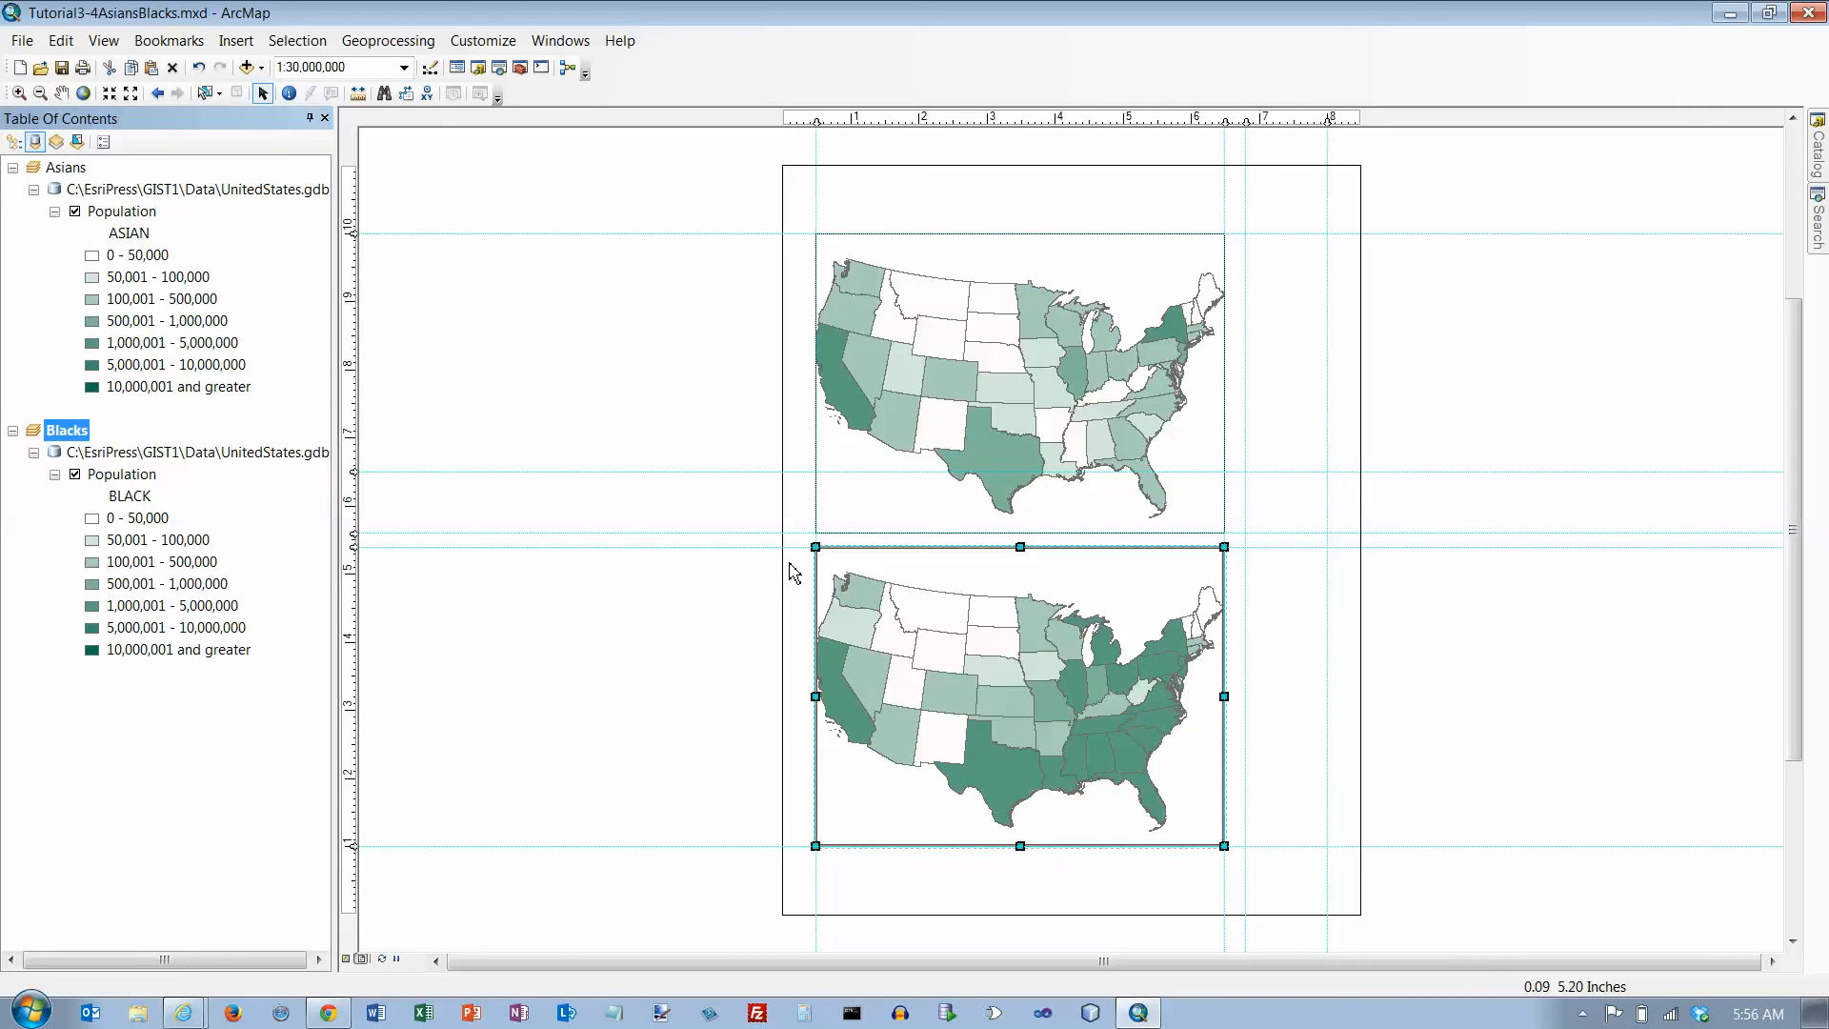
{"action": "mouse_move", "coordinate": [793, 568]}
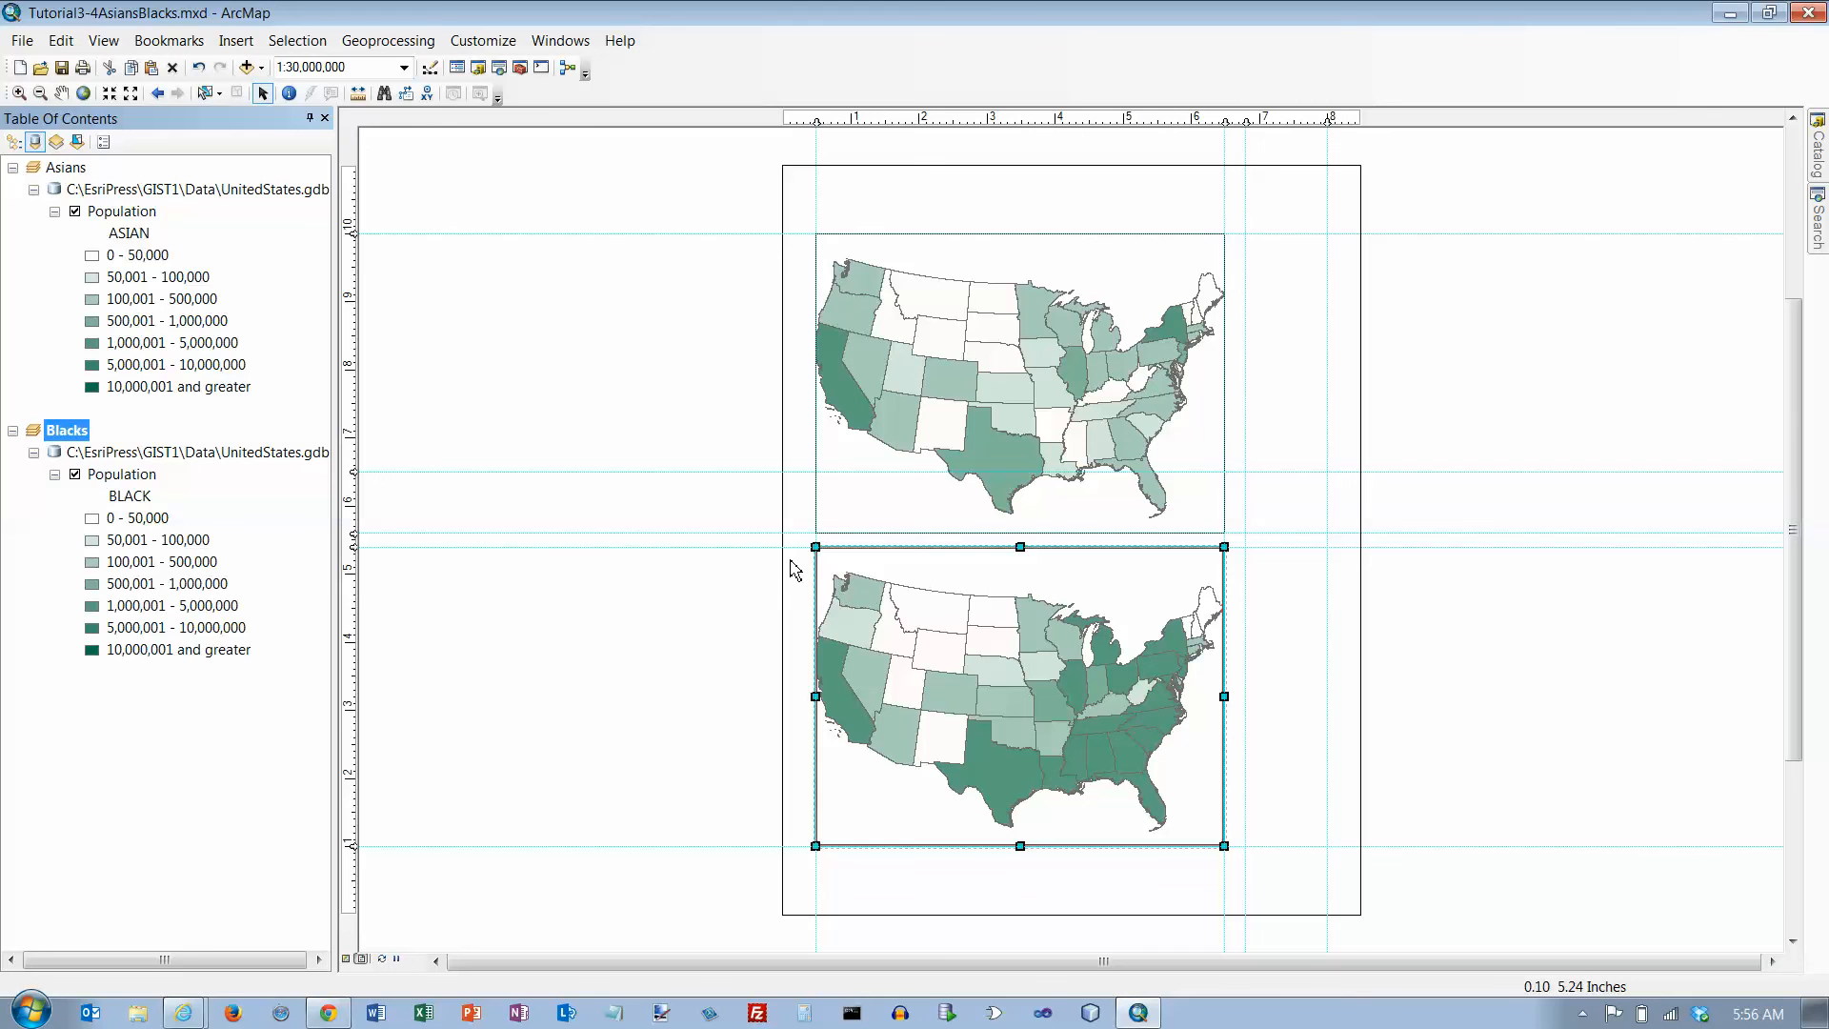
{"action": "mouse_move", "coordinate": [712, 517]}
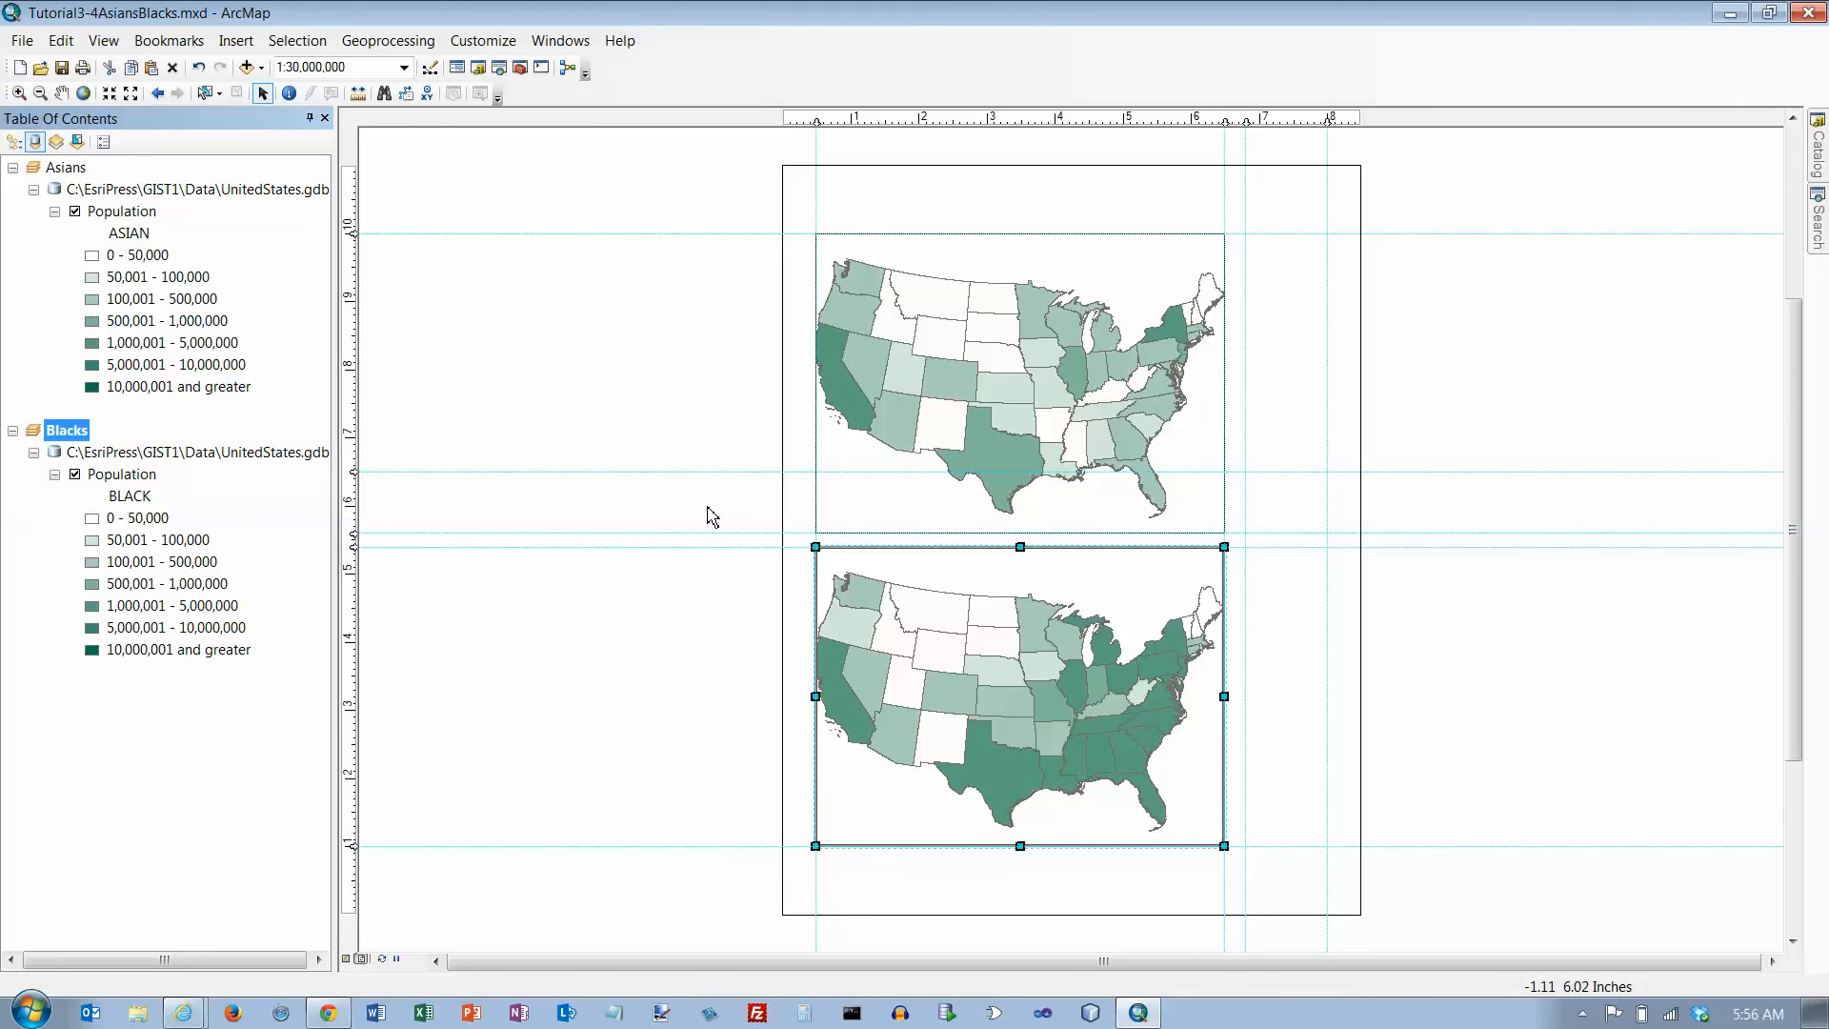
{"action": "mouse_move", "coordinate": [302, 230]}
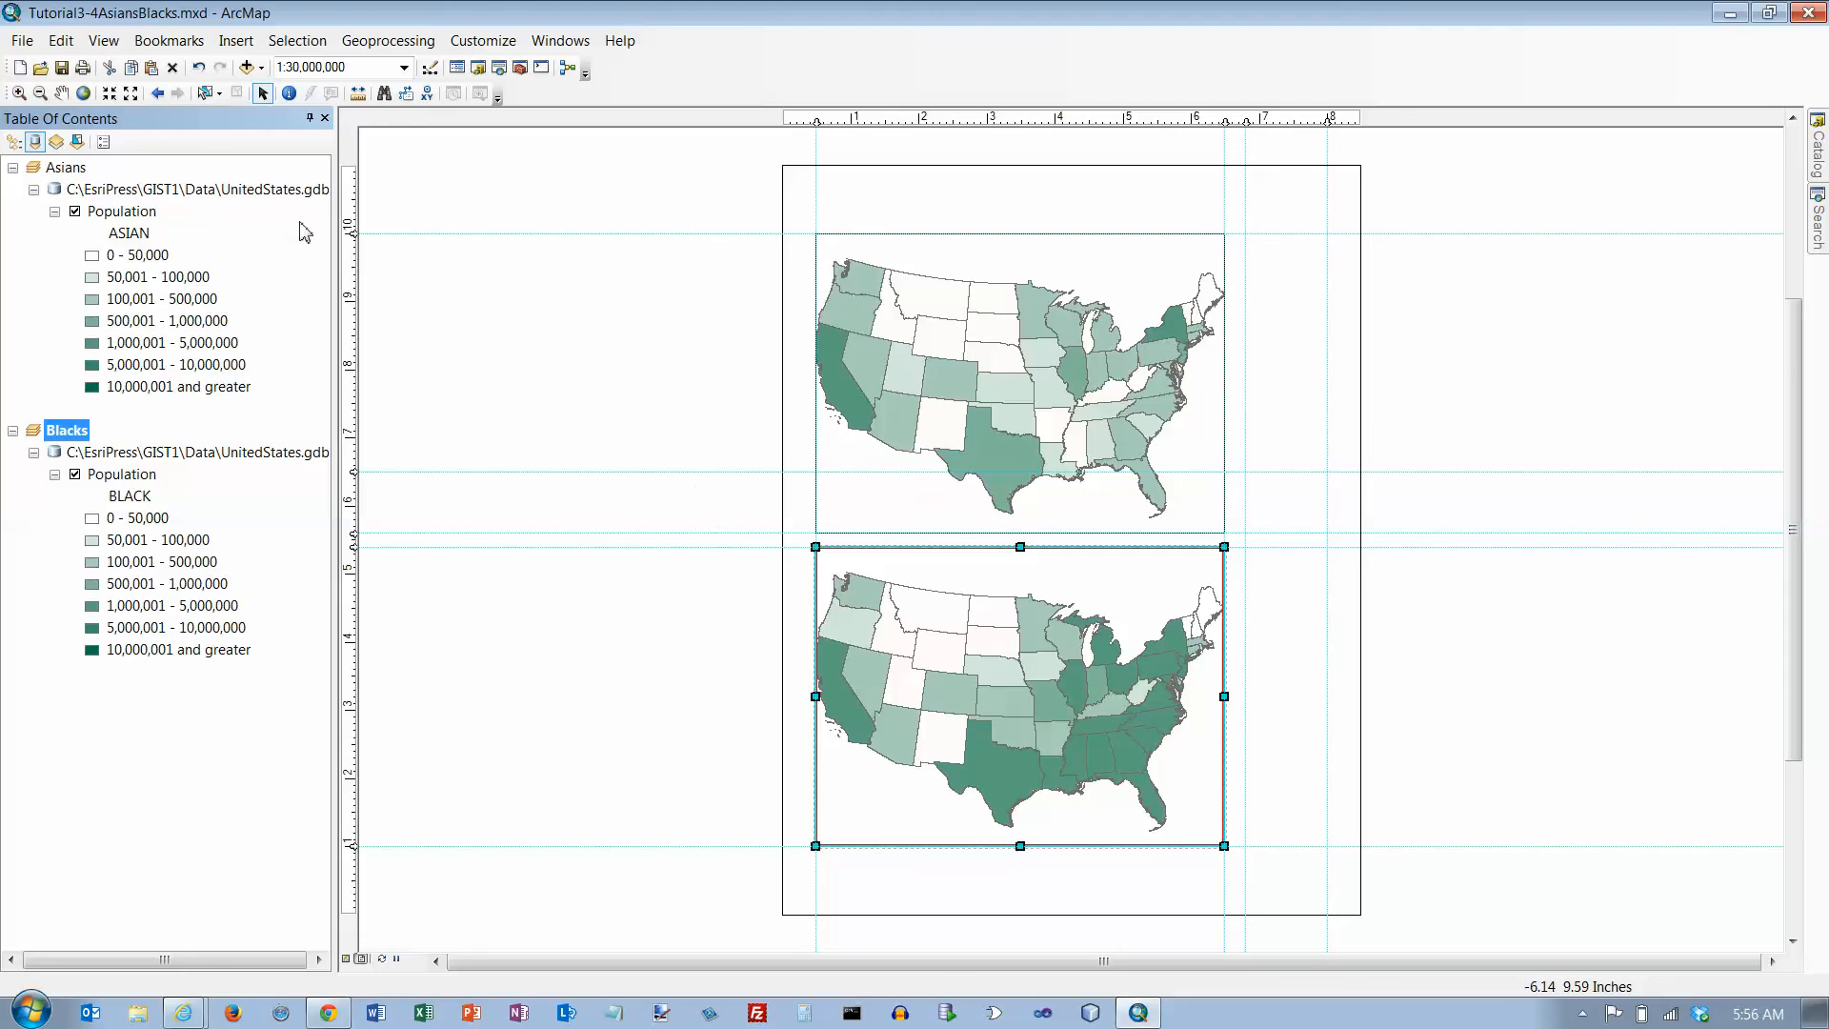
{"action": "mouse_move", "coordinate": [130, 93]}
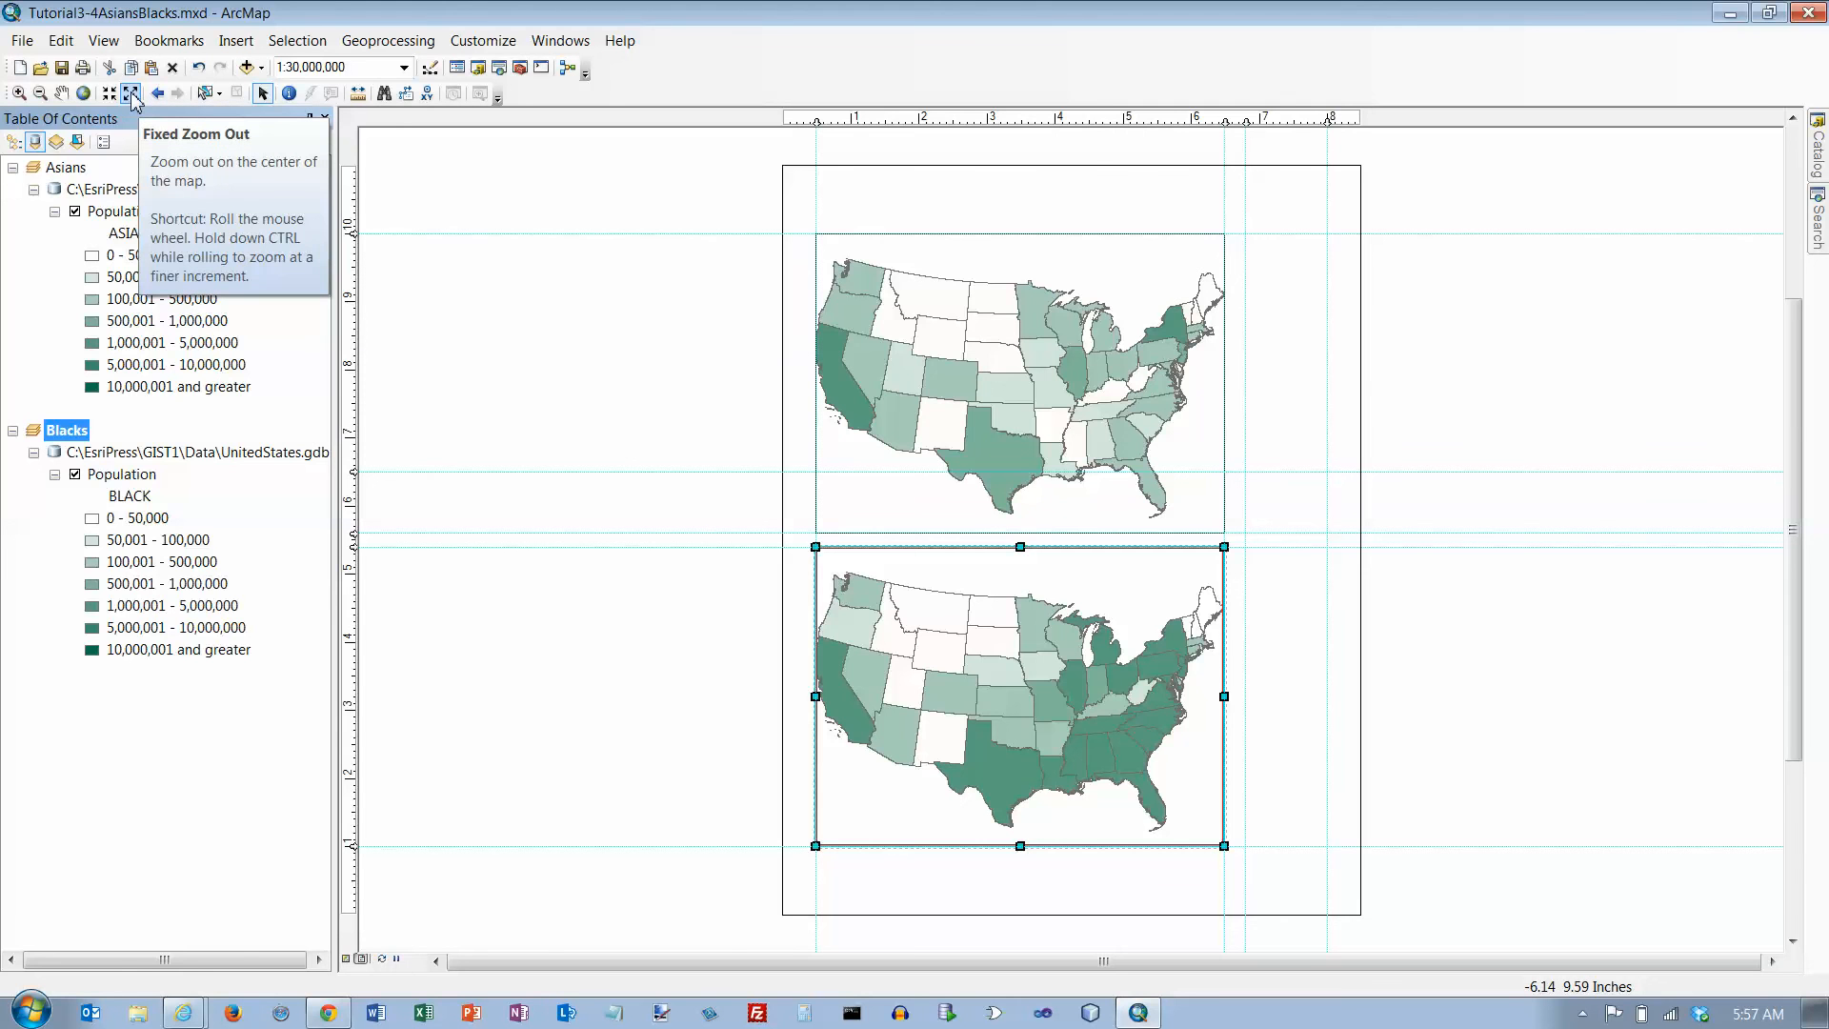
{"action": "left_click", "coordinate": [130, 94]}
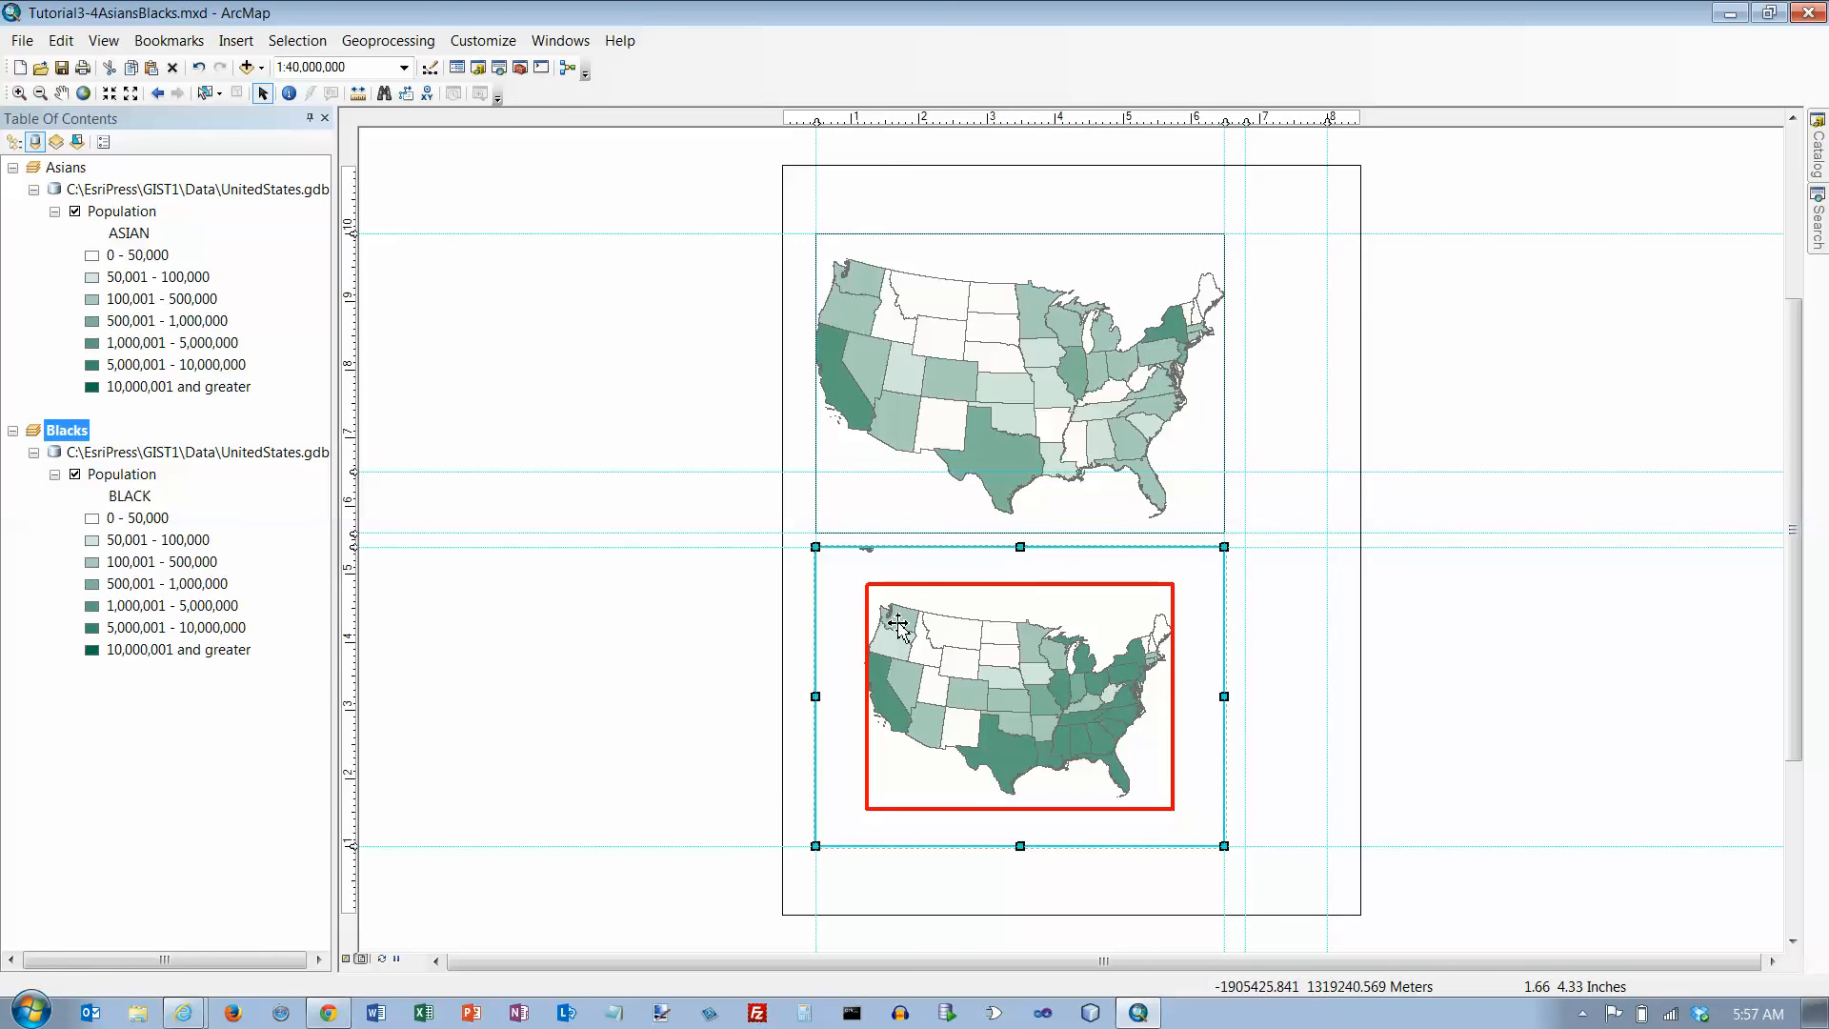
{"action": "mouse_move", "coordinate": [638, 452]}
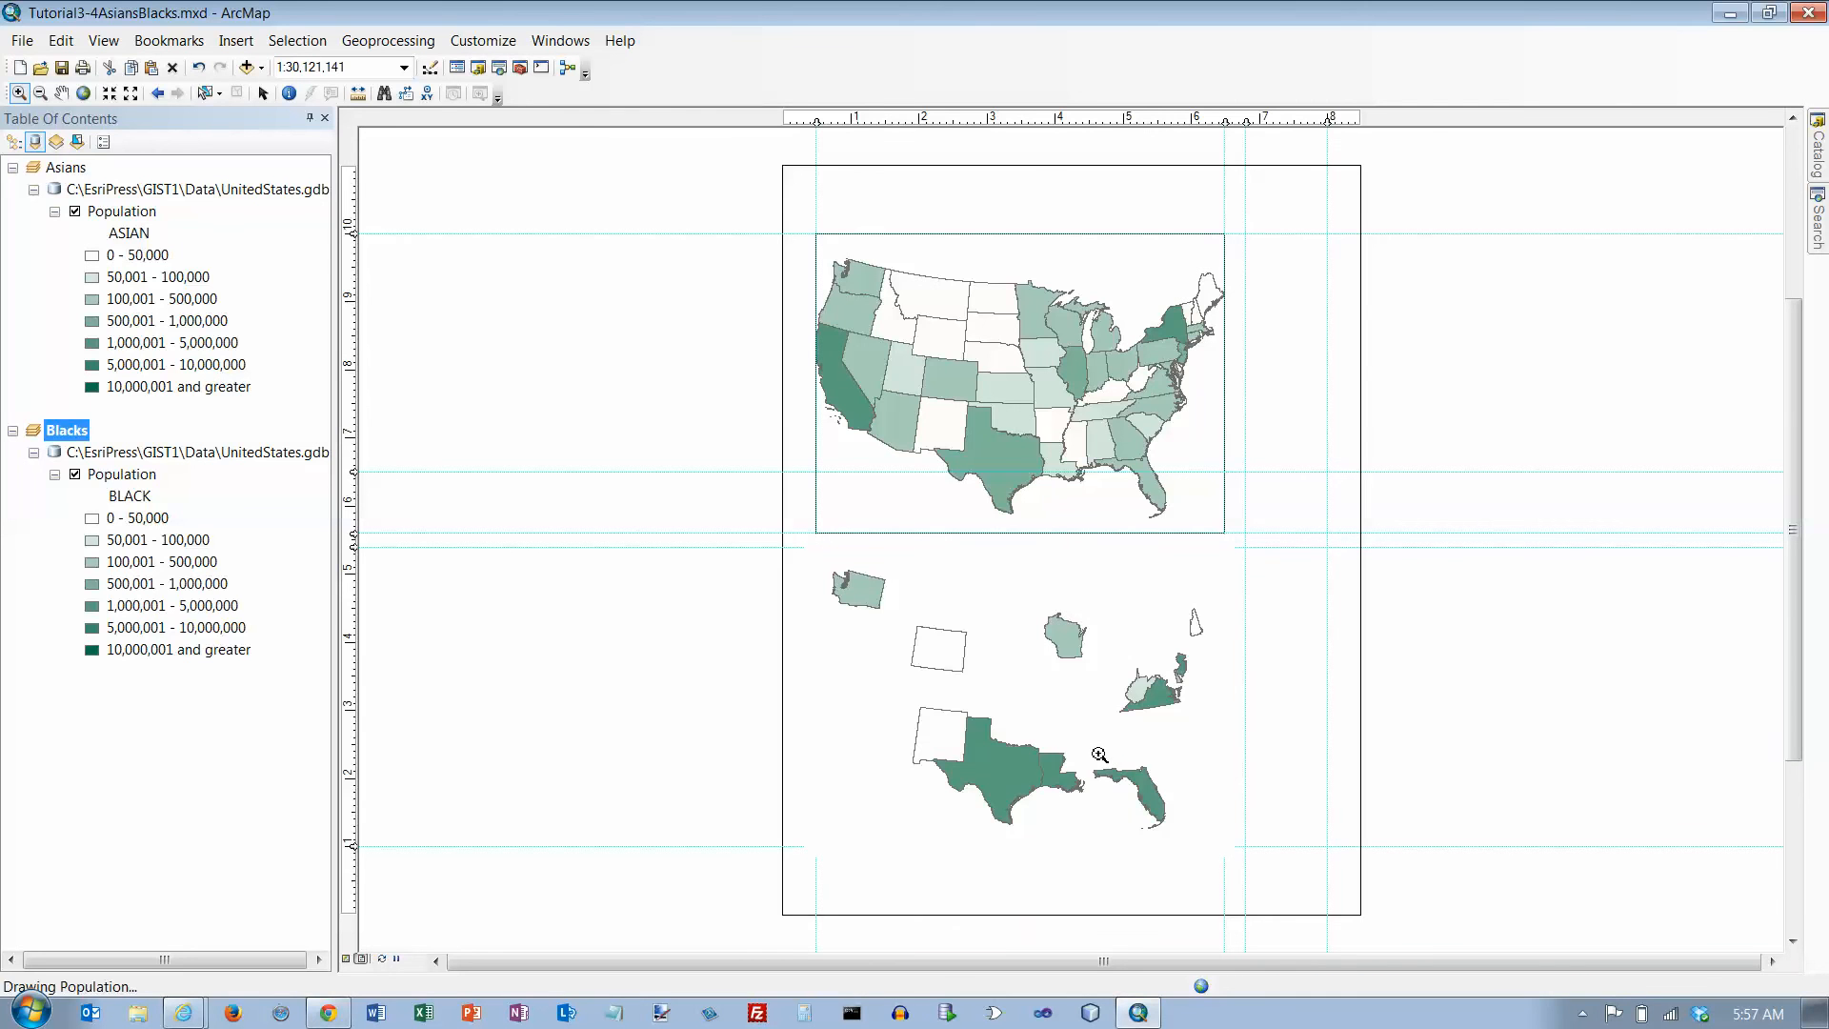
{"action": "left_click", "coordinate": [1097, 753]}
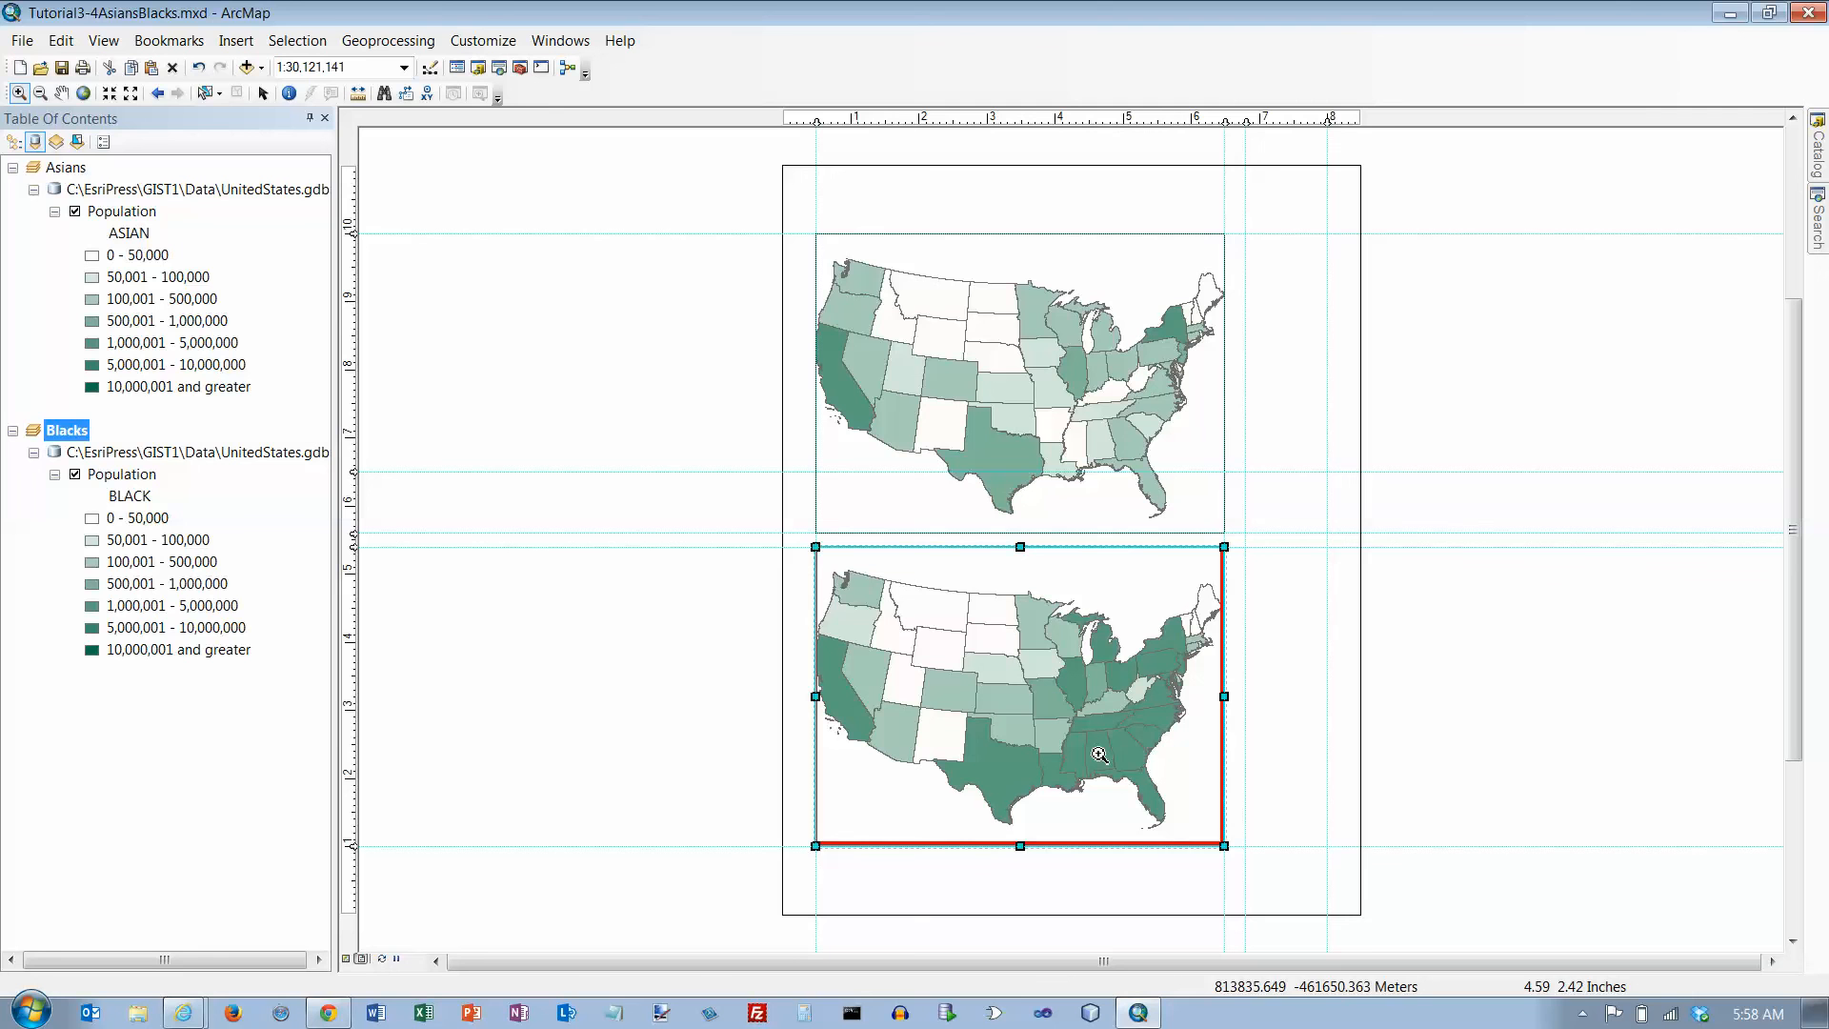
{"action": "mouse_move", "coordinate": [1095, 718]}
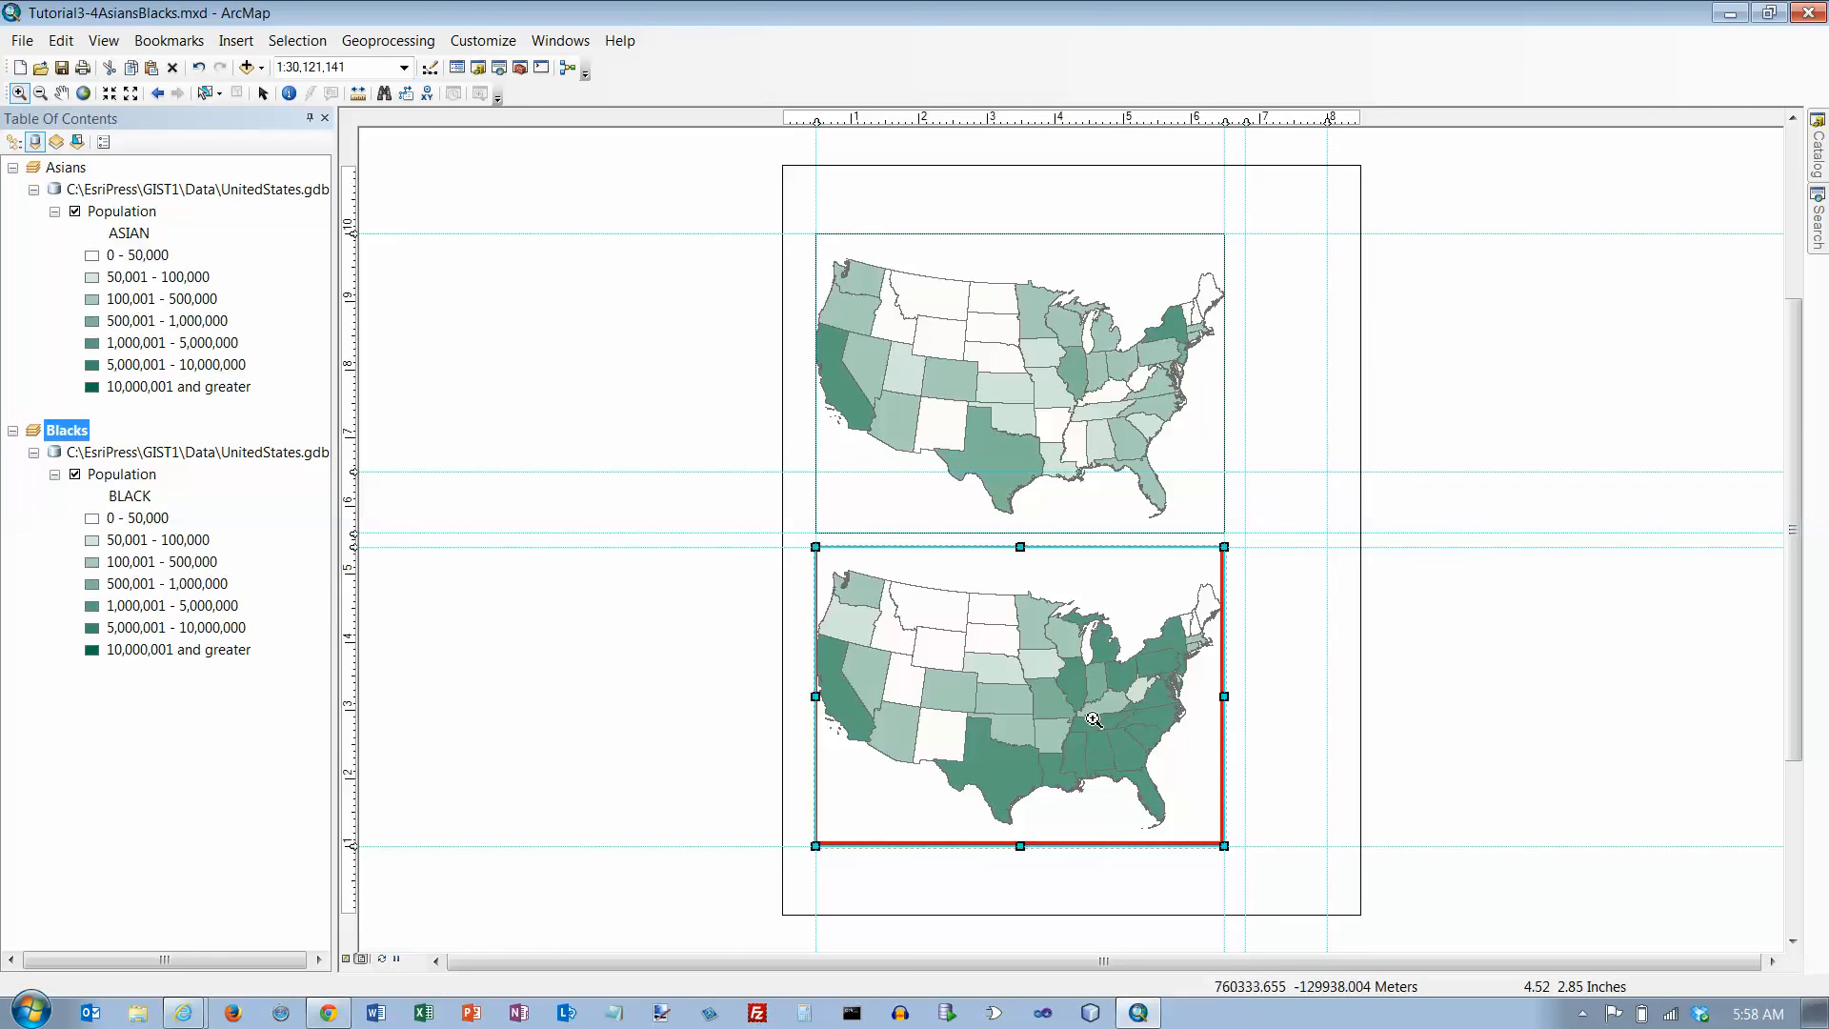
{"action": "mouse_move", "coordinate": [1016, 649]}
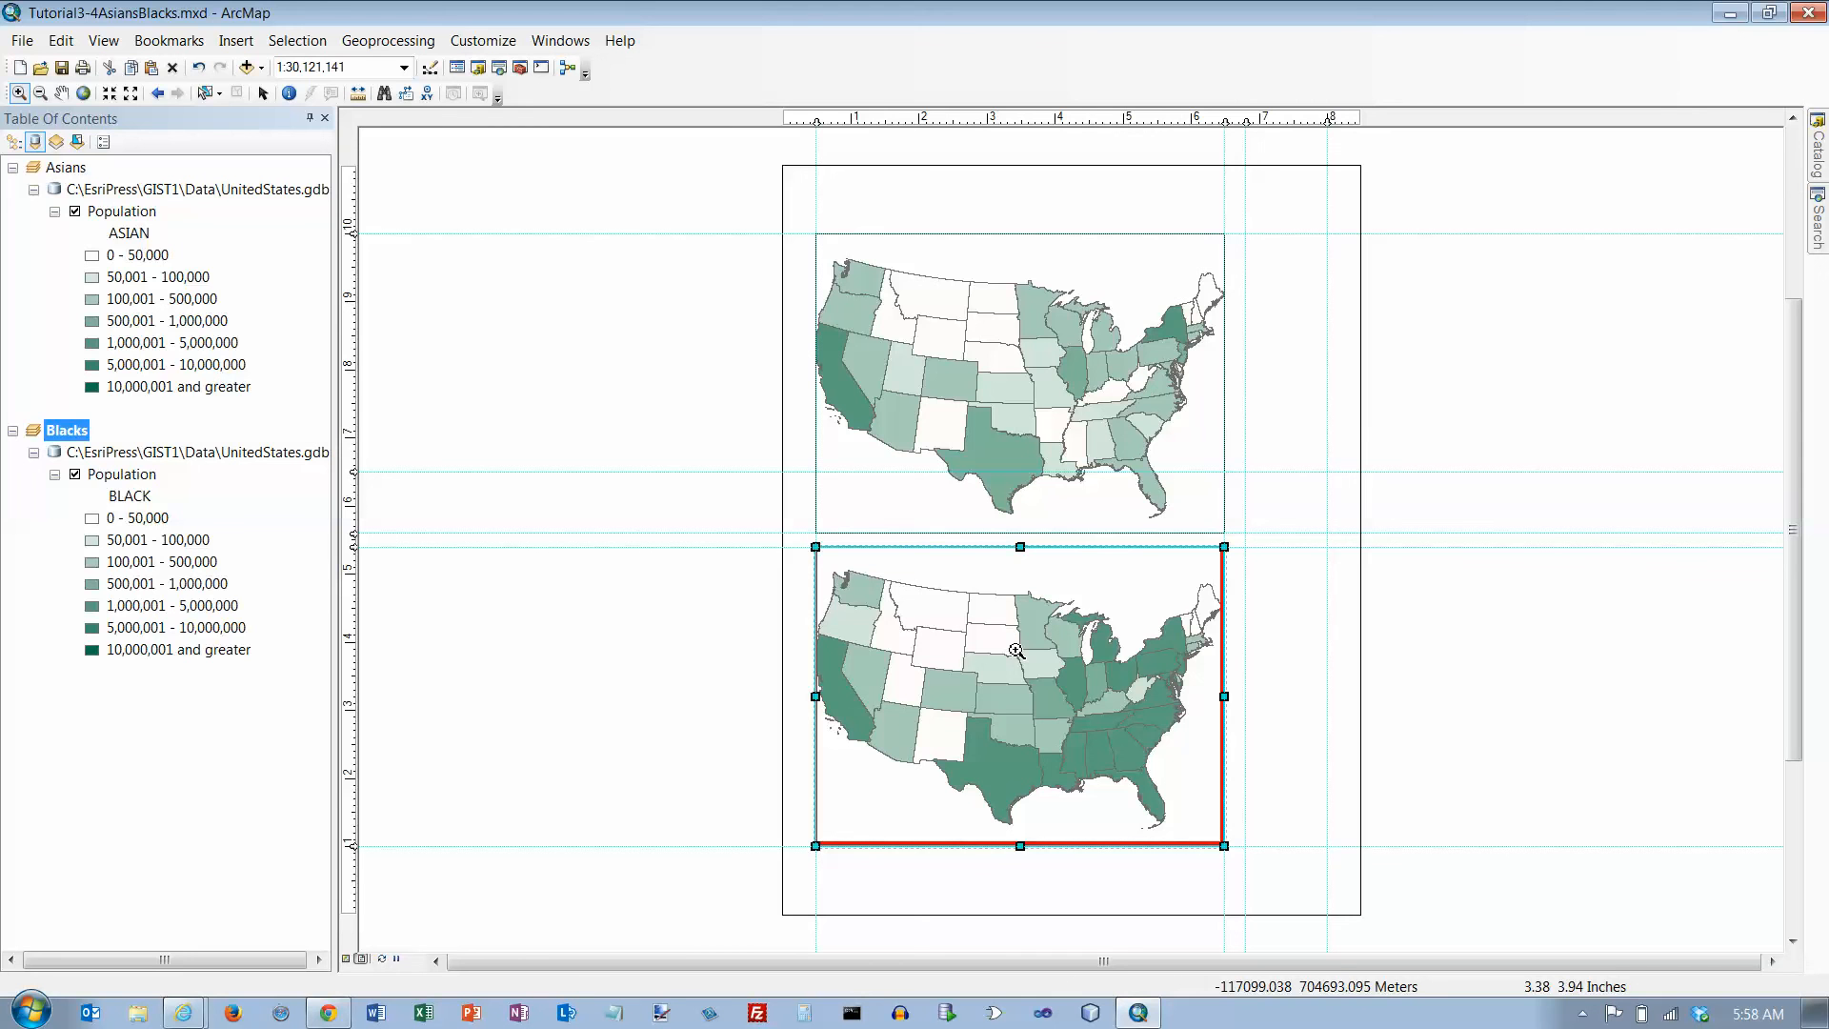
{"action": "mouse_move", "coordinate": [1013, 650]}
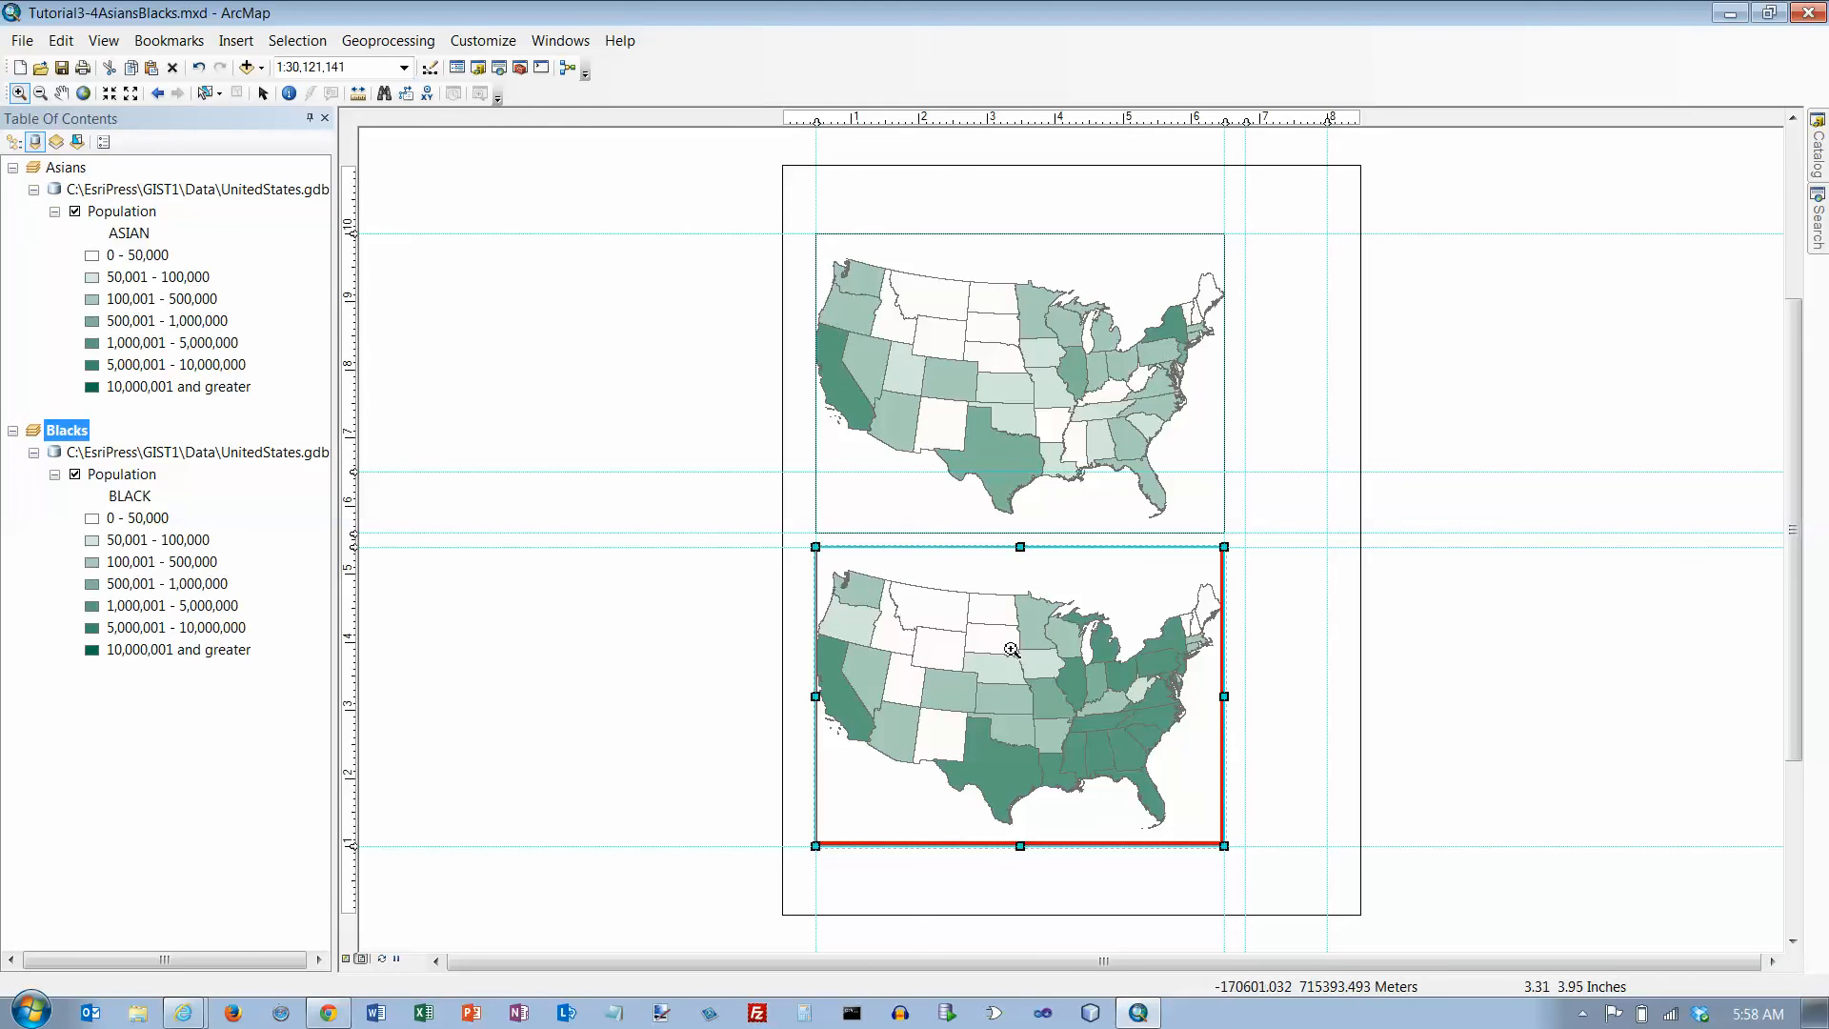
{"action": "mouse_move", "coordinate": [745, 588]}
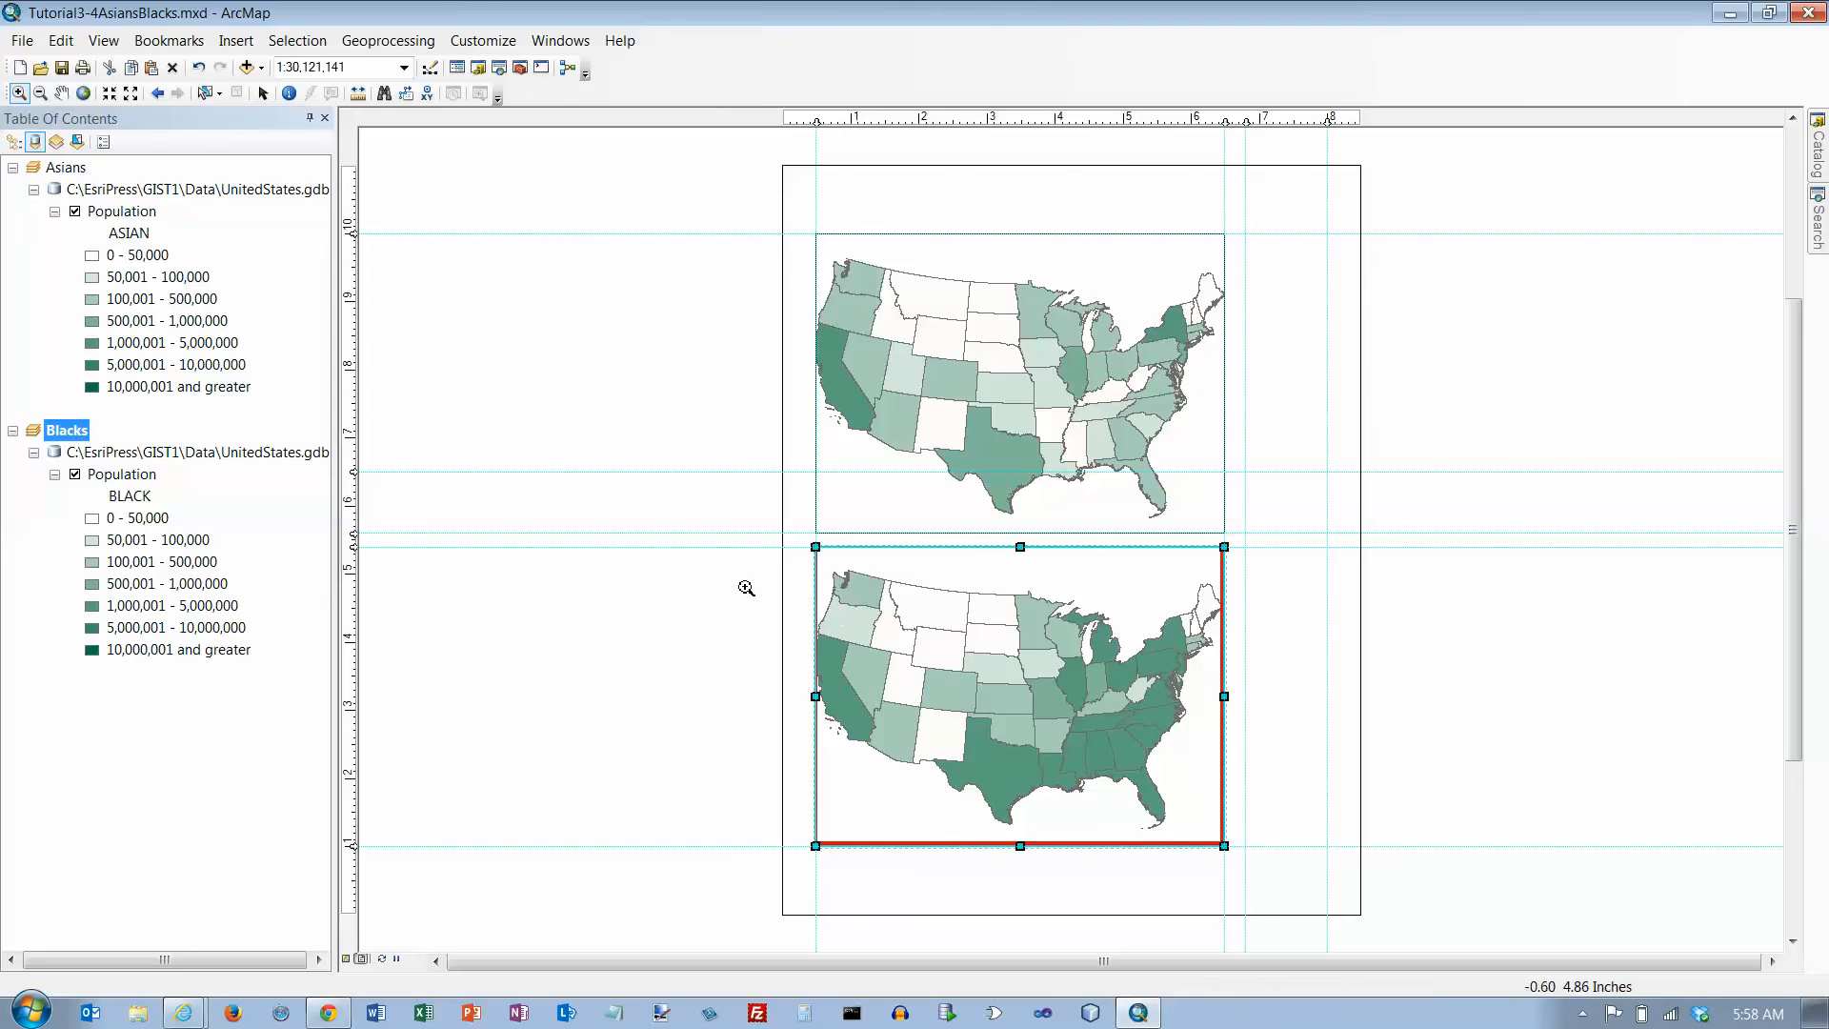
{"action": "mouse_move", "coordinate": [246, 172]}
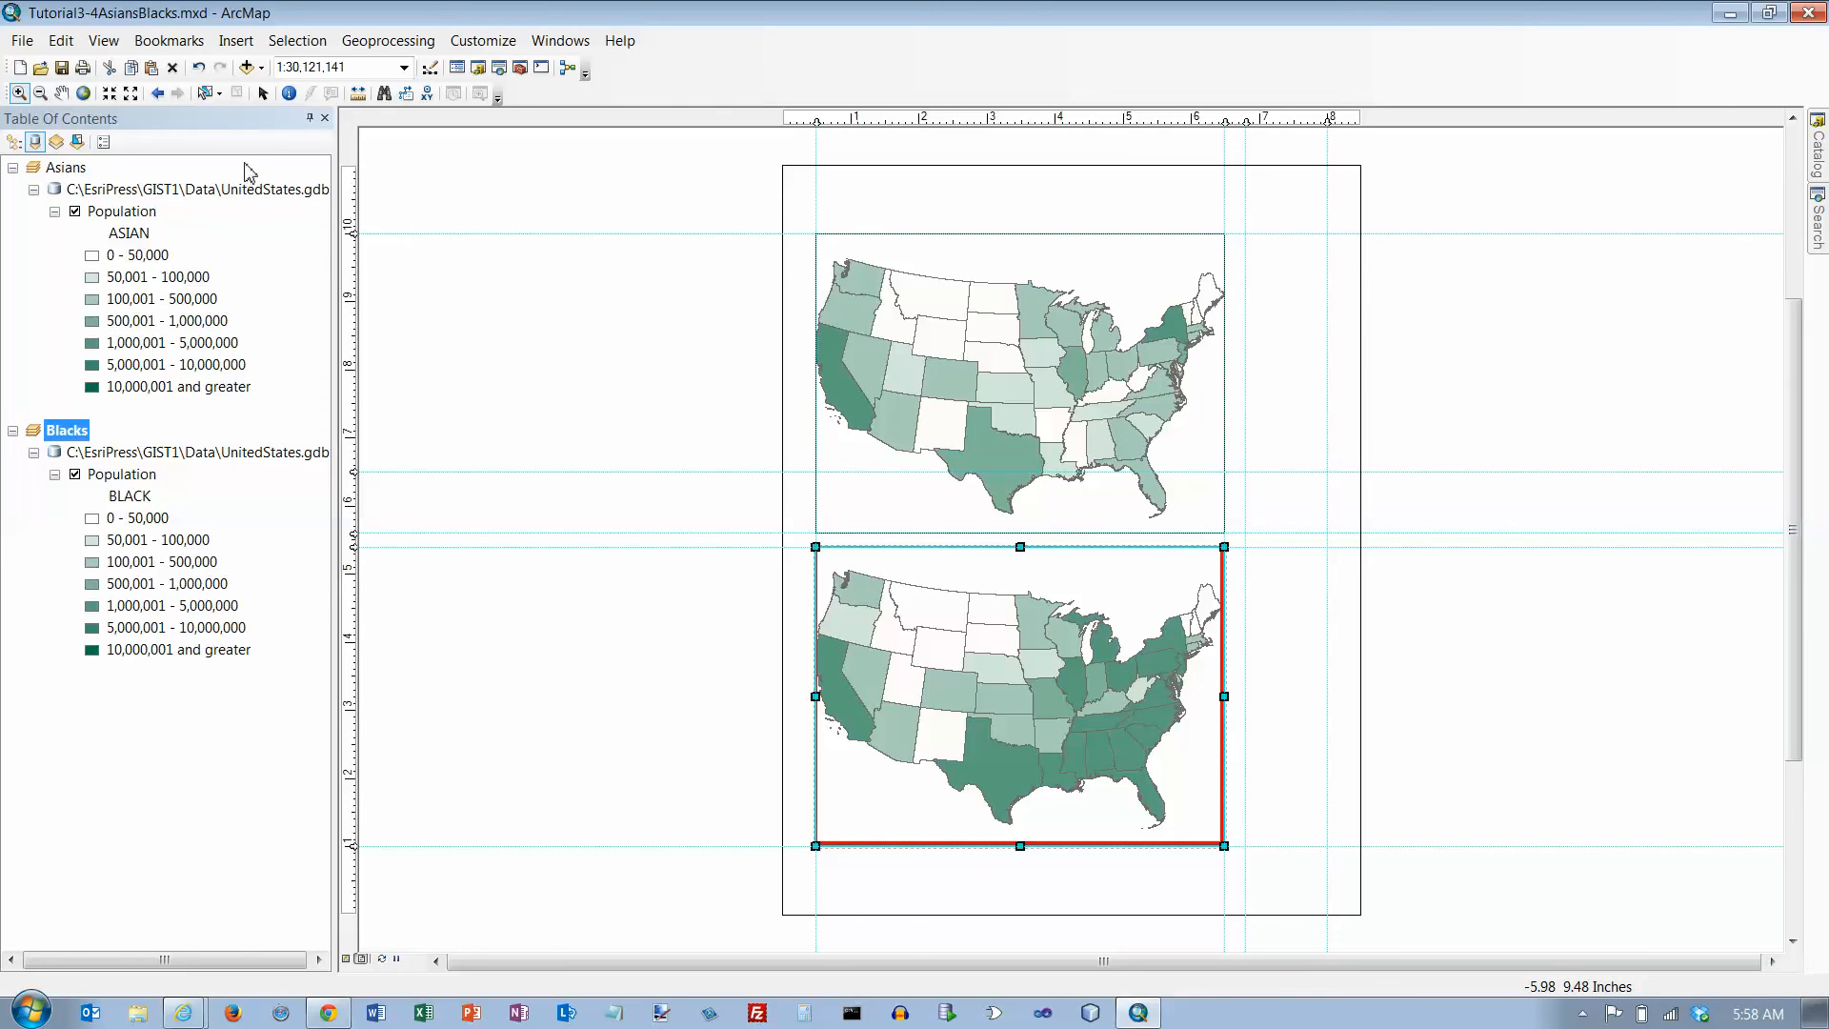
{"action": "mouse_move", "coordinate": [163, 88]}
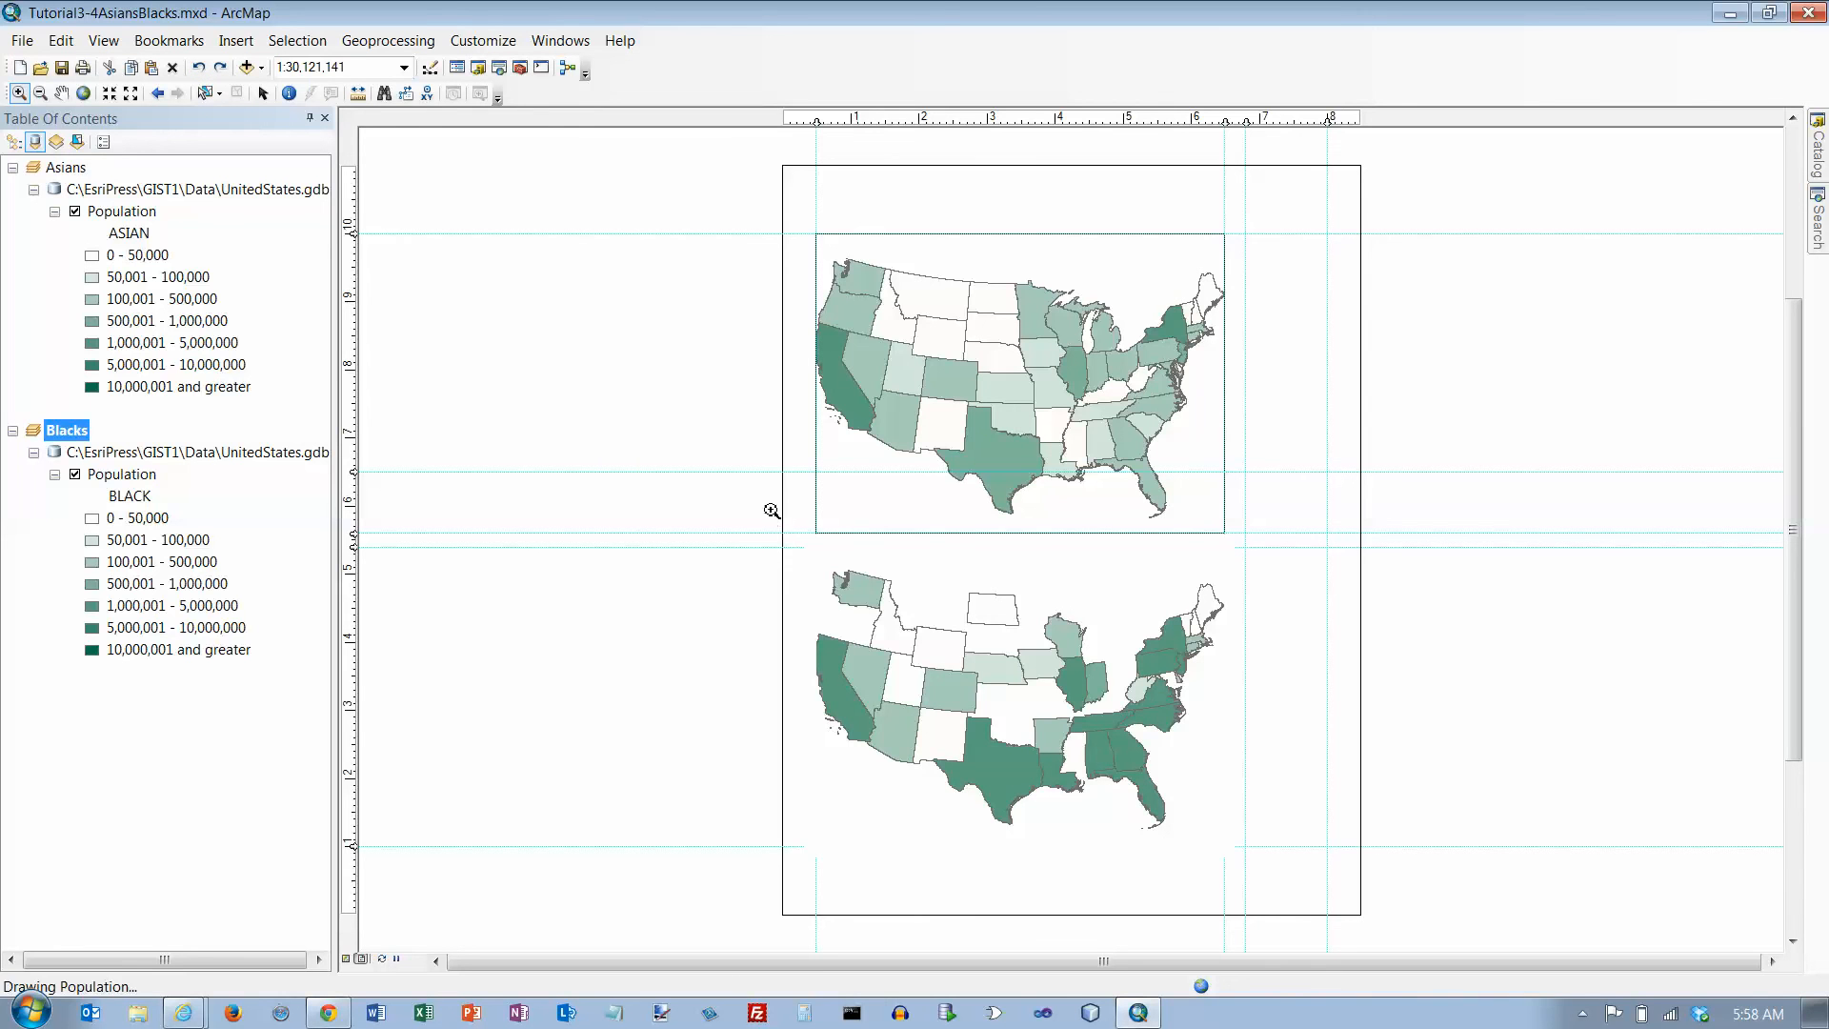
- Select the Asians map frame, replace its scale with 1:30,000,000, then select the Blacks frame
{"action": "left_click", "coordinate": [1020, 701]}
{"action": "type", "text": "1:25,000,000"}
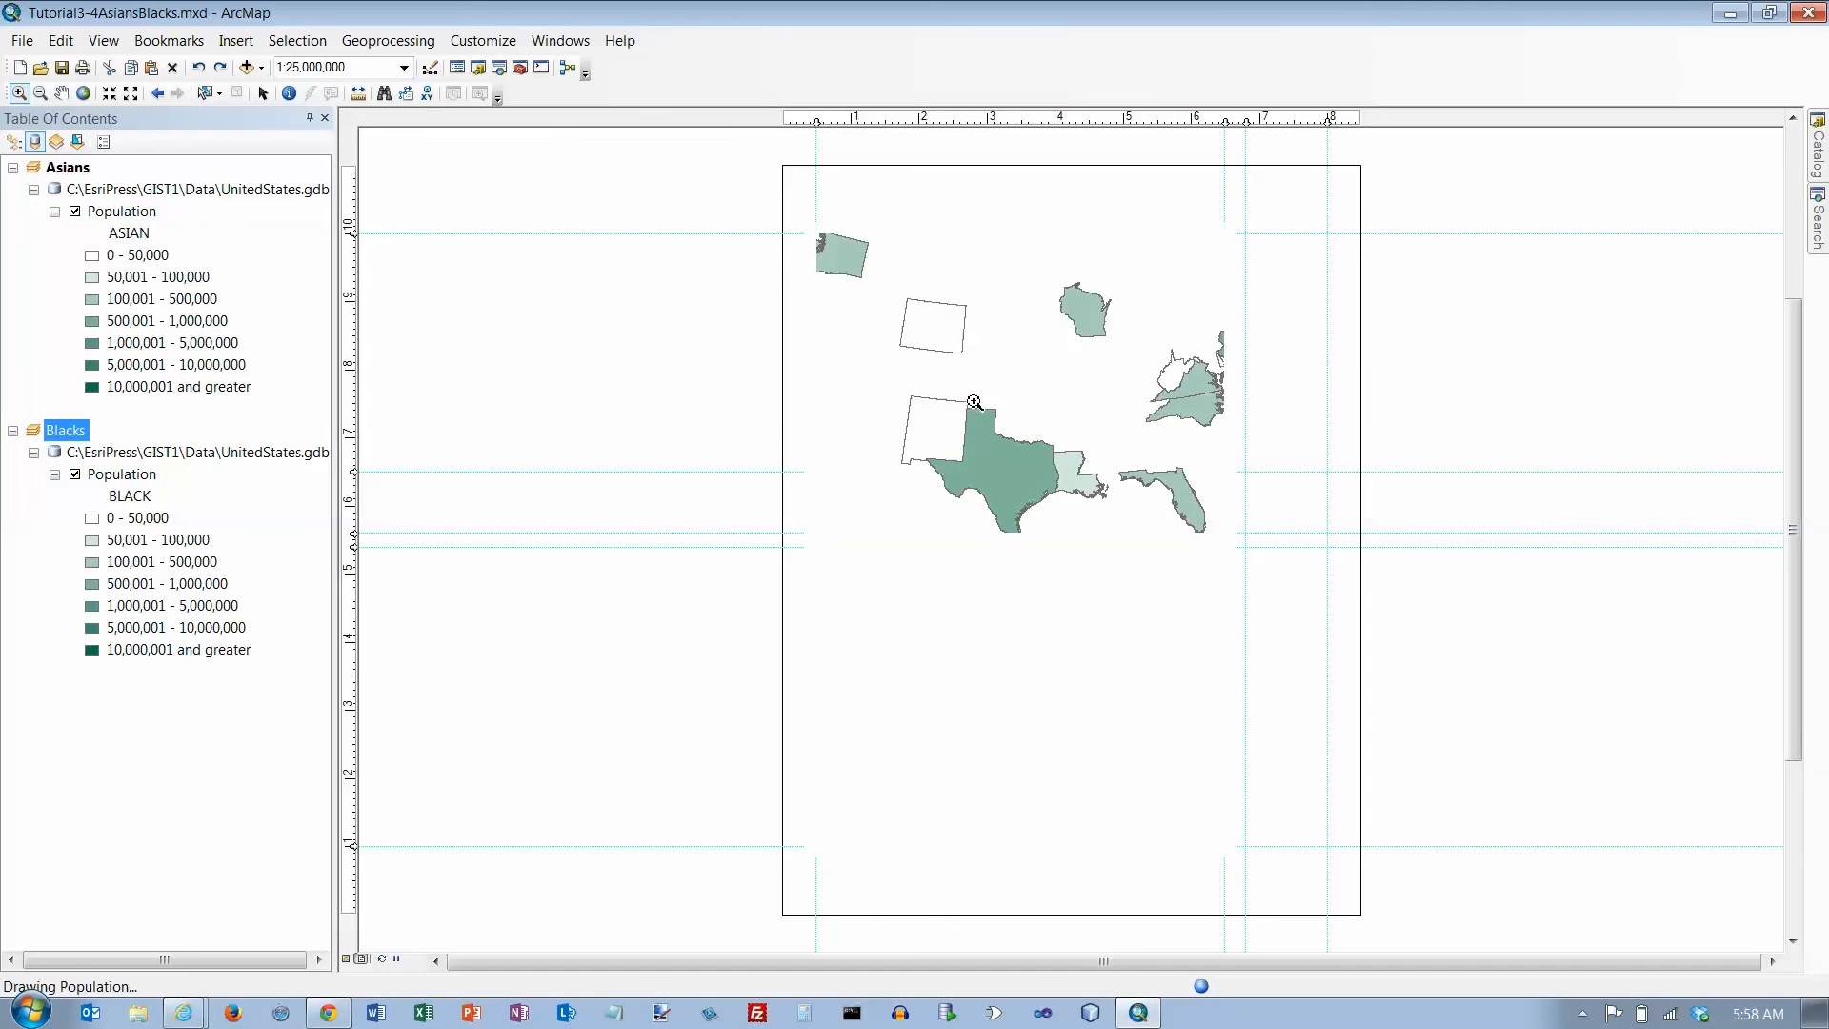
{"action": "left_click", "coordinate": [82, 93]}
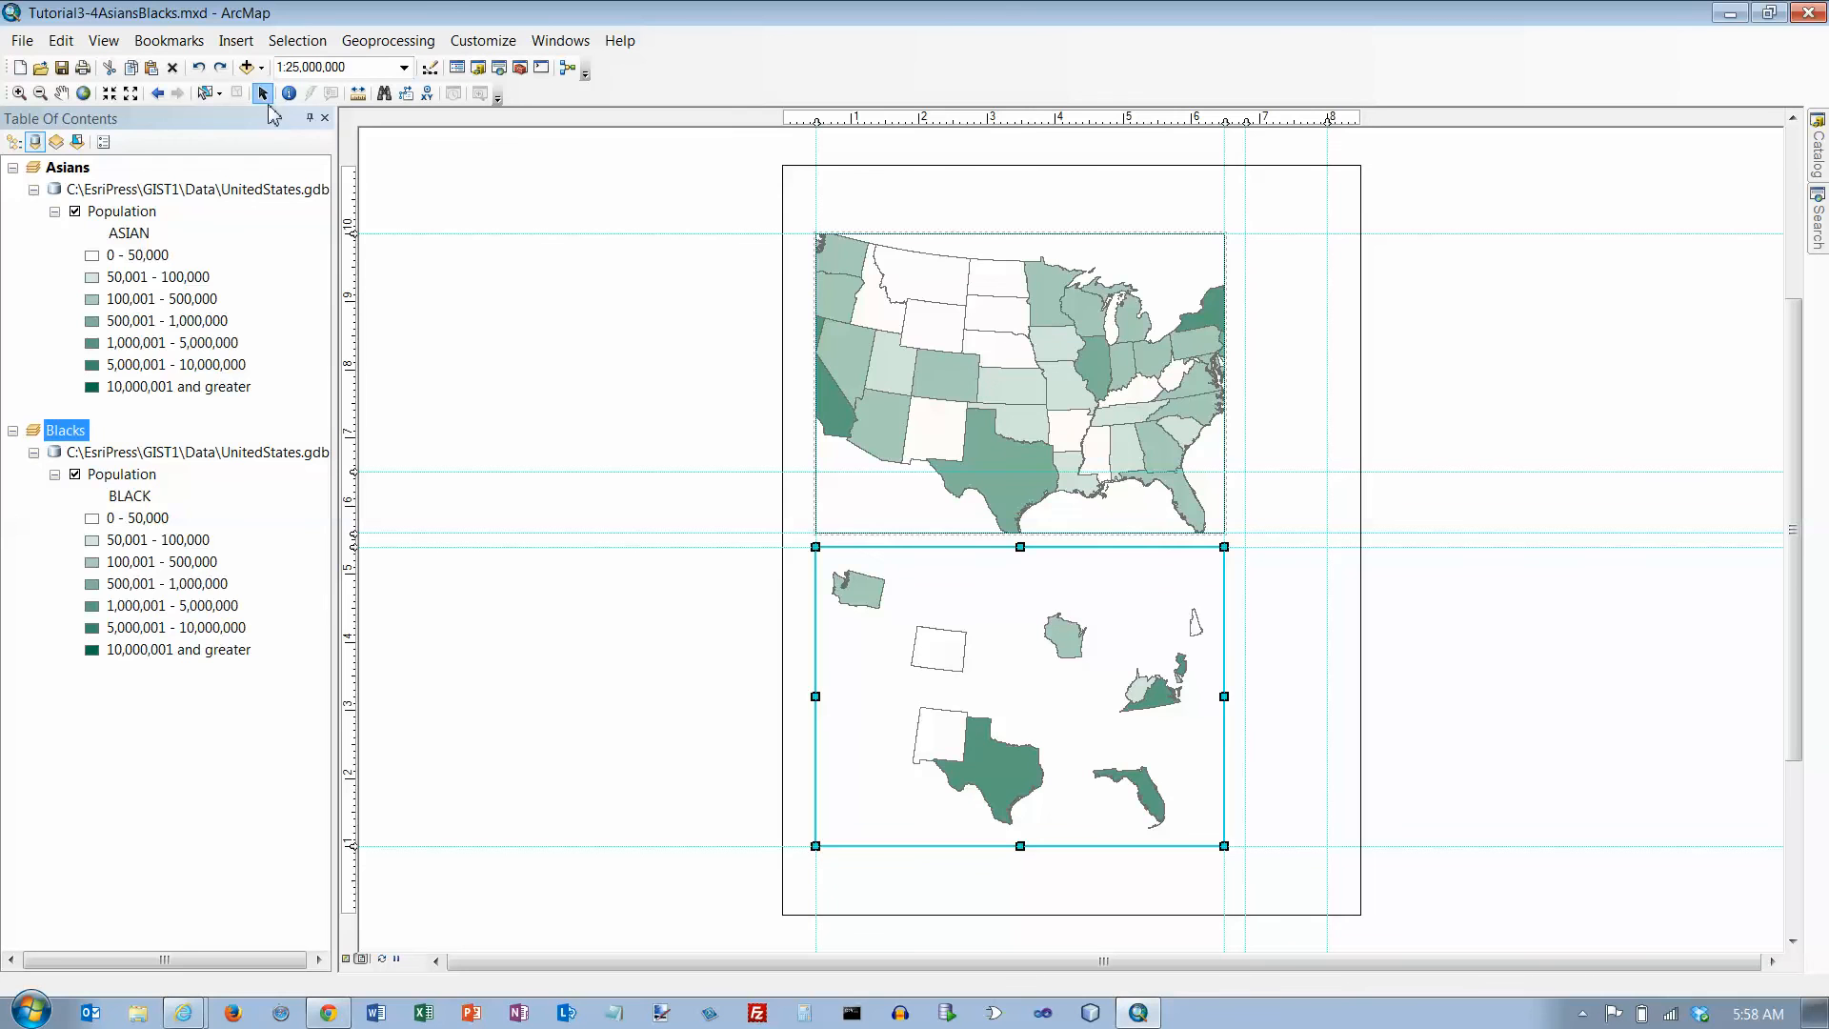
{"action": "left_click", "coordinate": [1014, 384]}
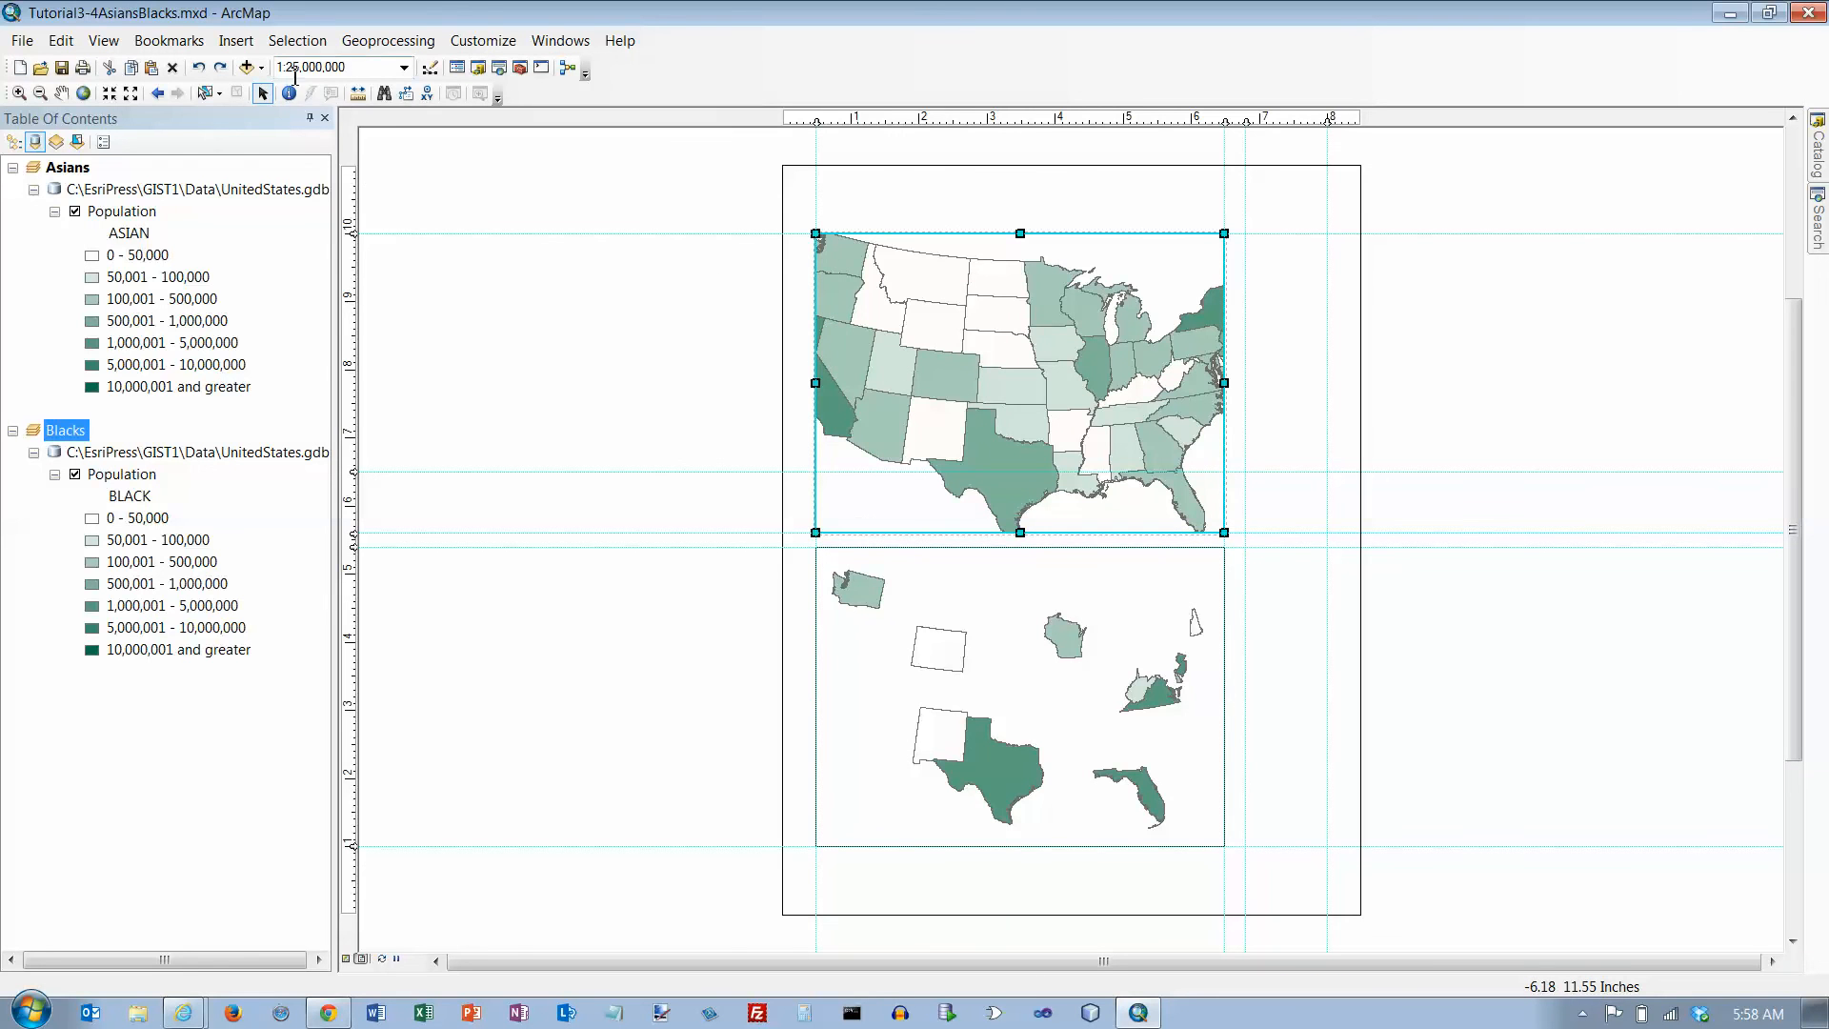
{"action": "triple_click", "coordinate": [336, 67]}
{"action": "type", "text": "30"}
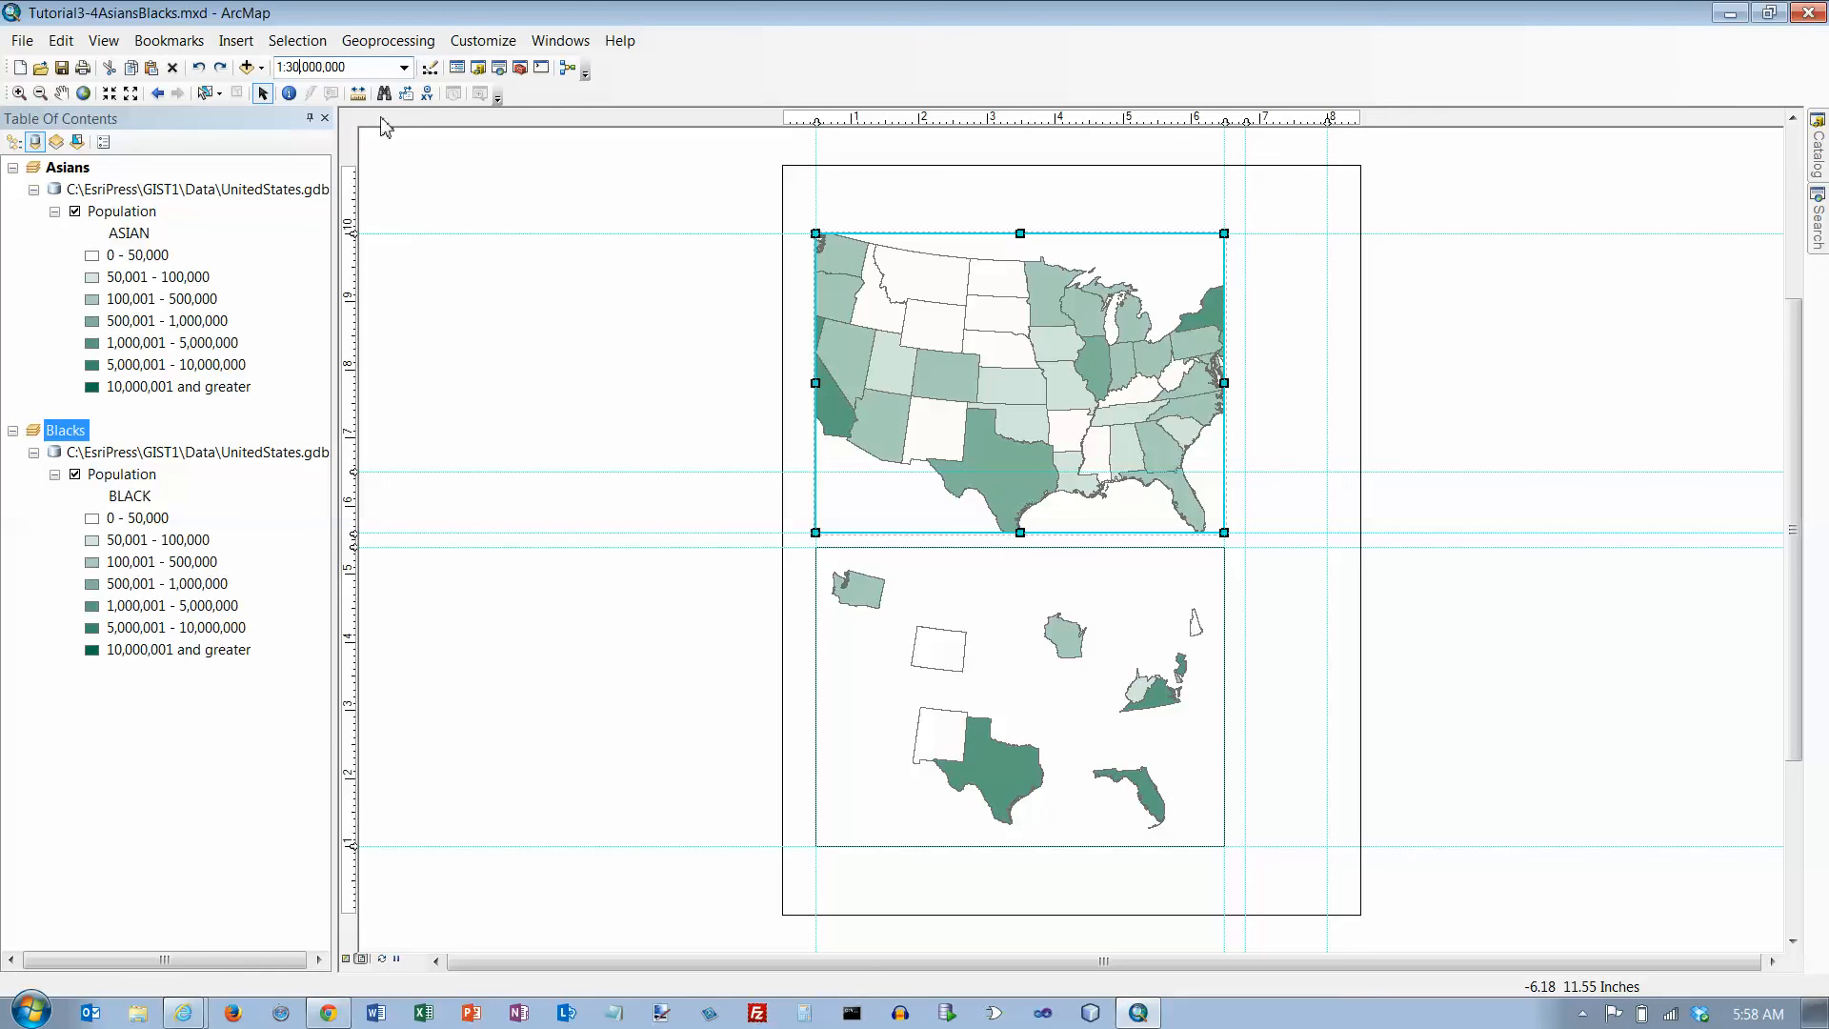
{"action": "mouse_move", "coordinate": [941, 674]}
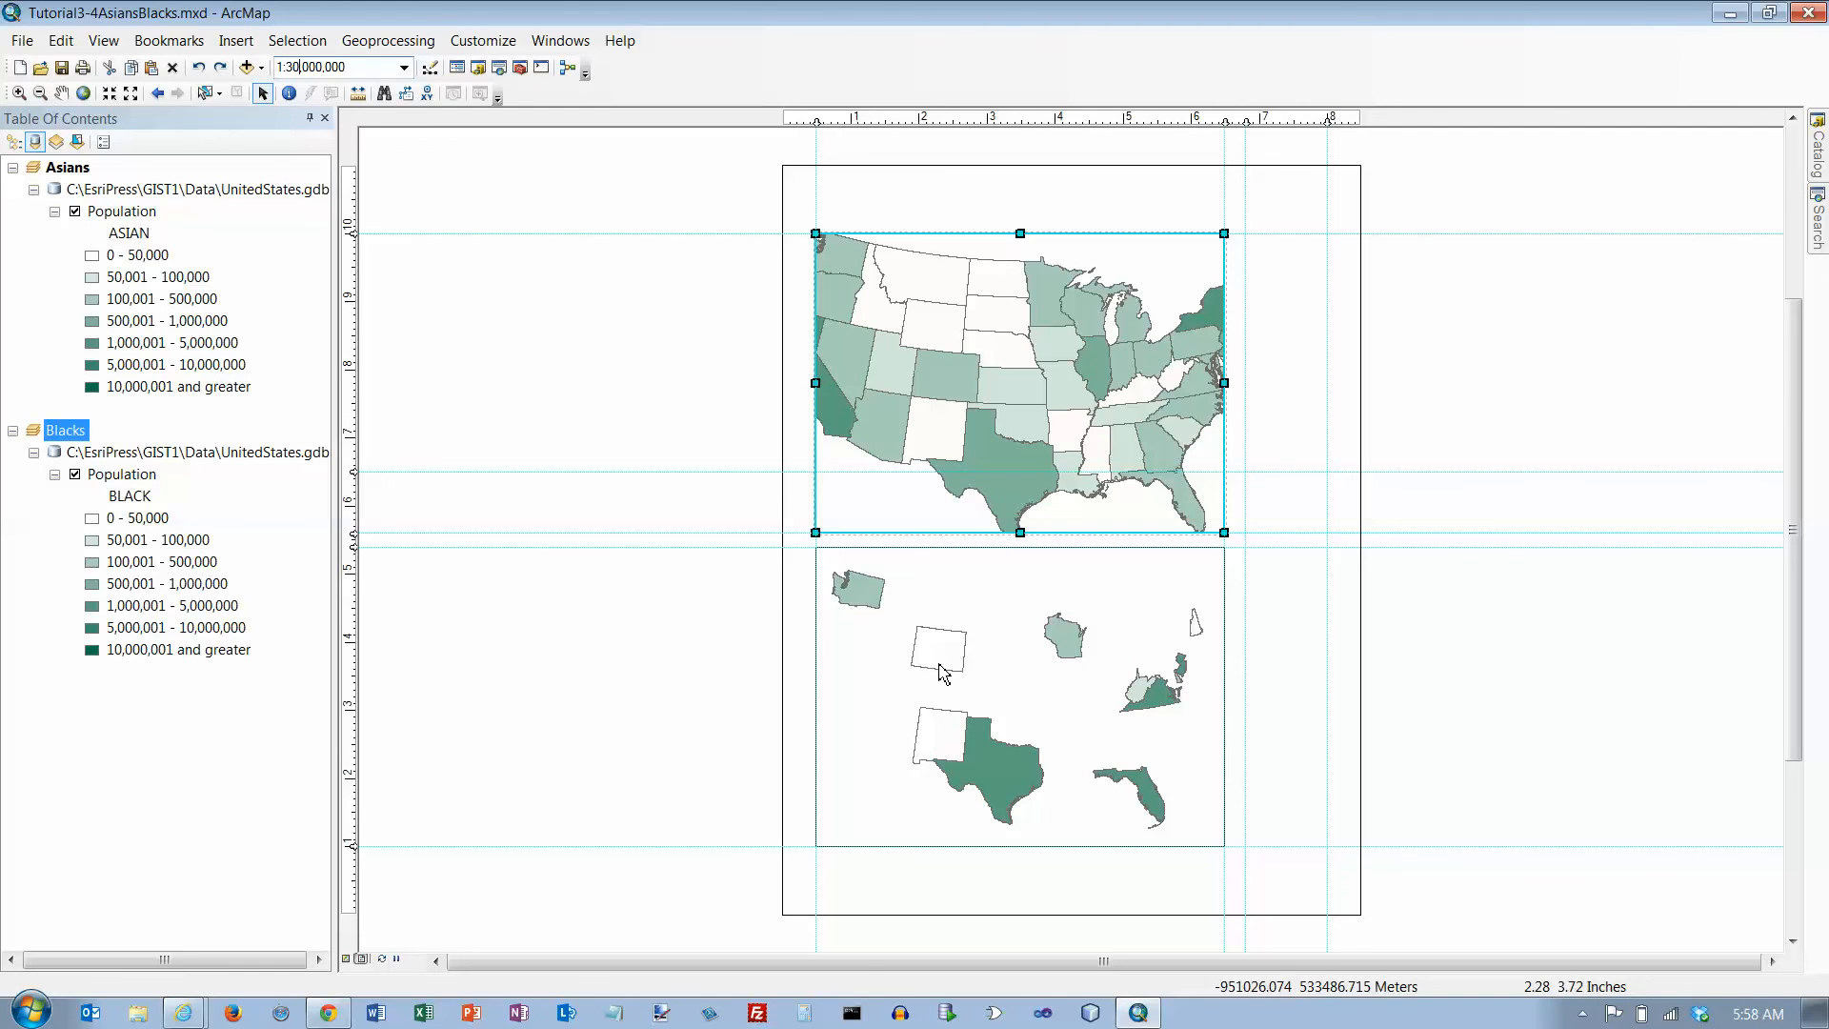
{"action": "left_click", "coordinate": [940, 665]}
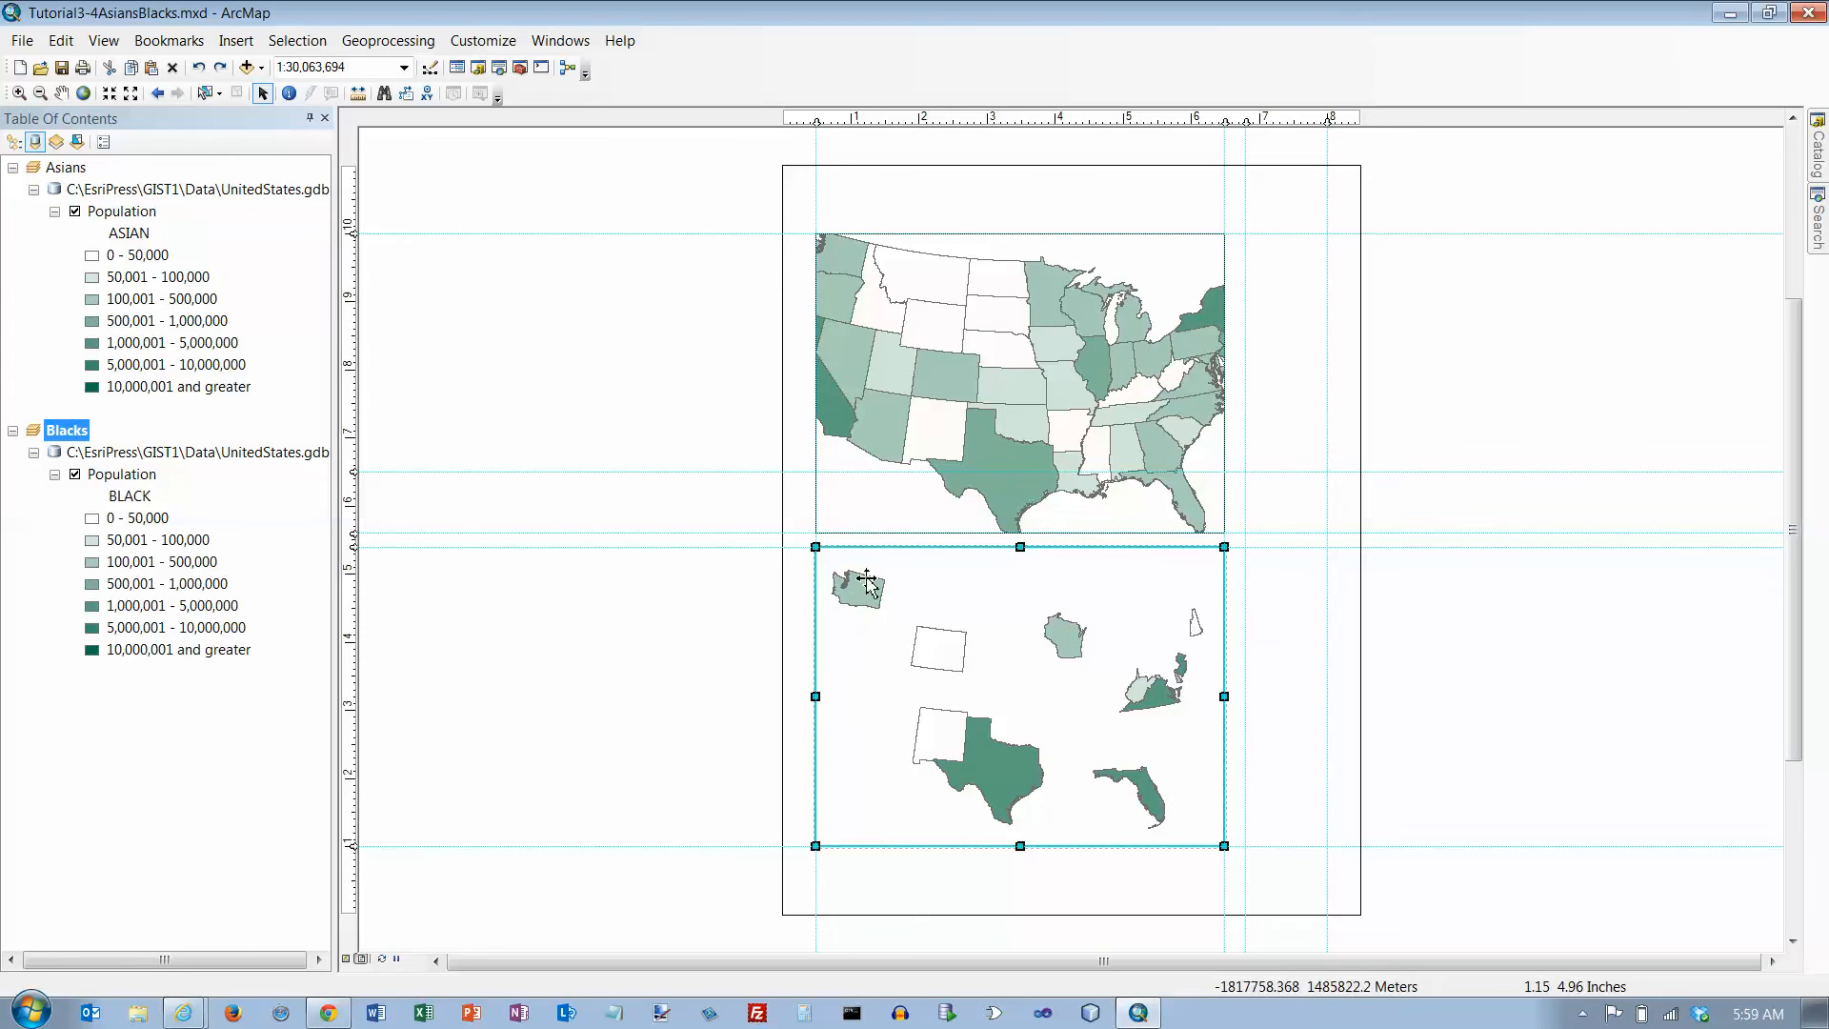
{"action": "mouse_move", "coordinate": [925, 476]}
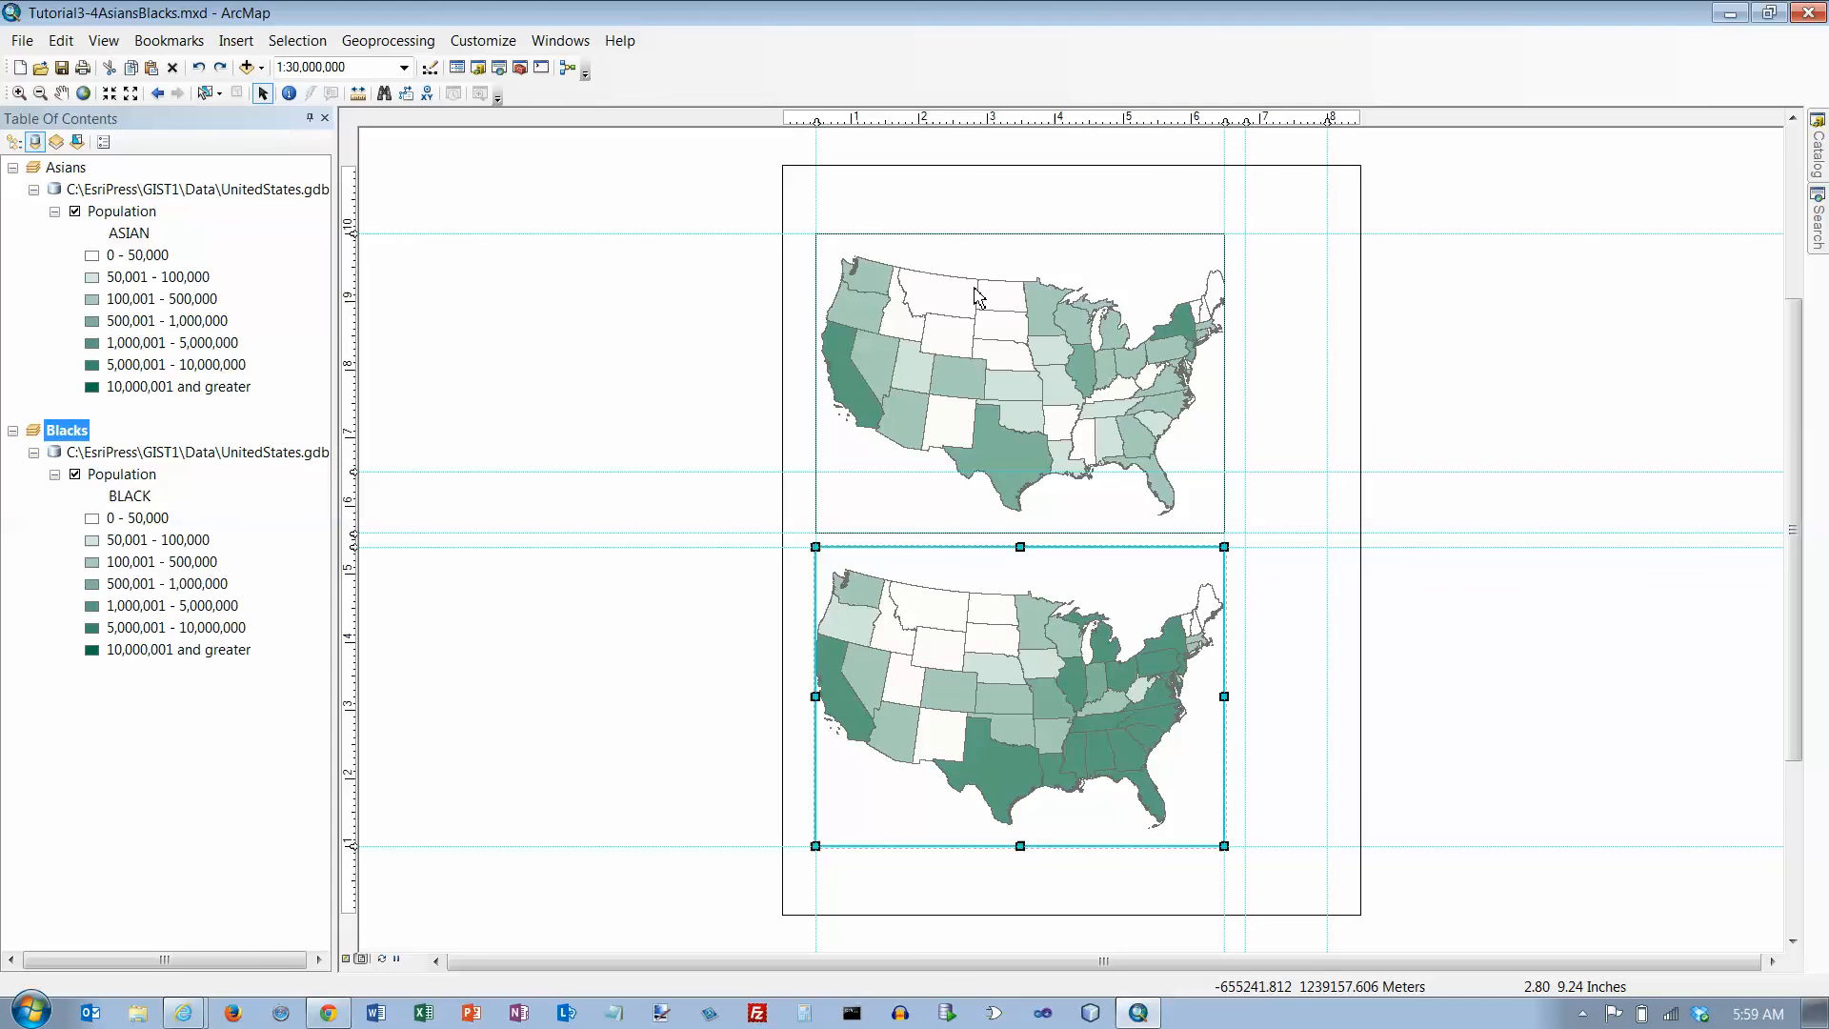
{"action": "mouse_move", "coordinate": [861, 284]}
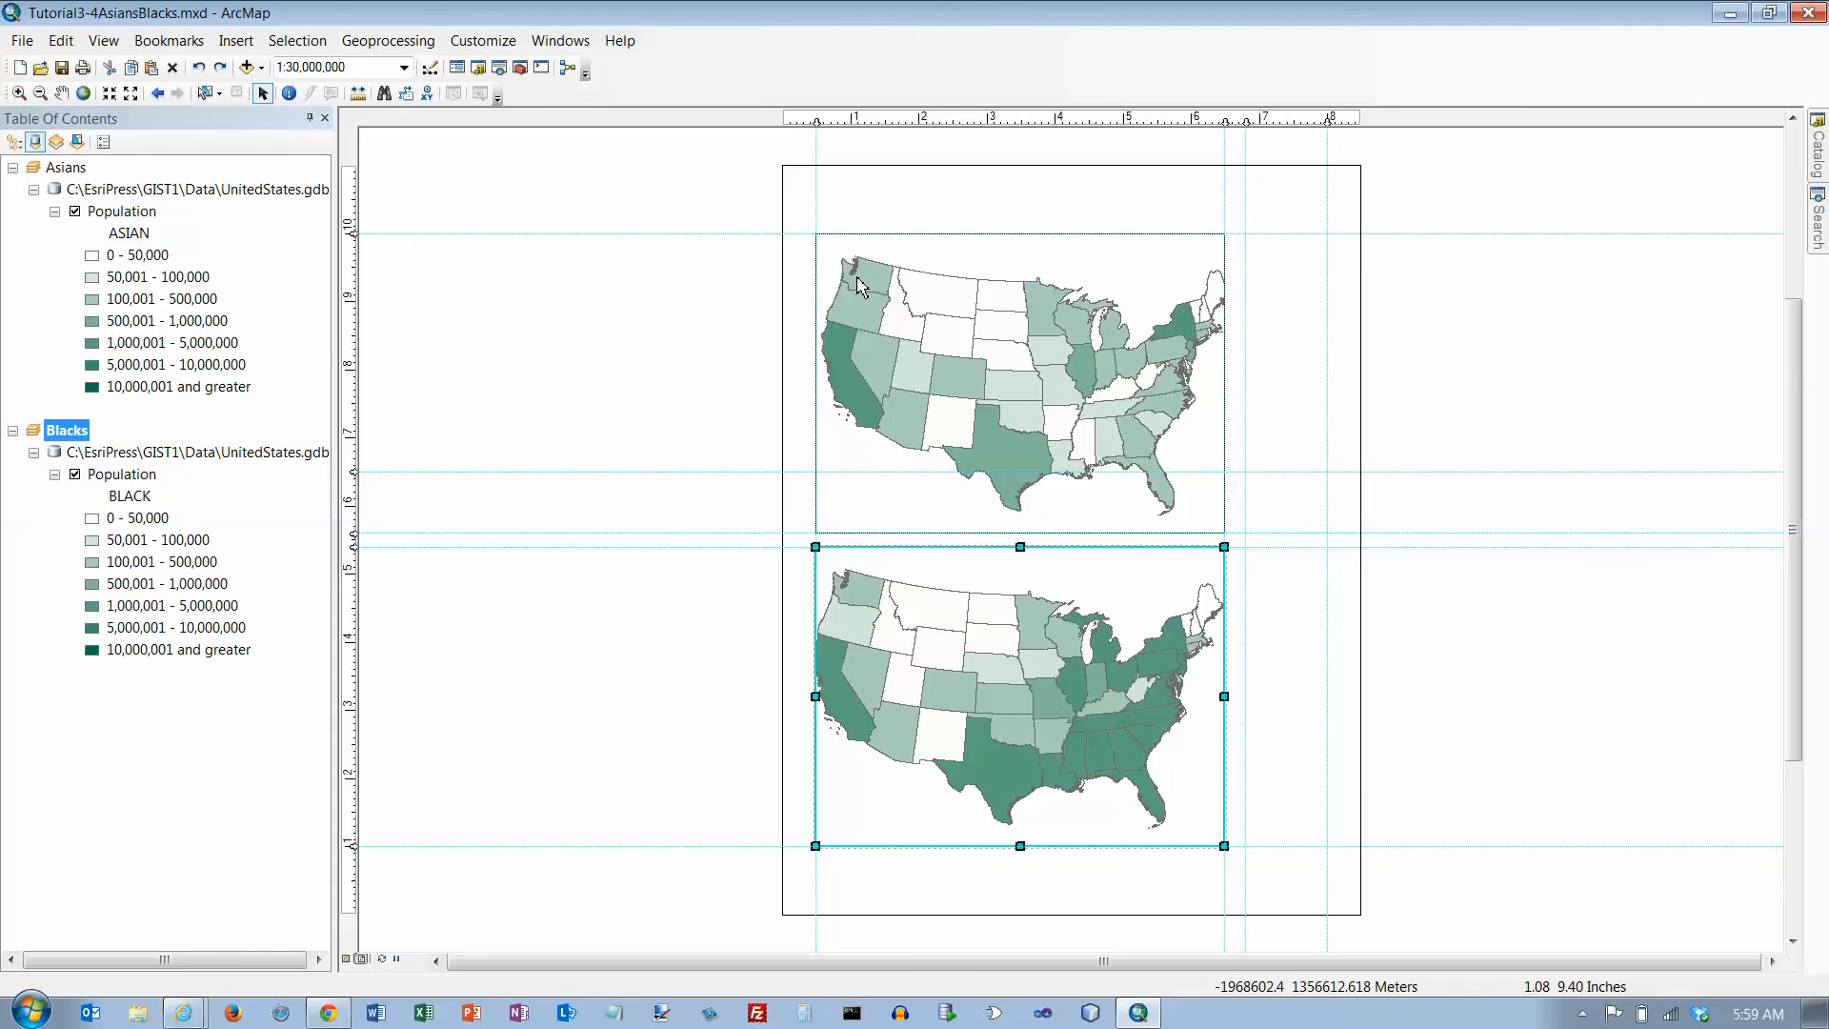